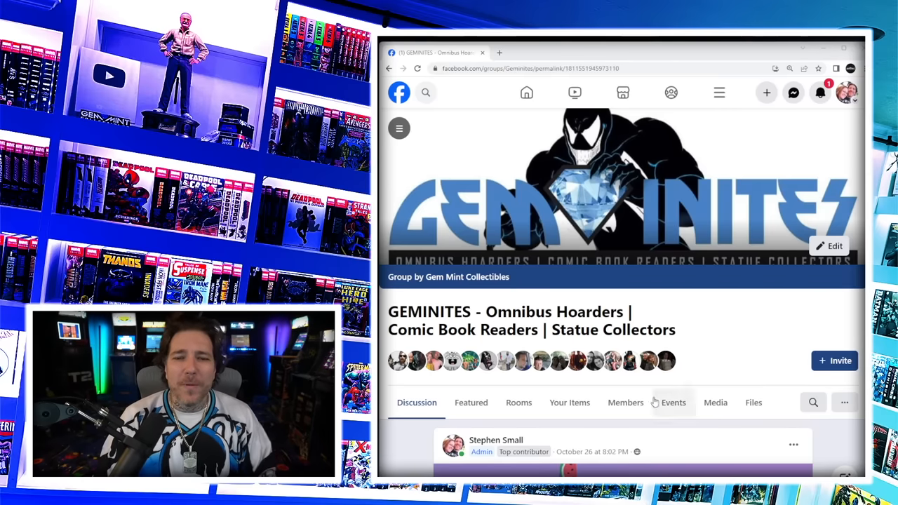
- Scroll from the GEMINITES header past the post image to the first comments on the omnibus question
scroll("down", 3)
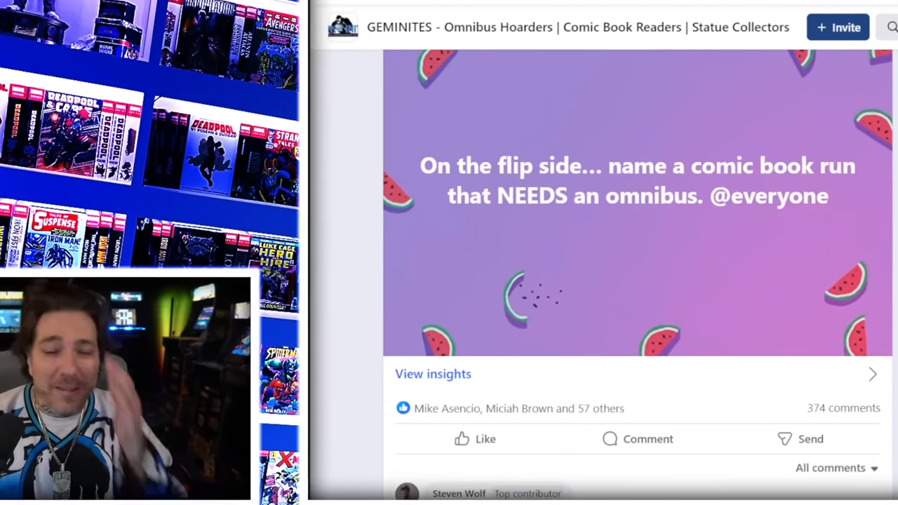
scroll("down", 3)
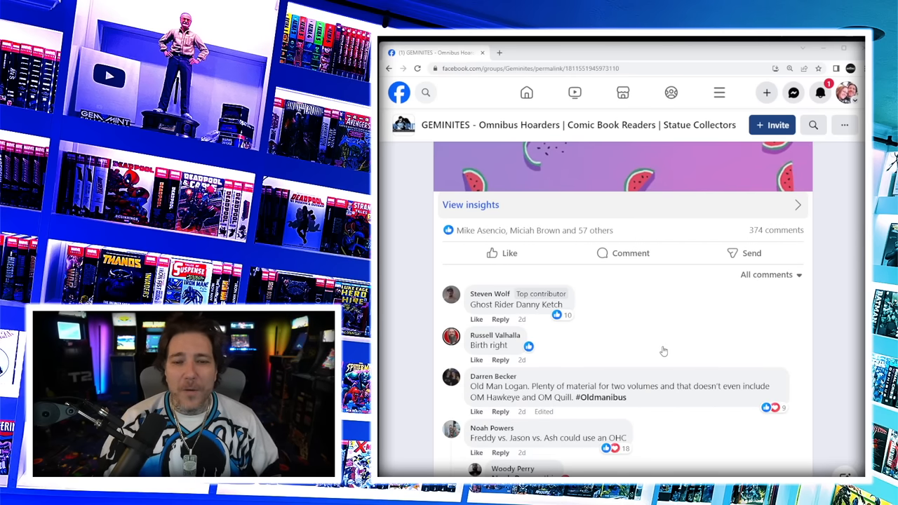
scroll("up", 3)
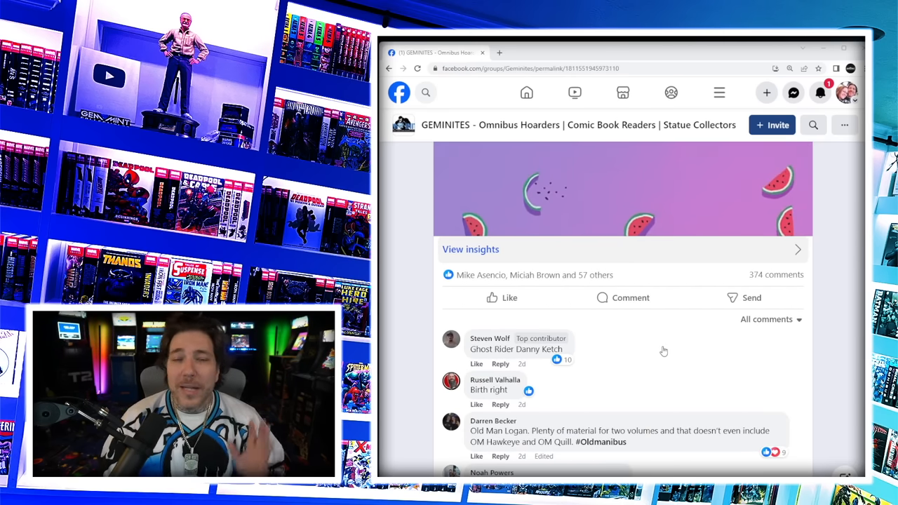
left_click(477, 364)
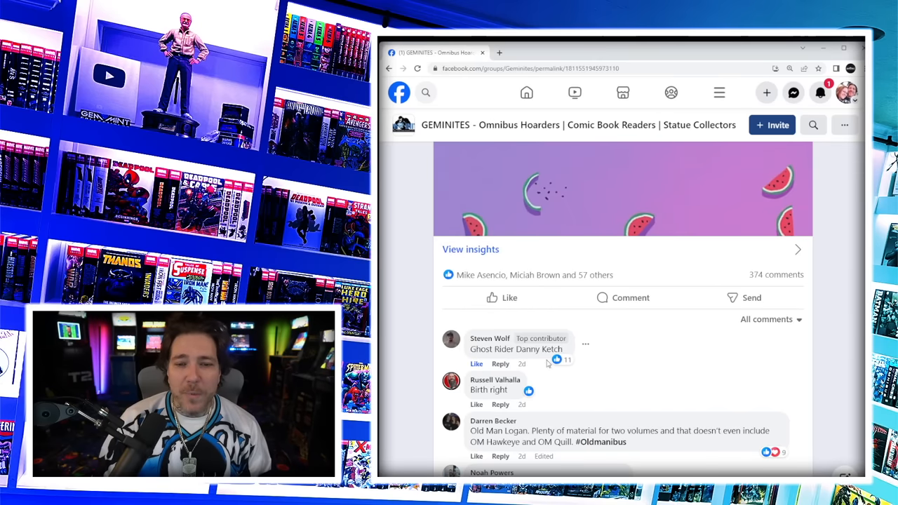
scroll("down", 3)
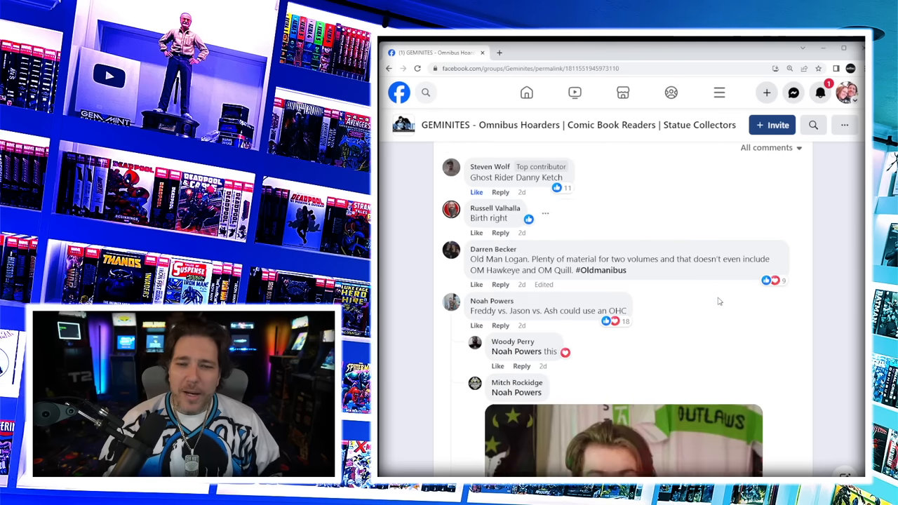
scroll("down", 3)
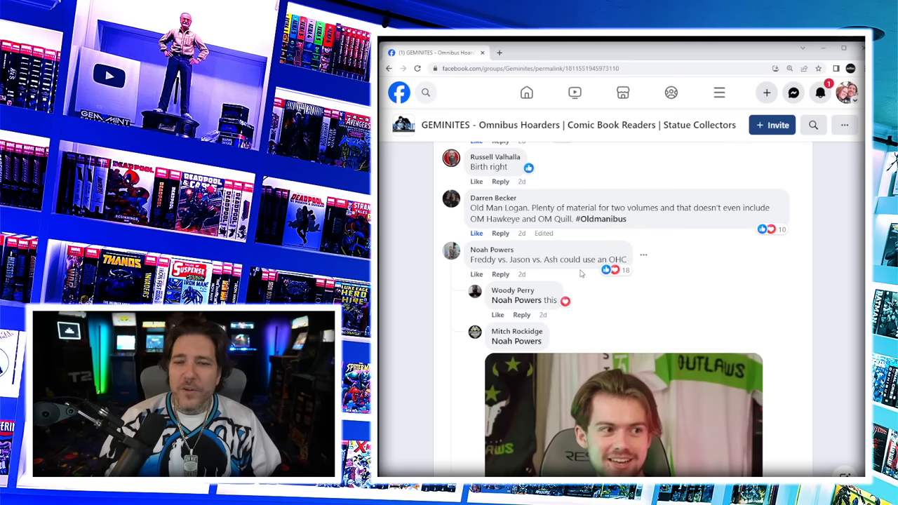
mouse_move(548, 280)
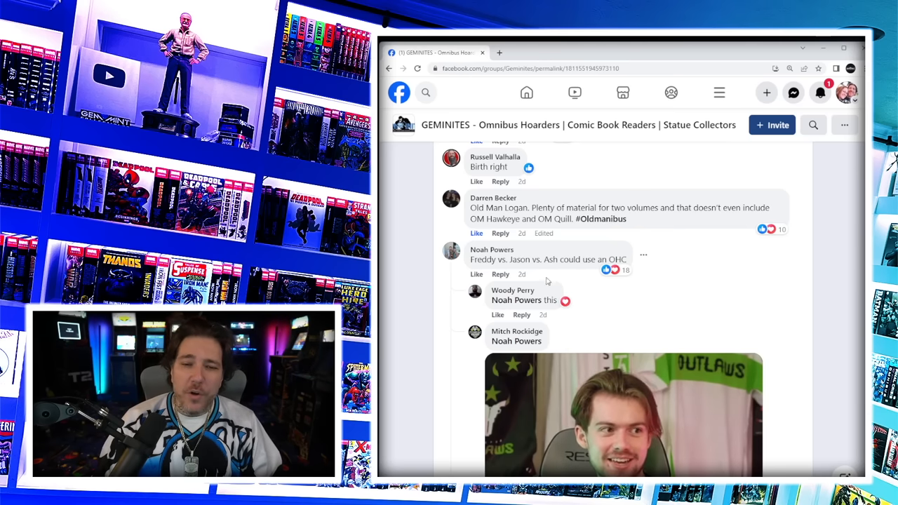
- Scroll past the GIF replies to the Batman & the Outsiders and Spectacular Spider-Man comments
scroll("down", 3)
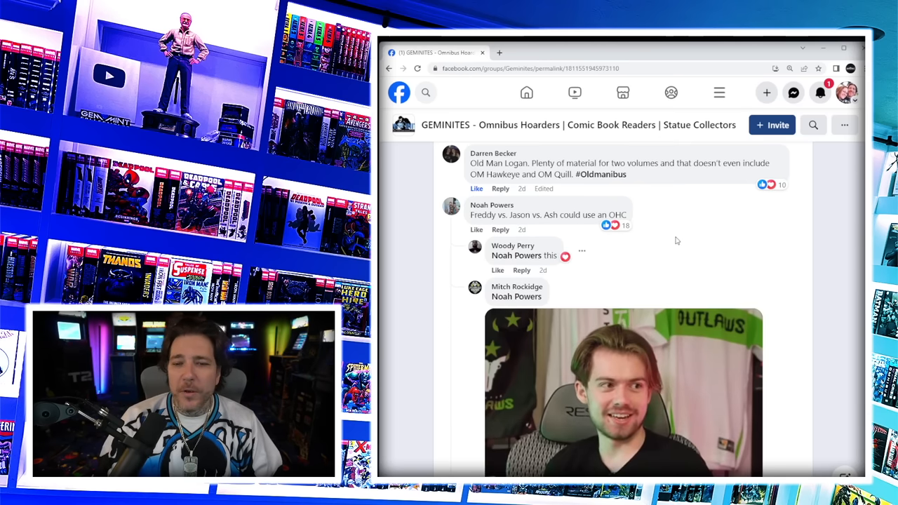
mouse_move(616, 225)
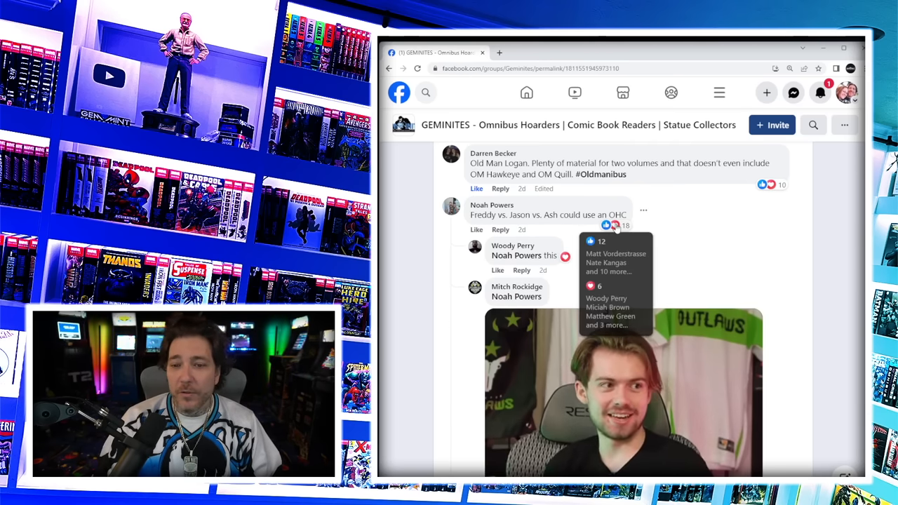
scroll("down", 3)
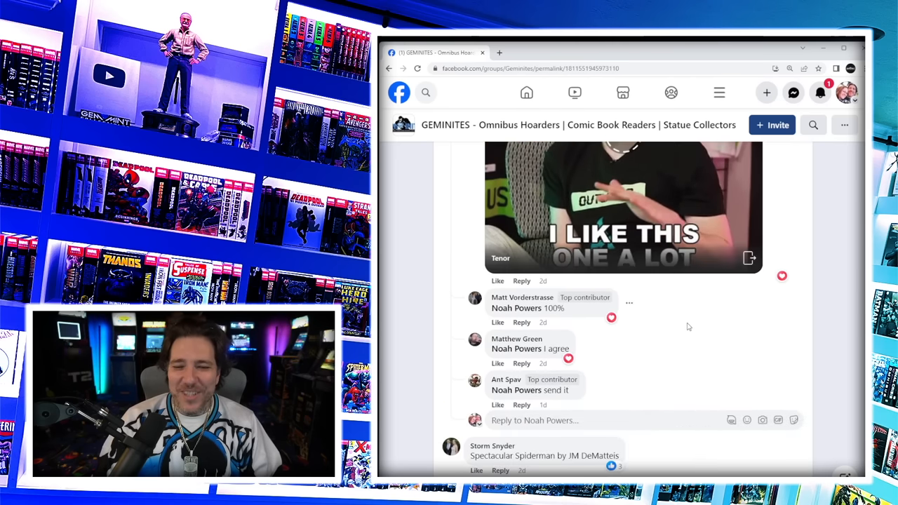
scroll("down", 3)
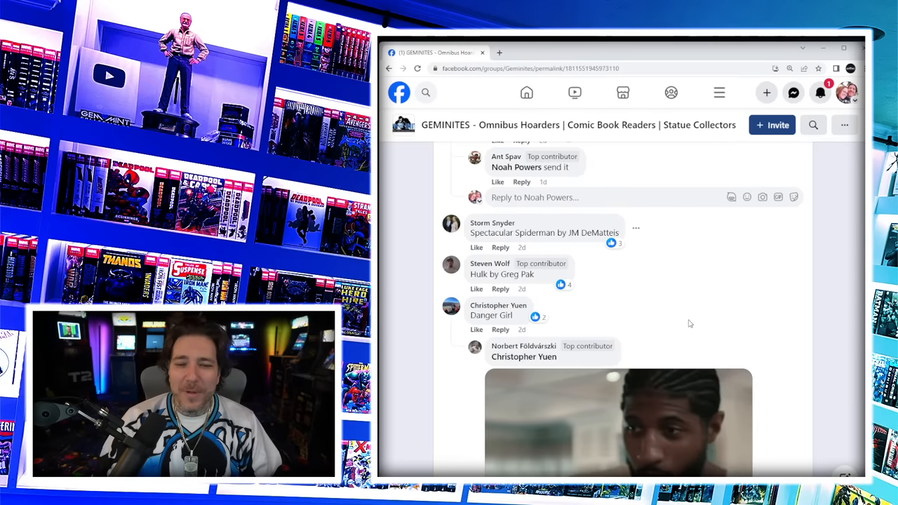
mouse_move(512, 260)
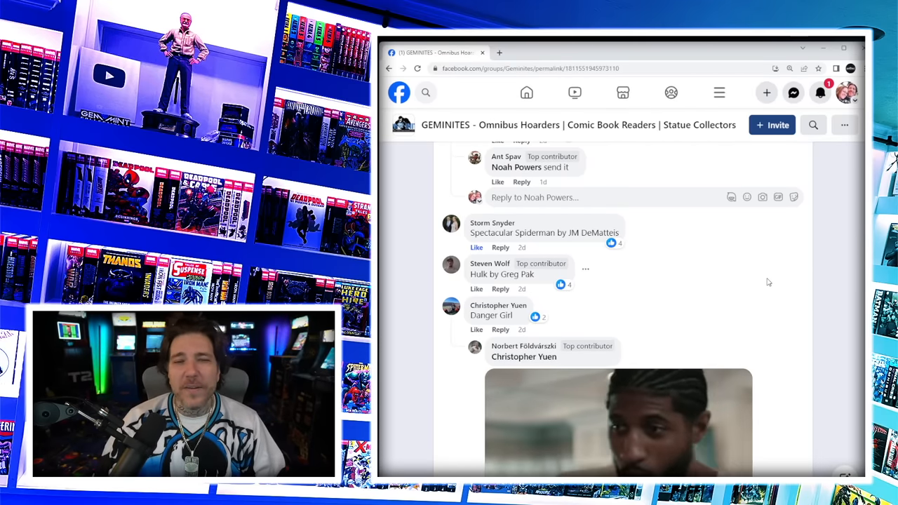
mouse_move(672, 269)
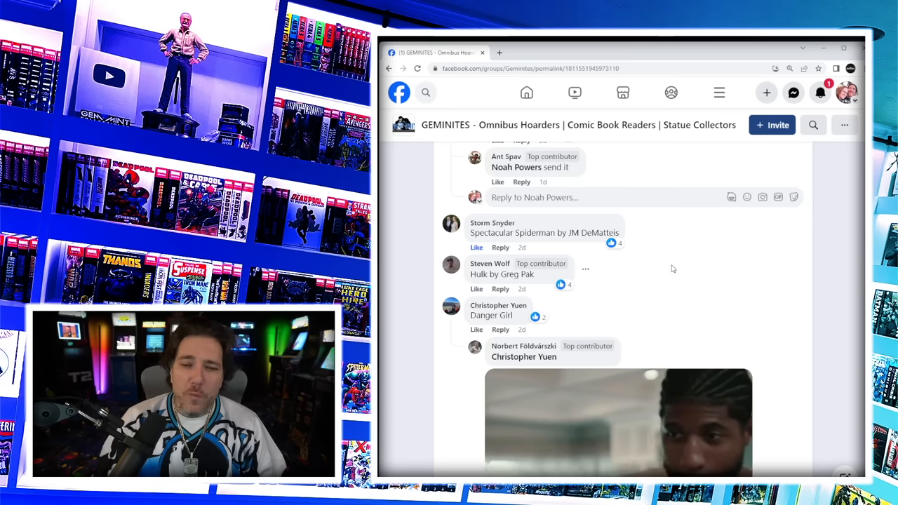
scroll("down", 3)
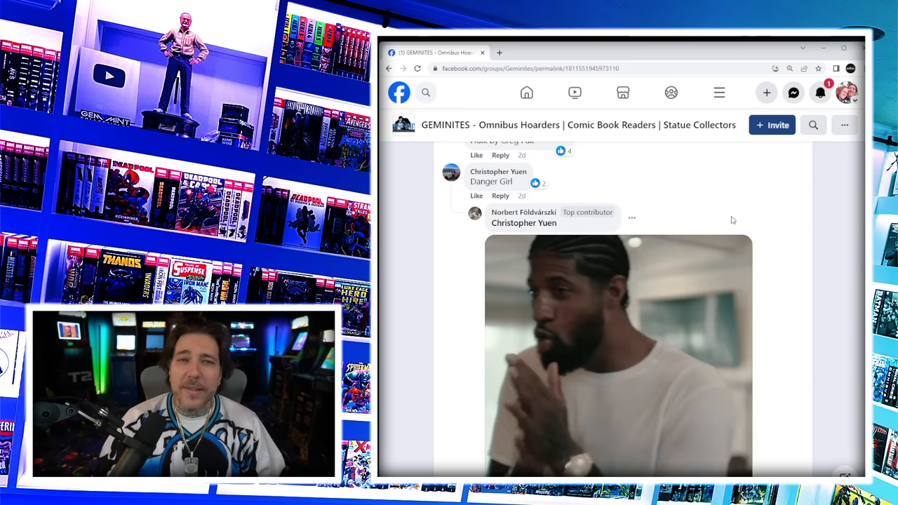
- Continue down to the Hulk by Greg Pak, Deathstroke, Civil War and Groo suggestions
scroll("down", 3)
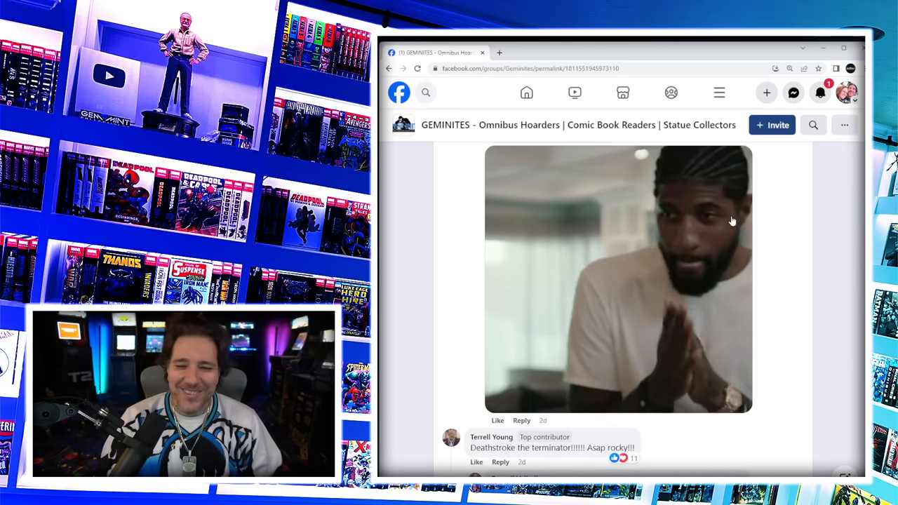
scroll("down", 3)
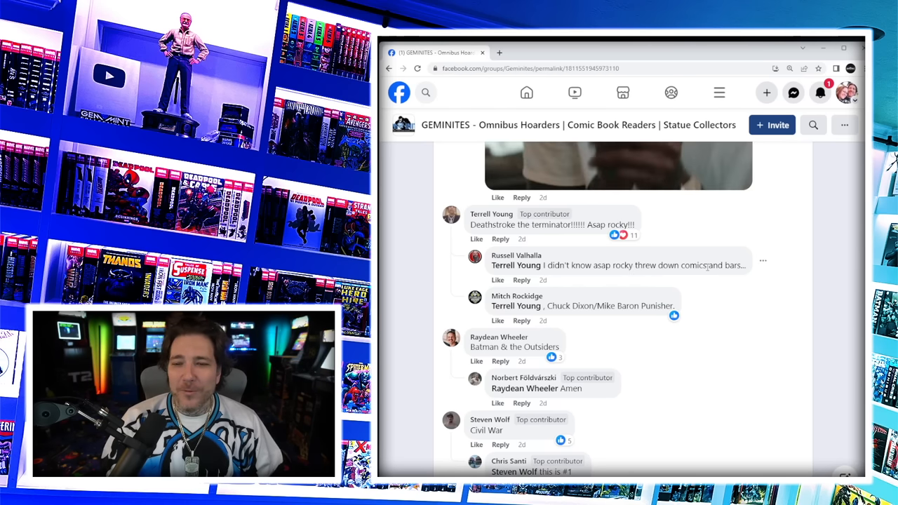
mouse_move(569, 320)
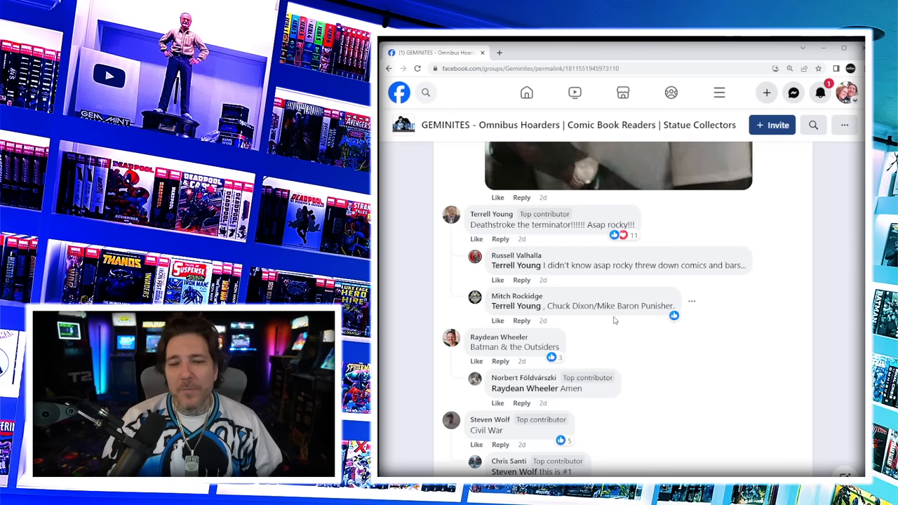
scroll("down", 3)
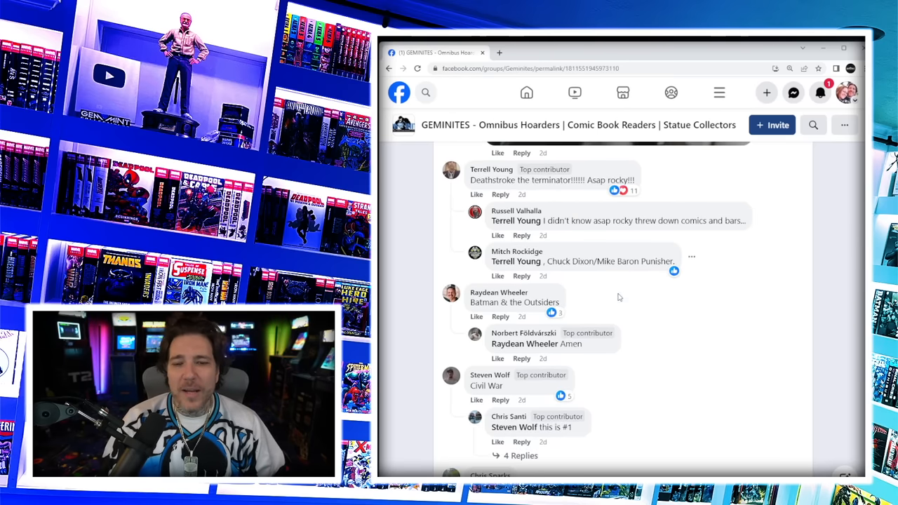
scroll("down", 3)
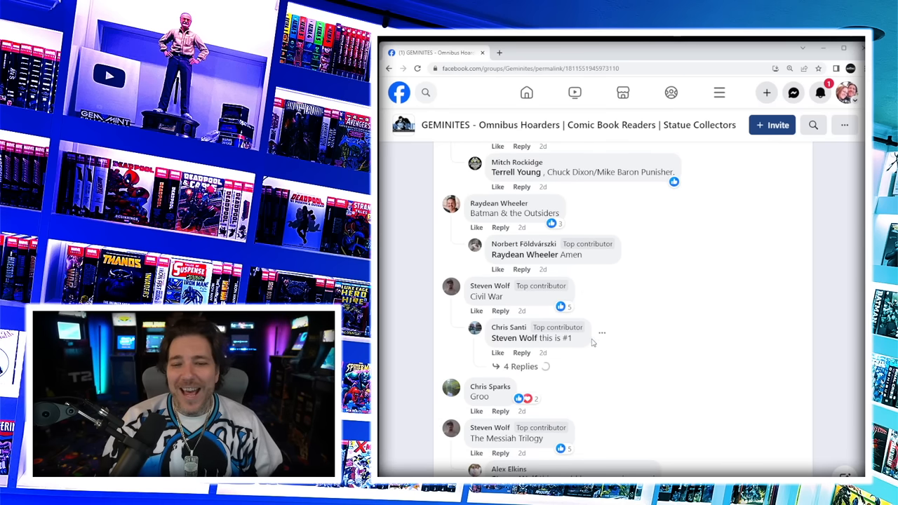
- Expand the 4 replies under the Civil War comment, with The Messiah Trilogy thread below
scroll("down", 3)
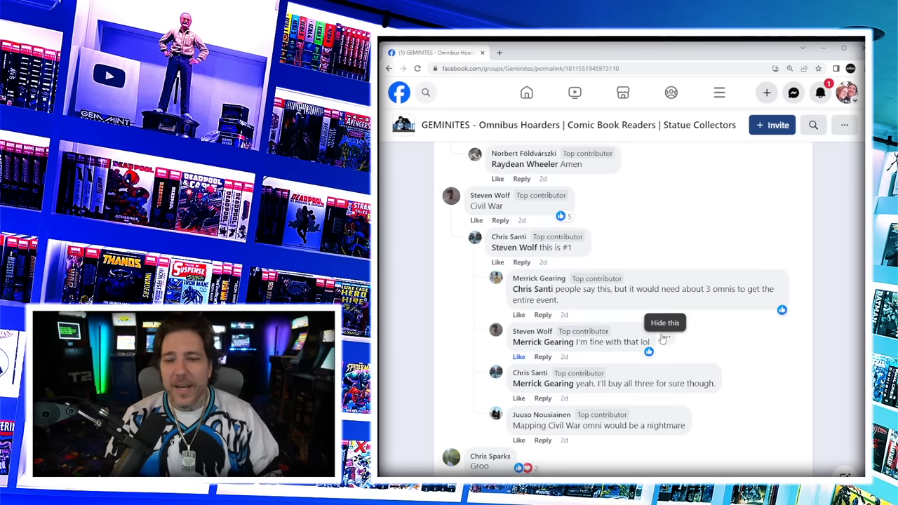
scroll("down", 3)
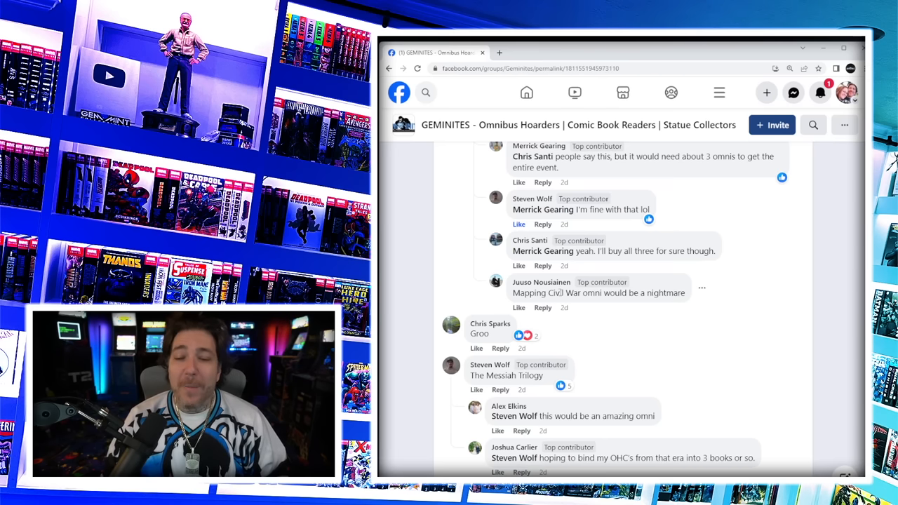
scroll("down", 3)
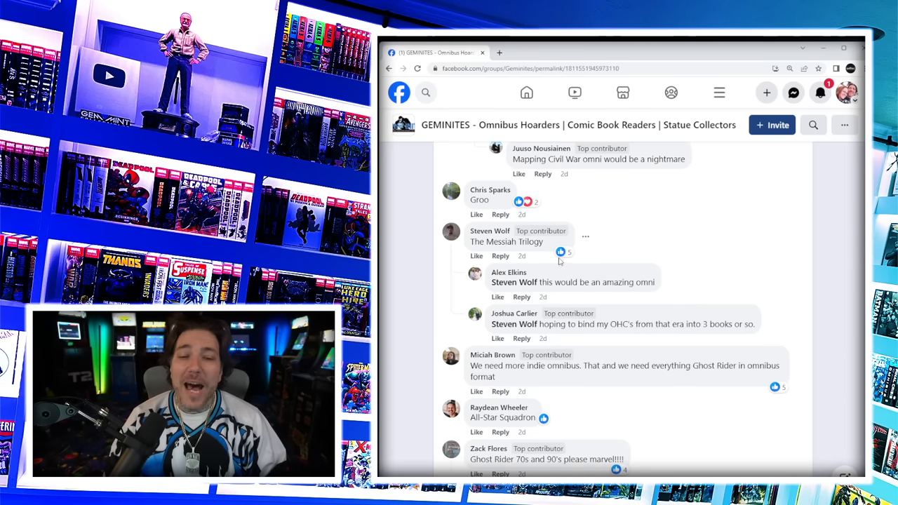
left_click(477, 255)
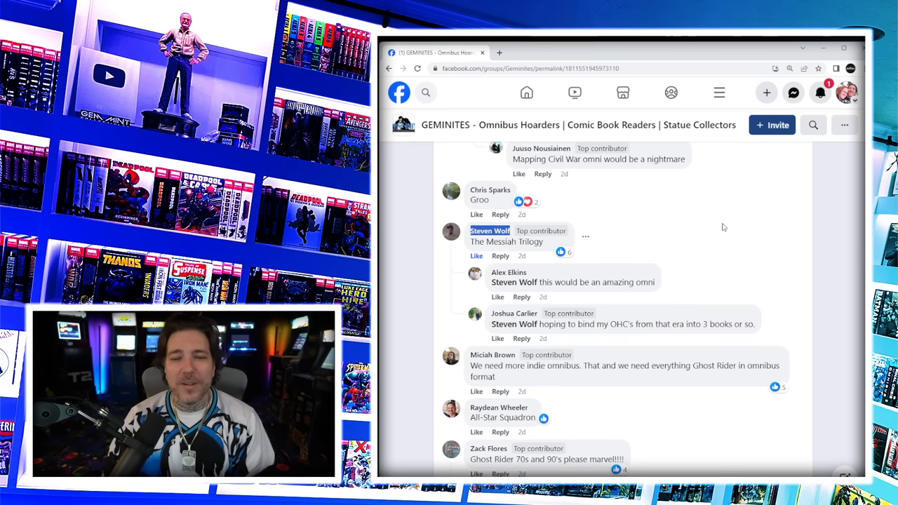
mouse_move(679, 289)
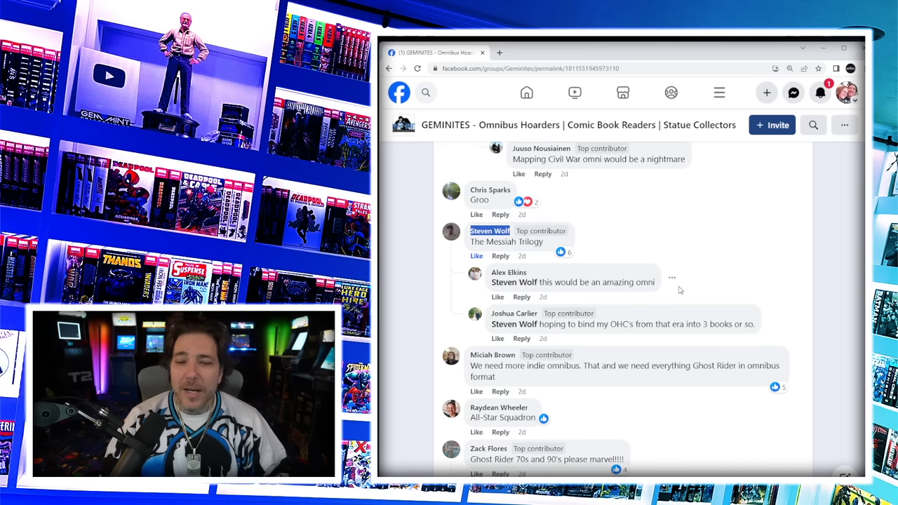
mouse_move(694, 270)
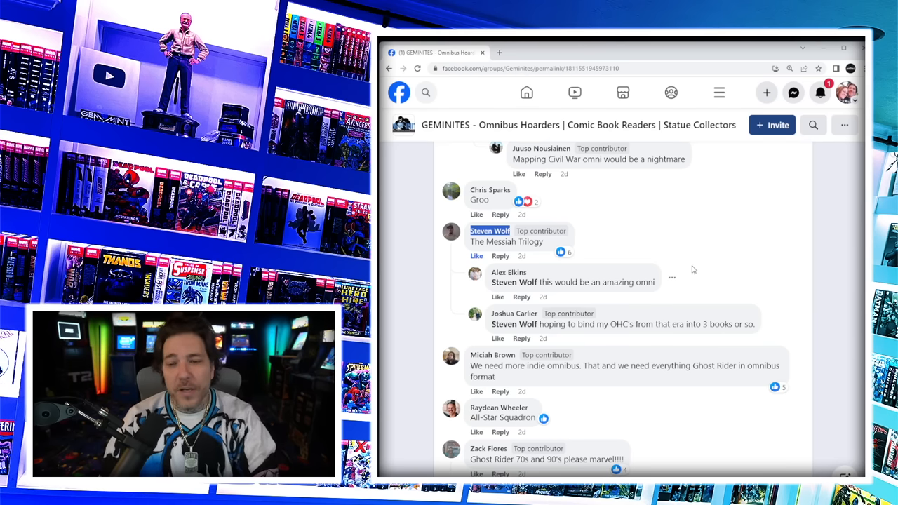
- Expand a reply link and scroll to the Spectre by Ostrander and Web of Spider-Man comments
scroll("down", 3)
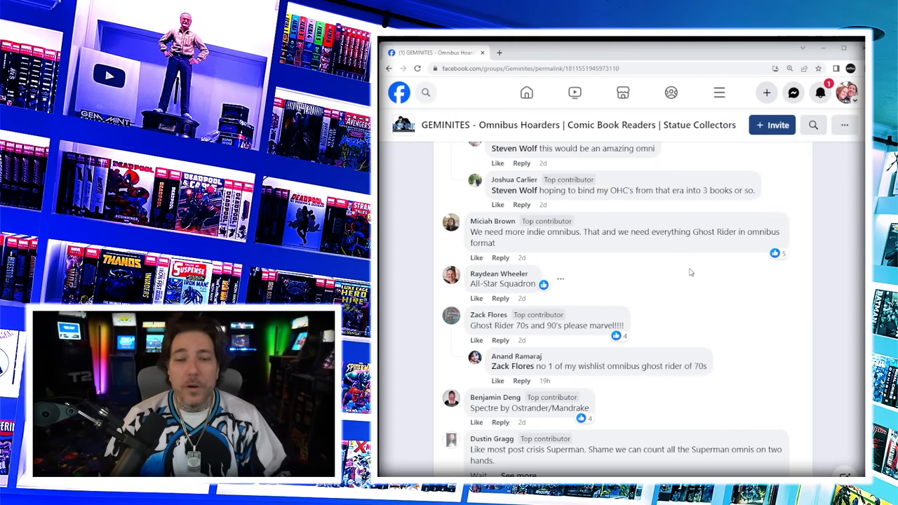
left_click(476, 258)
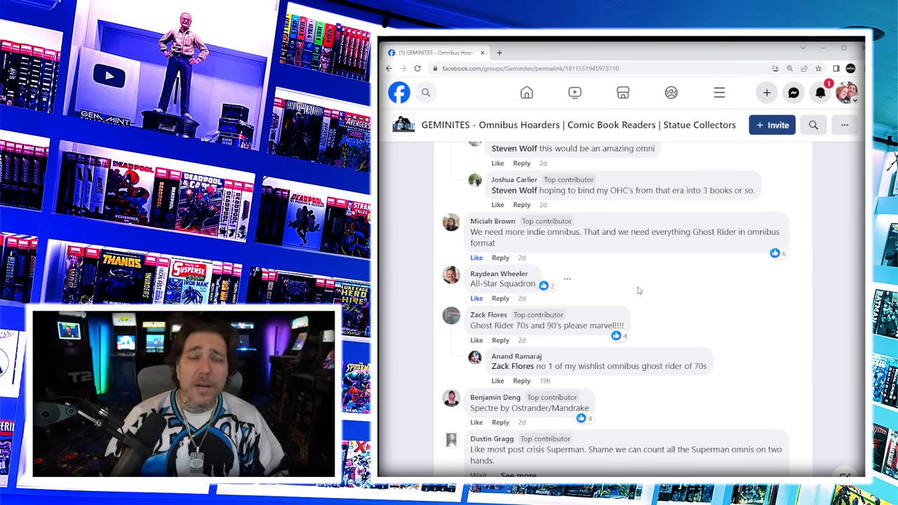
scroll("down", 3)
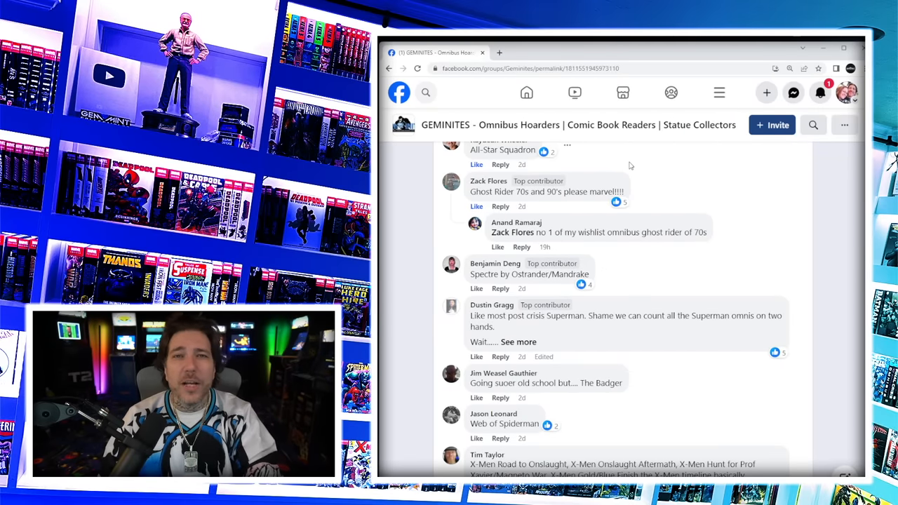
mouse_move(550, 285)
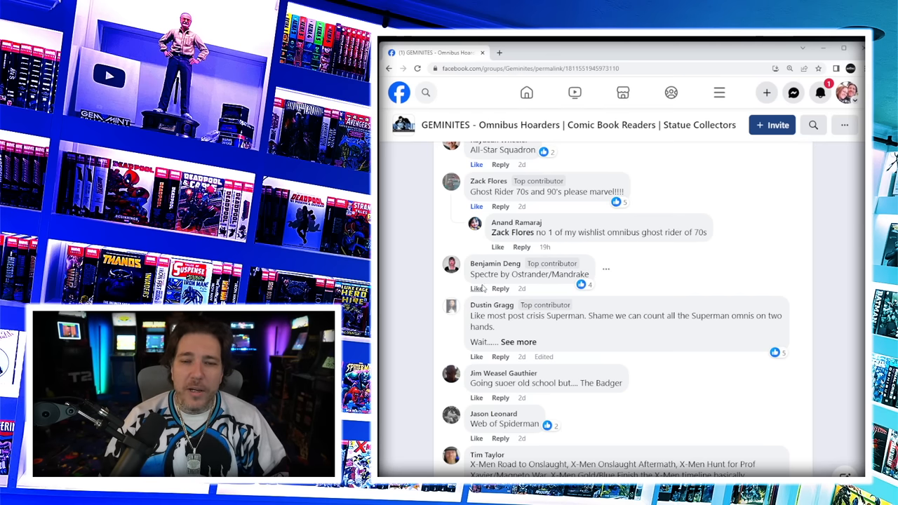
scroll("down", 3)
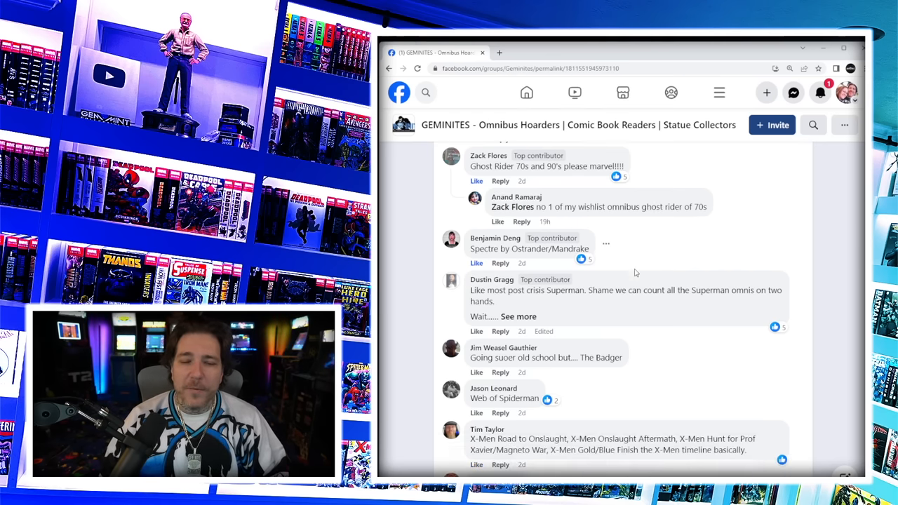
- Scroll on to the X-Men Road to Onslaught, DCeased and Hellblazer omnibus suggestions
scroll("down", 3)
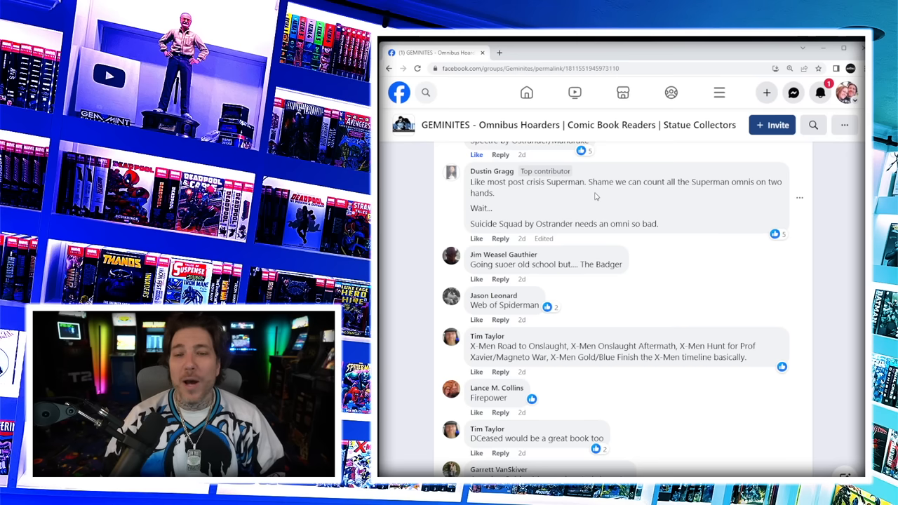
scroll("down", 3)
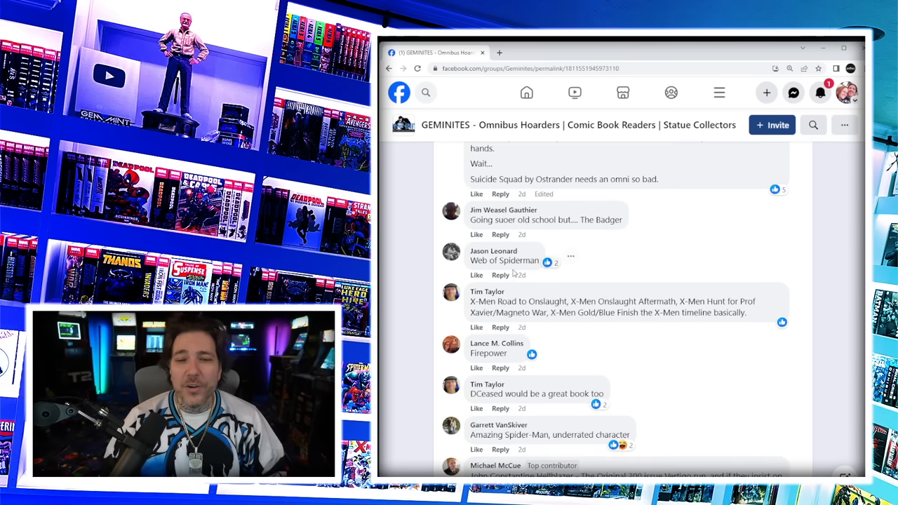
scroll("down", 3)
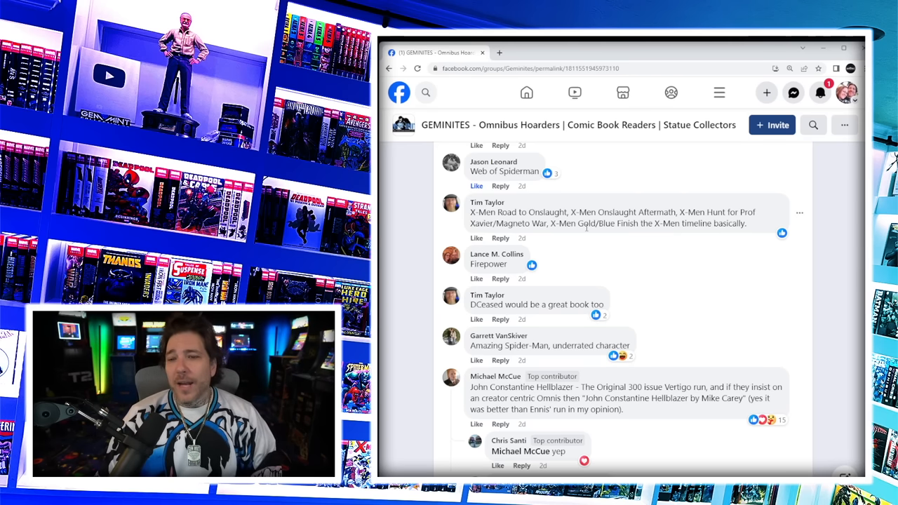
mouse_move(631, 156)
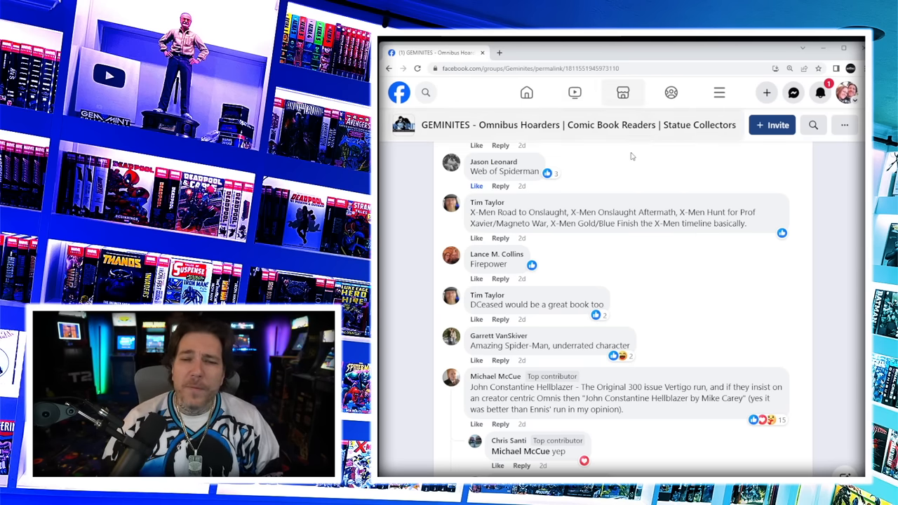
mouse_move(581, 237)
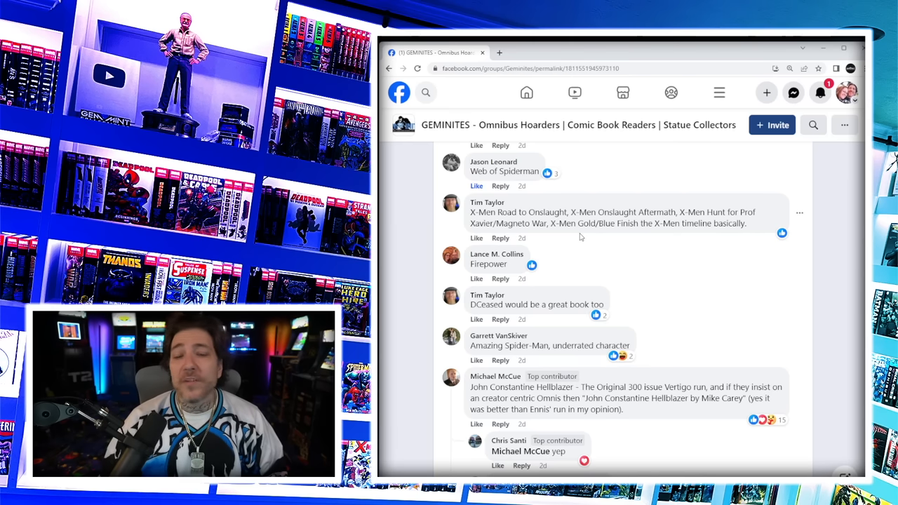
mouse_move(615, 251)
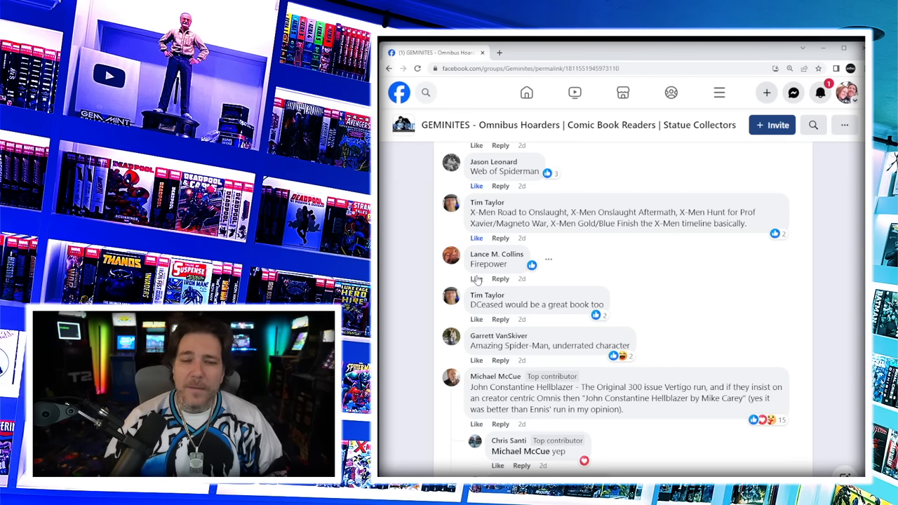
- Show the 2 hidden replies under the Hellblazer omnibus comment
scroll("down", 3)
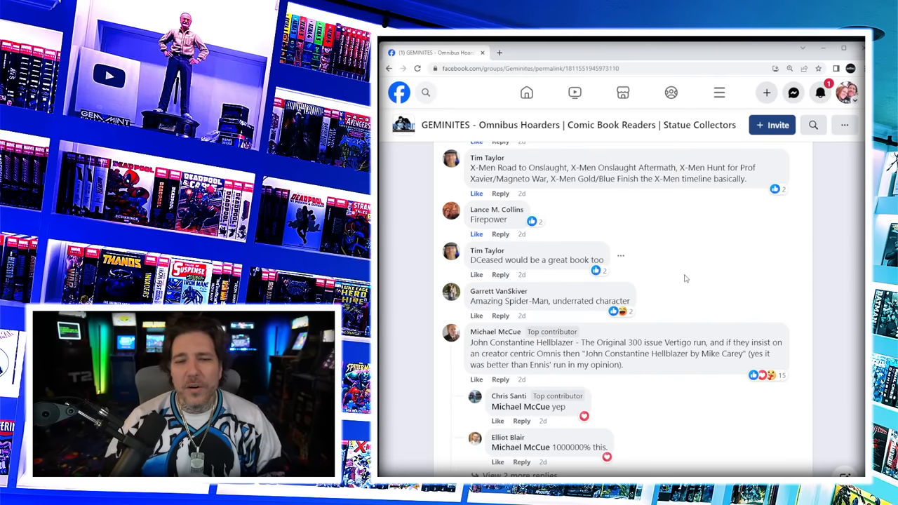
mouse_move(472, 279)
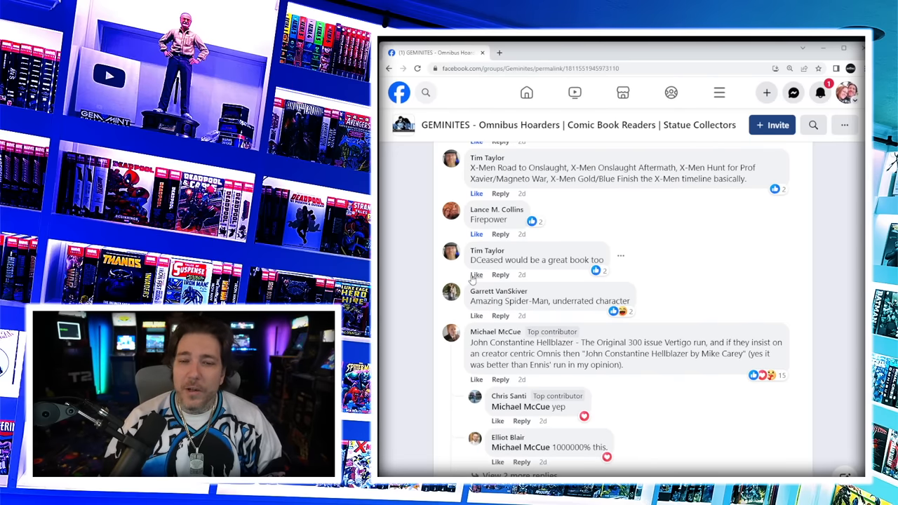
scroll("down", 3)
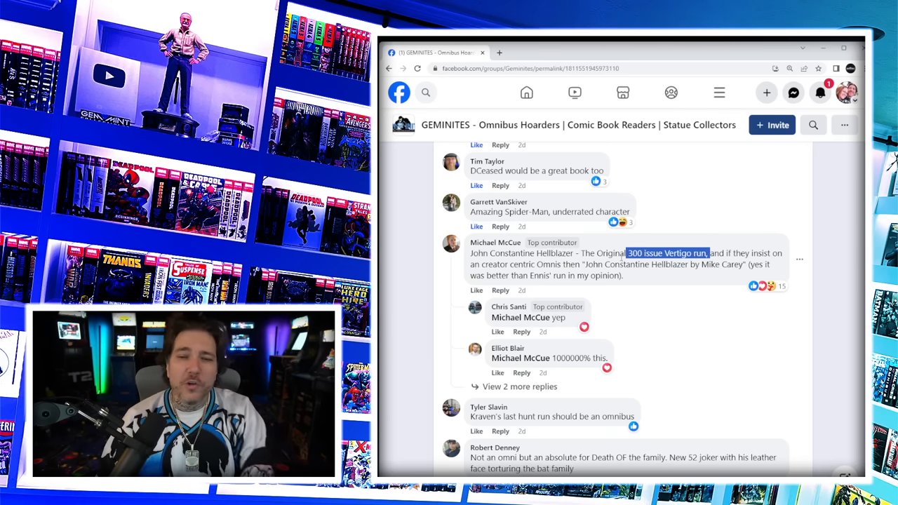
mouse_move(696, 294)
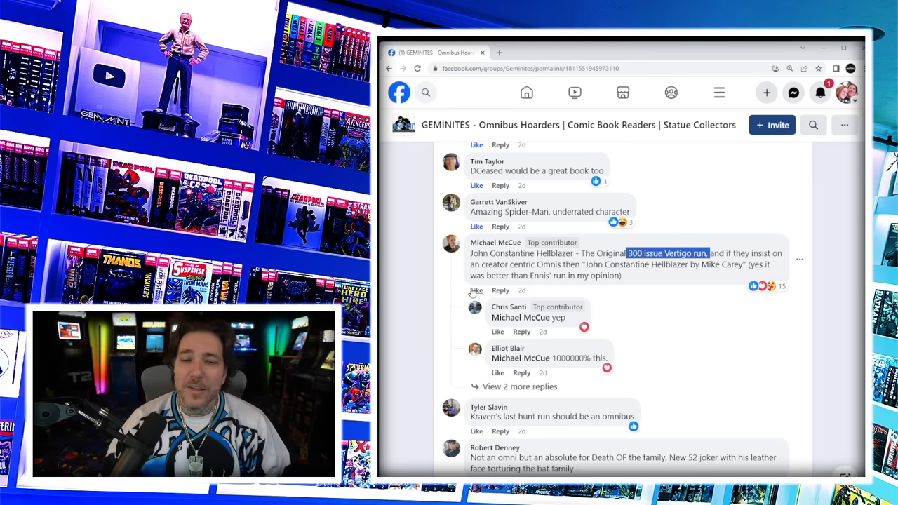
left_click(499, 331)
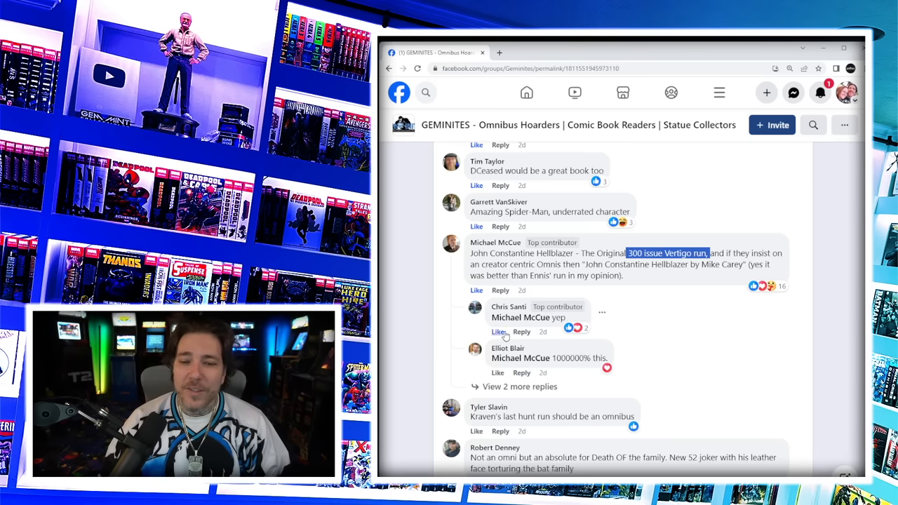
scroll("down", 3)
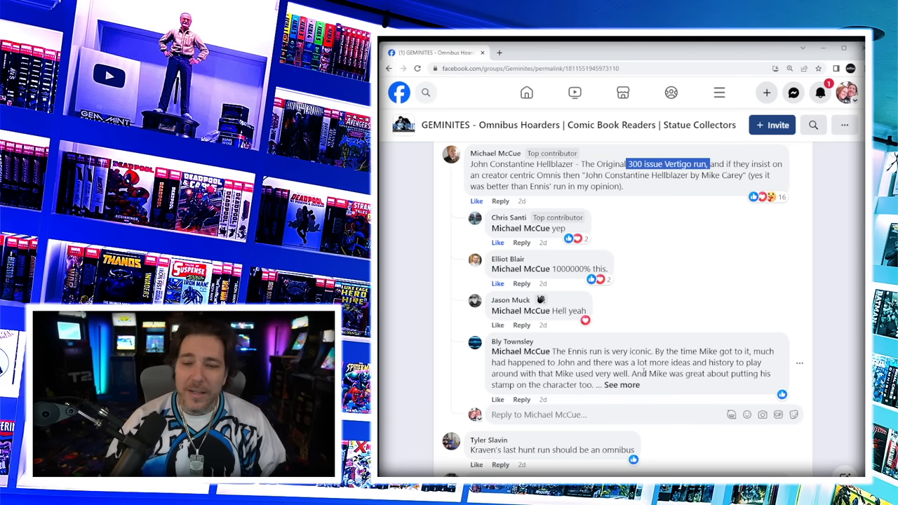
- Expand the long reply about the Ennis run and read down to the Kraven's Last Hunt and Firestorm suggestions
left_click(622, 385)
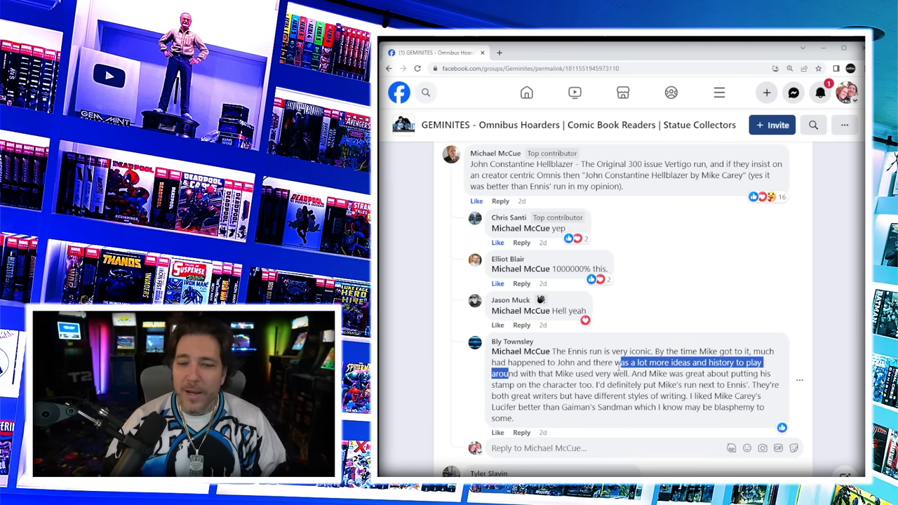
scroll("down", 3)
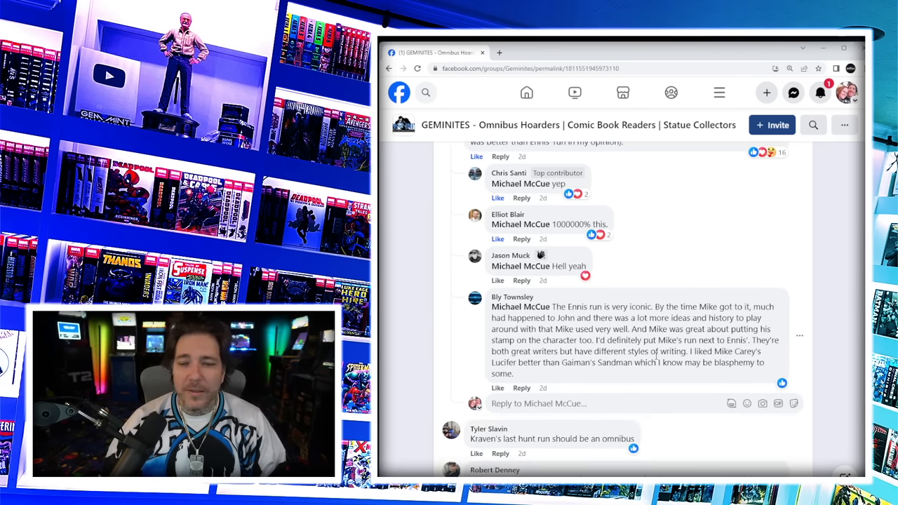
scroll("down", 3)
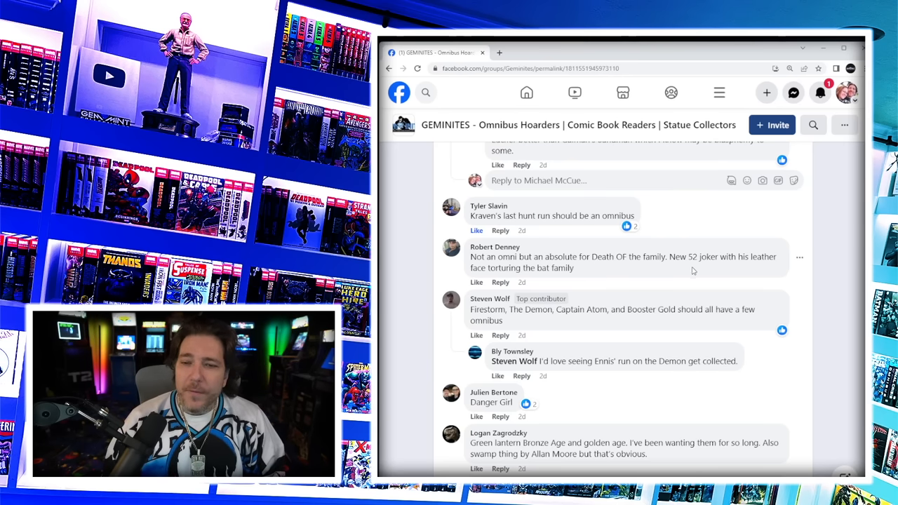
mouse_move(691, 274)
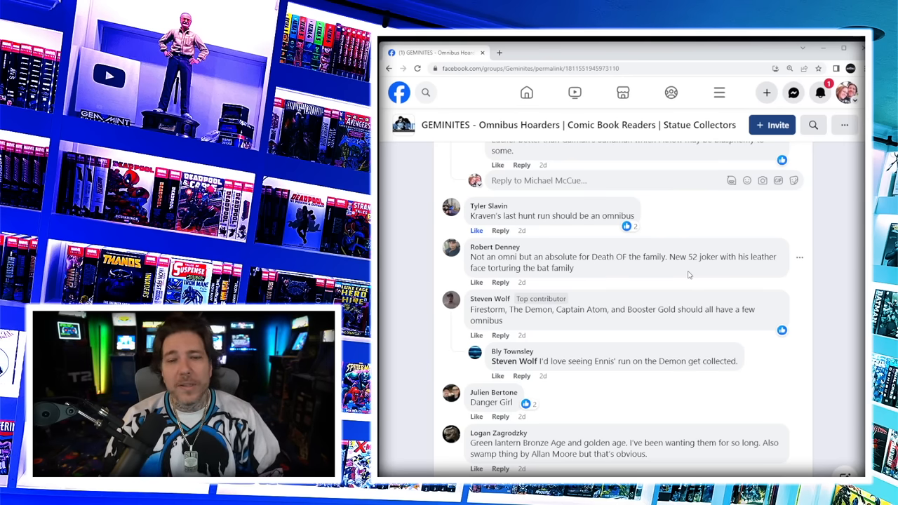
mouse_move(671, 270)
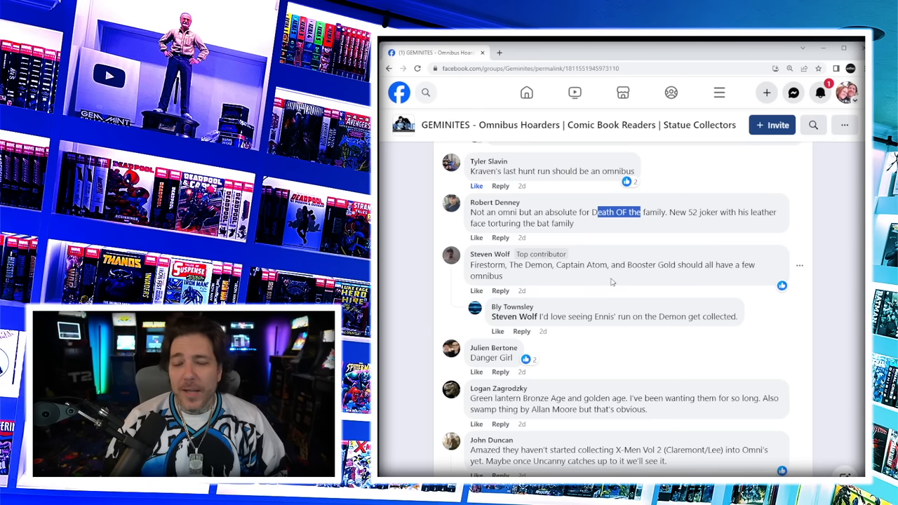
mouse_move(463, 295)
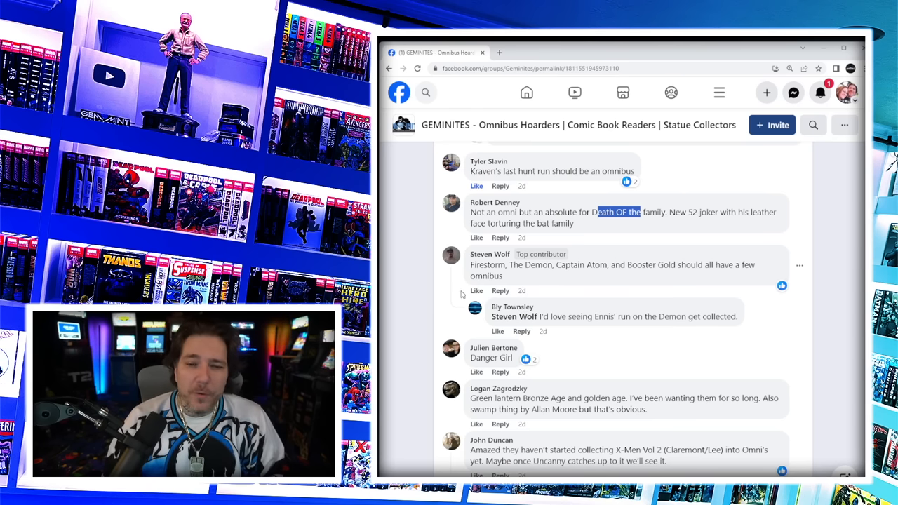
- Scroll past Green Lantern to the X-Men Claremont/Lee Fatal Attractions replies and the Westerns suggestions
scroll("down", 3)
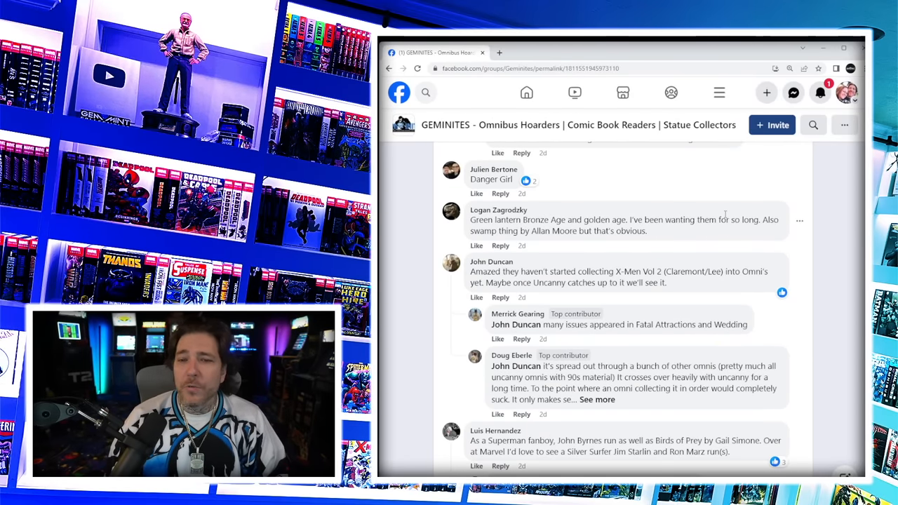
scroll("down", 3)
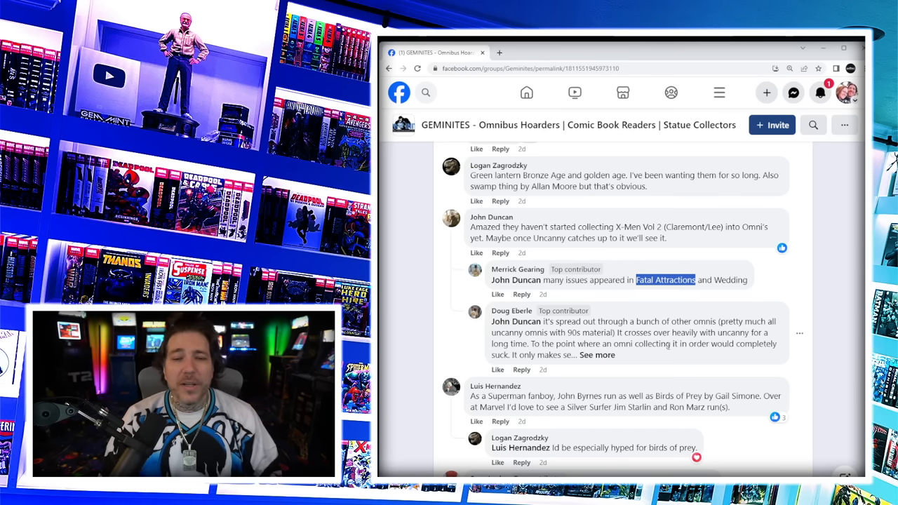
scroll("down", 3)
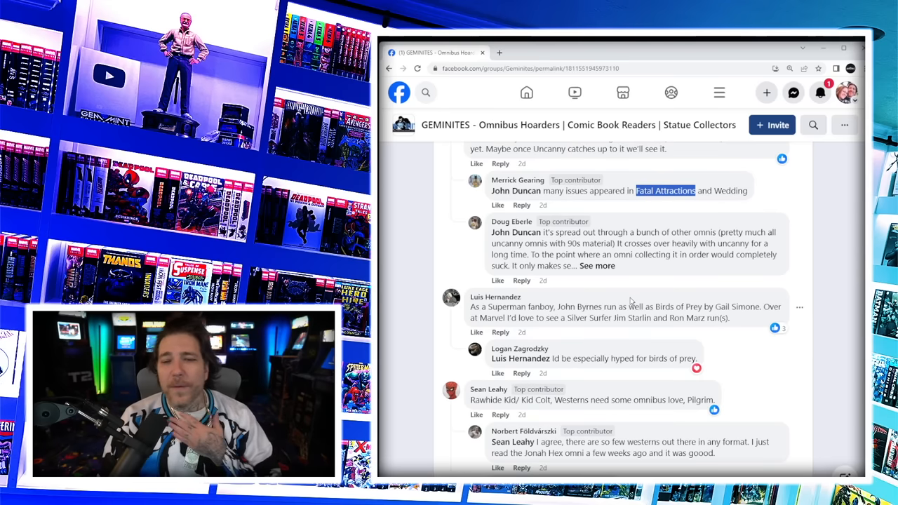
mouse_move(632, 301)
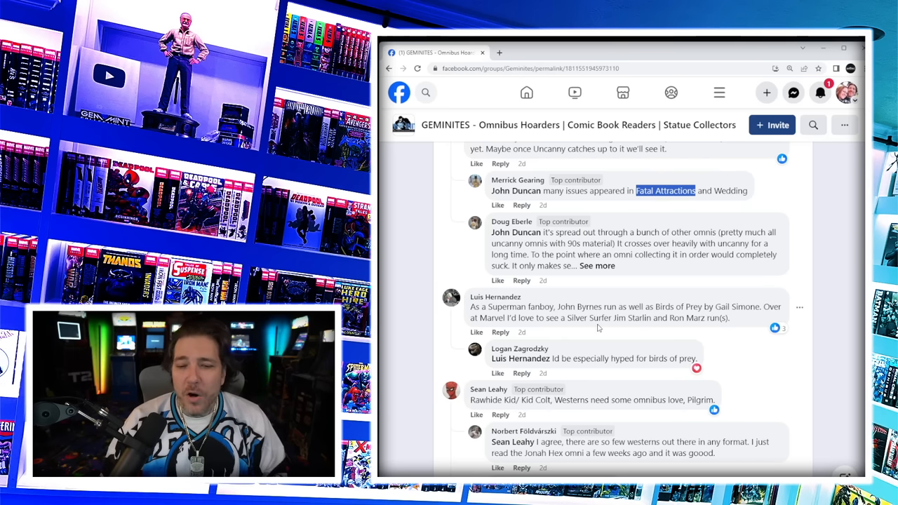
- Highlight the word Pilgrim in the westerns comment and read on to Green Arrow and Batman by Tom King
scroll("down", 3)
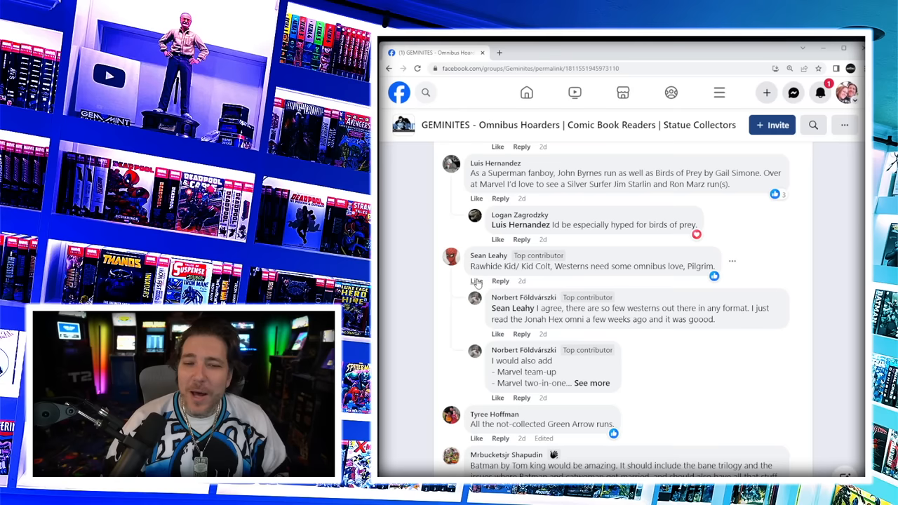
double_click(699, 267)
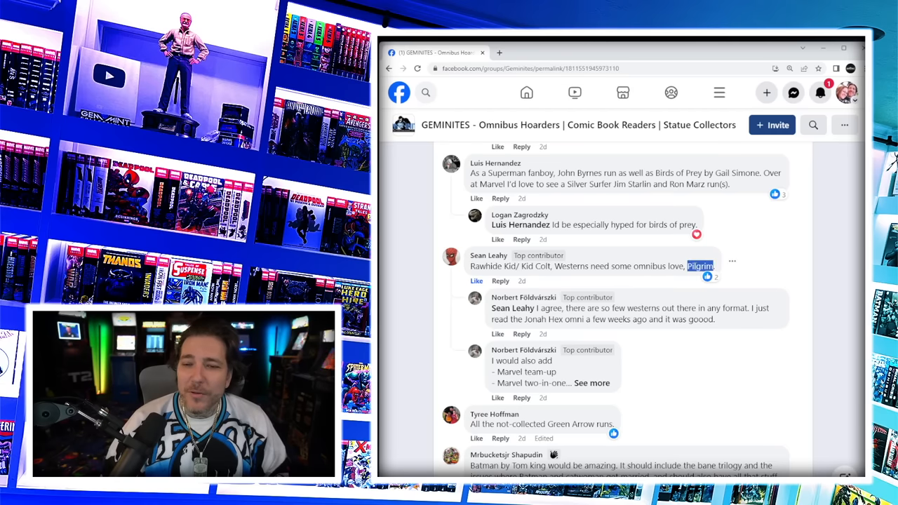
scroll("down", 3)
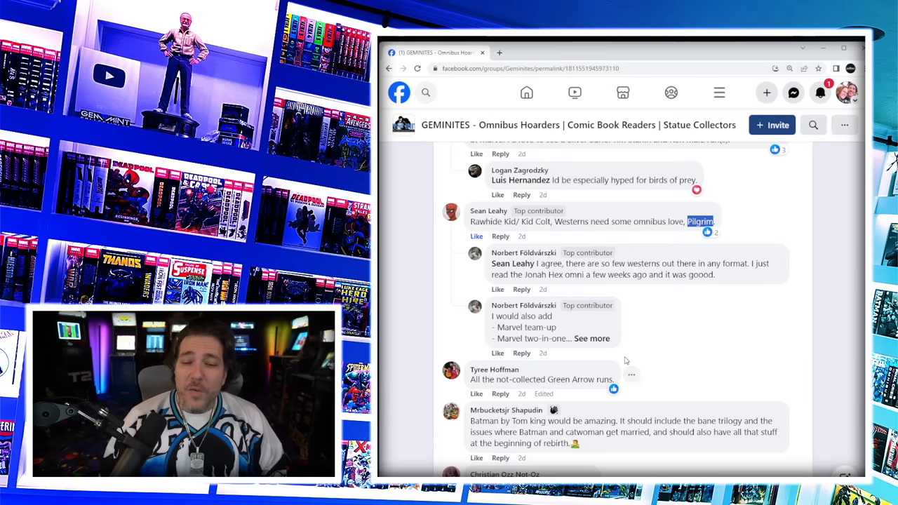
scroll("down", 3)
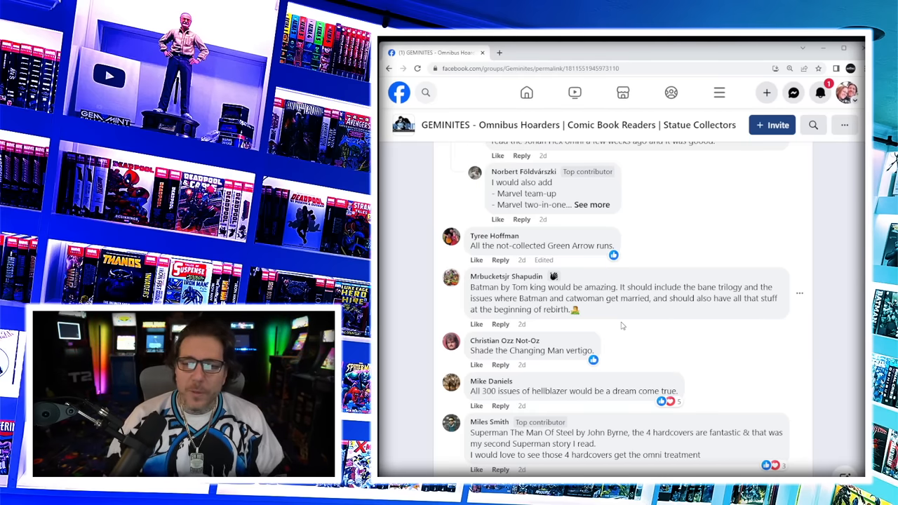
- Scroll further to the Shade the Changing Man, Superman: The Man of Steel and Naruto suggestions
scroll("down", 3)
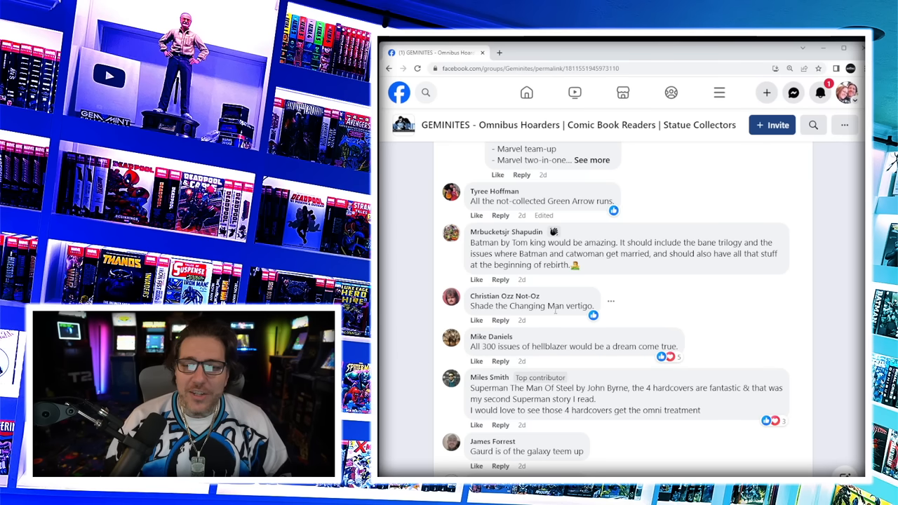
scroll("down", 3)
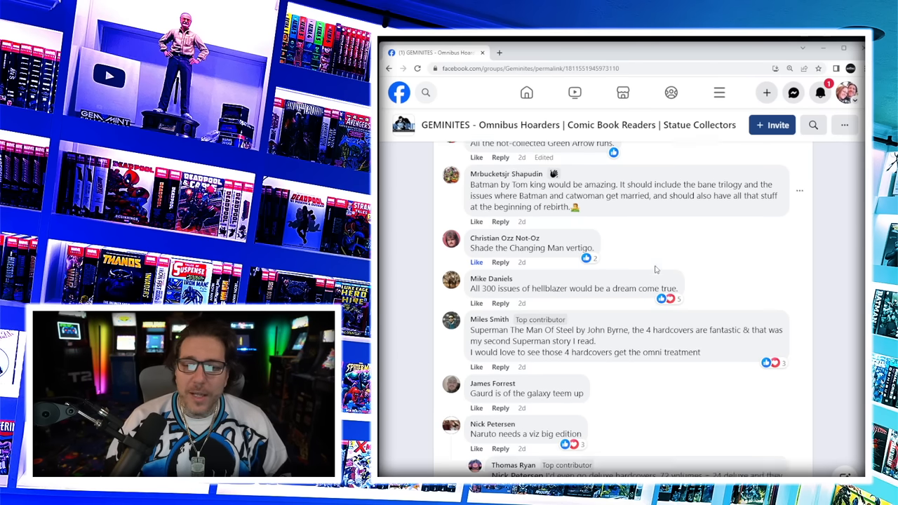
scroll("down", 3)
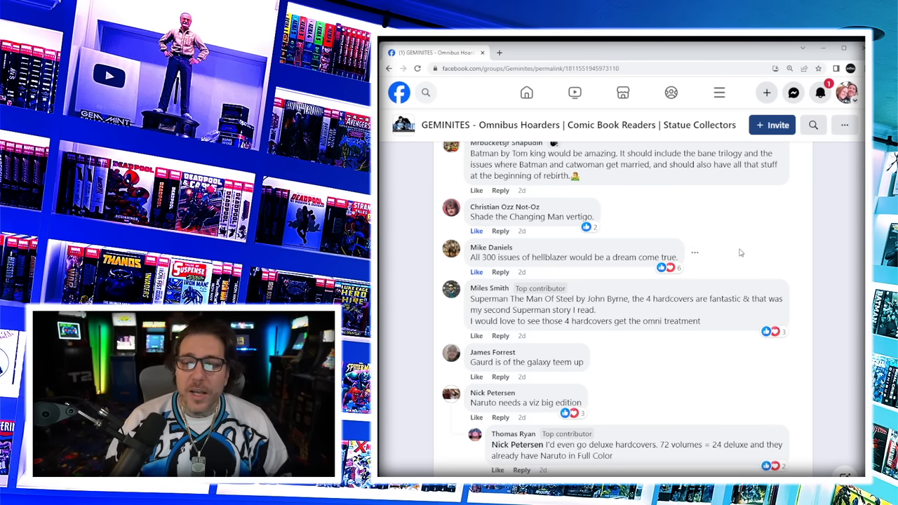
left_click(478, 335)
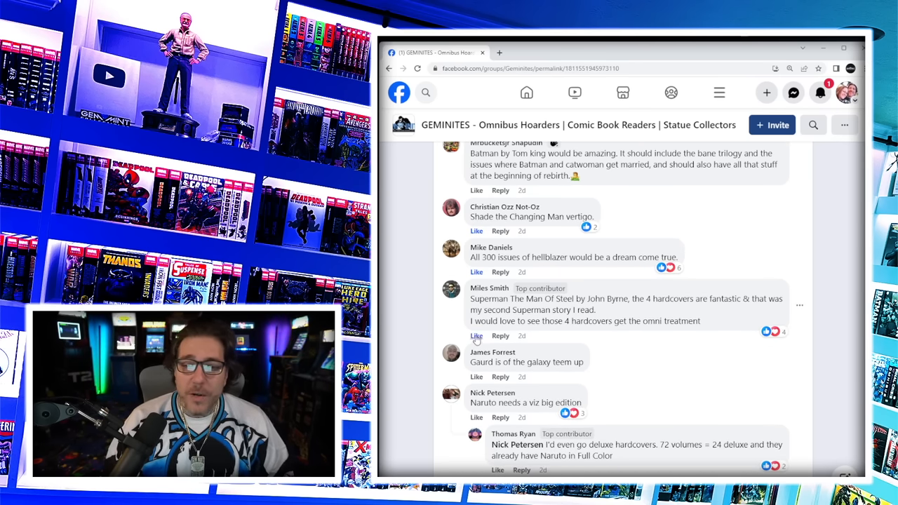
- Reveal the full text of Alex Turner's paperback compendium wish-list comment
scroll("down", 3)
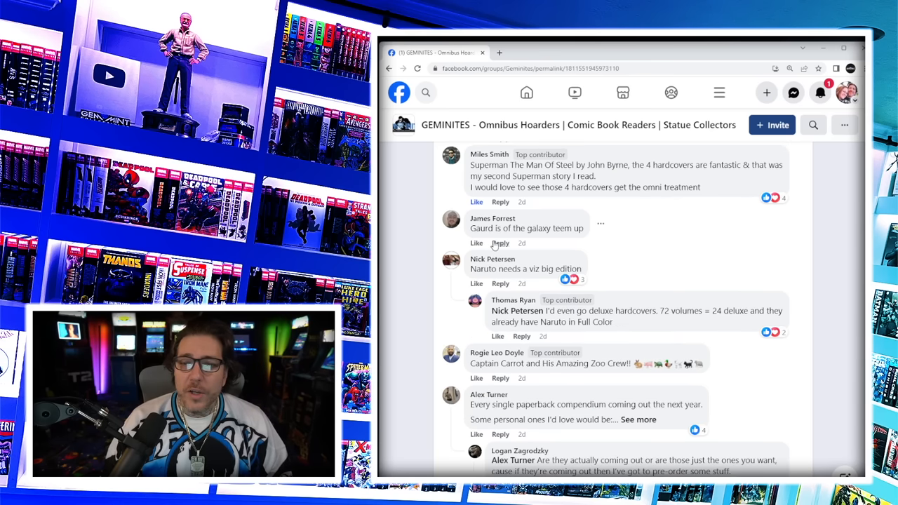
mouse_move(550, 288)
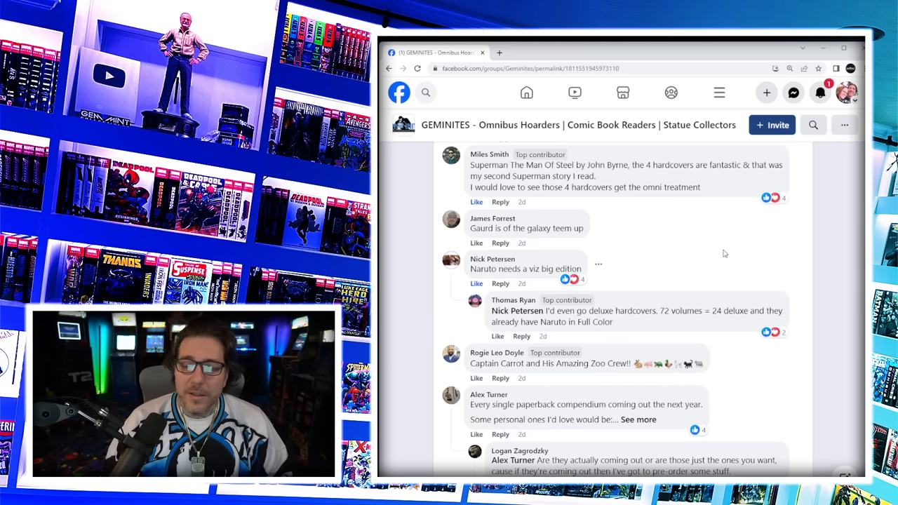
scroll("down", 3)
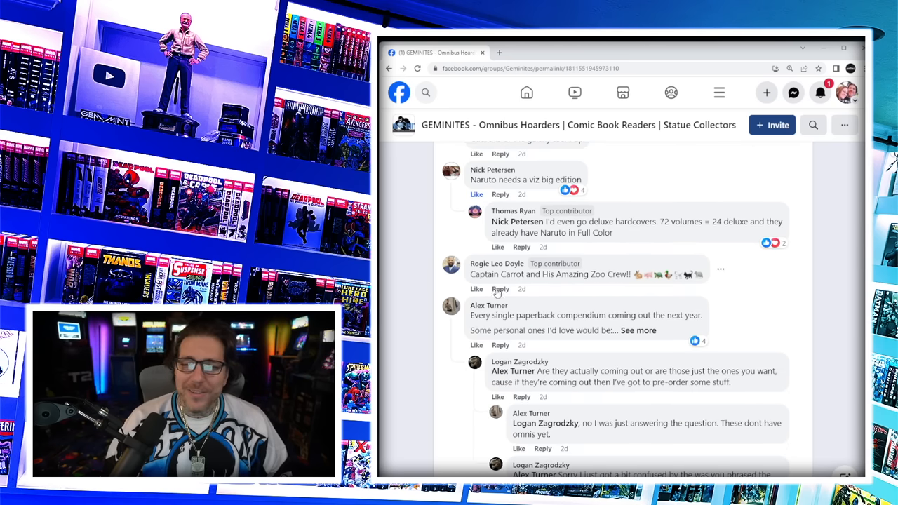
left_click(637, 330)
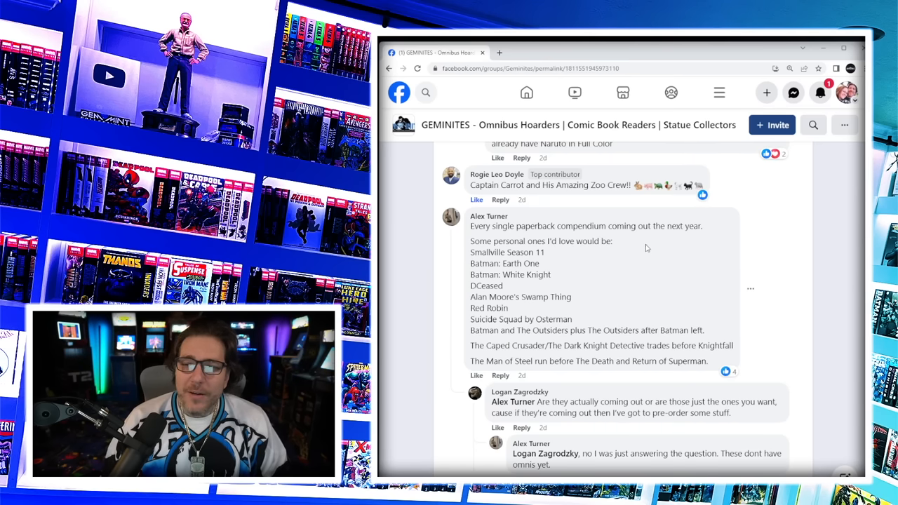
mouse_move(554, 255)
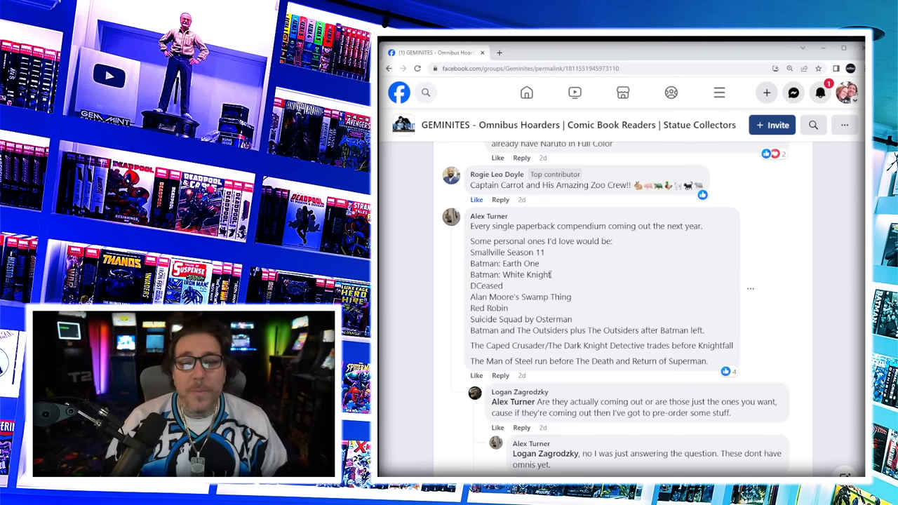
mouse_move(579, 300)
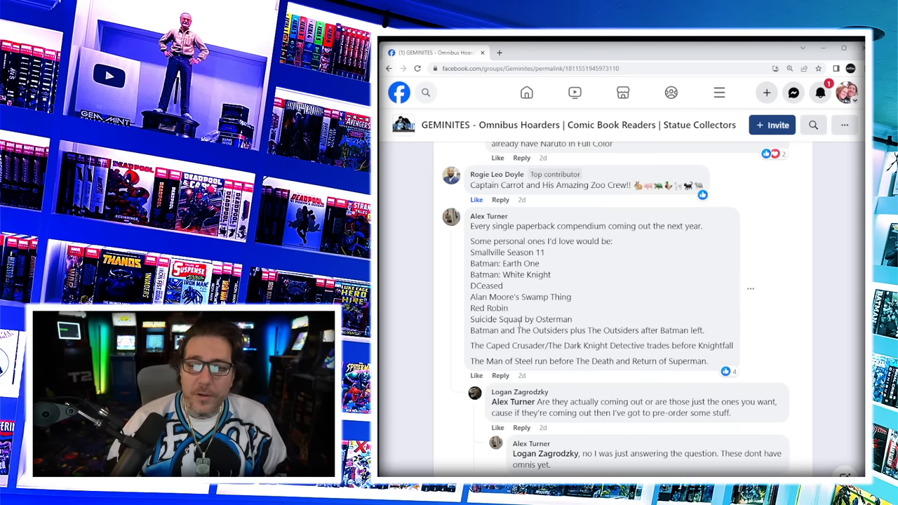
- Scroll on to the Geoff Johns Lantern, Jonah Hex, Hellblazer and Green Arrow suggestions
scroll("down", 3)
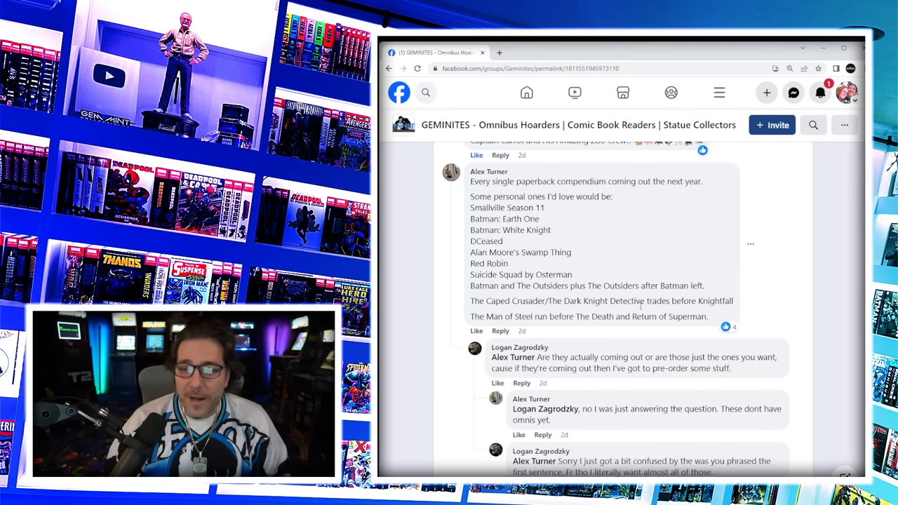
scroll("down", 3)
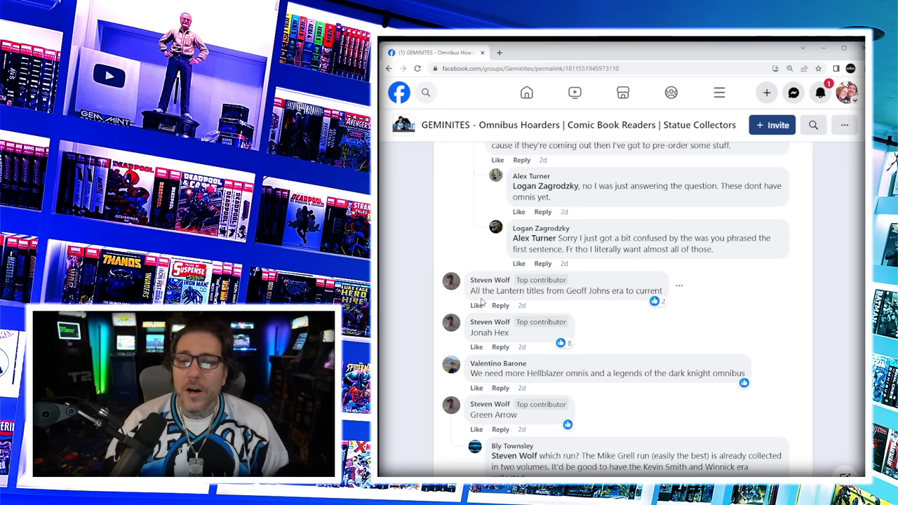
mouse_move(537, 334)
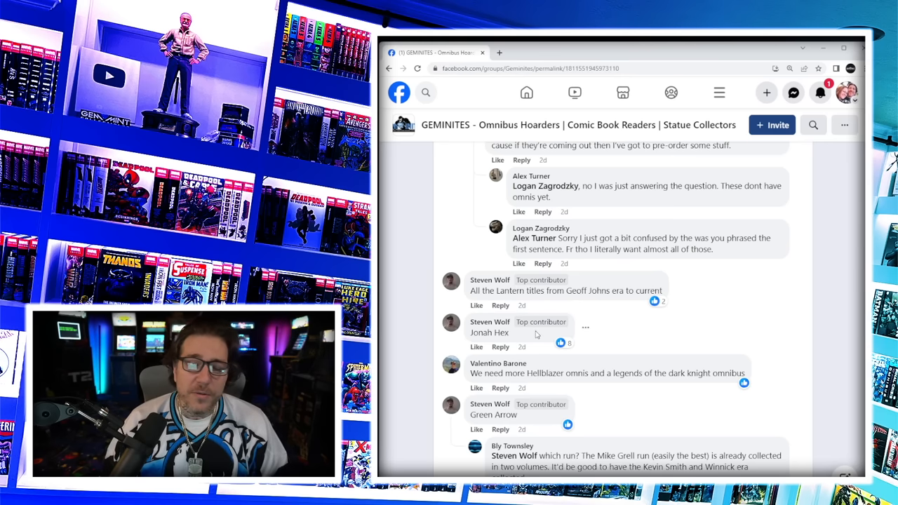
- Scroll through the Red Lantern New 52, Ostrander Spectre and Suicide Squad, Jonah Hex and Earth 2 comments to the GIF reply
scroll("down", 3)
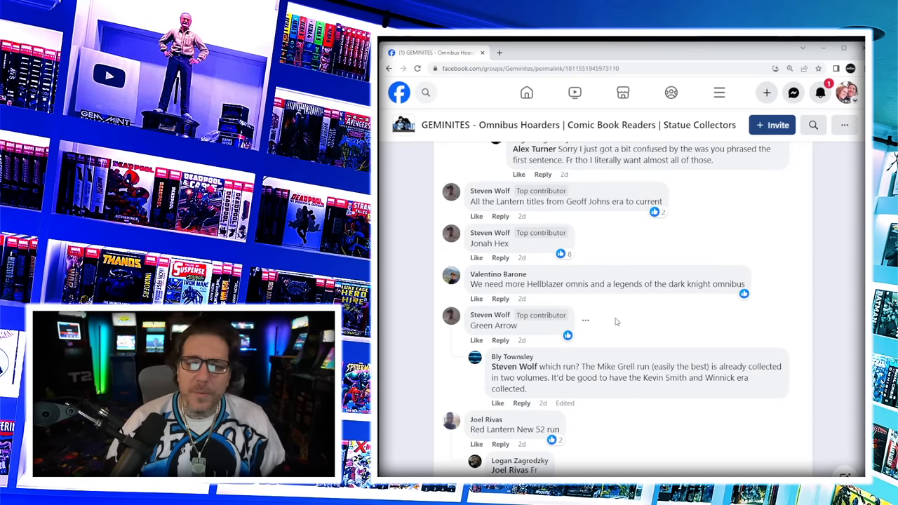
scroll("down", 3)
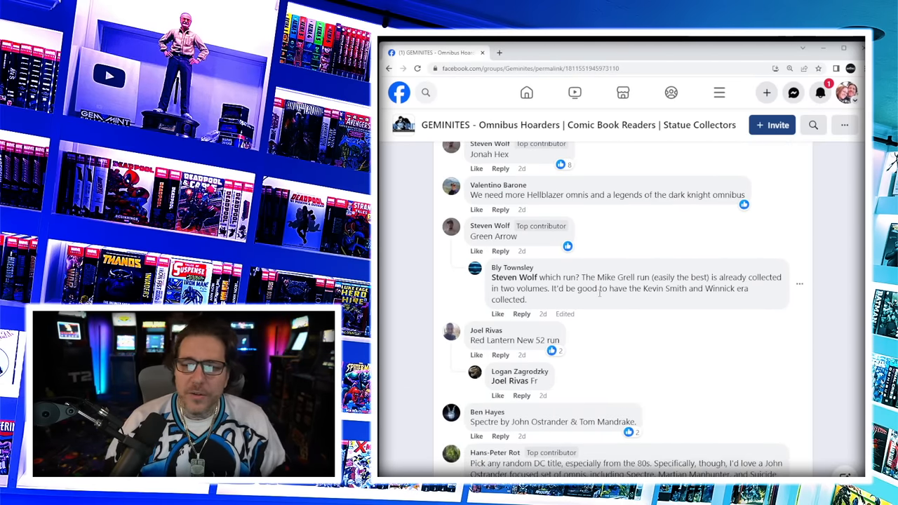
scroll("down", 3)
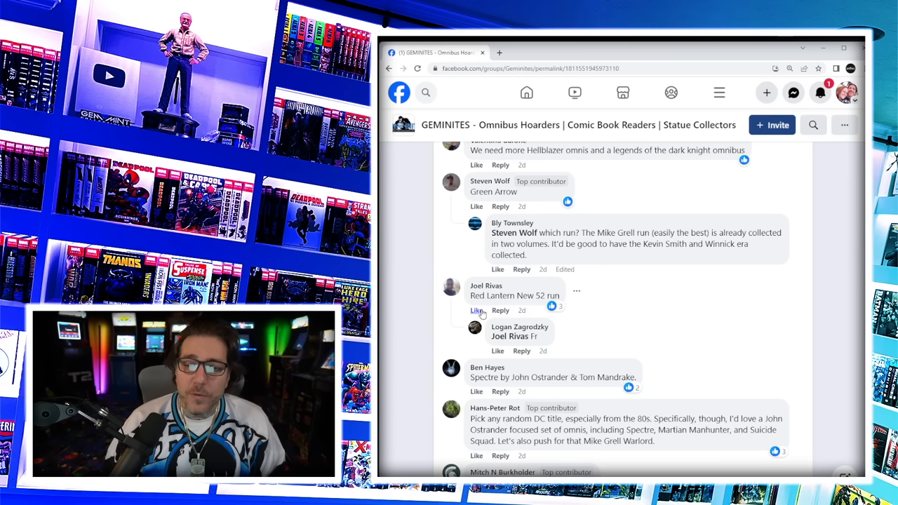
scroll("down", 3)
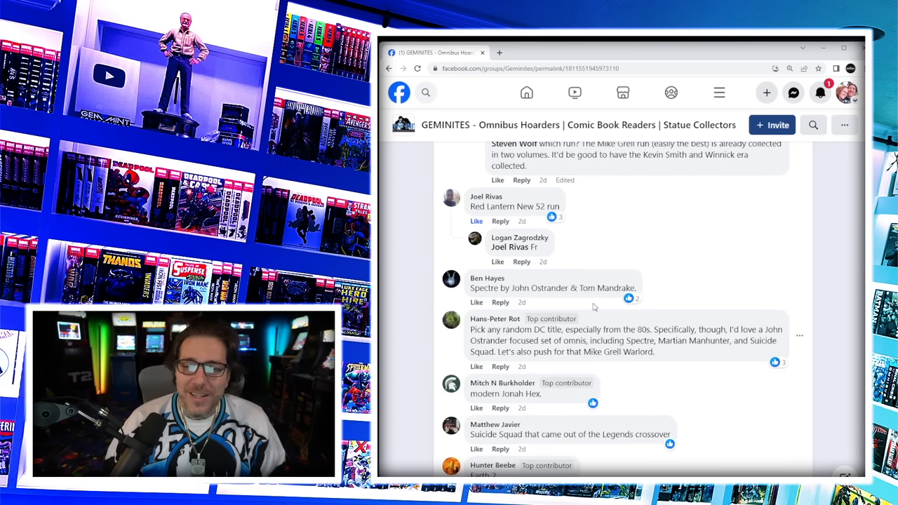
scroll("down", 3)
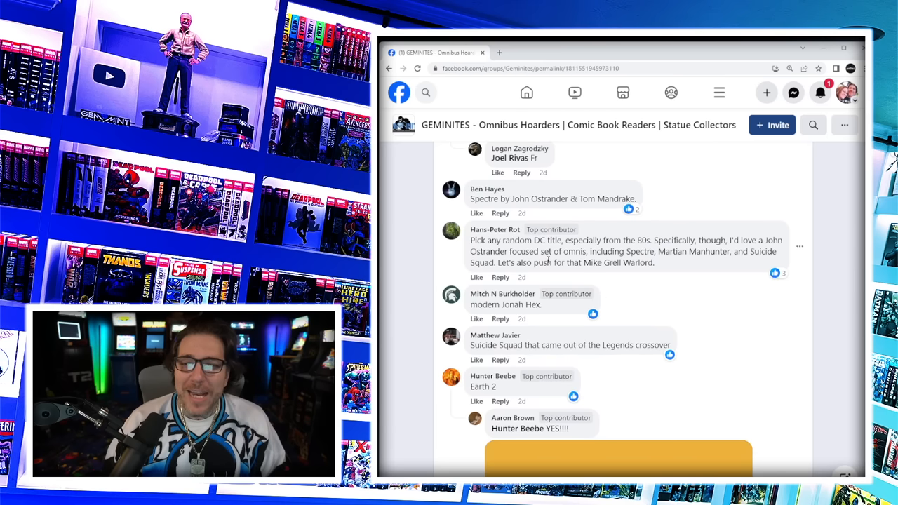
mouse_move(657, 236)
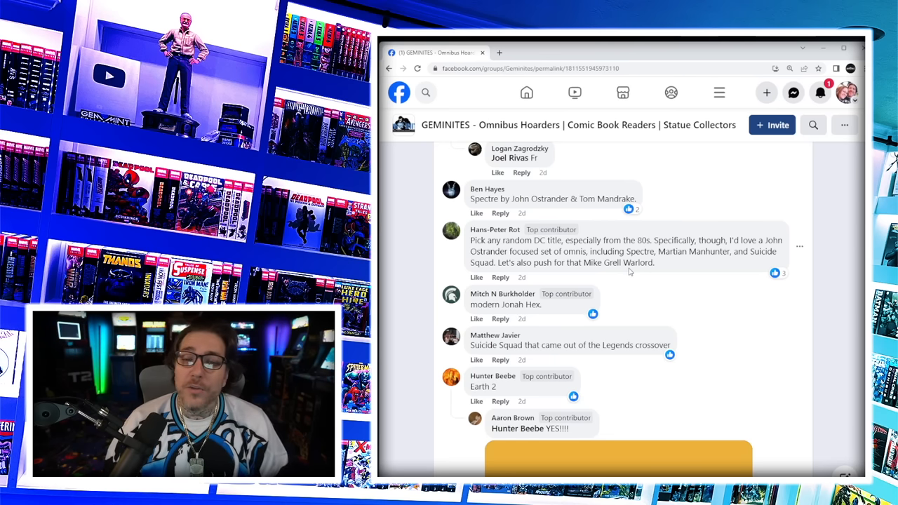
mouse_move(648, 225)
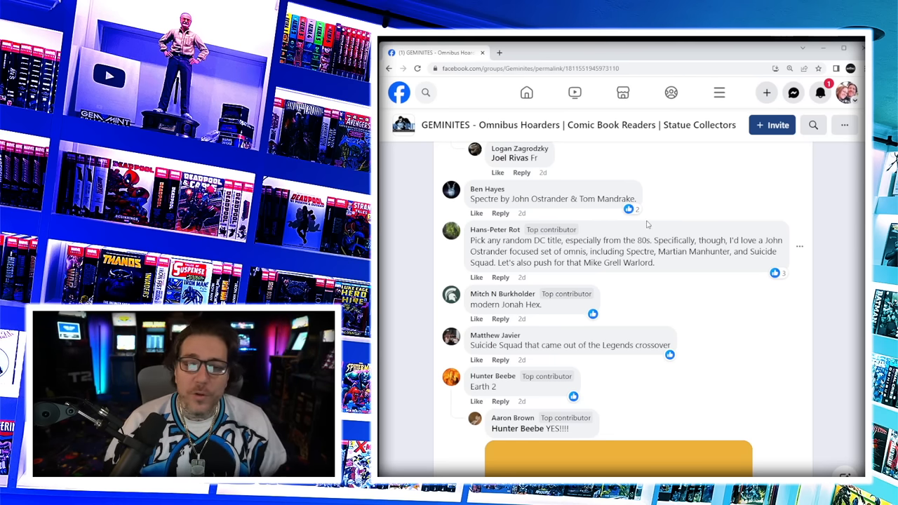
scroll("down", 3)
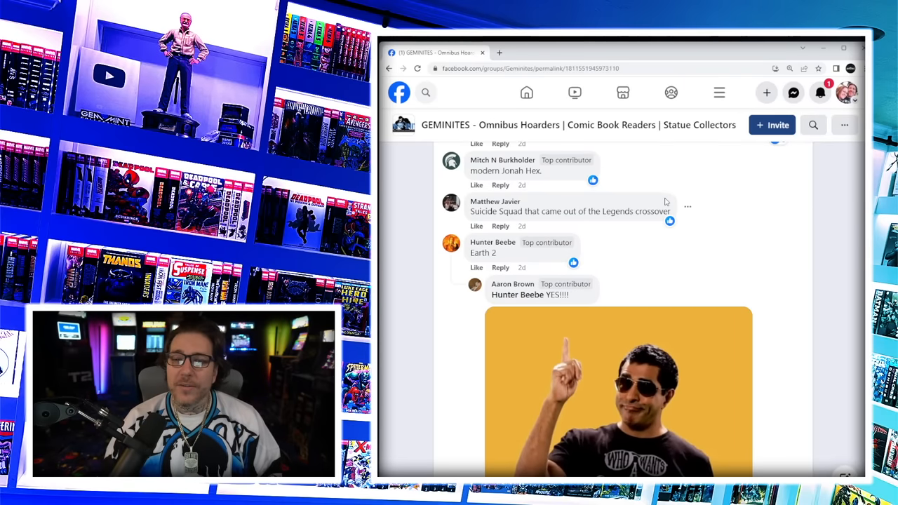
mouse_move(601, 221)
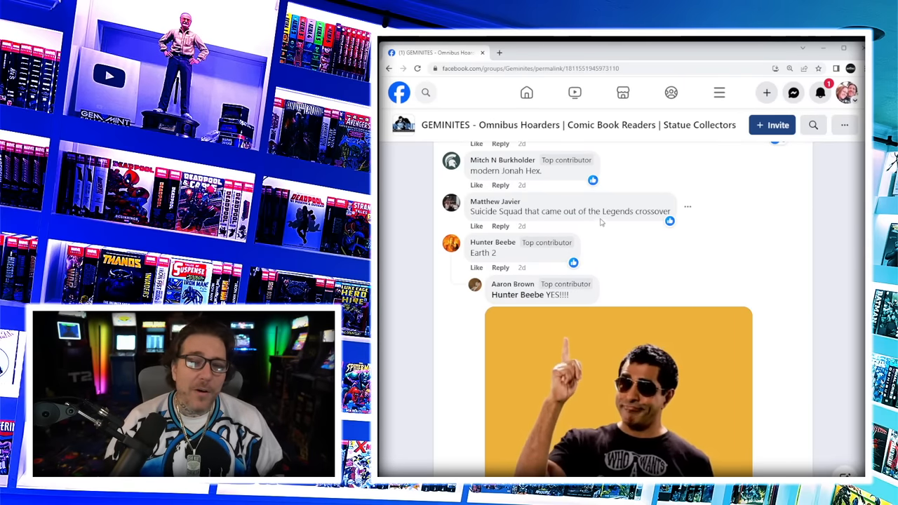
mouse_move(468, 273)
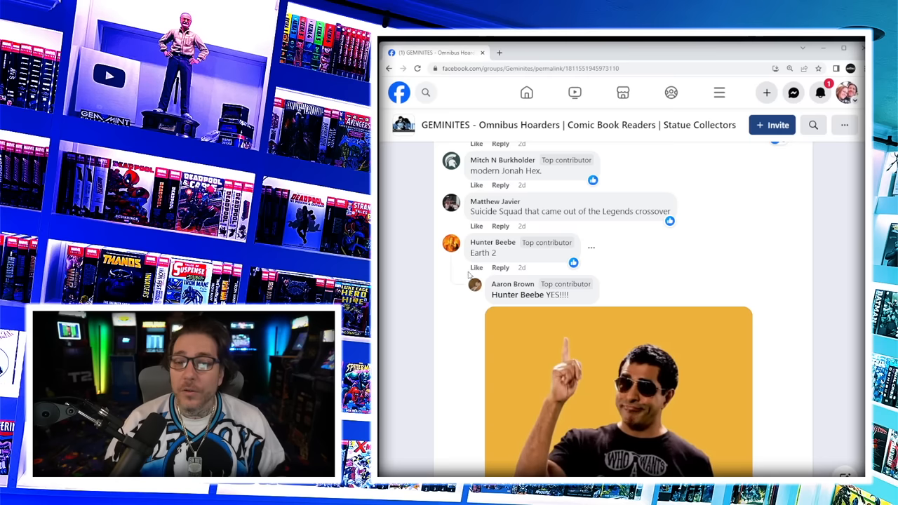
- Scroll down the thread past the Groo, Scalped, The Maxx and Sweet Tooth suggestions
scroll("down", 3)
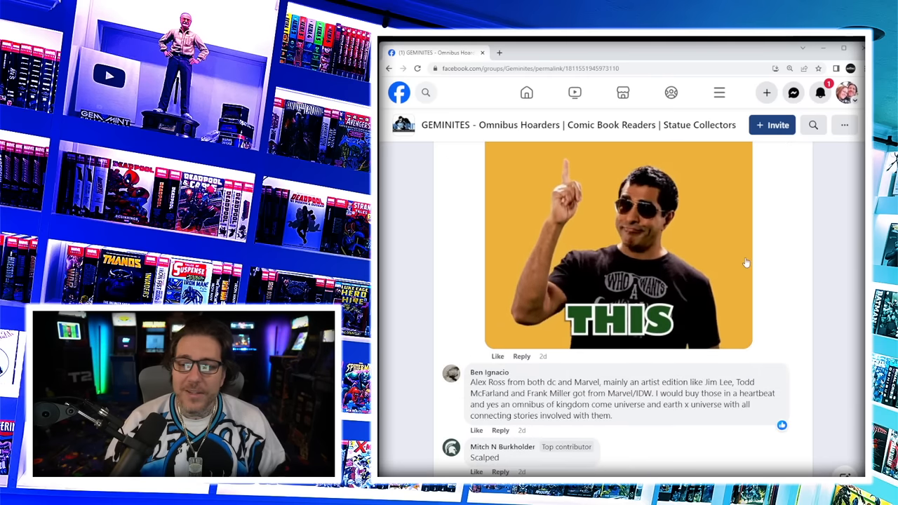
scroll("down", 3)
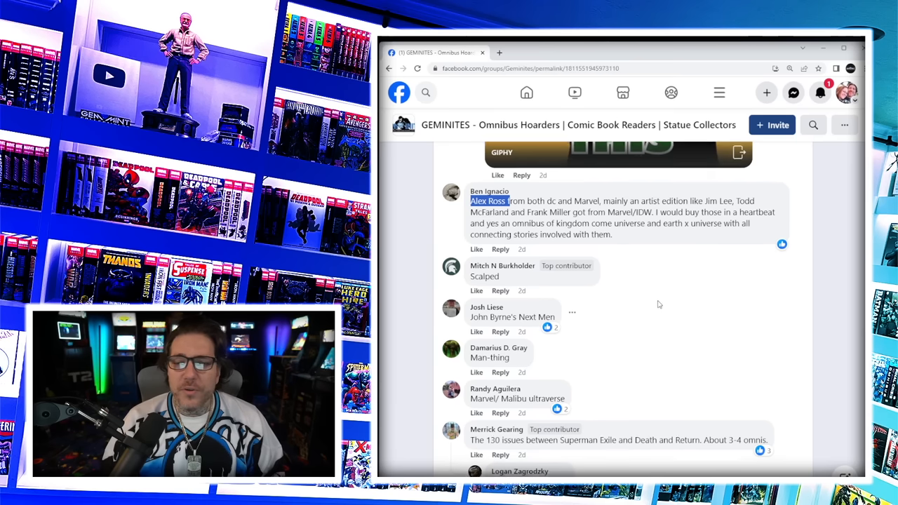
scroll("down", 3)
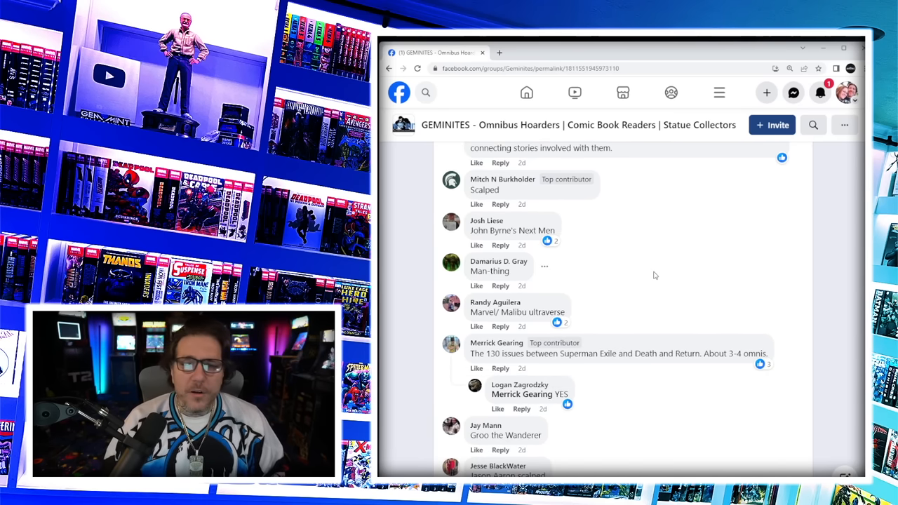
scroll("down", 3)
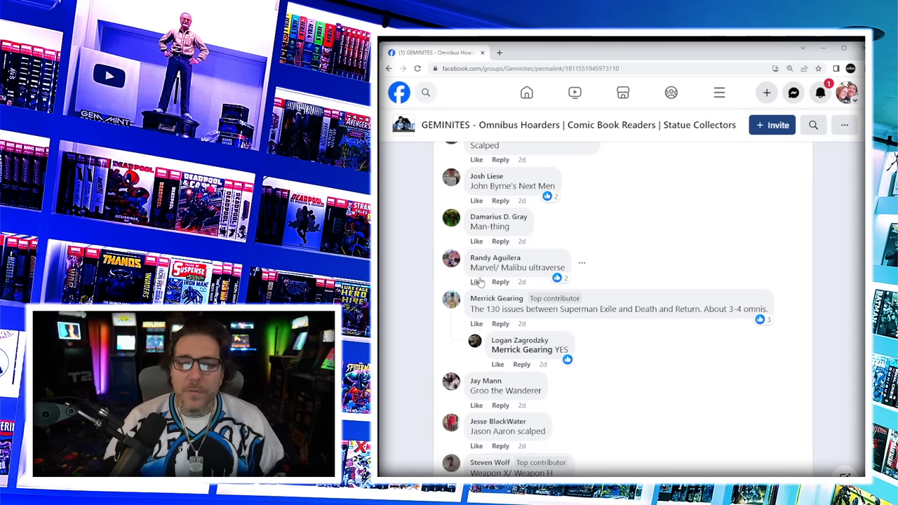
scroll("down", 3)
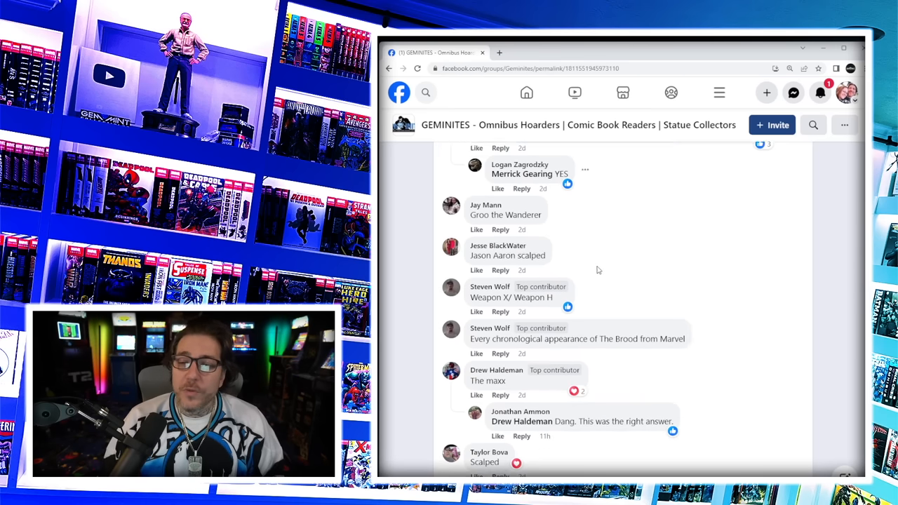
scroll("up", 3)
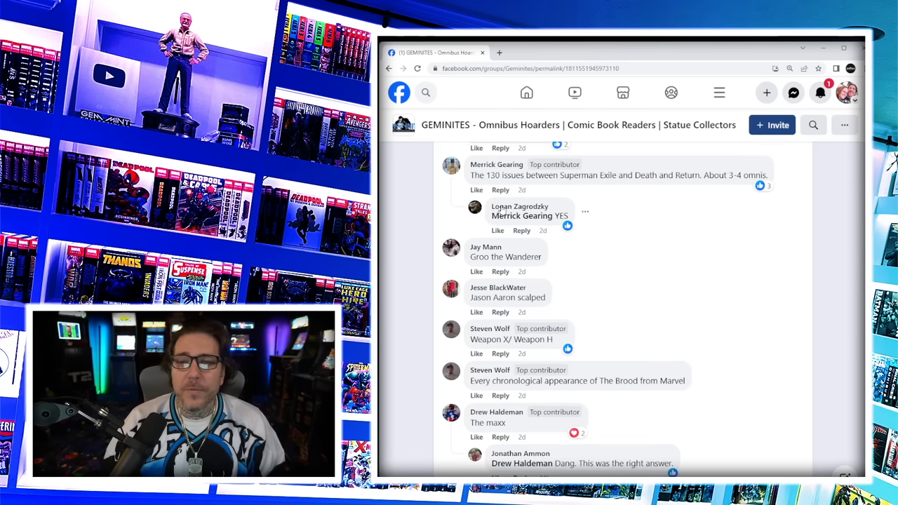
scroll("down", 3)
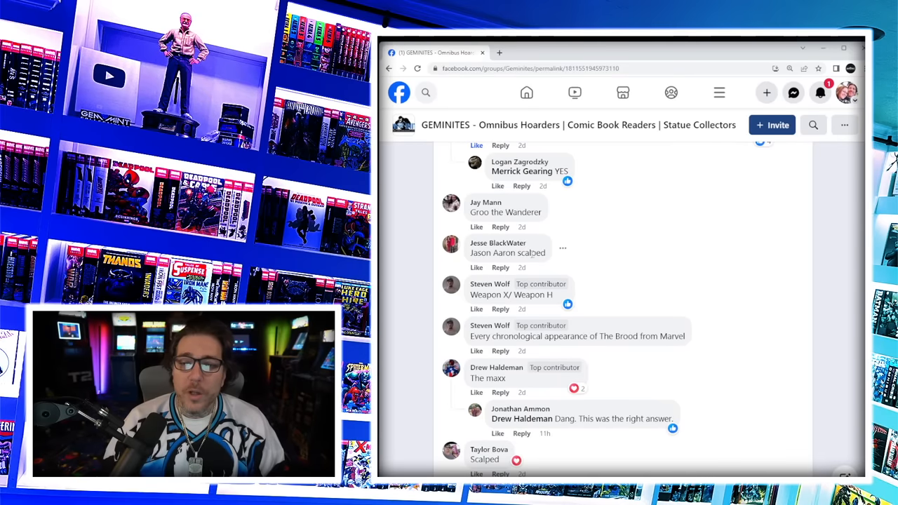
scroll("down", 3)
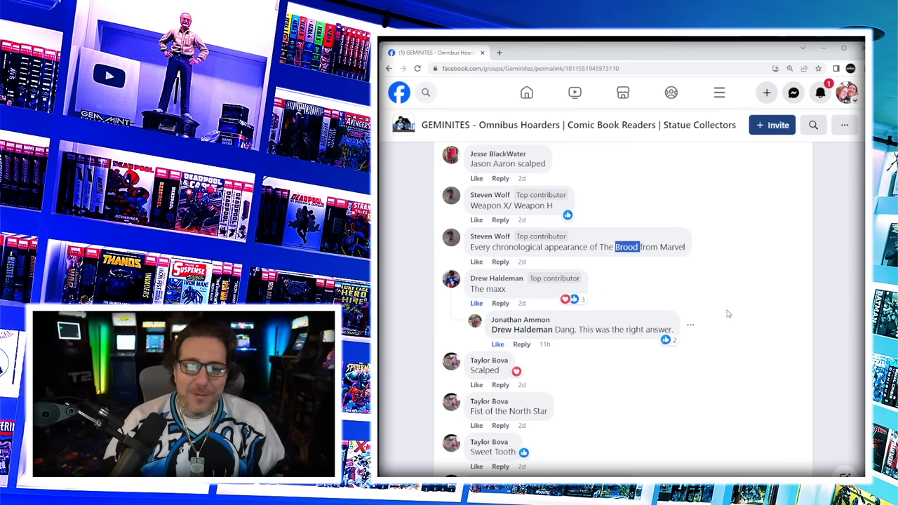
scroll("down", 3)
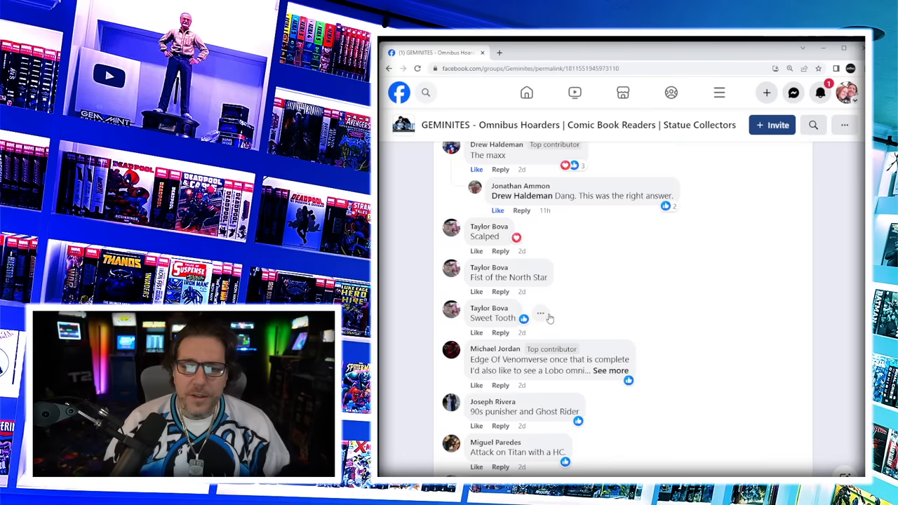
- Expand the Edge of Venomverse/Lobo comment and continue to the Attack on Titan and Hitman replies
left_click(609, 371)
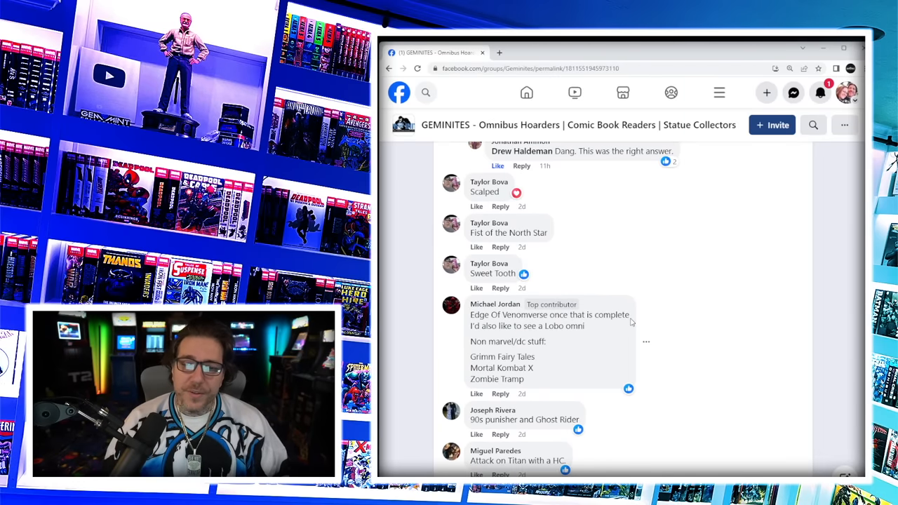
mouse_move(638, 319)
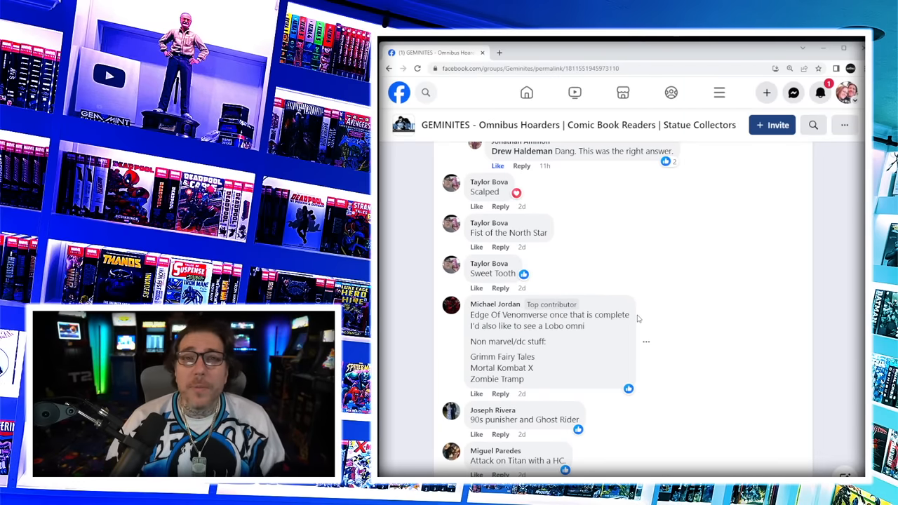
scroll("down", 3)
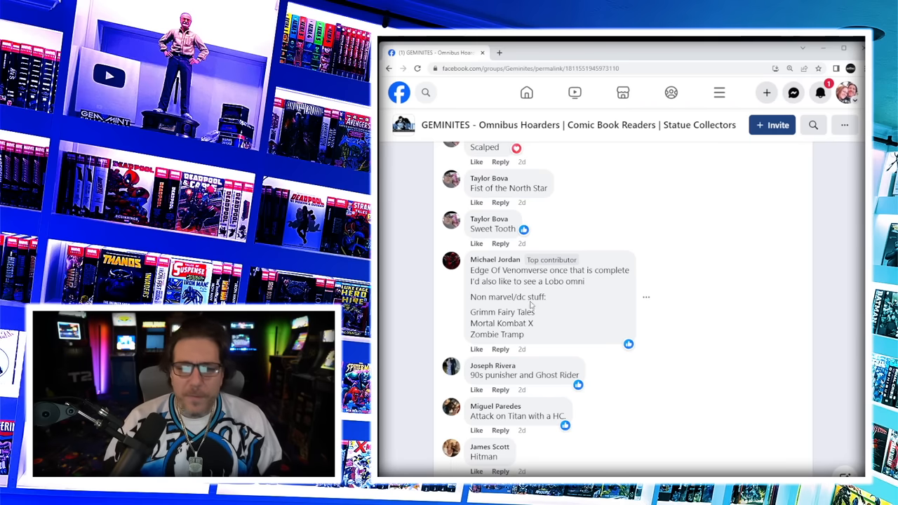
scroll("down", 3)
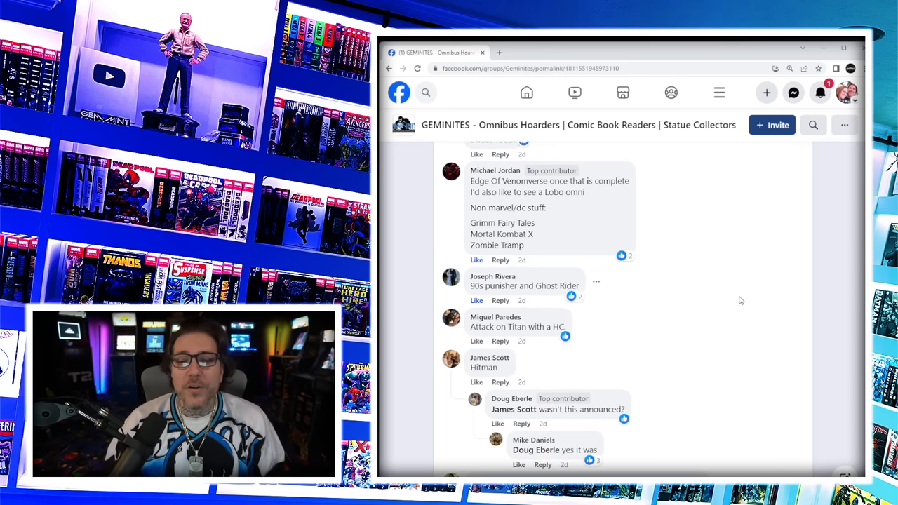
mouse_move(479, 343)
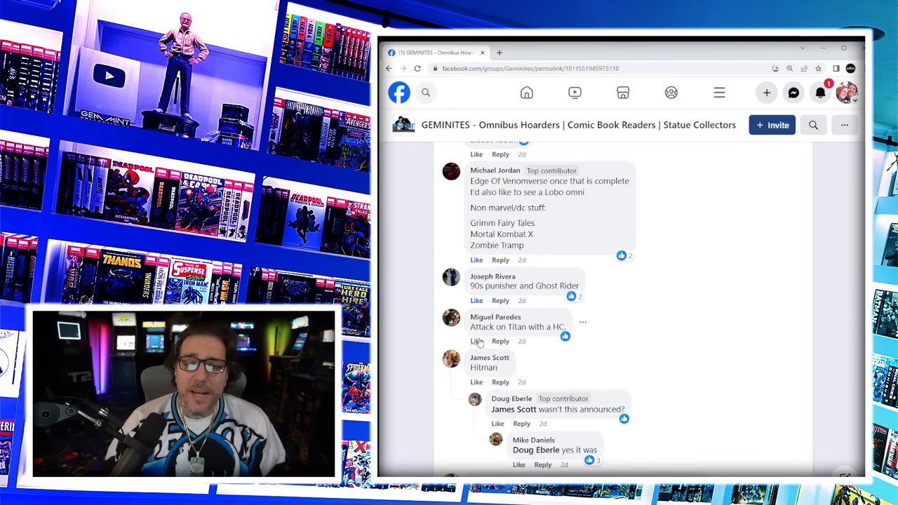
- Expand the long comment about out-of-print Vertigo titles to read it in full
scroll("down", 3)
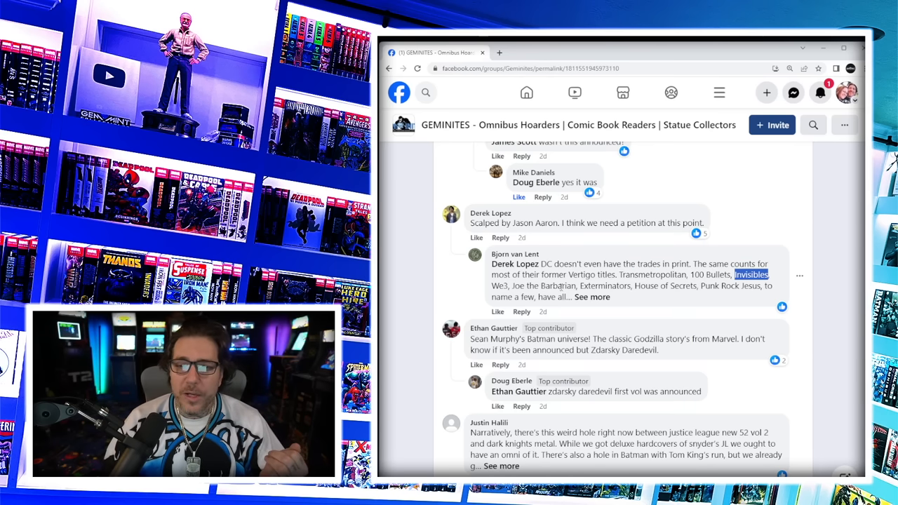
left_click(593, 298)
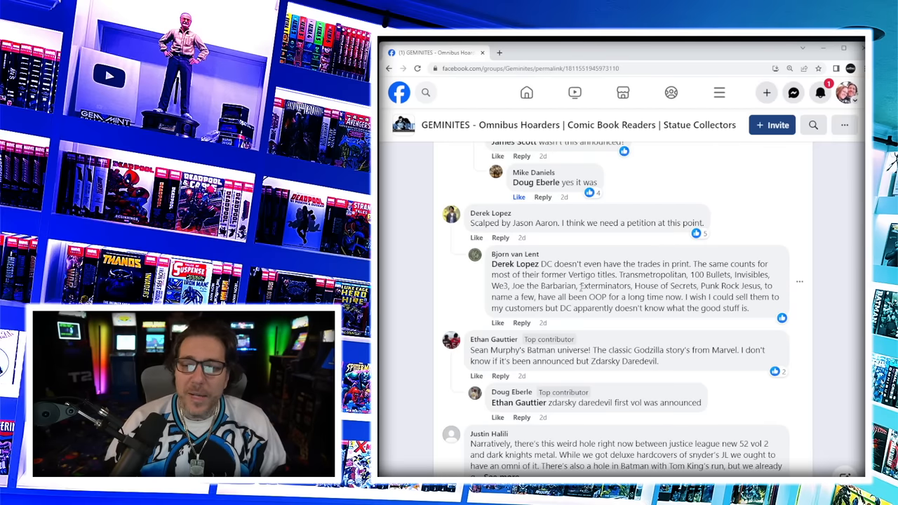
scroll("down", 3)
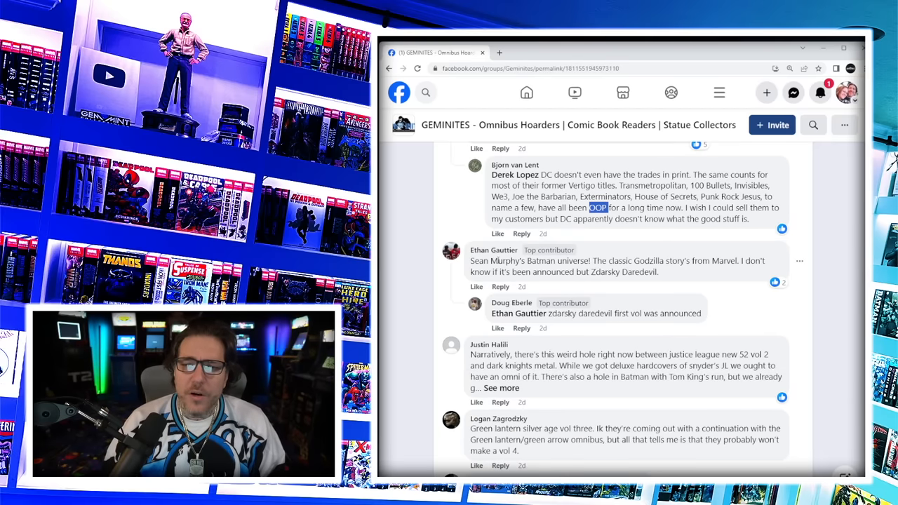
scroll("down", 3)
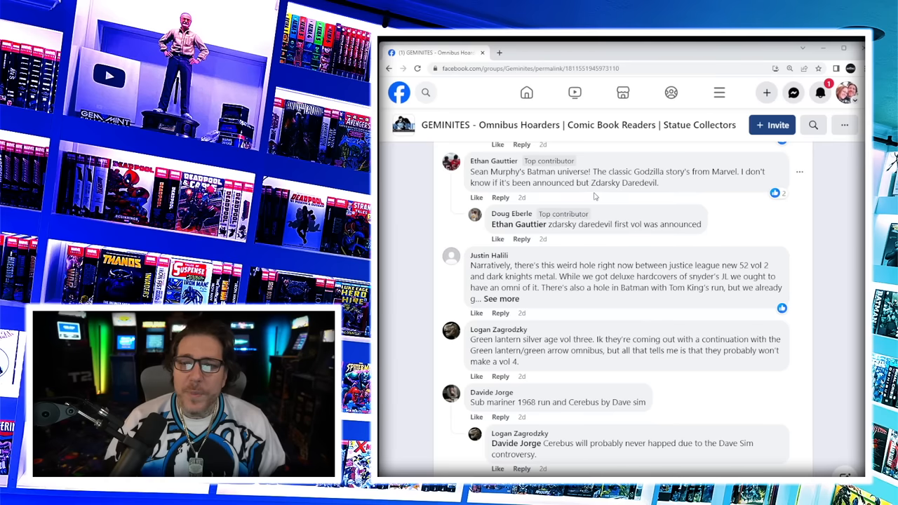
scroll("down", 3)
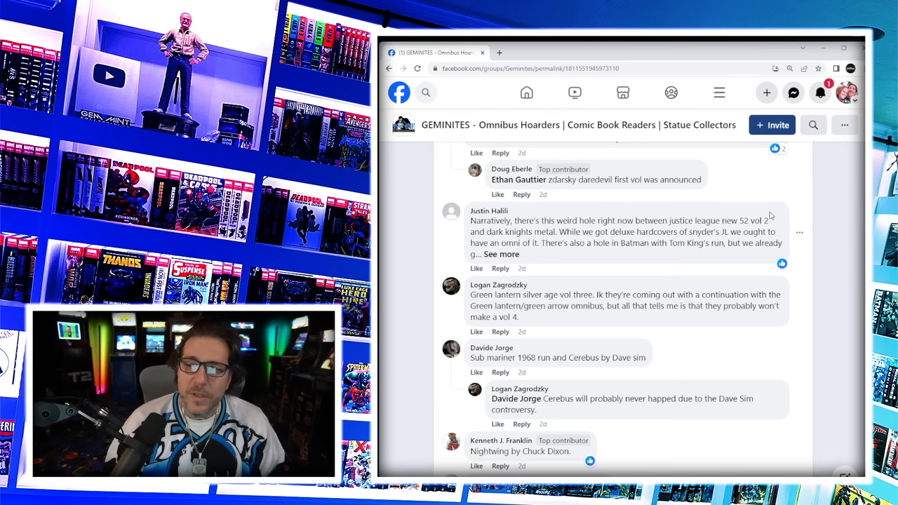
left_click(502, 254)
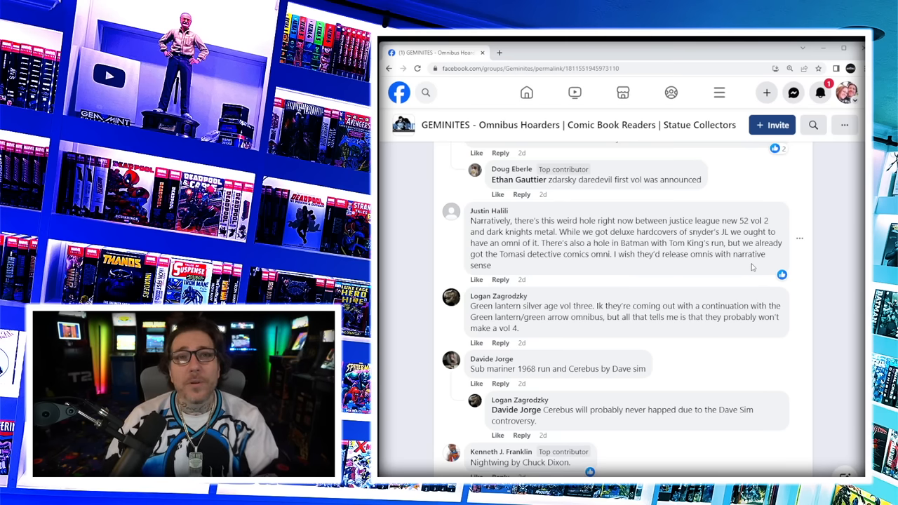
mouse_move(747, 267)
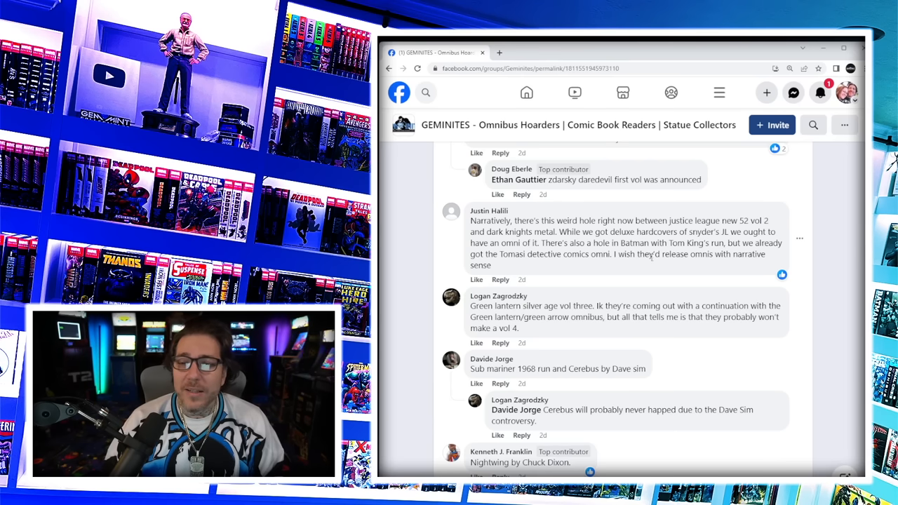
mouse_move(711, 293)
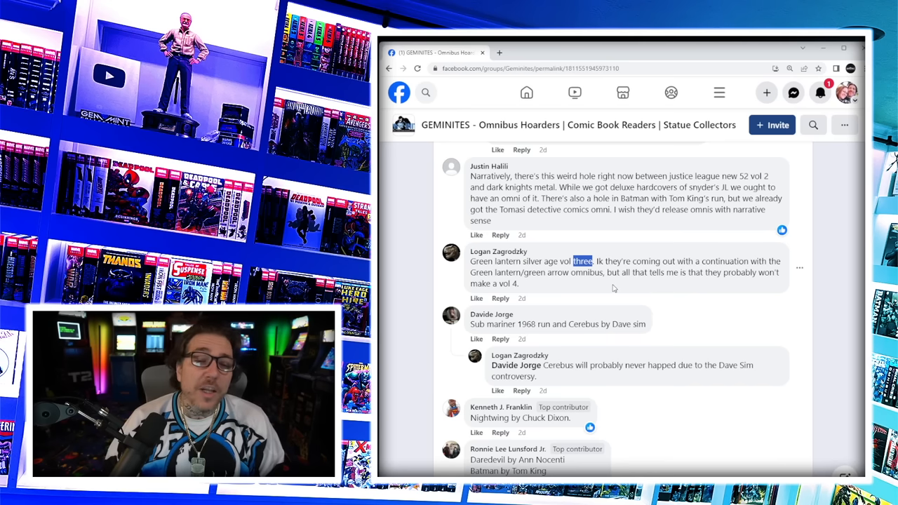
- Scroll down to the Nocenti Daredevil, Catwoman, Remender Venom, Crossed and Gambit suggestions
scroll("down", 3)
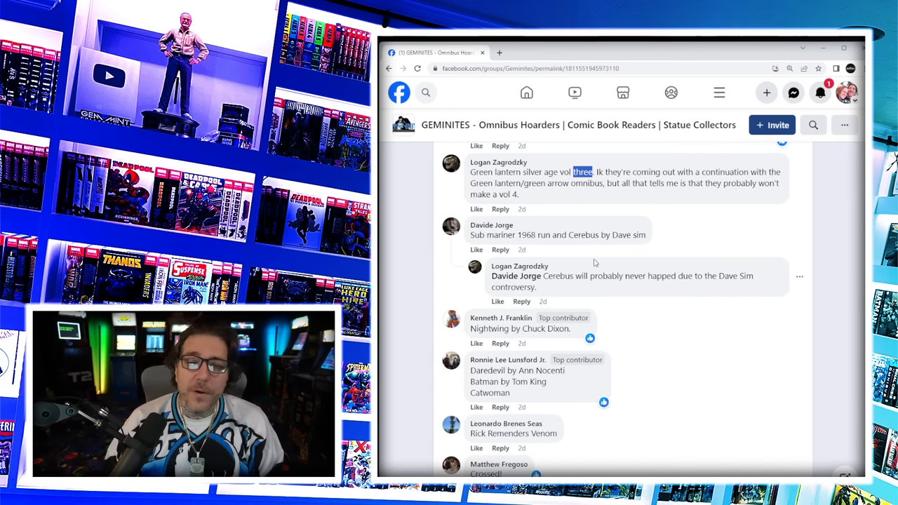
mouse_move(719, 270)
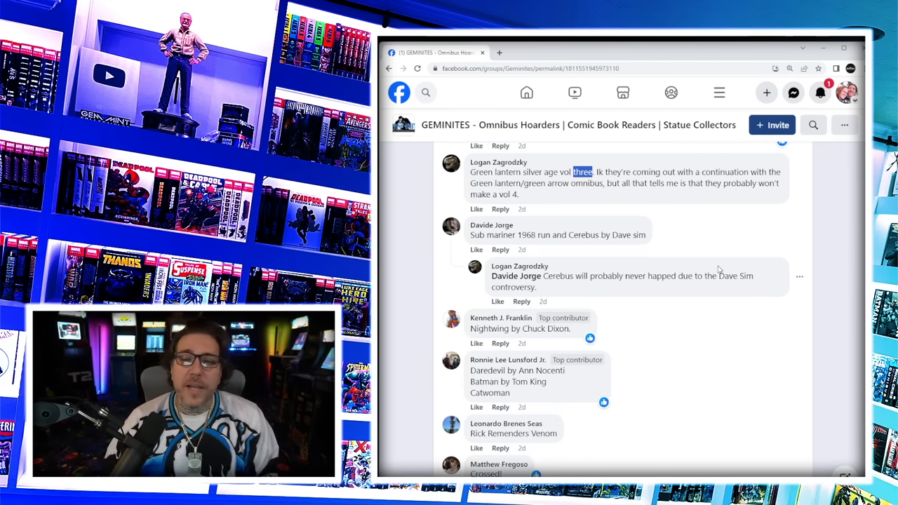
mouse_move(619, 298)
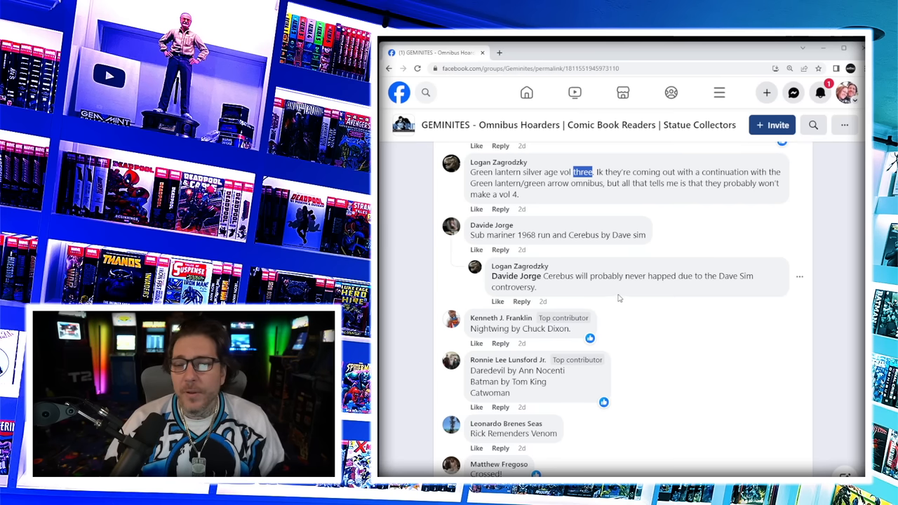
mouse_move(722, 277)
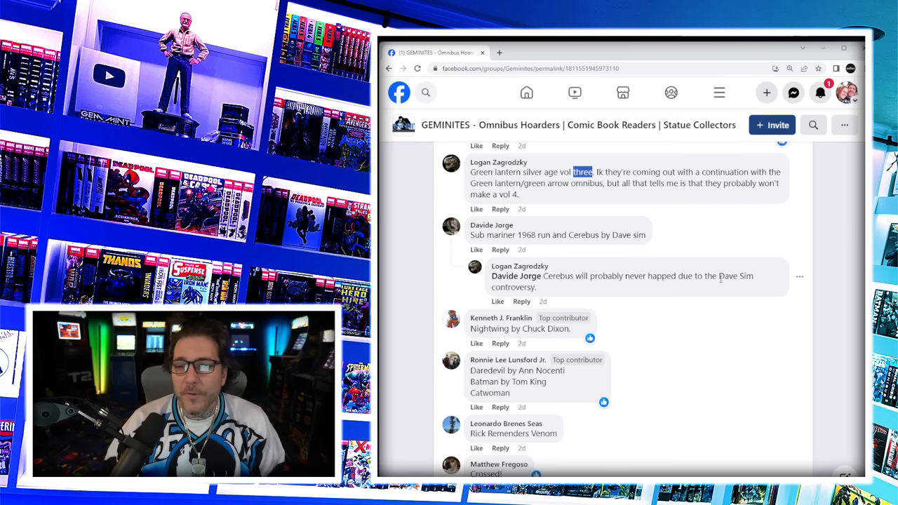
scroll("down", 3)
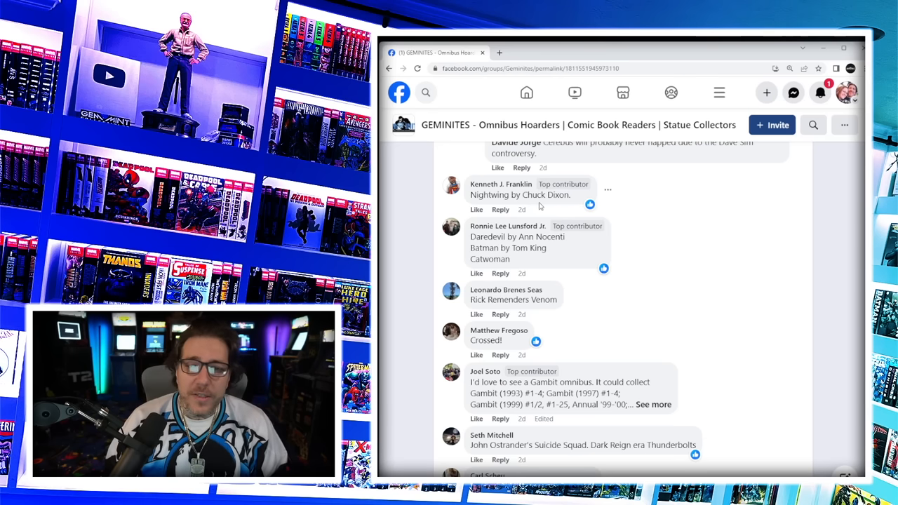
mouse_move(593, 253)
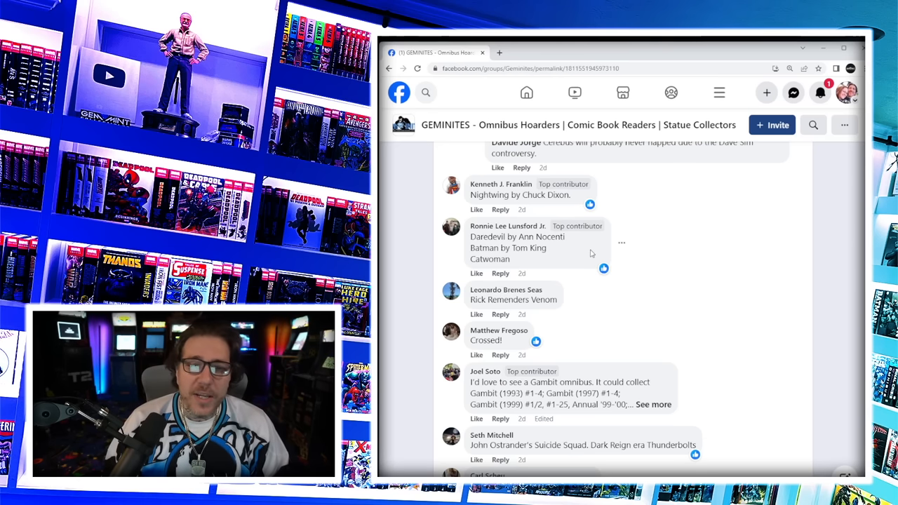
mouse_move(483, 270)
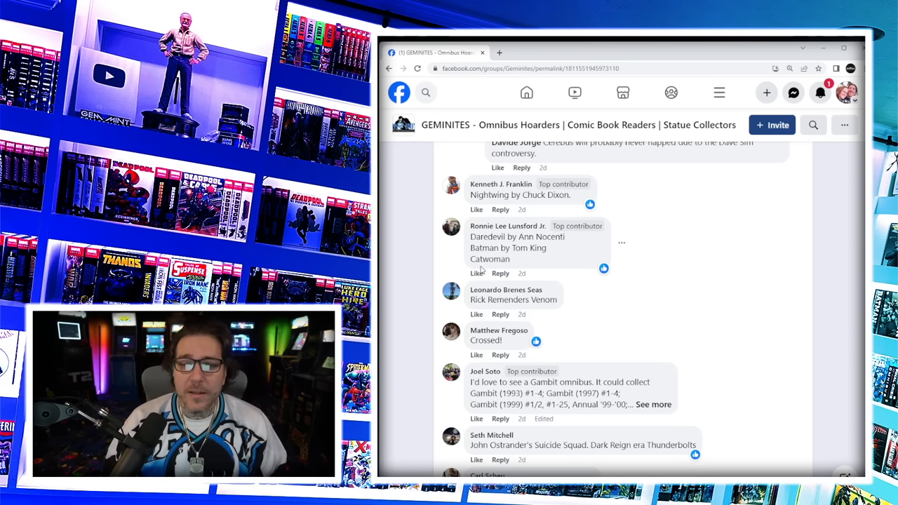
scroll("down", 3)
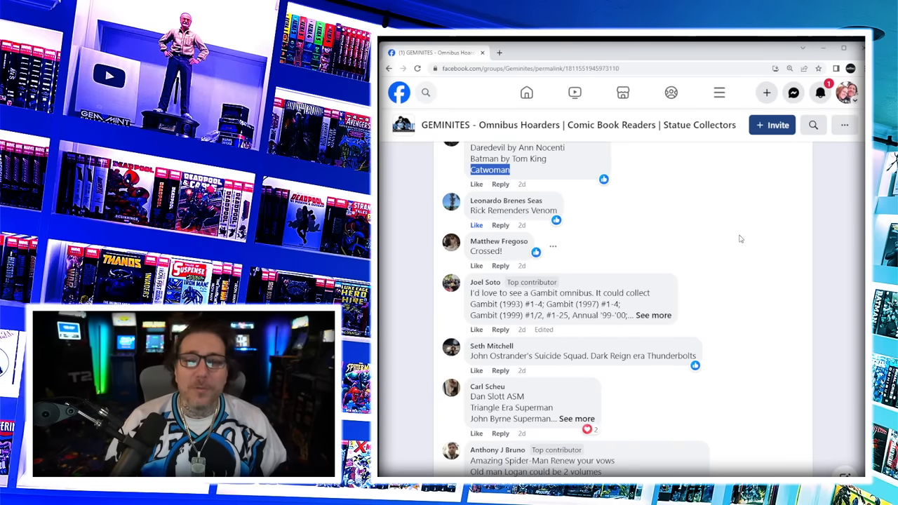
mouse_move(668, 196)
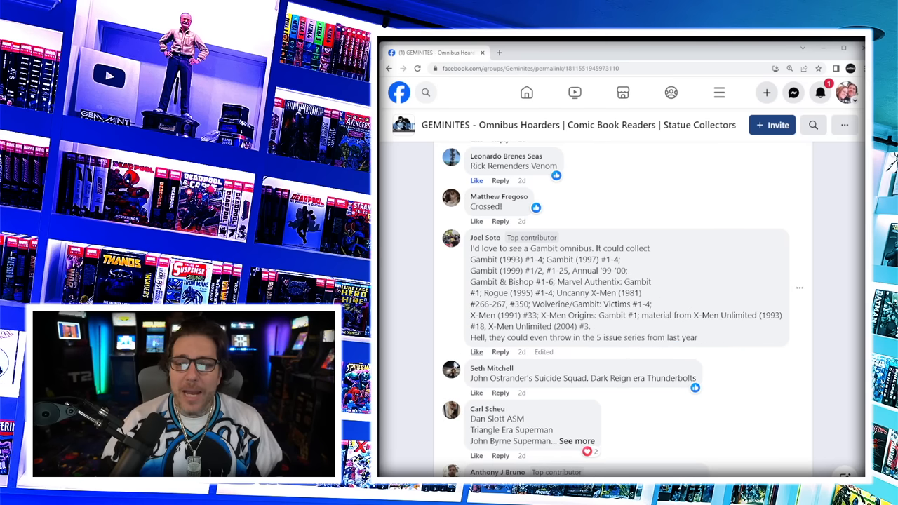
mouse_move(754, 200)
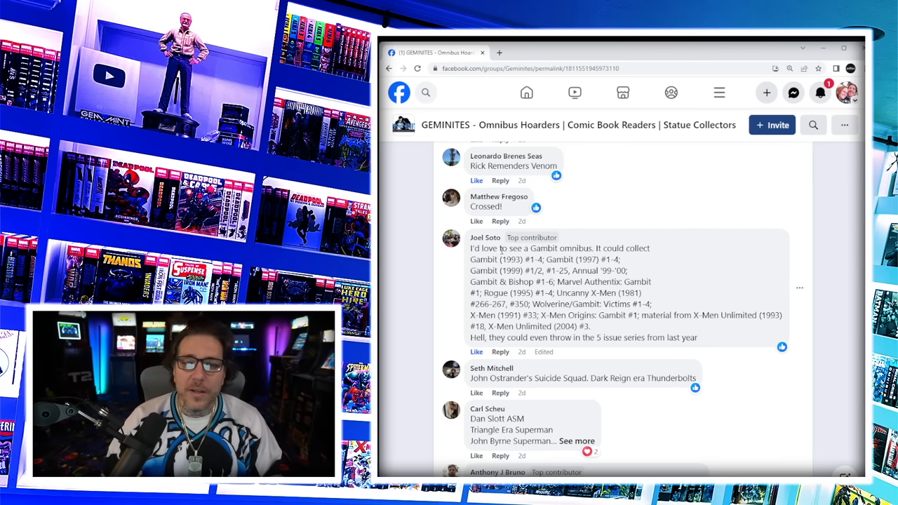
double_click(502, 269)
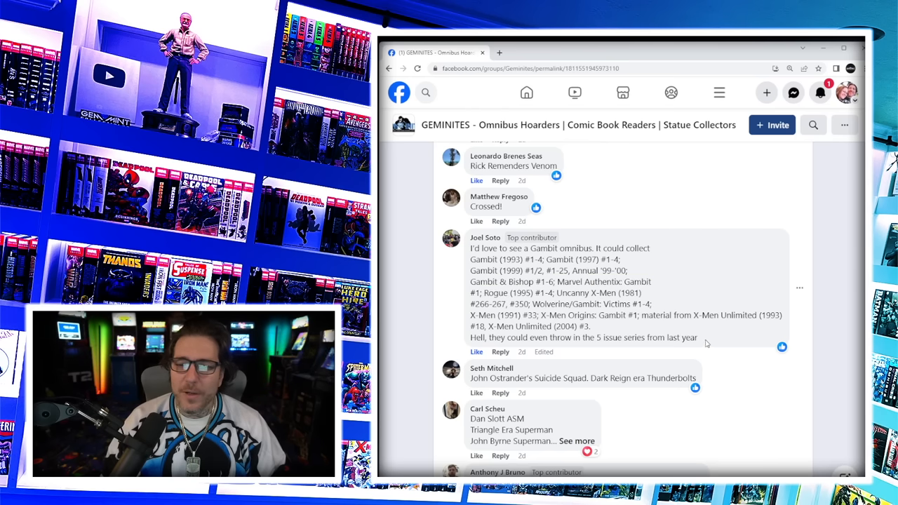
scroll("down", 3)
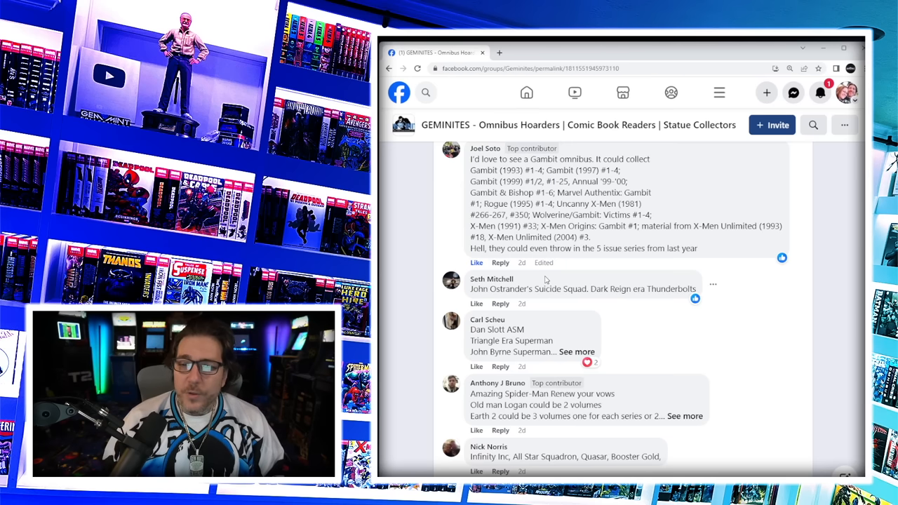
mouse_move(699, 312)
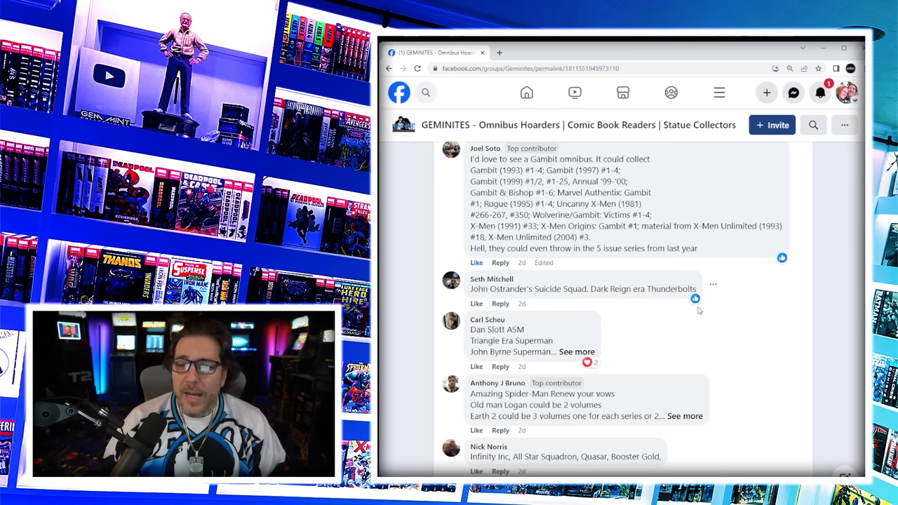
mouse_move(783, 311)
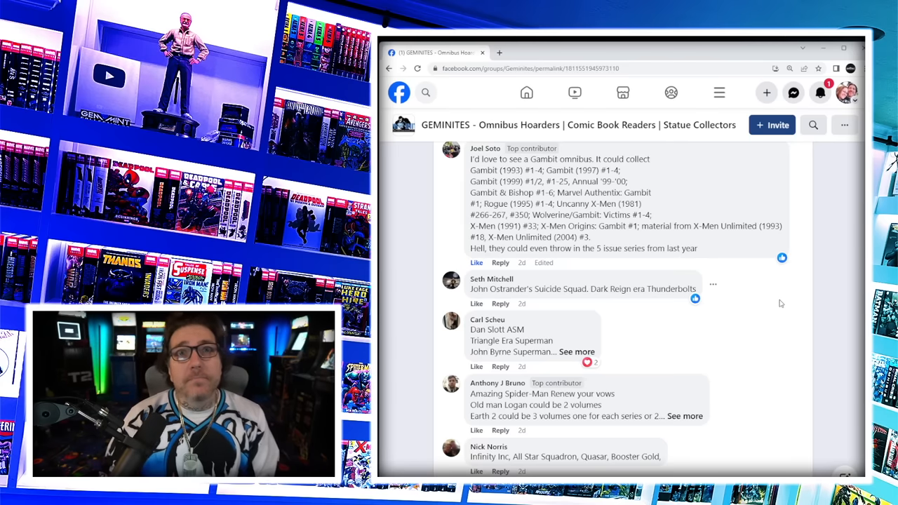
mouse_move(726, 373)
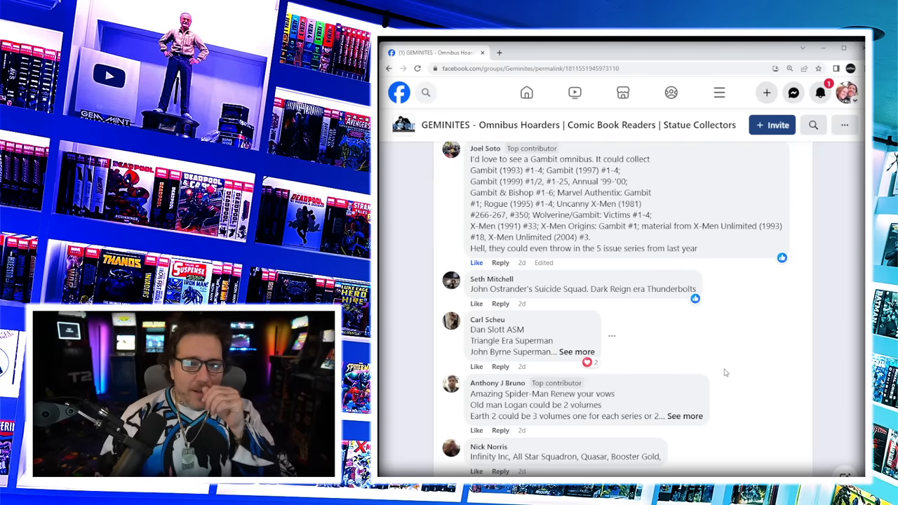
scroll("down", 3)
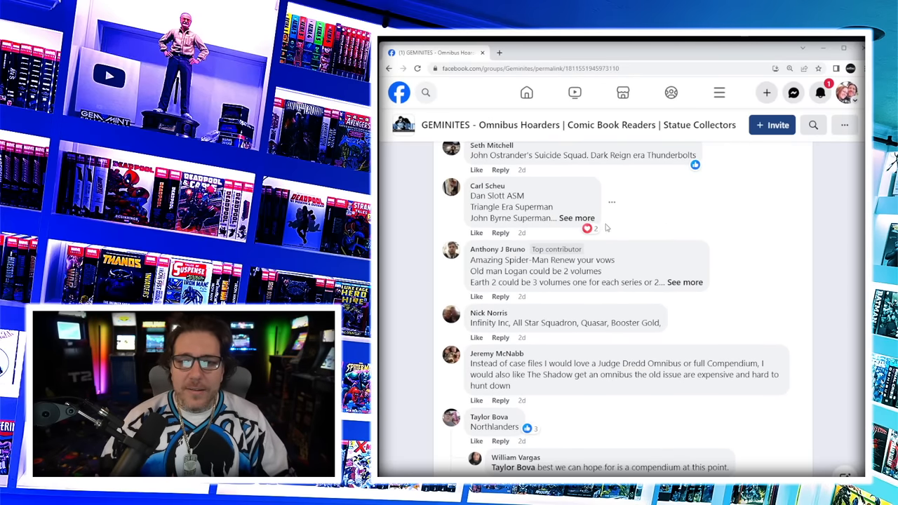
left_click(577, 217)
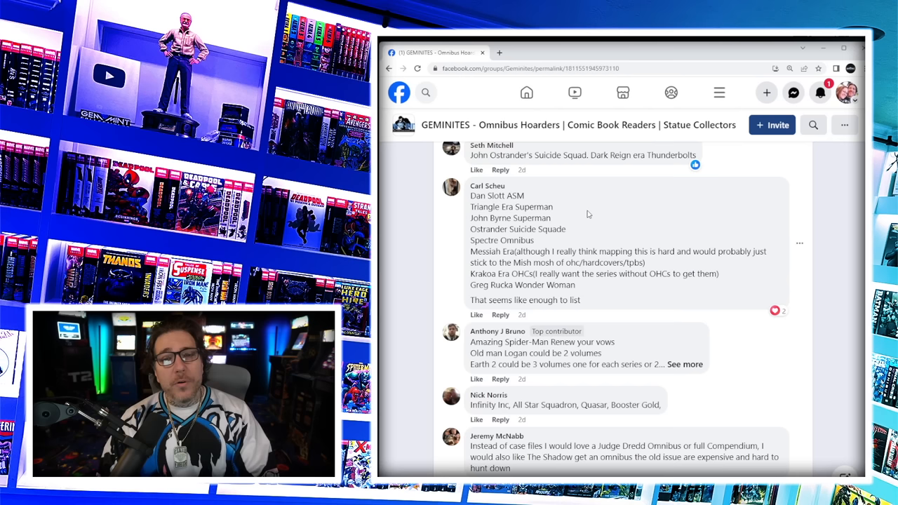
double_click(522, 229)
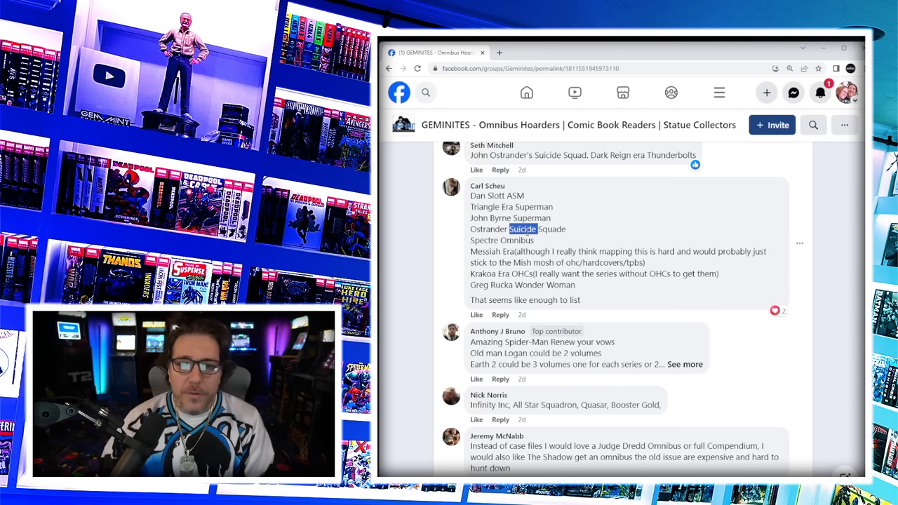
double_click(484, 240)
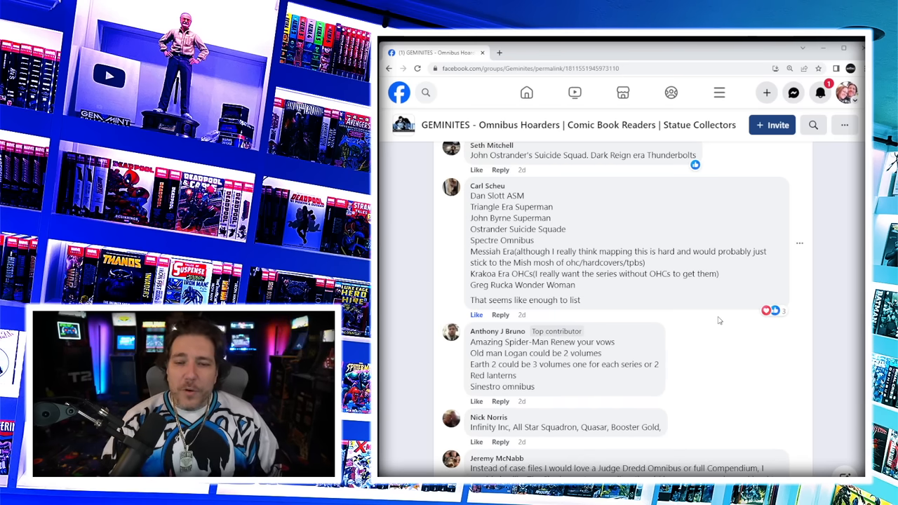
scroll("down", 3)
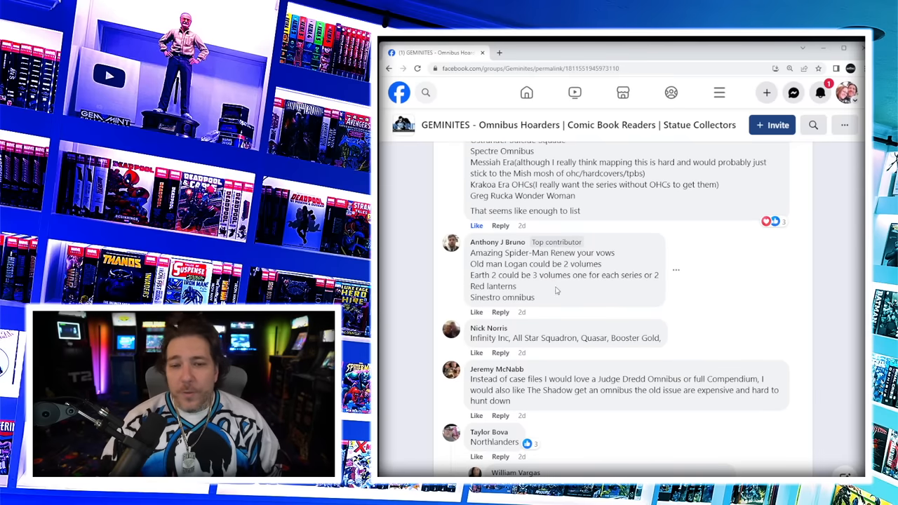
mouse_move(561, 288)
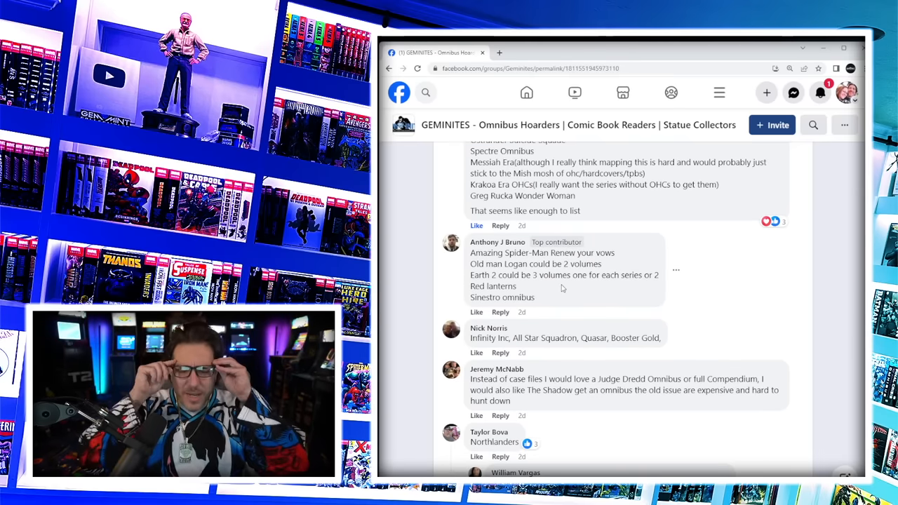
- Scroll down through the DOOM 2099 replies, briefly highlighting 2099
scroll("down", 3)
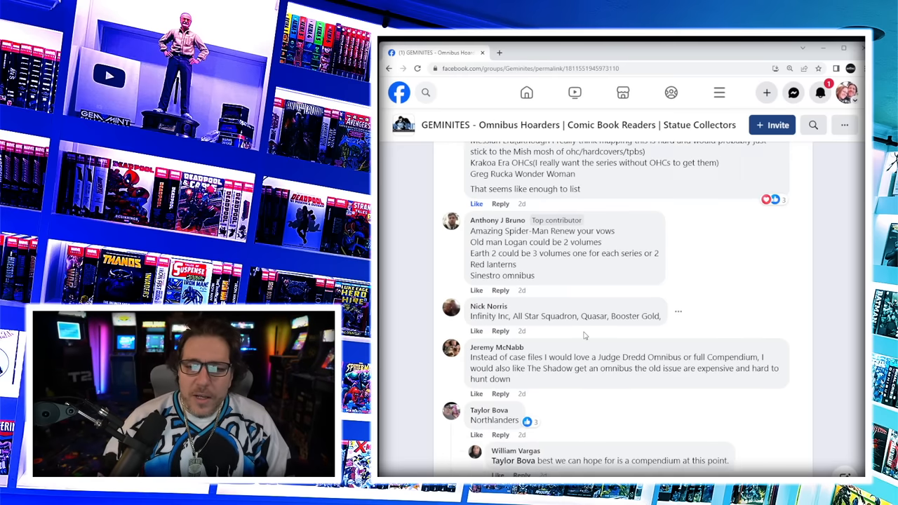
scroll("down", 3)
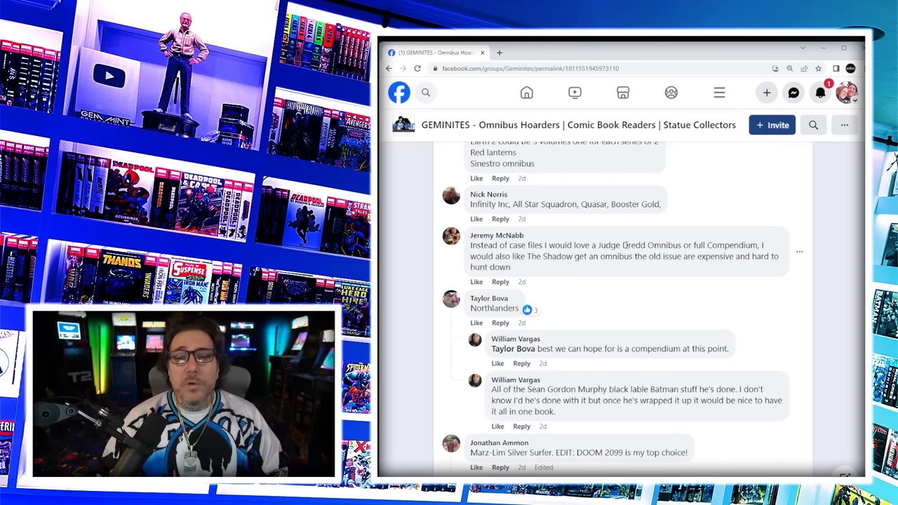
mouse_move(602, 282)
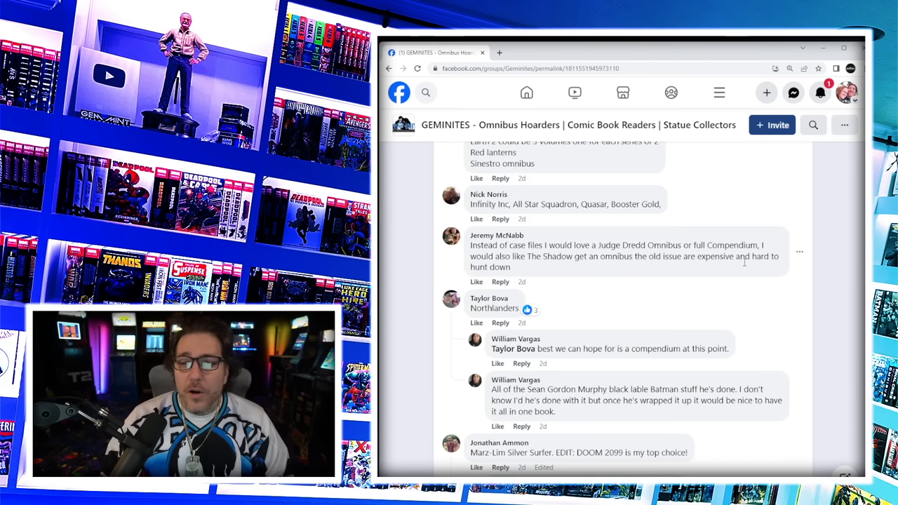
mouse_move(555, 275)
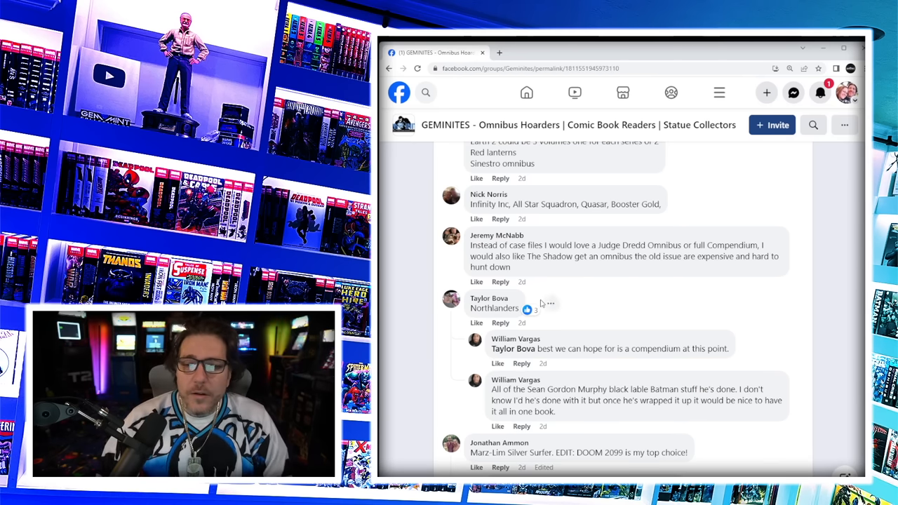
scroll("down", 3)
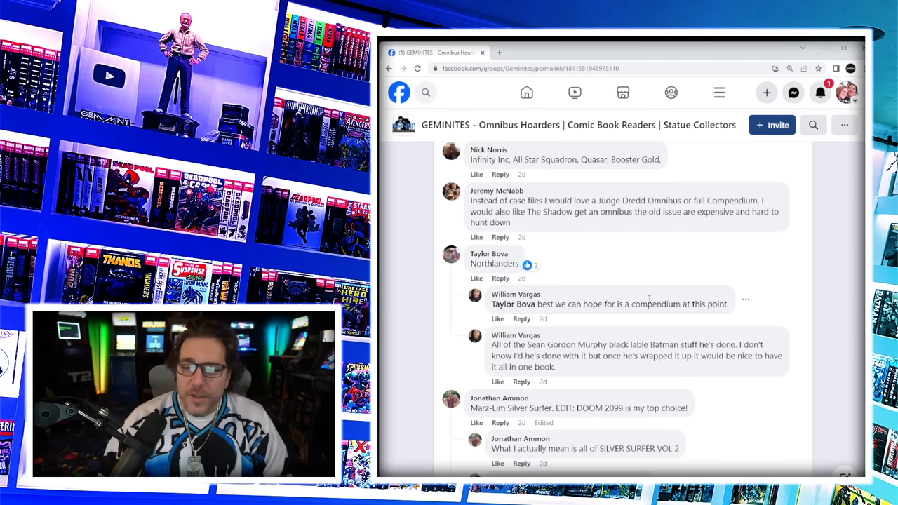
scroll("down", 3)
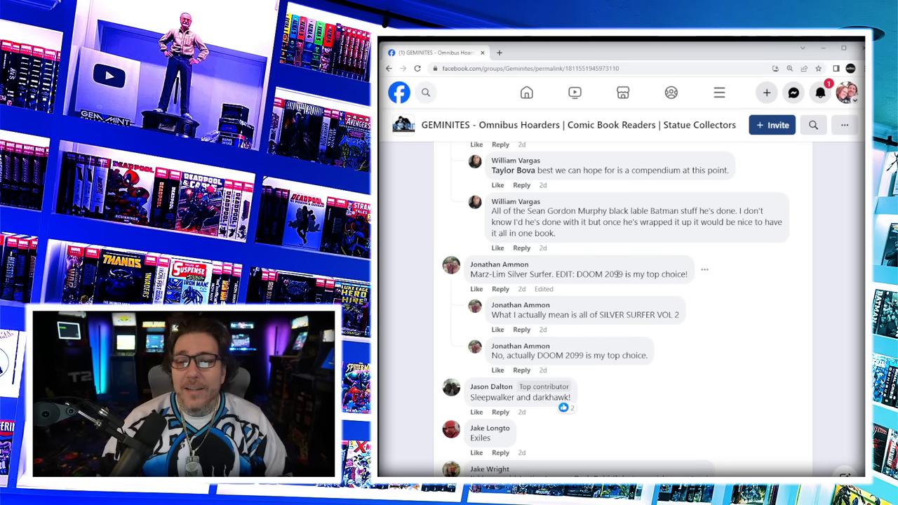
double_click(614, 274)
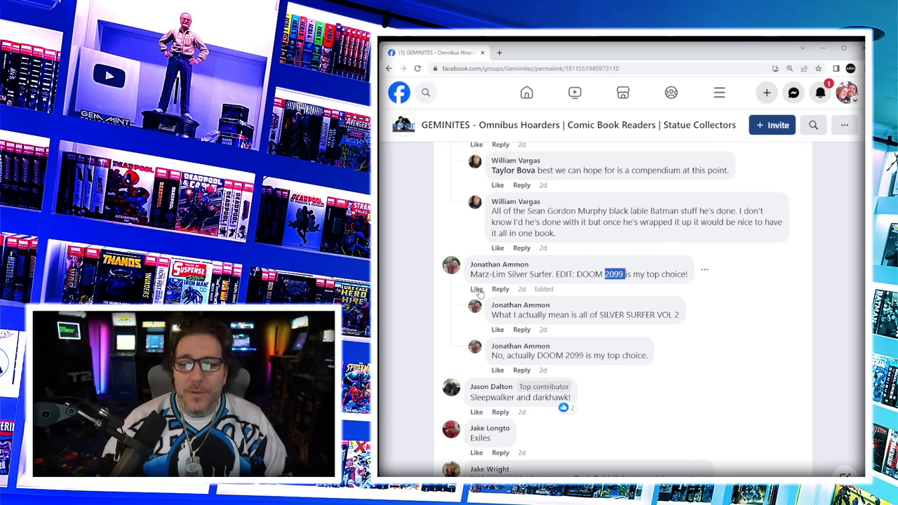
left_click(477, 289)
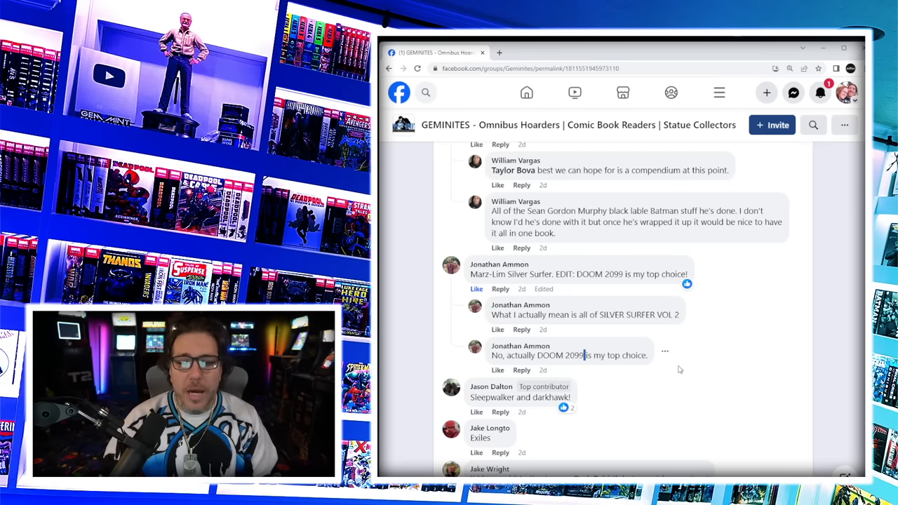
- Expand Ed Lute's comment listing Warlord by Grell, Legends and All-Star Squadron
scroll("down", 3)
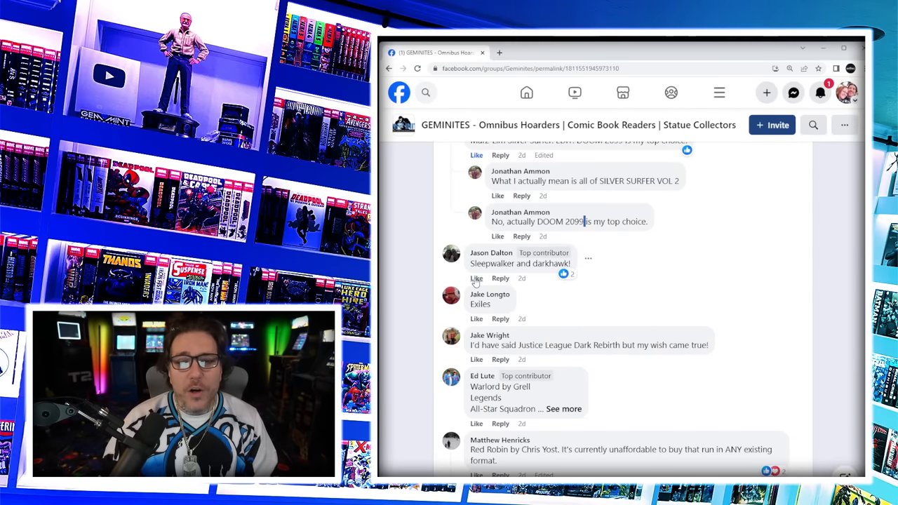
left_click(476, 278)
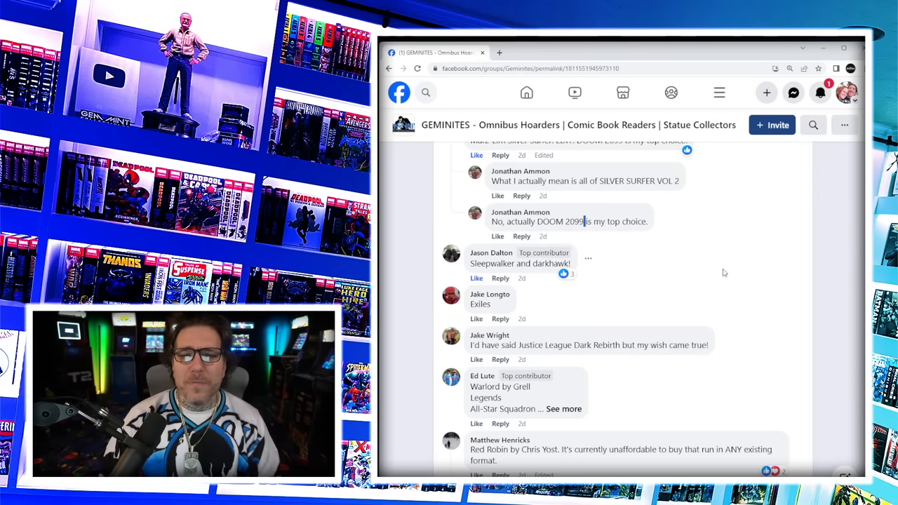
mouse_move(645, 287)
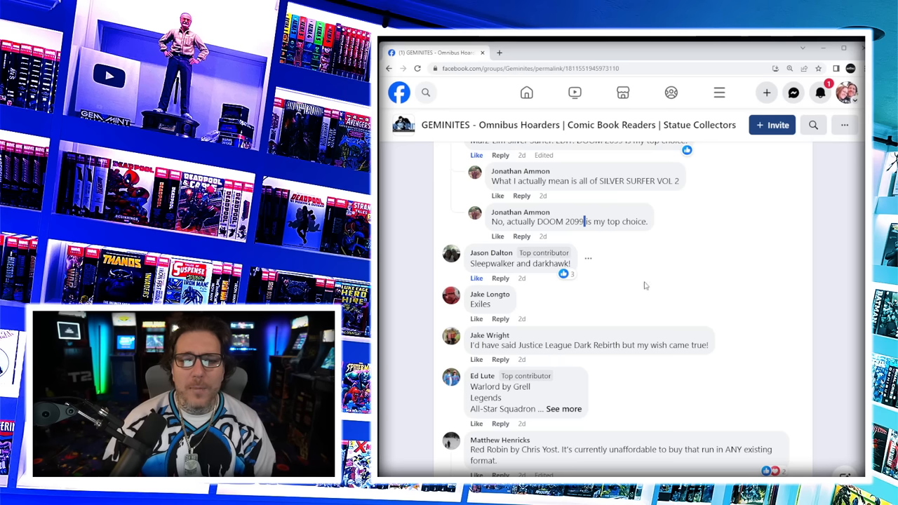
mouse_move(622, 317)
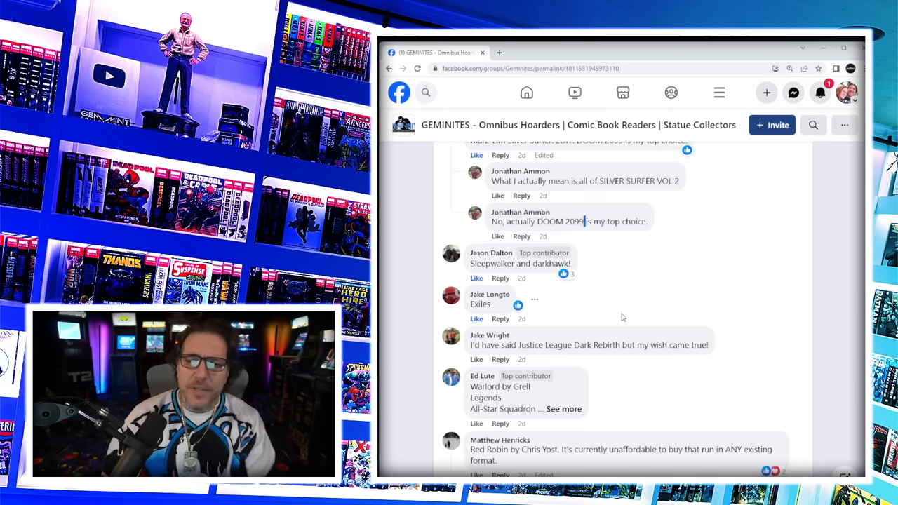
scroll("down", 3)
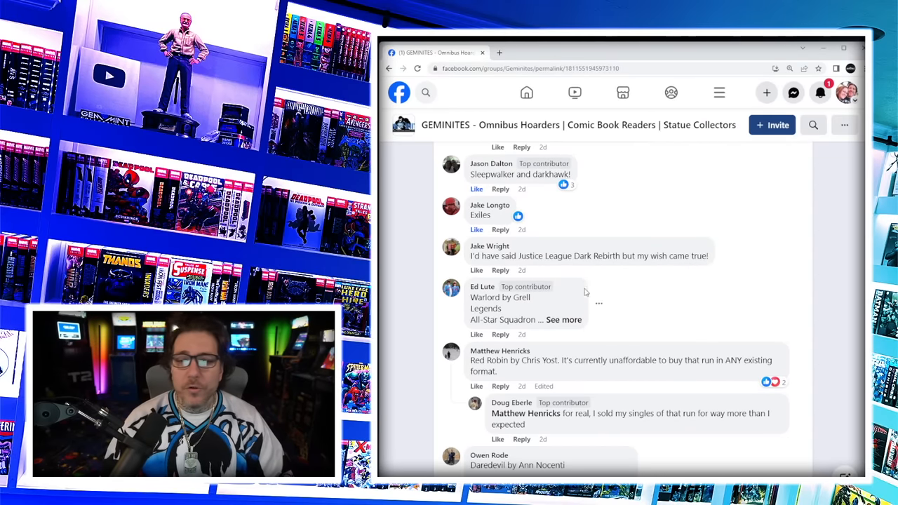
left_click(564, 320)
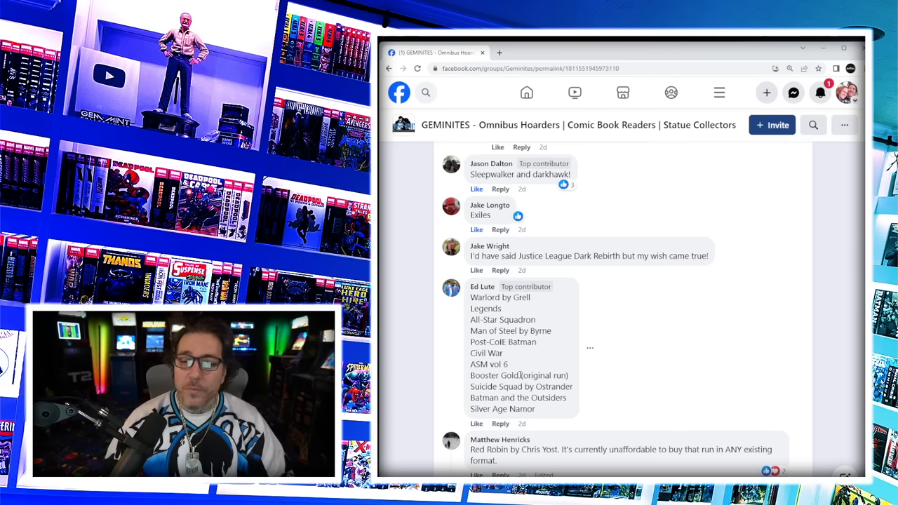
scroll("down", 3)
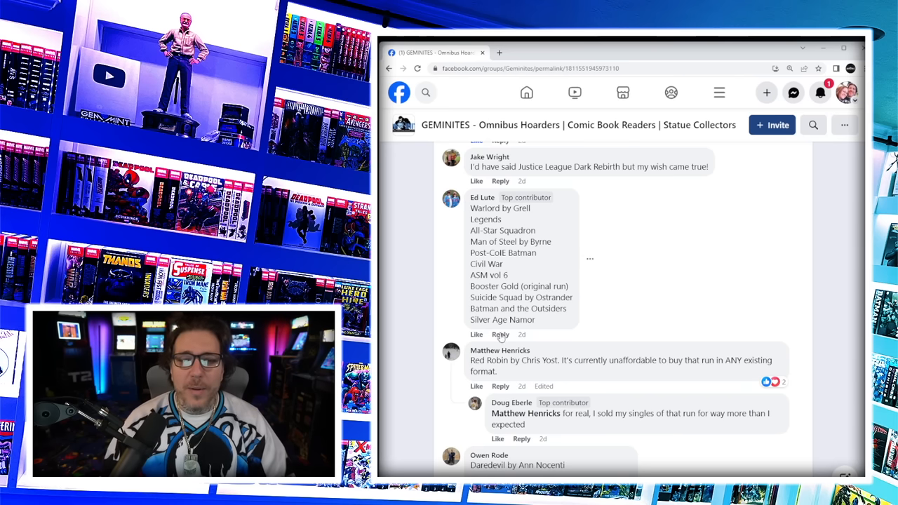
scroll("down", 3)
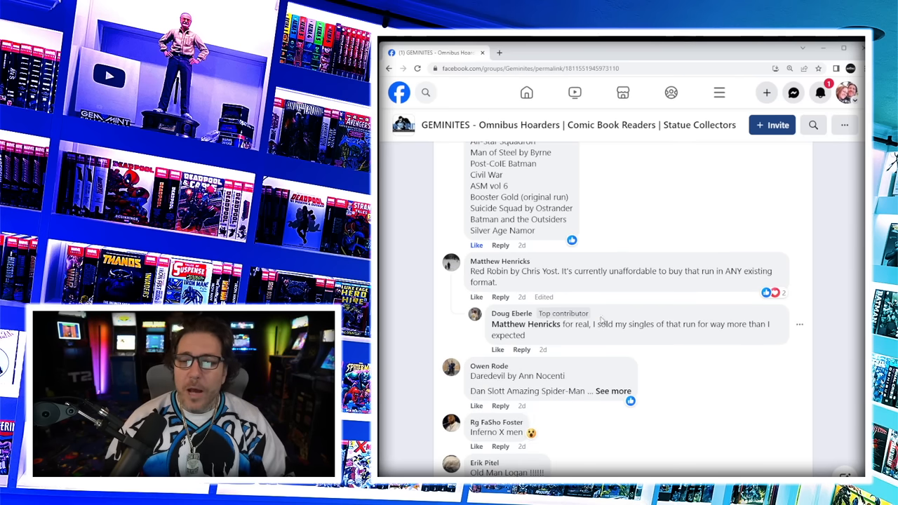
scroll("down", 3)
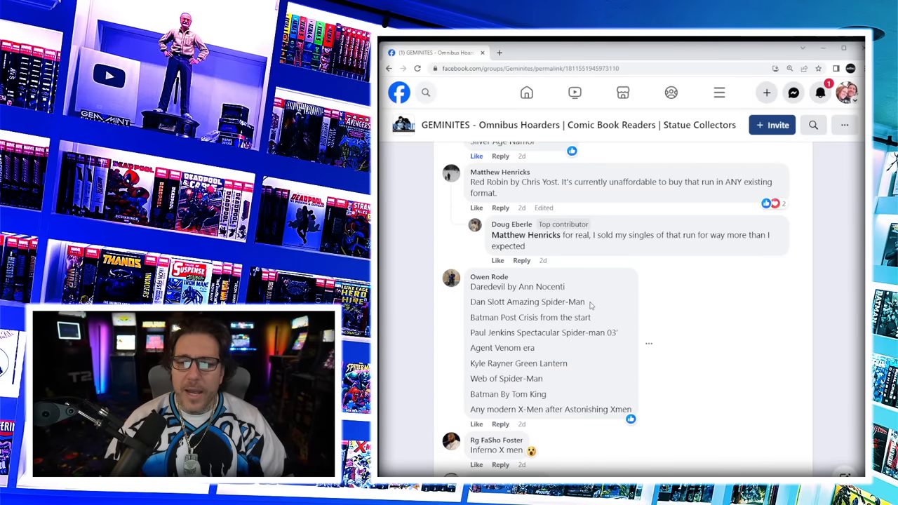
mouse_move(618, 311)
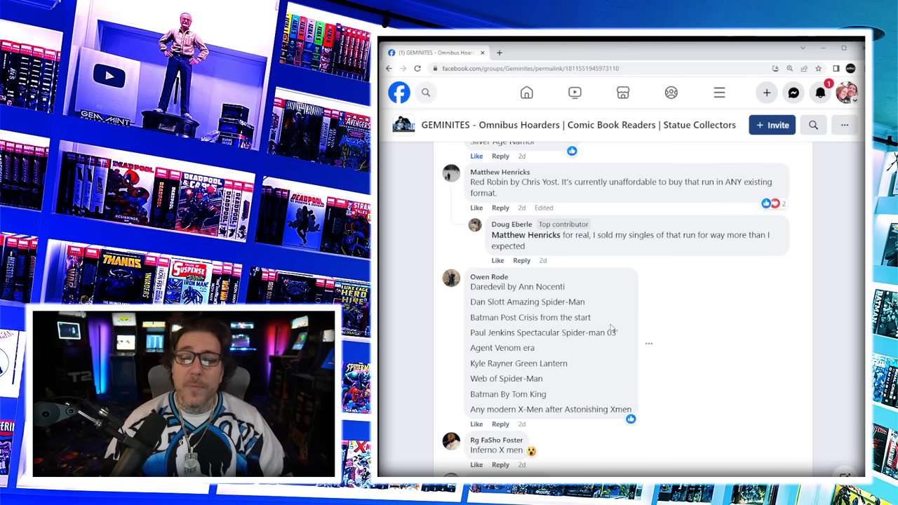
double_click(508, 348)
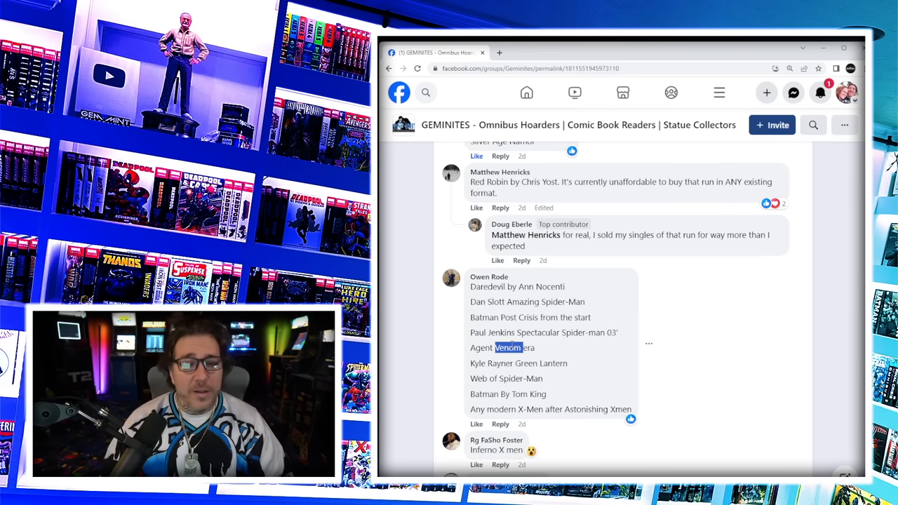
scroll("down", 3)
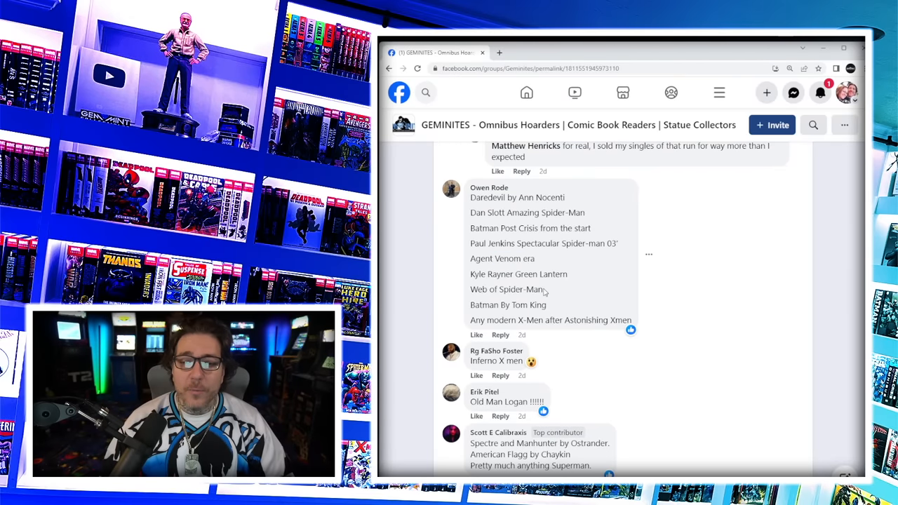
double_click(508, 305)
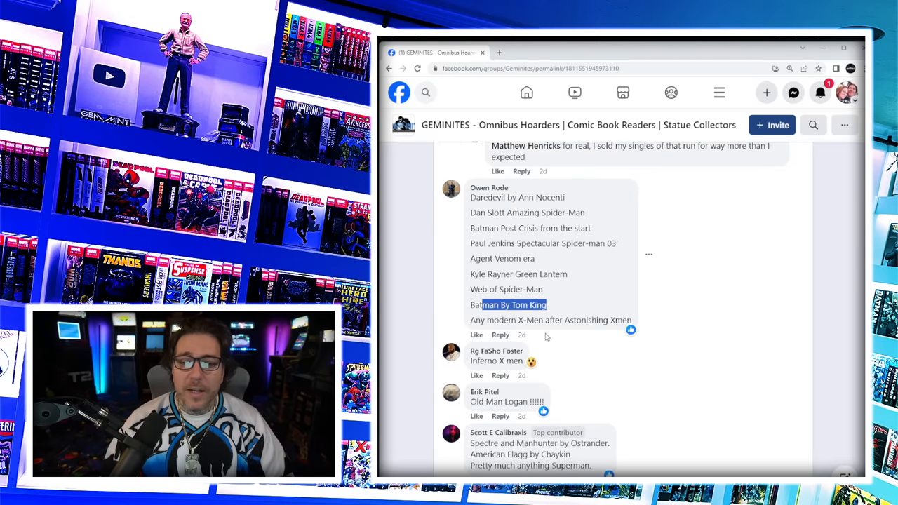
mouse_move(570, 337)
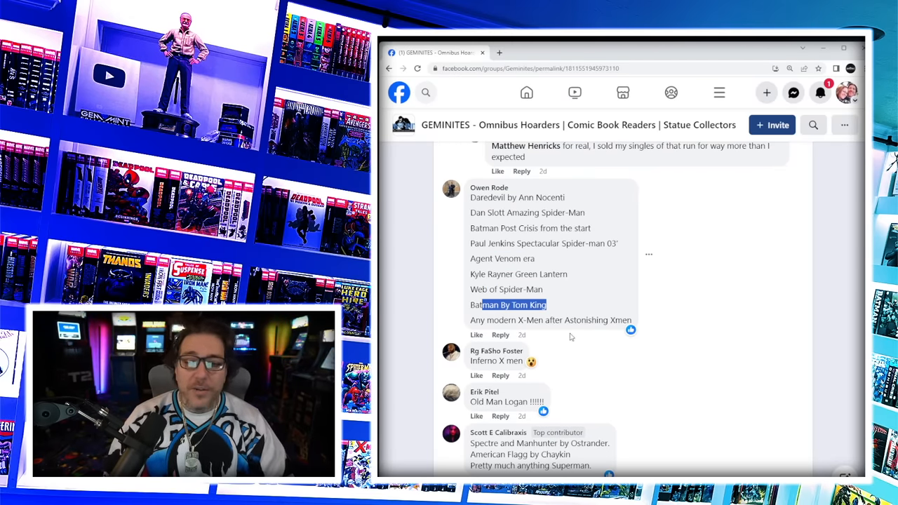
scroll("down", 3)
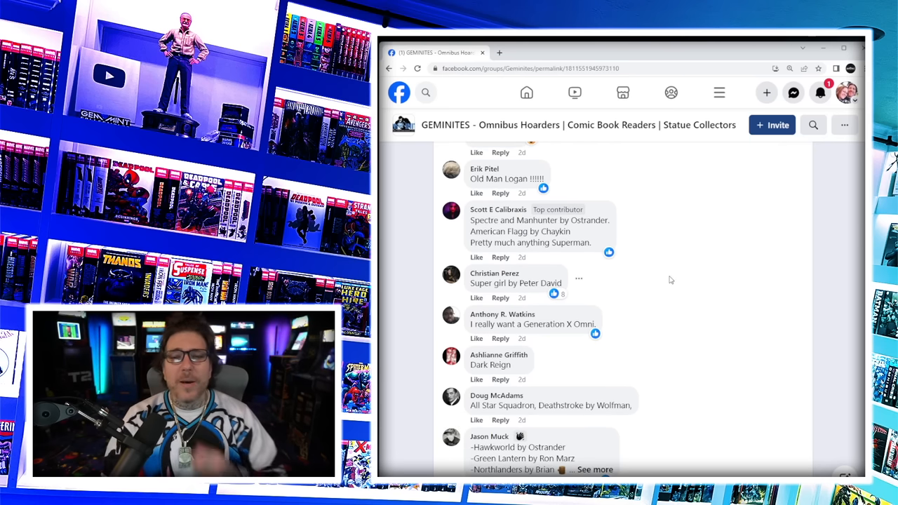
mouse_move(665, 285)
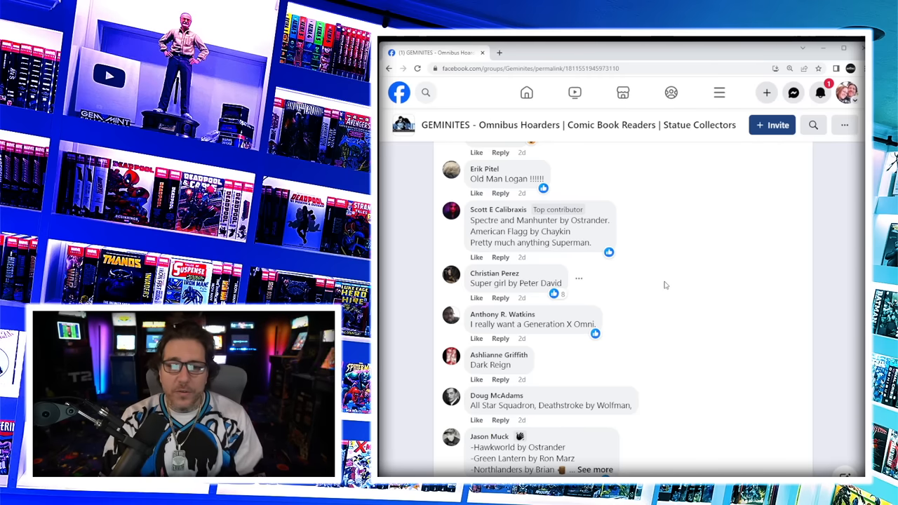
mouse_move(655, 274)
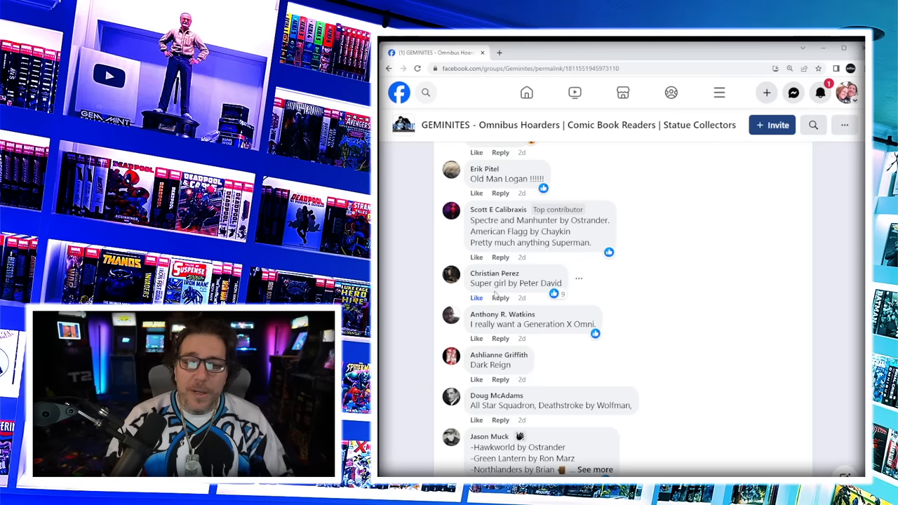
scroll("down", 3)
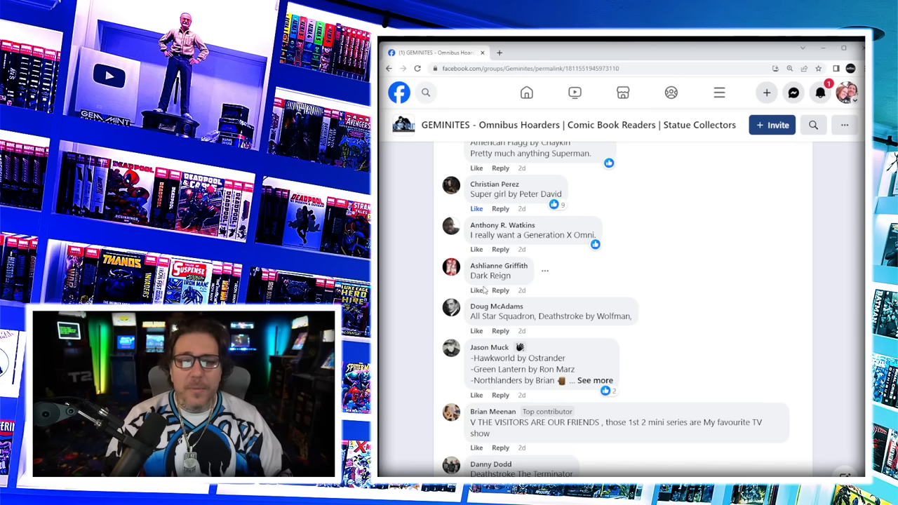
scroll("down", 3)
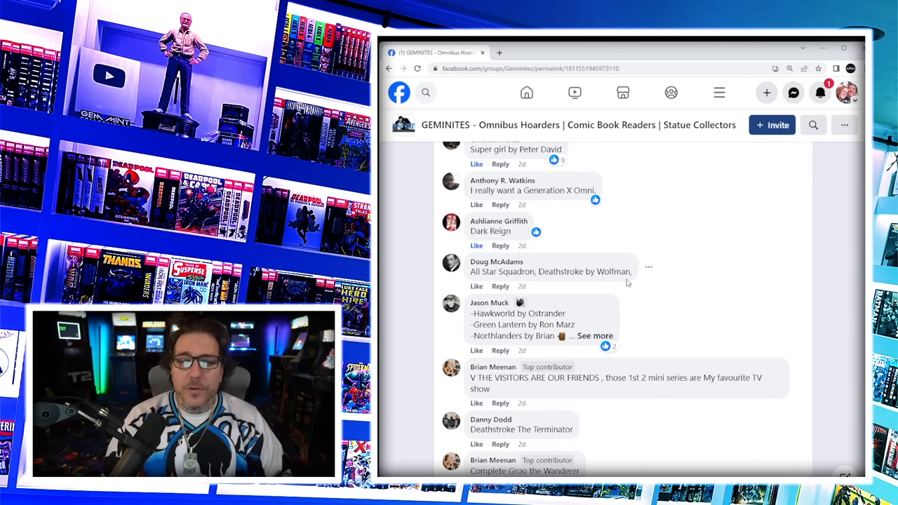
double_click(613, 272)
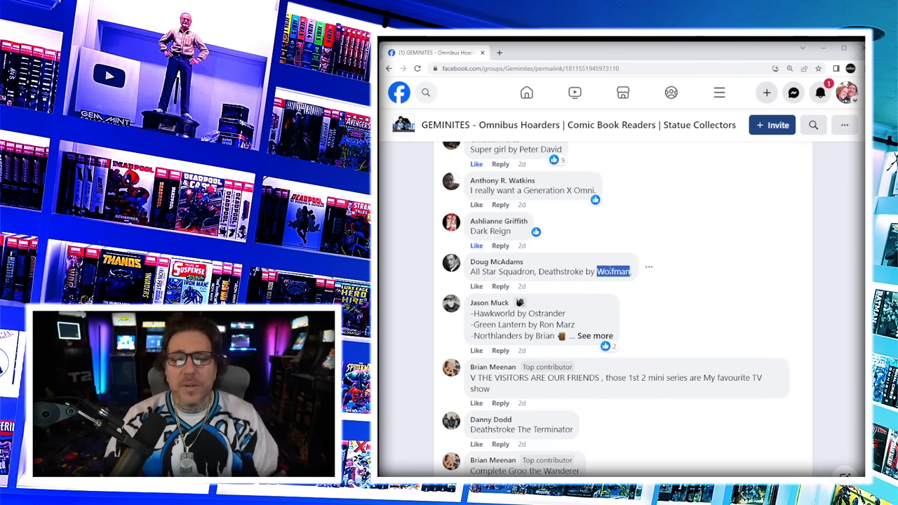
scroll("down", 3)
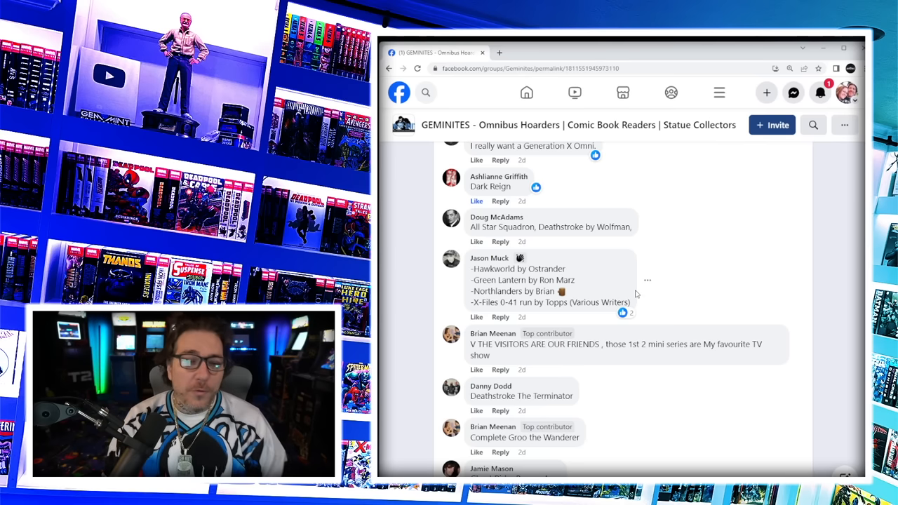
mouse_move(710, 283)
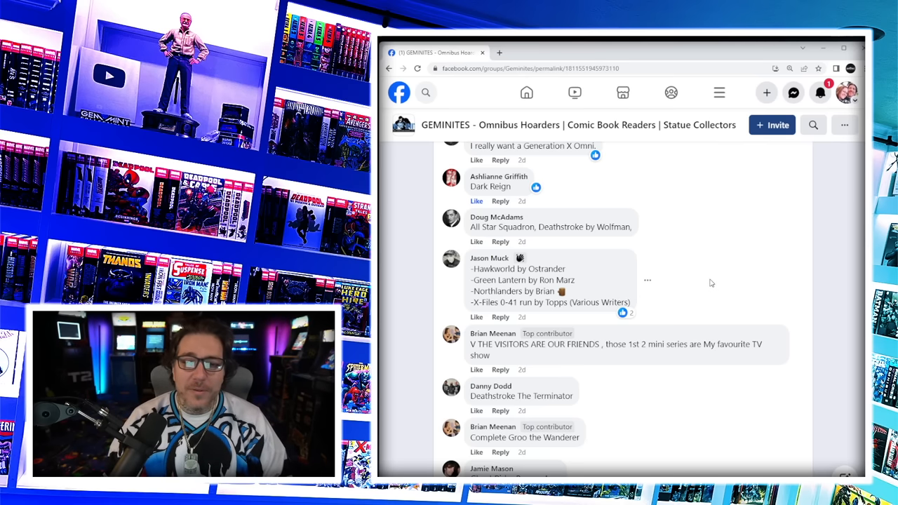
scroll("down", 3)
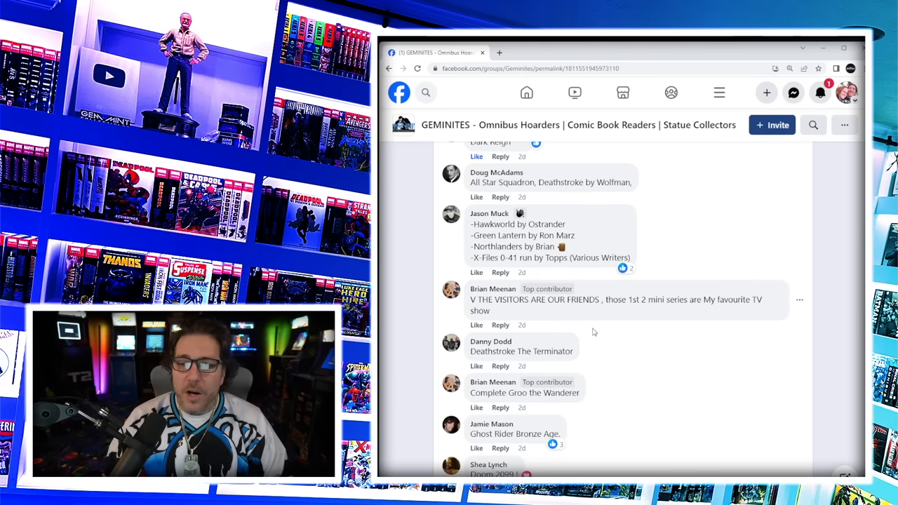
mouse_move(658, 331)
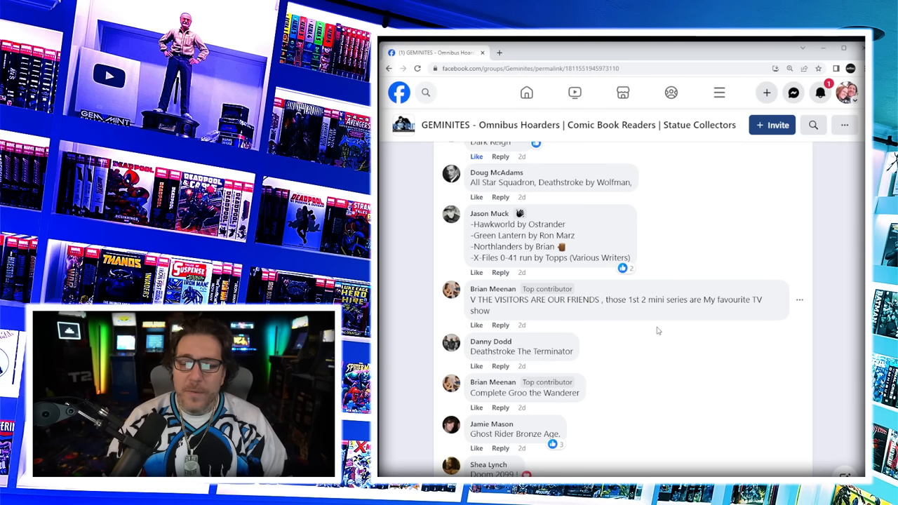
scroll("down", 3)
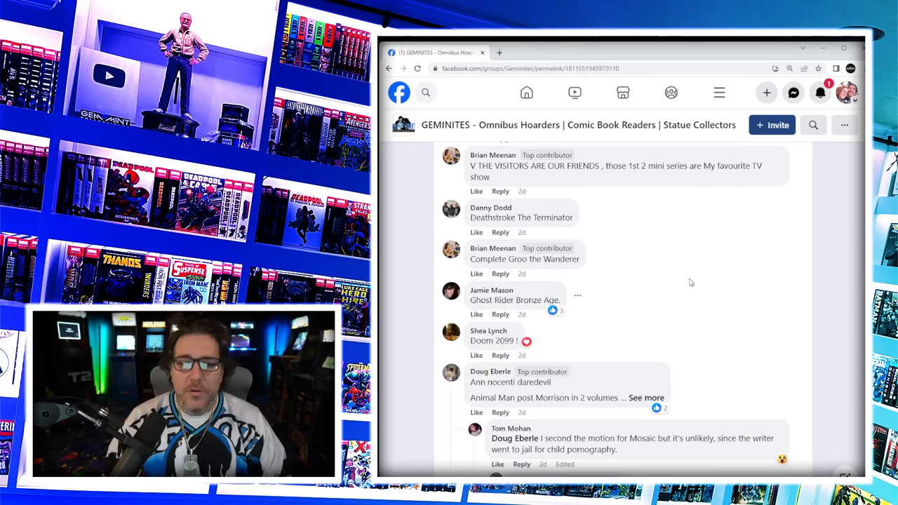
scroll("down", 3)
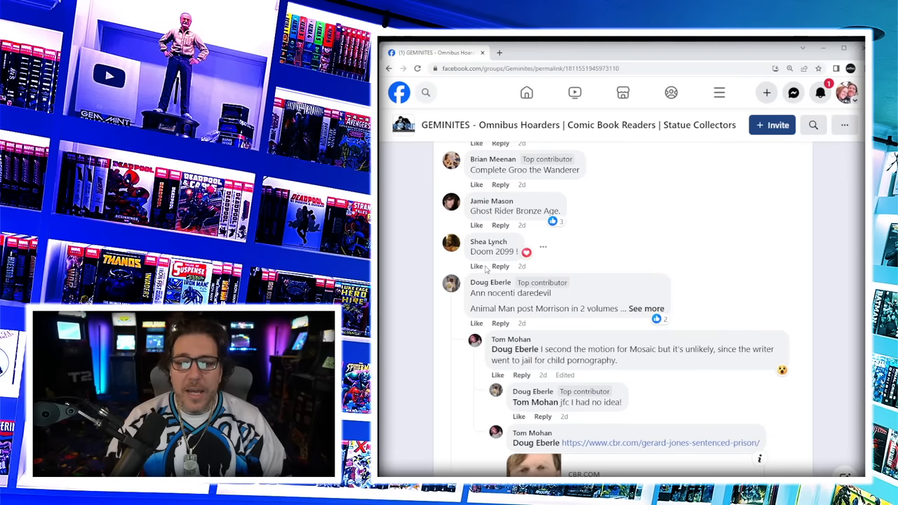
left_click(646, 308)
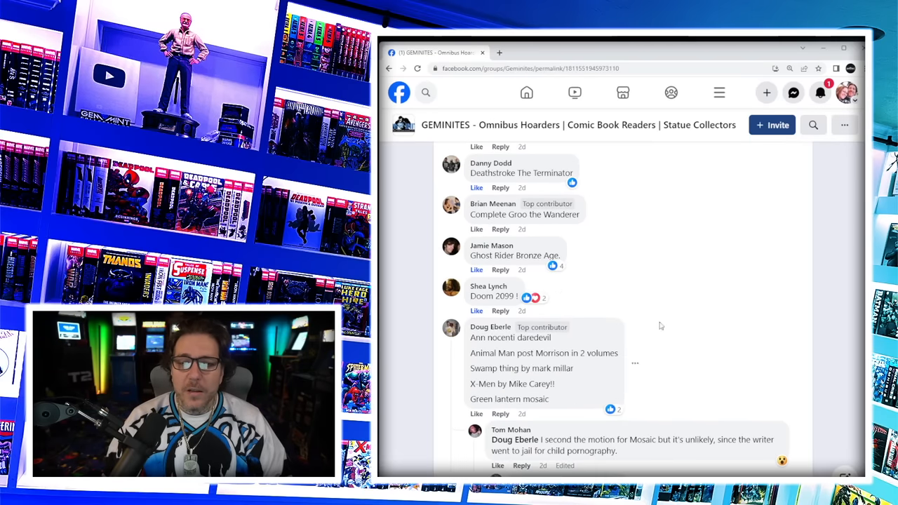
scroll("down", 3)
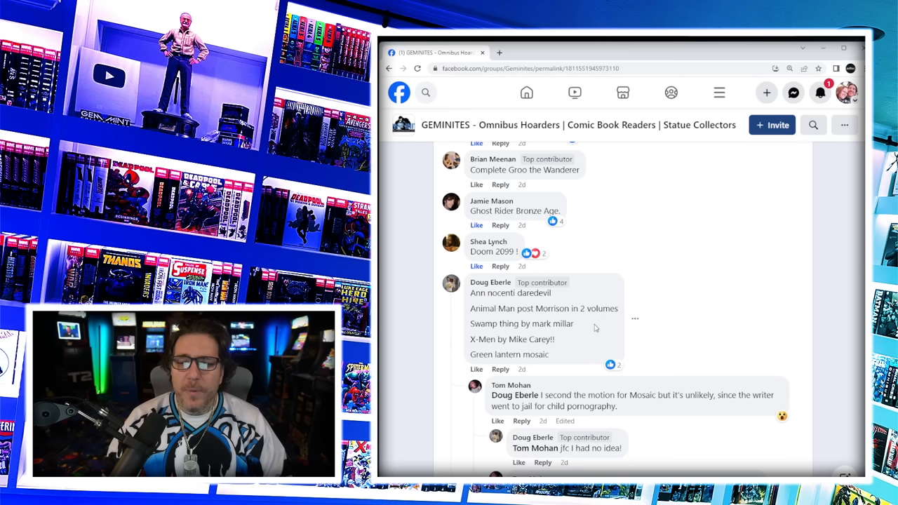
double_click(522, 323)
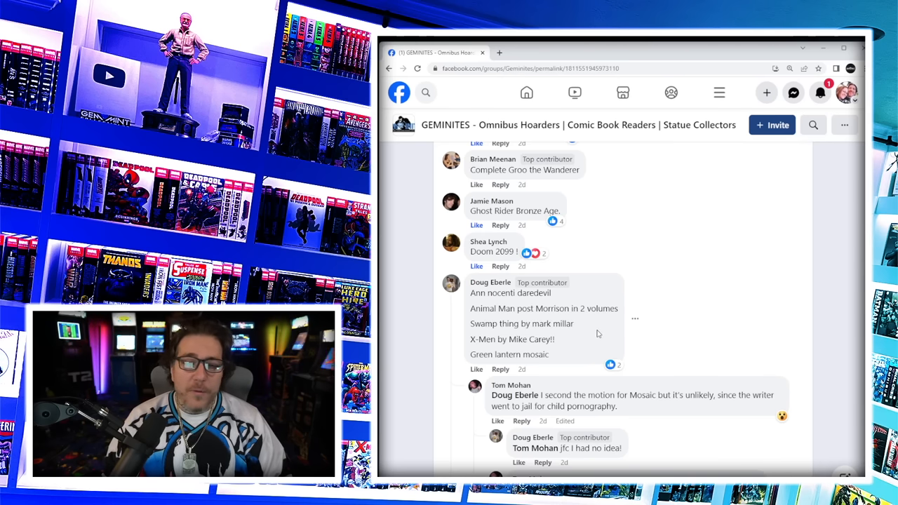
scroll("down", 3)
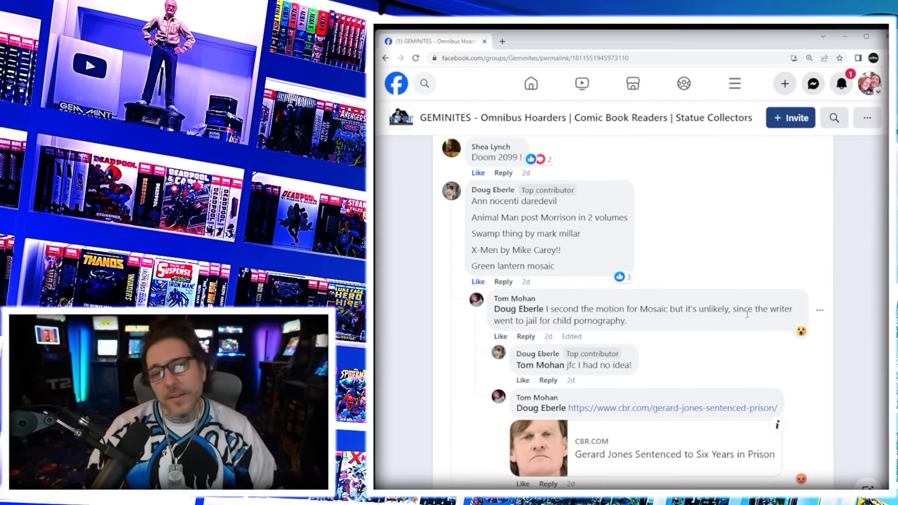
- Scroll past the Gerard Jones CBR link to the Last Ronin, Punisher War Journal and Marvel Civil War comments
scroll("down", 3)
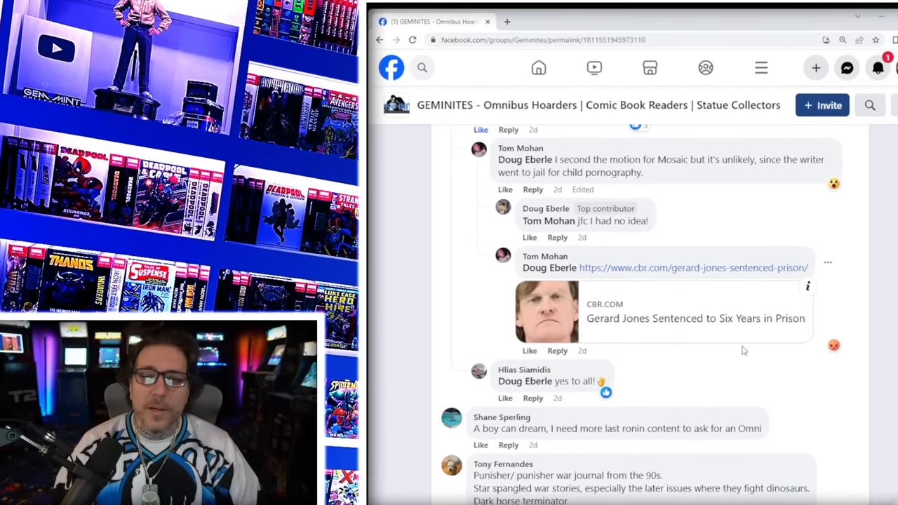
scroll("down", 3)
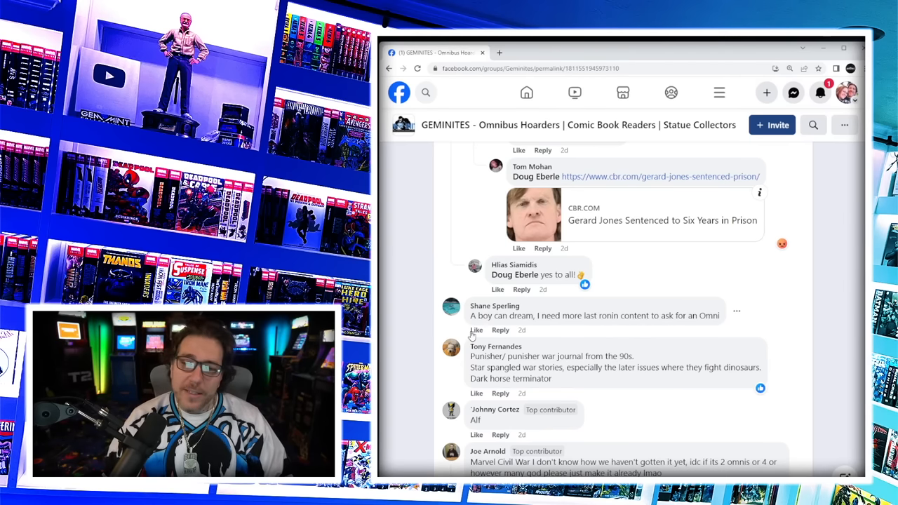
scroll("down", 3)
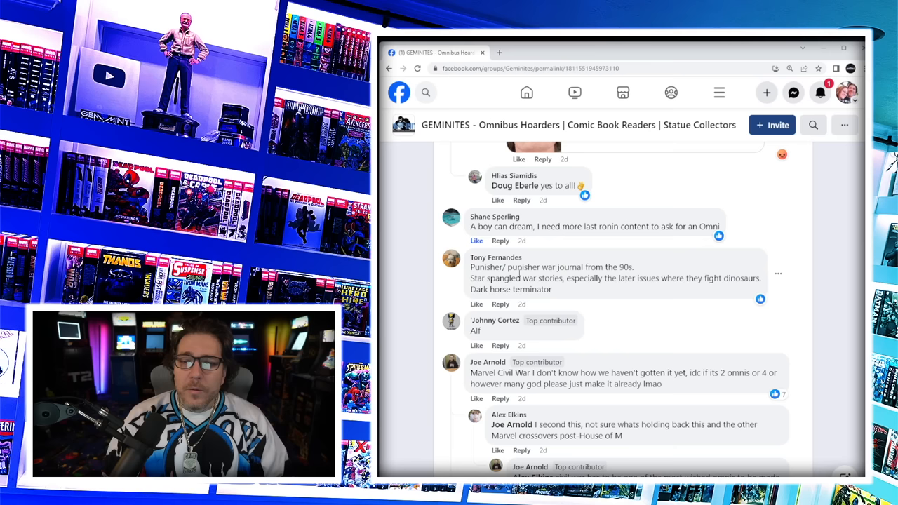
mouse_move(475, 306)
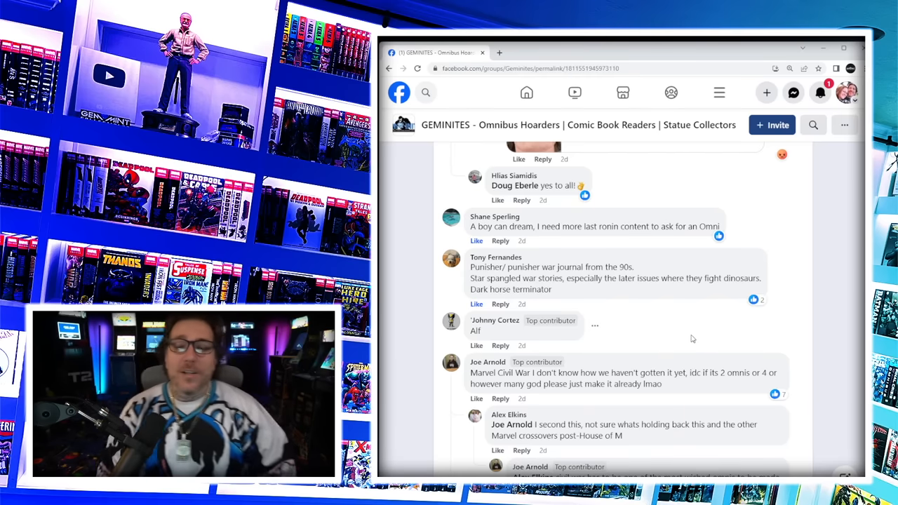
scroll("down", 3)
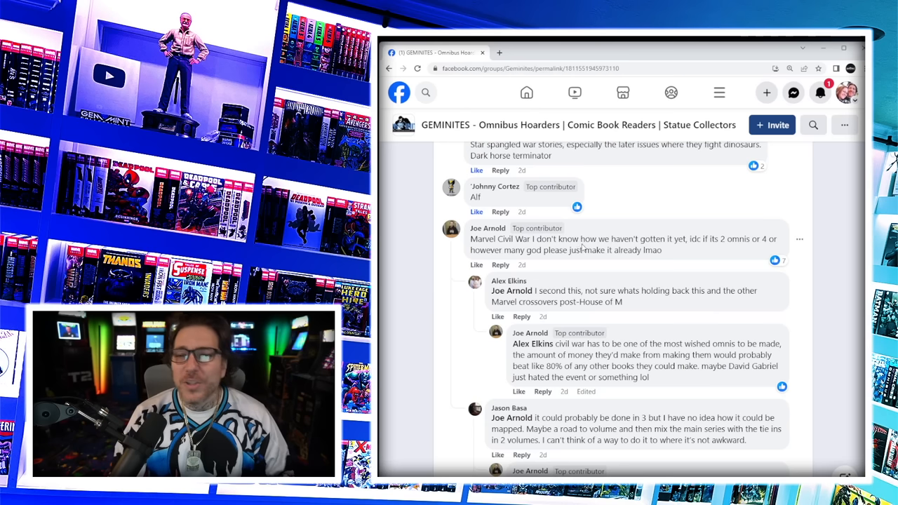
scroll("down", 3)
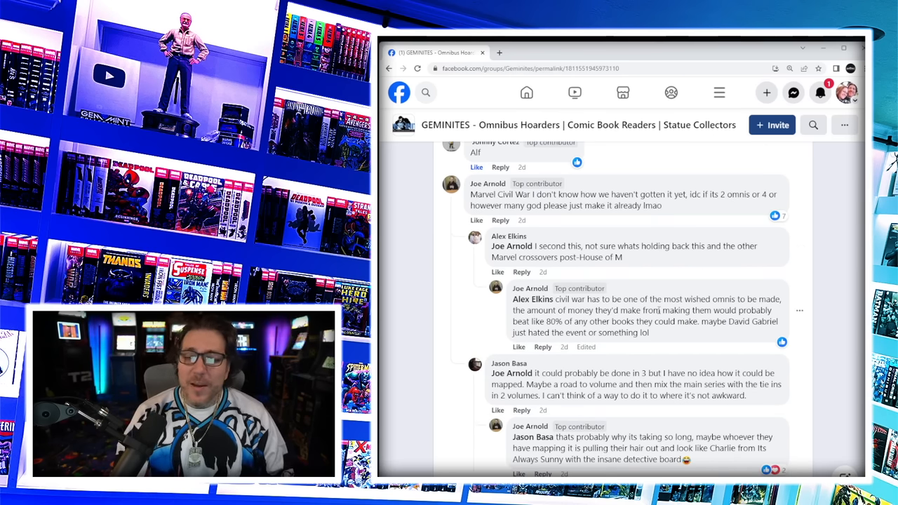
mouse_move(671, 270)
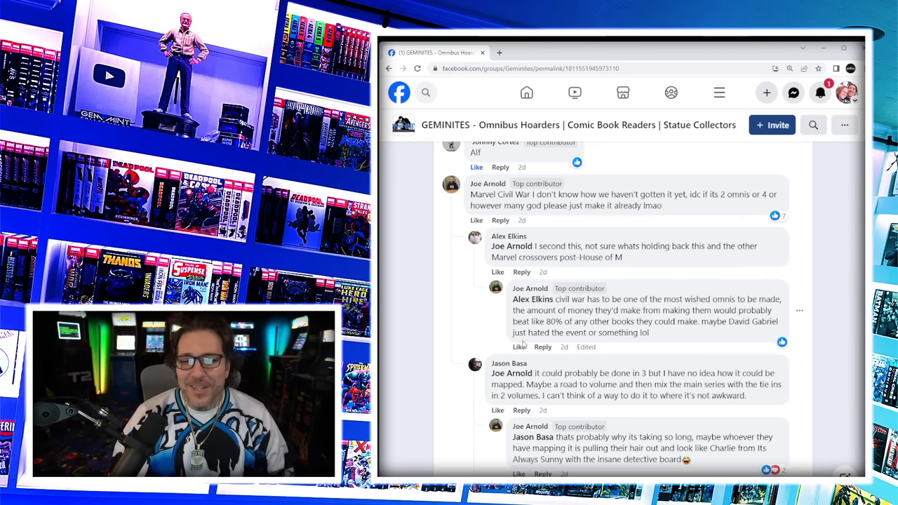
scroll("down", 3)
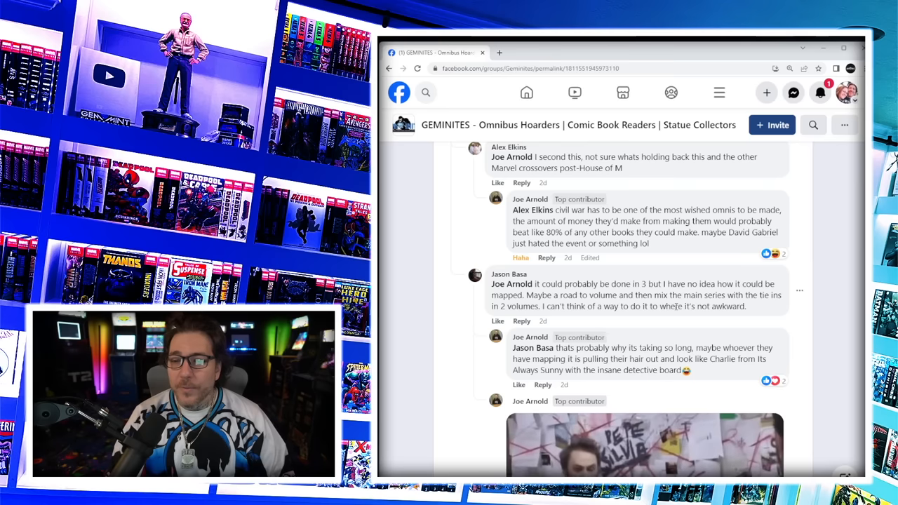
- Give the detective-board GIF reply a Haha reaction and scroll on to the Red Robin comment
scroll("down", 3)
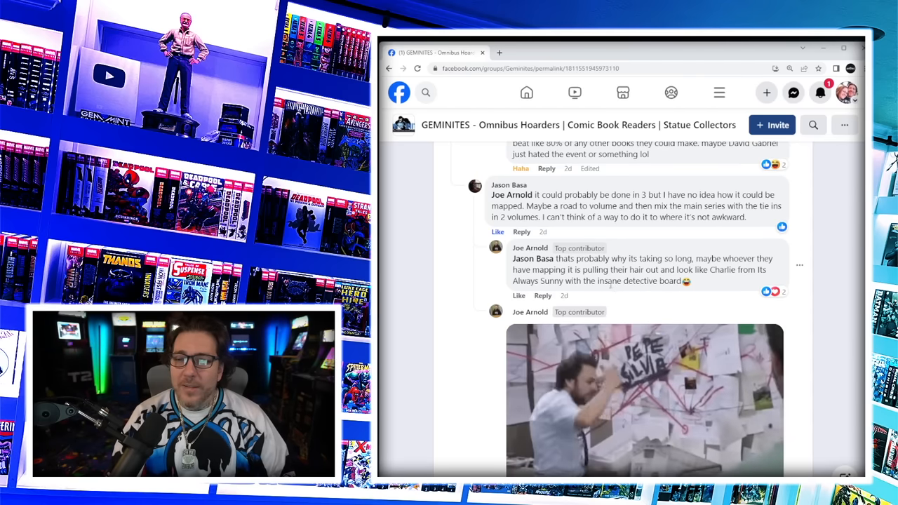
scroll("down", 3)
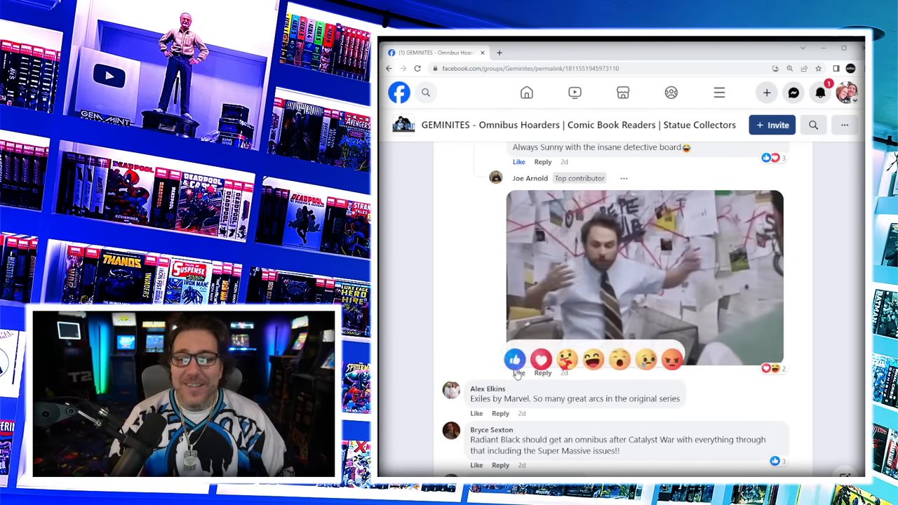
scroll("down", 3)
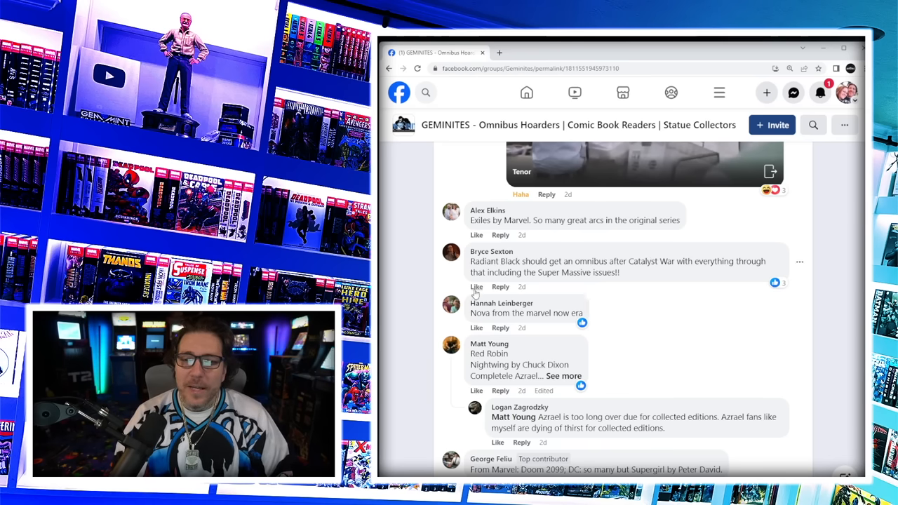
left_click(478, 287)
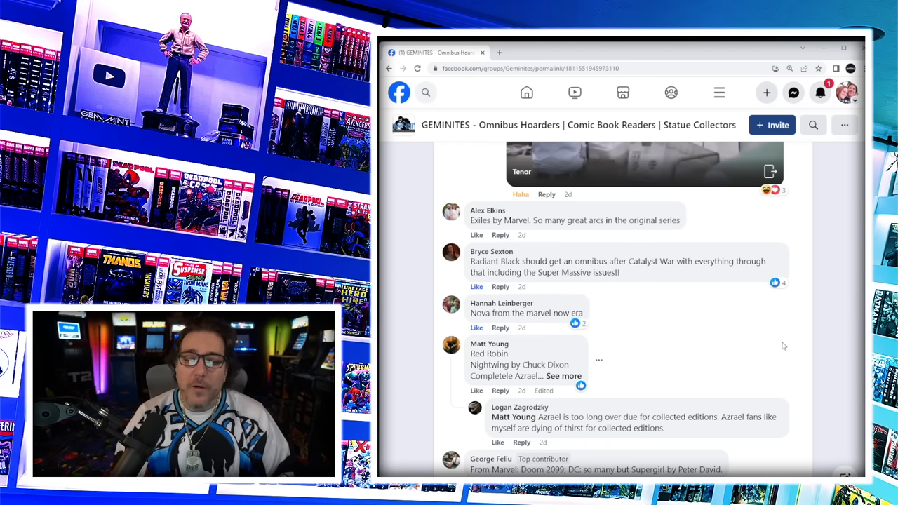
scroll("down", 3)
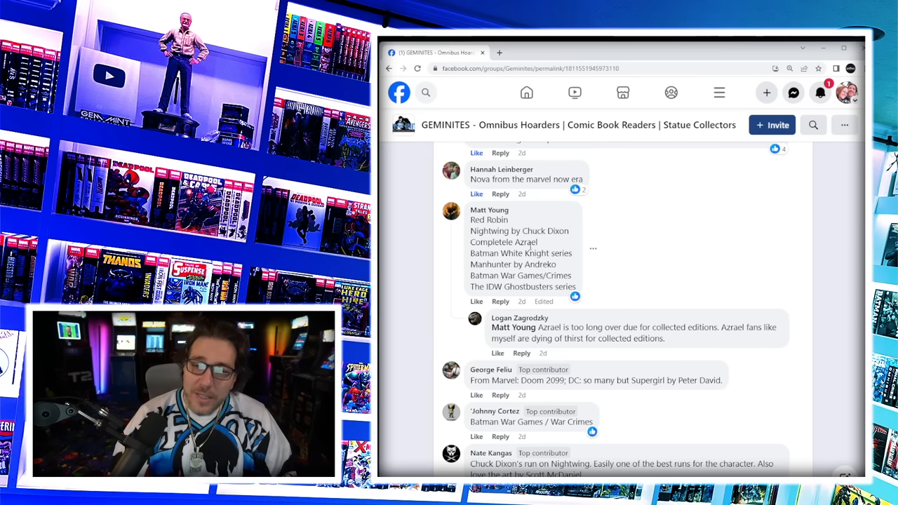
double_click(525, 242)
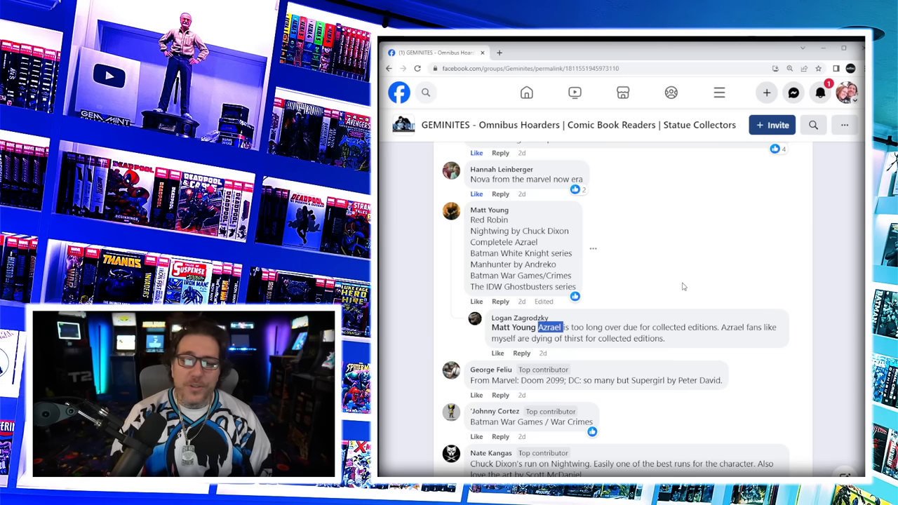
mouse_move(688, 284)
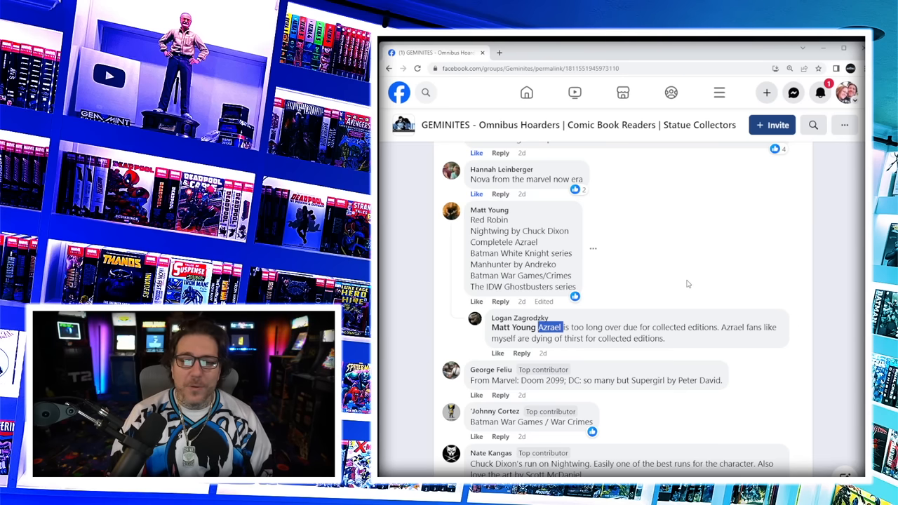
- Scroll past the Doom 2099, Batman War Games, Chuck Dixon Nightwing and Slott Fantastic Four picks
scroll("down", 3)
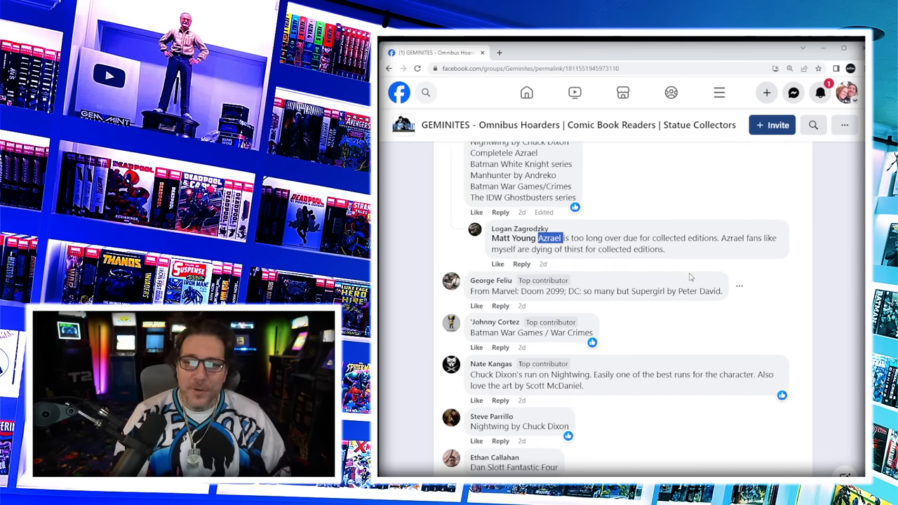
scroll("down", 3)
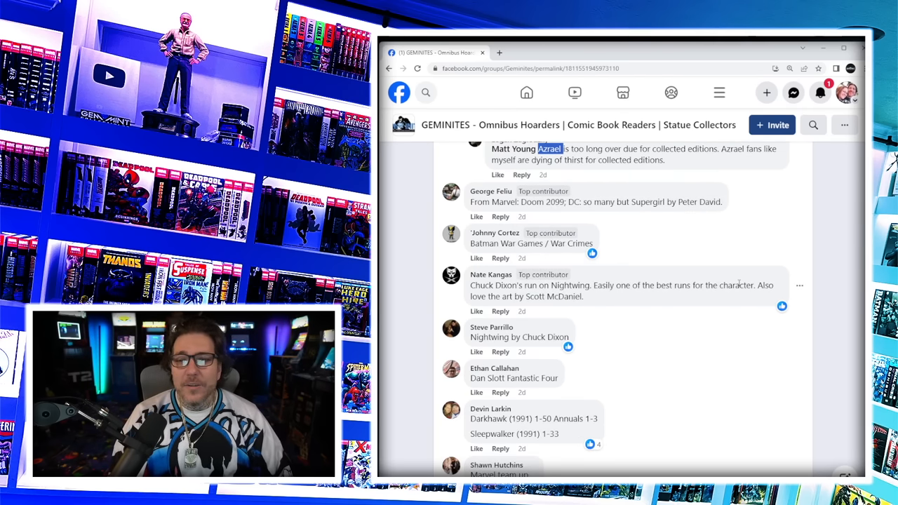
mouse_move(480, 216)
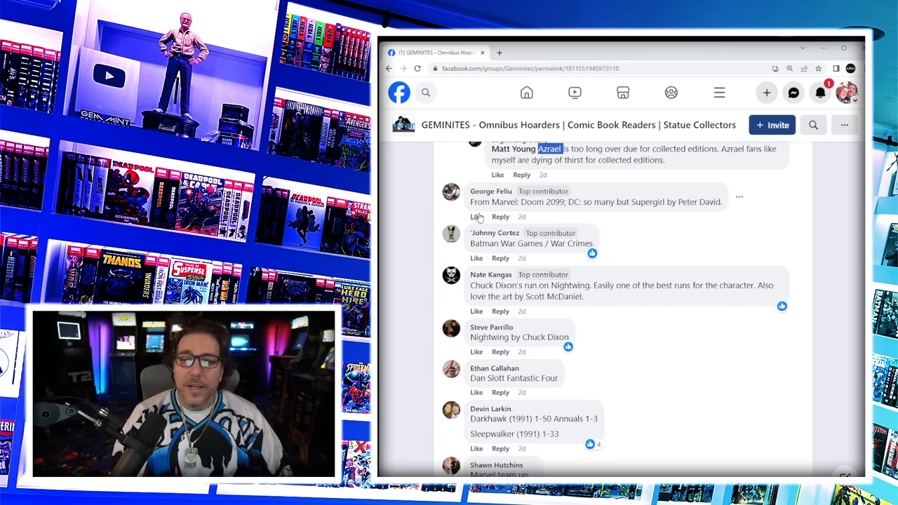
scroll("down", 3)
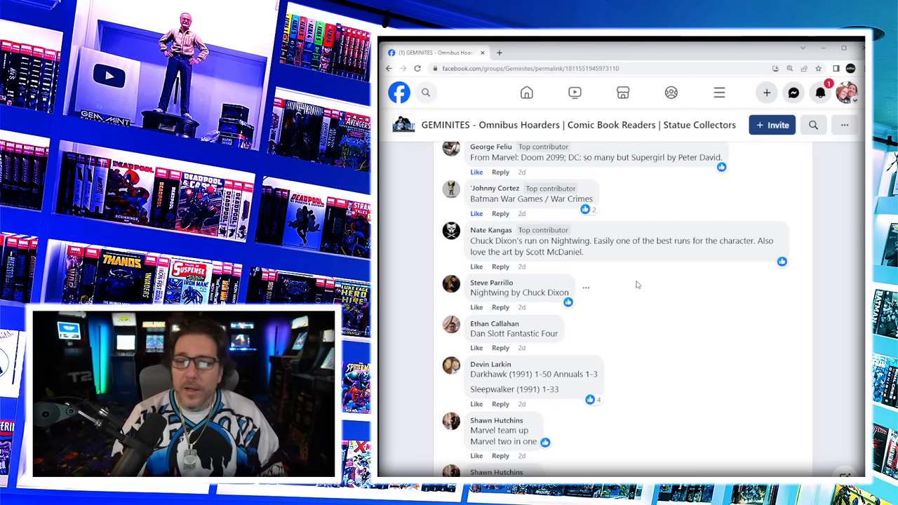
mouse_move(705, 270)
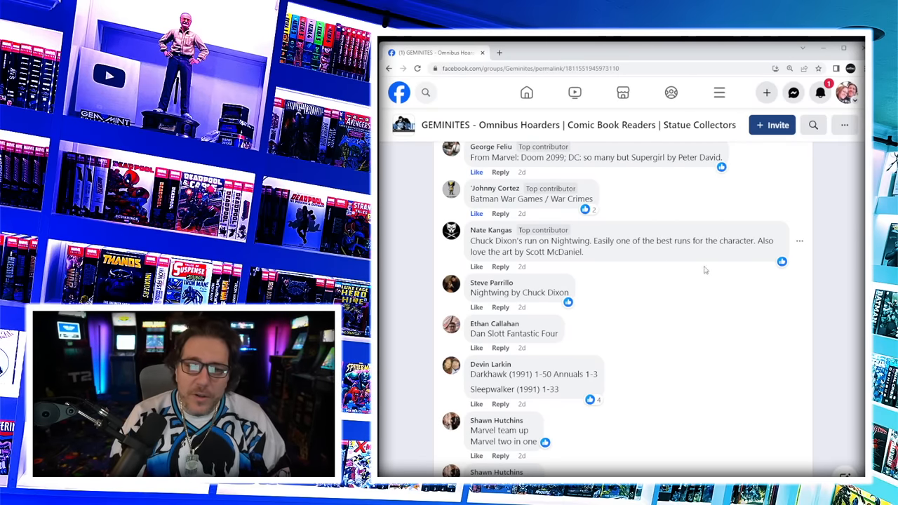
scroll("down", 3)
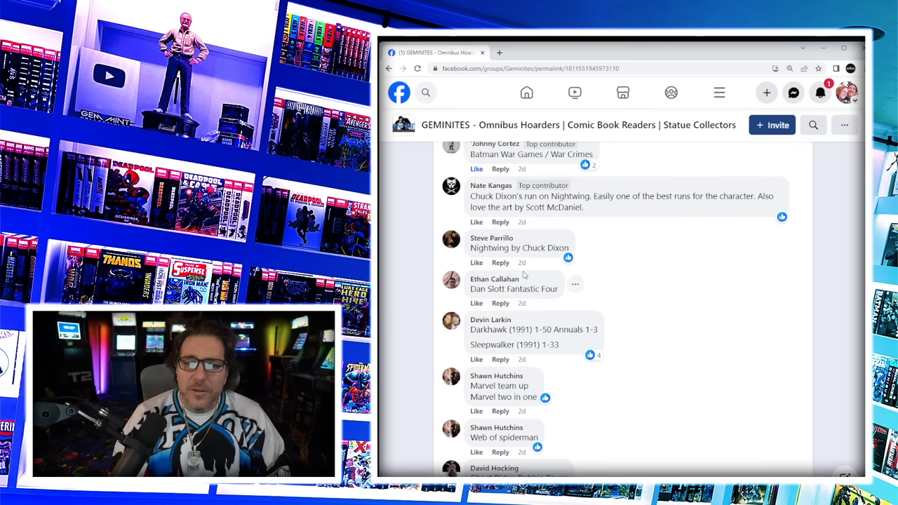
- Expand a truncated comment and read down to the Darkhawk, Ghost Rider and Agent Venom suggestions
left_click(477, 221)
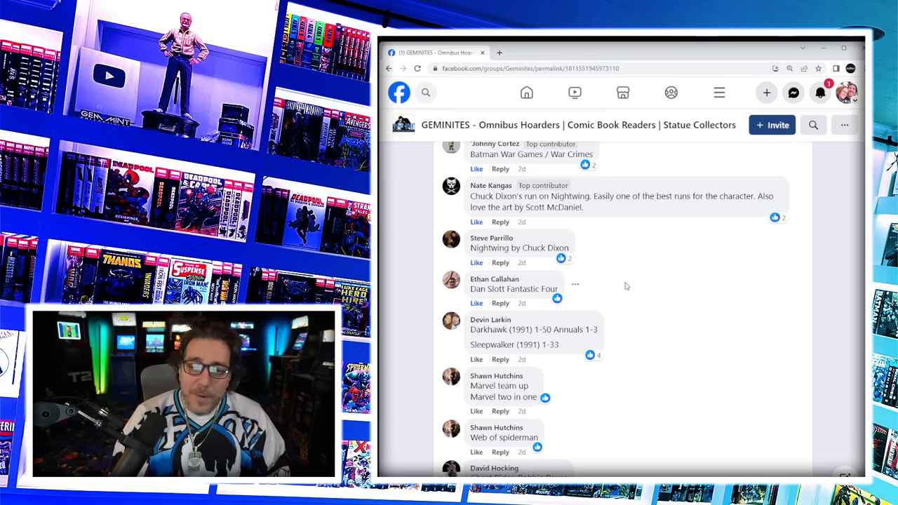
scroll("down", 3)
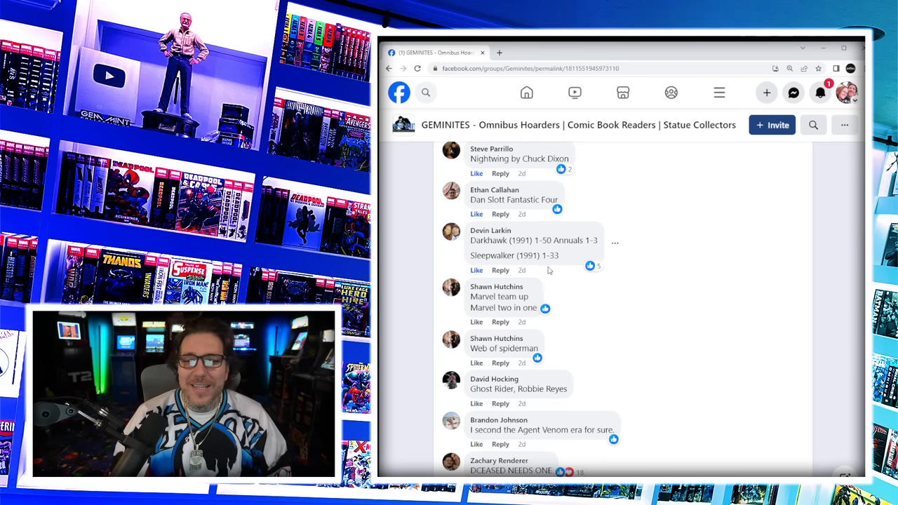
mouse_move(699, 301)
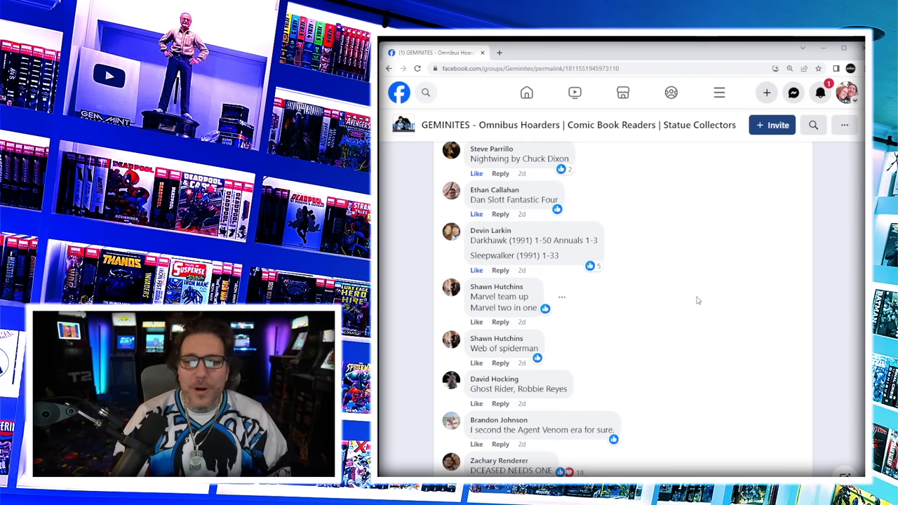
double_click(547, 240)
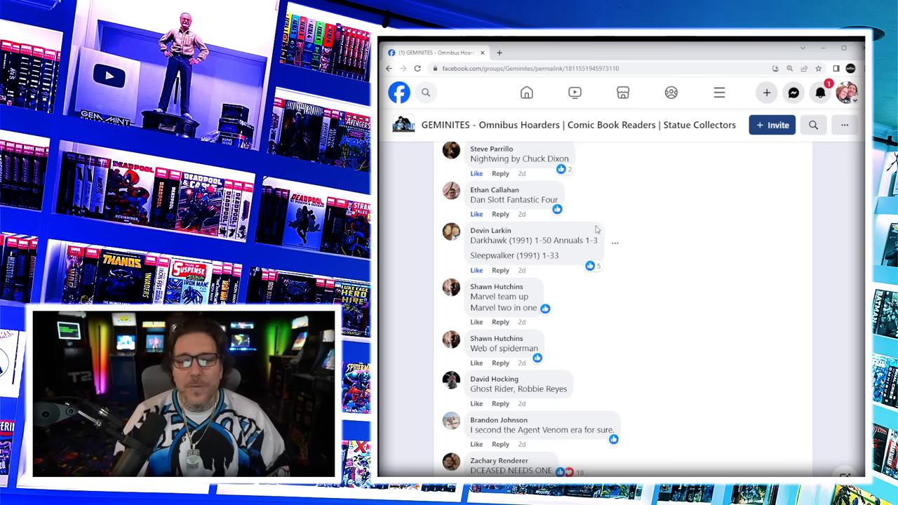
scroll("down", 3)
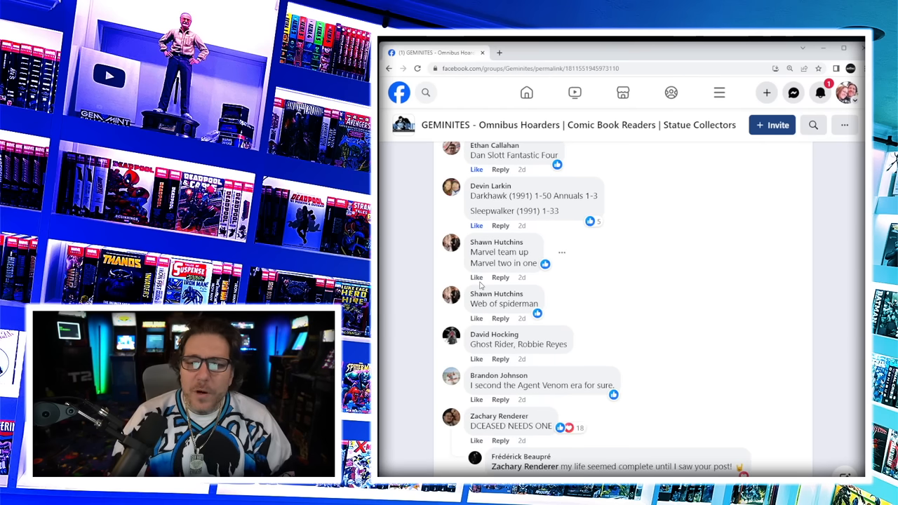
mouse_move(478, 278)
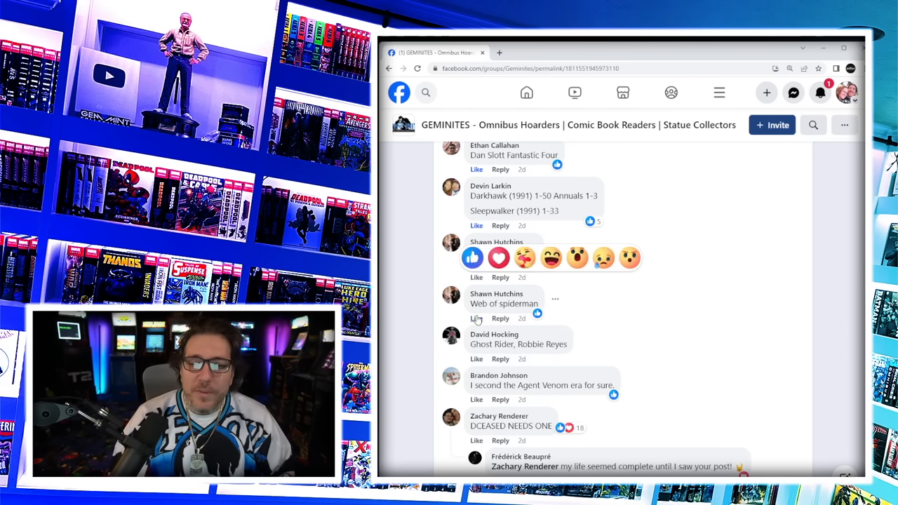
scroll("down", 3)
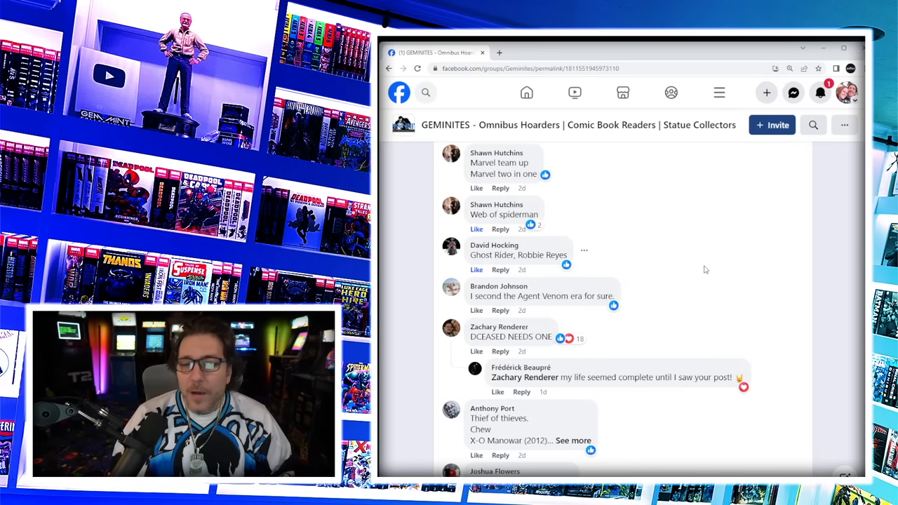
mouse_move(702, 260)
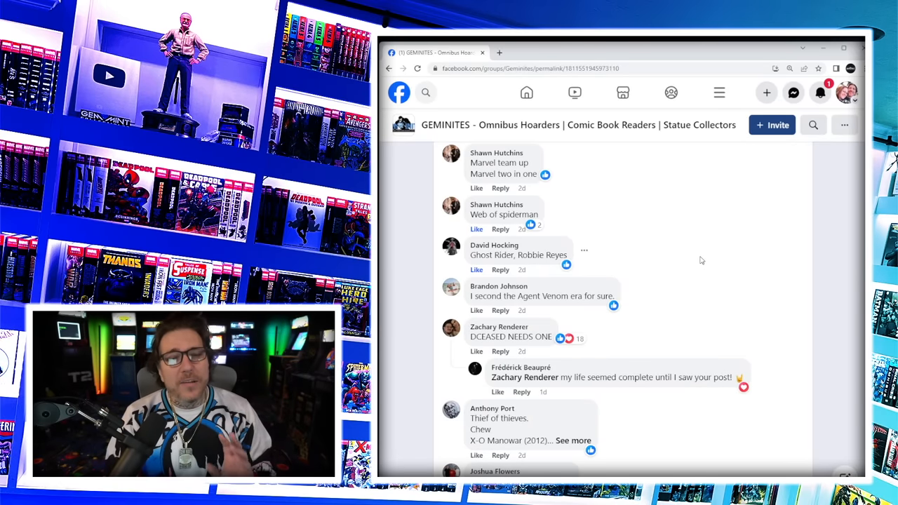
scroll("down", 3)
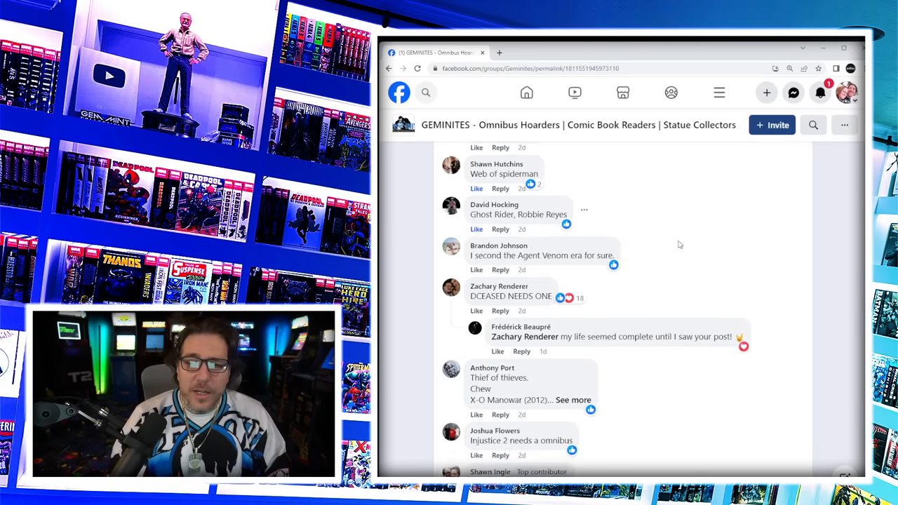
scroll("down", 3)
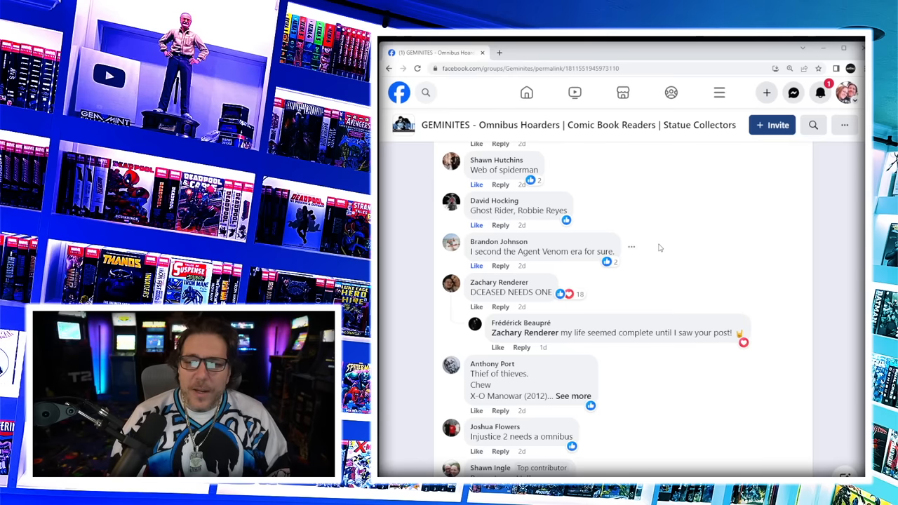
scroll("down", 3)
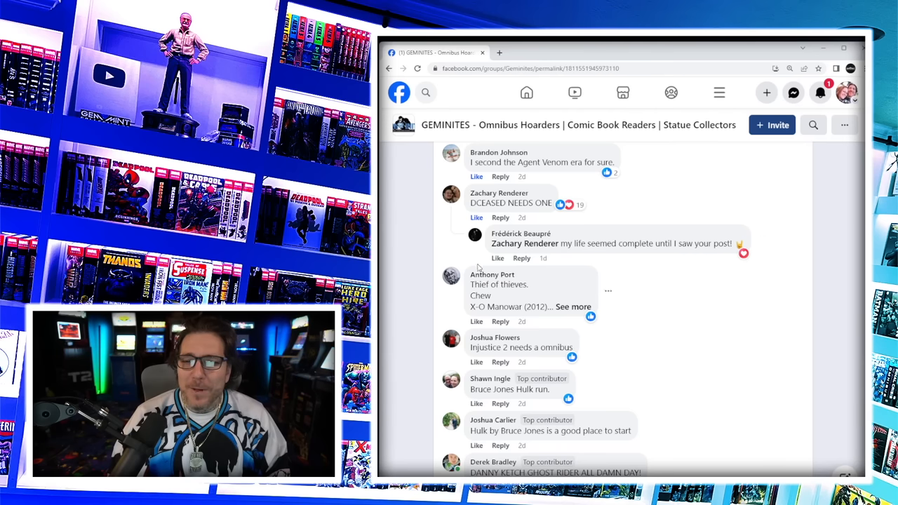
- Expand the Thief of Thieves comment, highlight its title, and read down to the Danny Ketch Ghost Rider comment
left_click(573, 306)
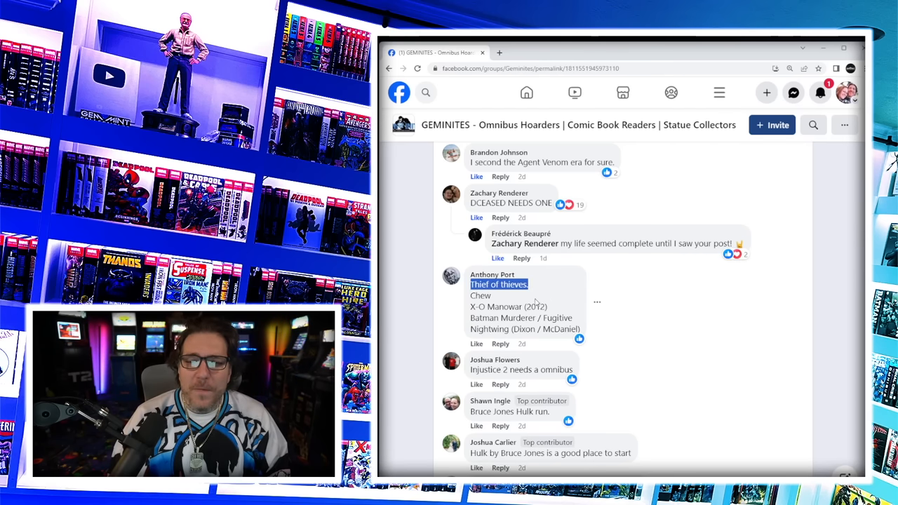
double_click(480, 294)
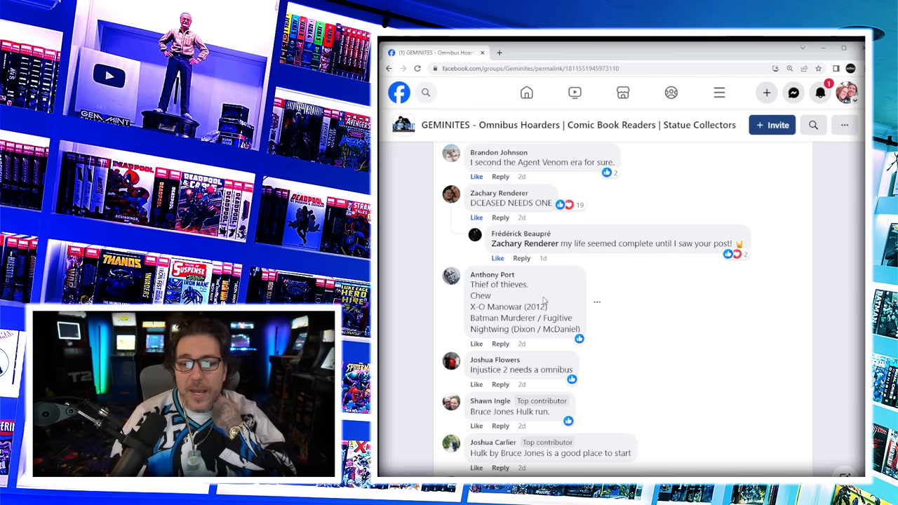
scroll("down", 3)
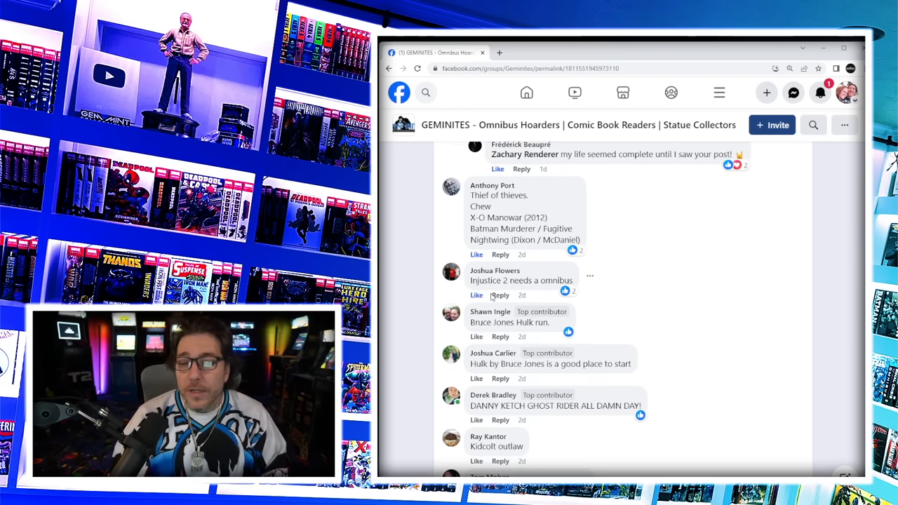
scroll("down", 3)
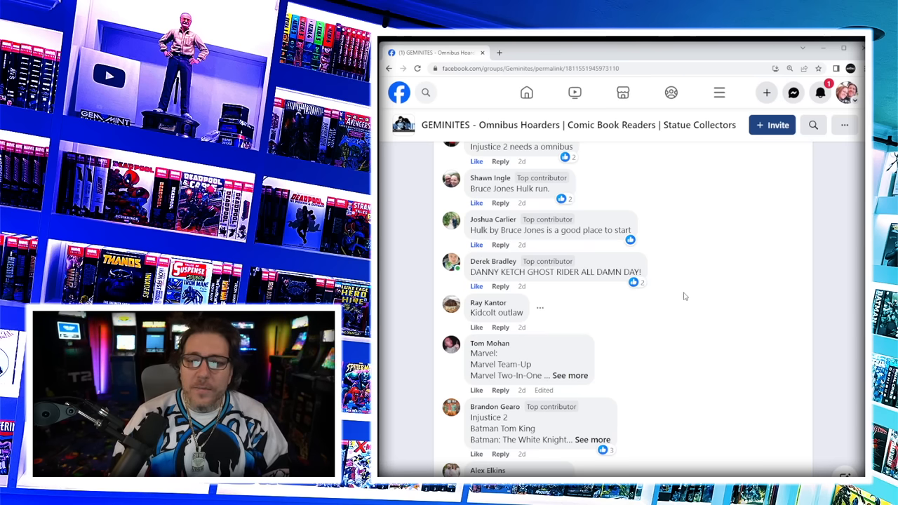
- Expand Tom Mohan's list of Marvel Team-Up, Nth Man, Armageddon 2001 and DC Comics Presents, highlighting the latter
left_click(569, 375)
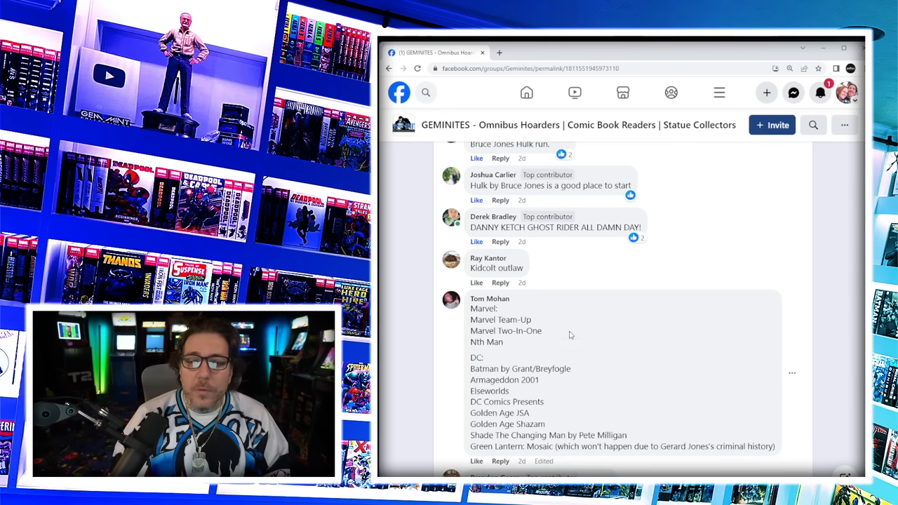
mouse_move(634, 317)
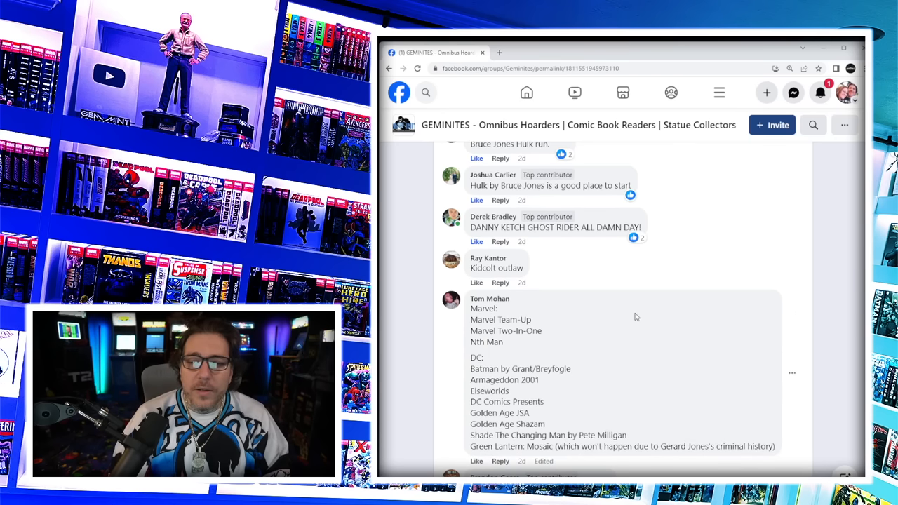
scroll("down", 3)
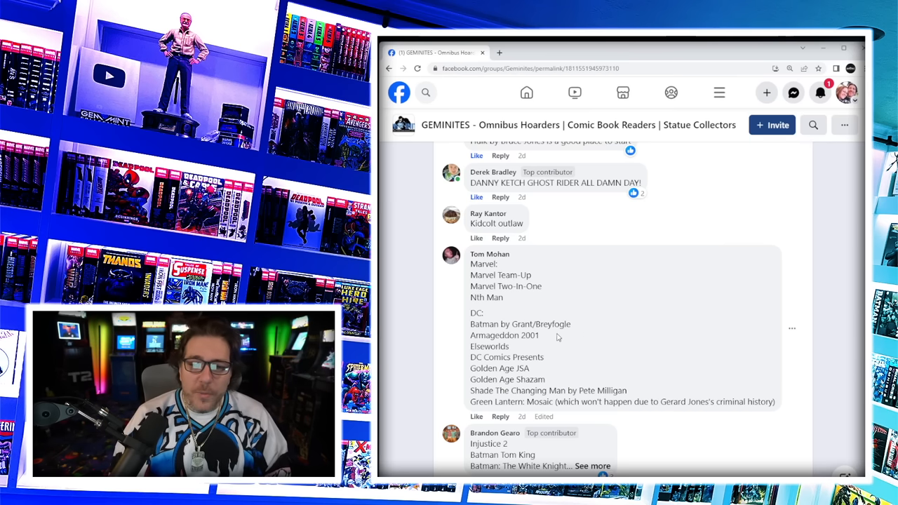
double_click(488, 346)
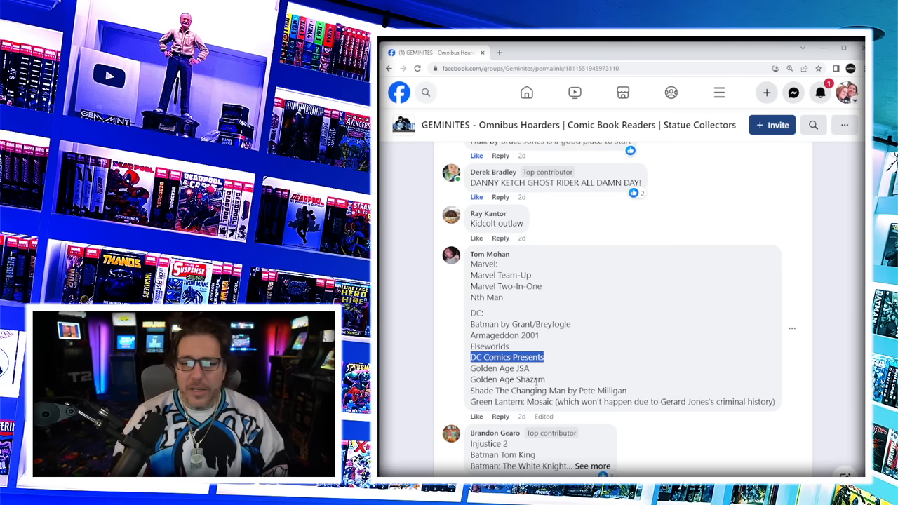
scroll("down", 3)
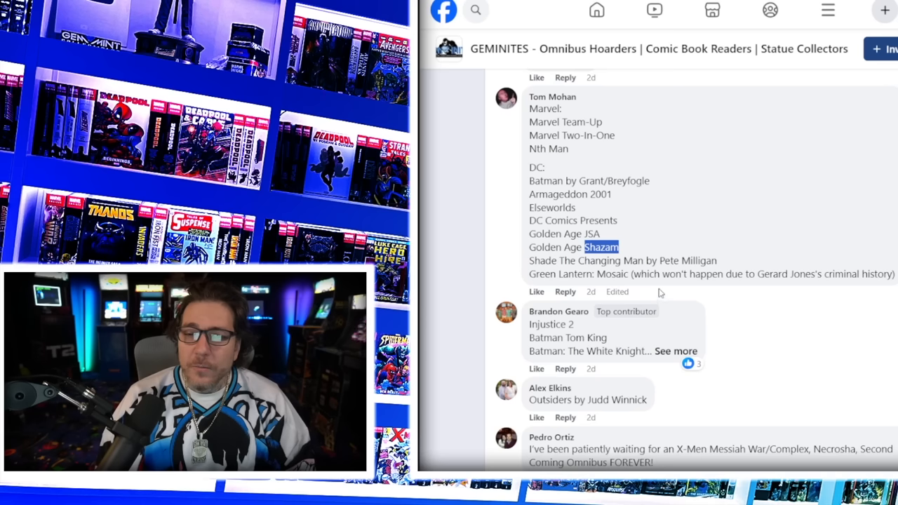
mouse_move(831, 343)
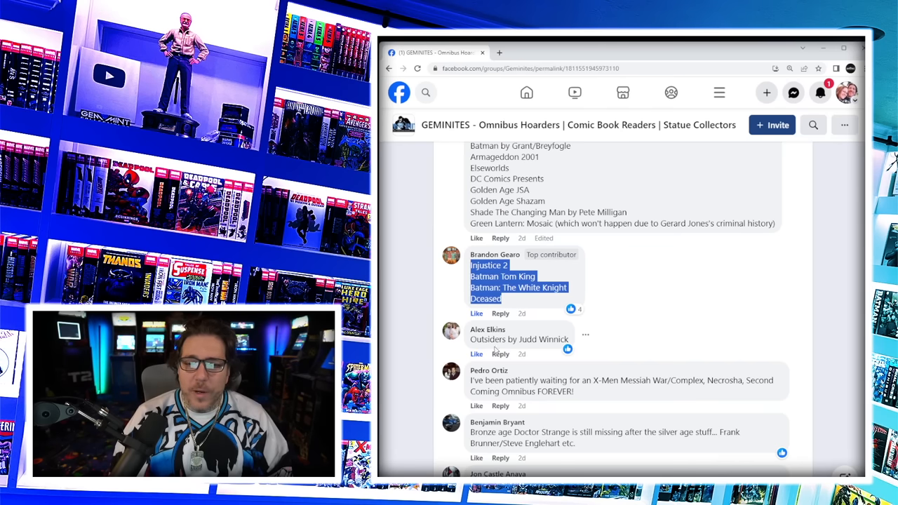
- Clear the Injustice 2 highlight and scroll past the Lobo replies to the Black Hammer and Warlord suggestions
scroll("down", 3)
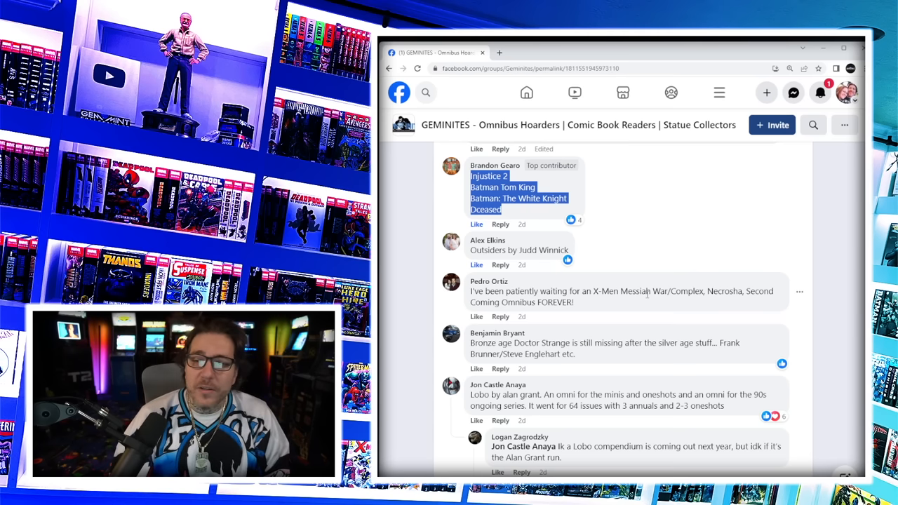
left_click(610, 314)
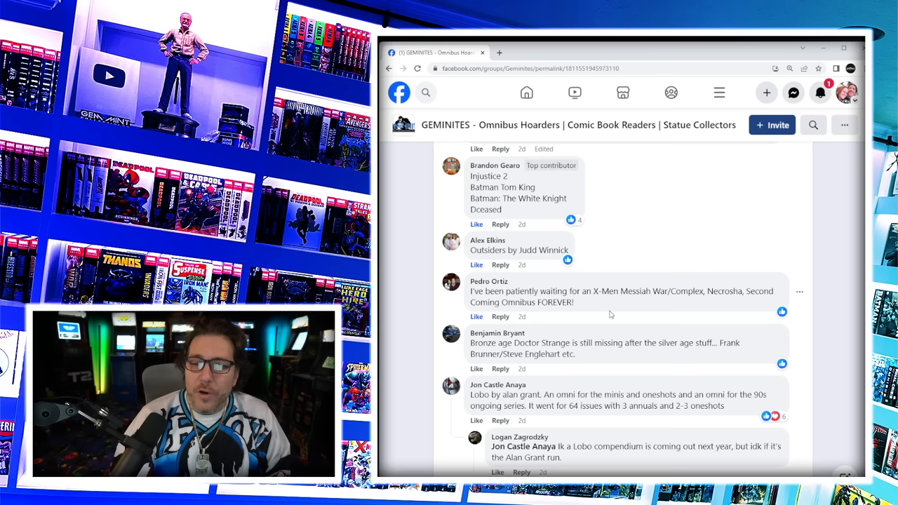
mouse_move(660, 357)
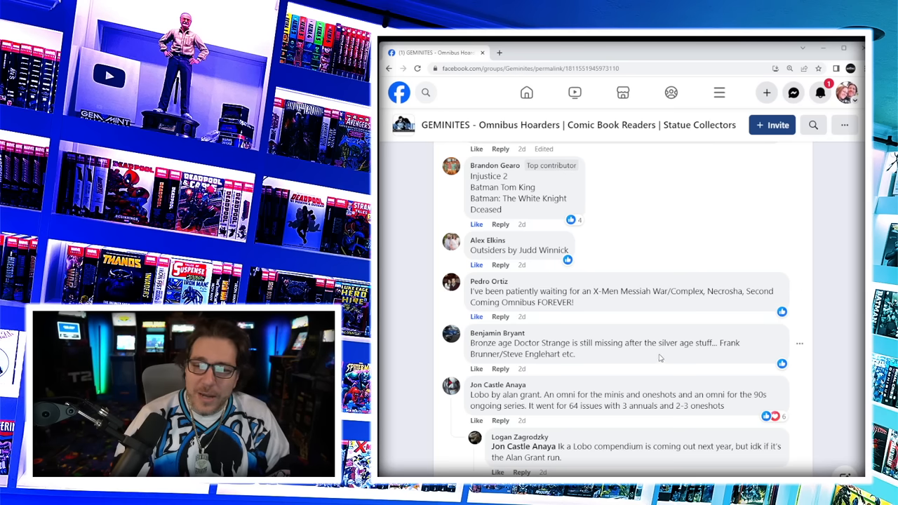
mouse_move(620, 359)
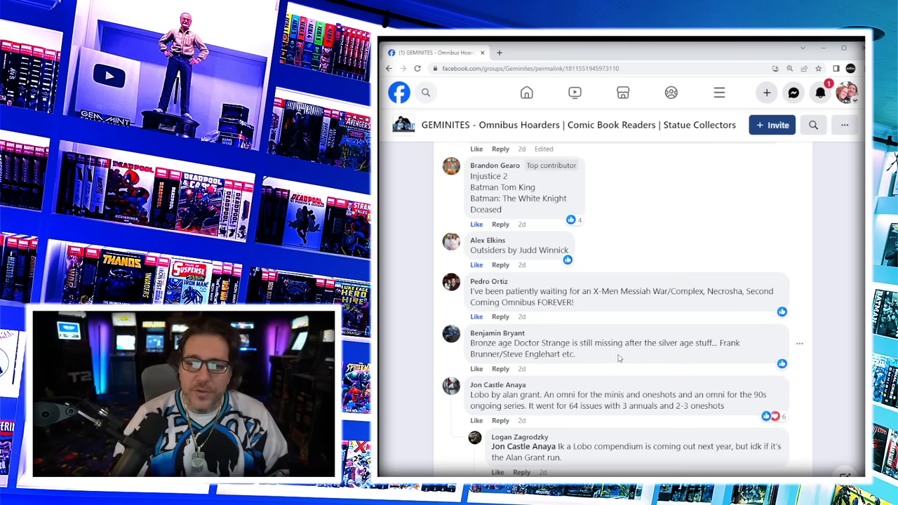
scroll("down", 3)
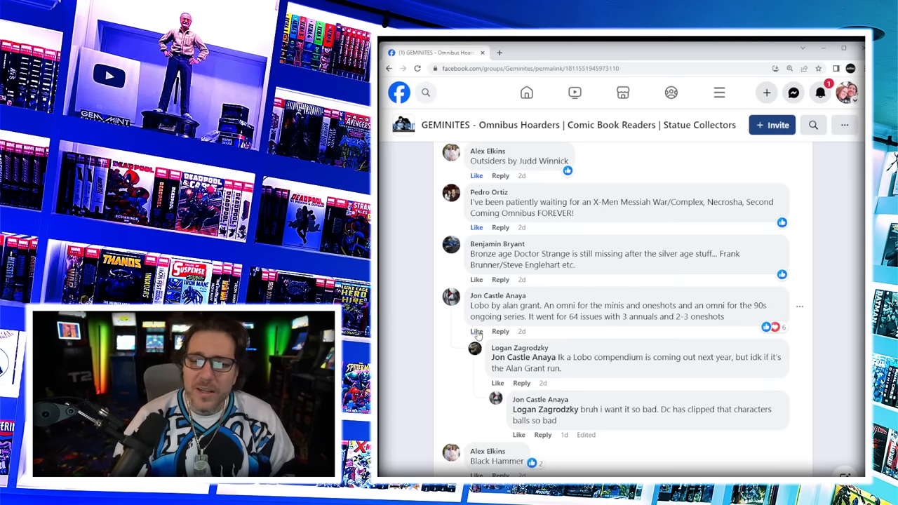
scroll("down", 3)
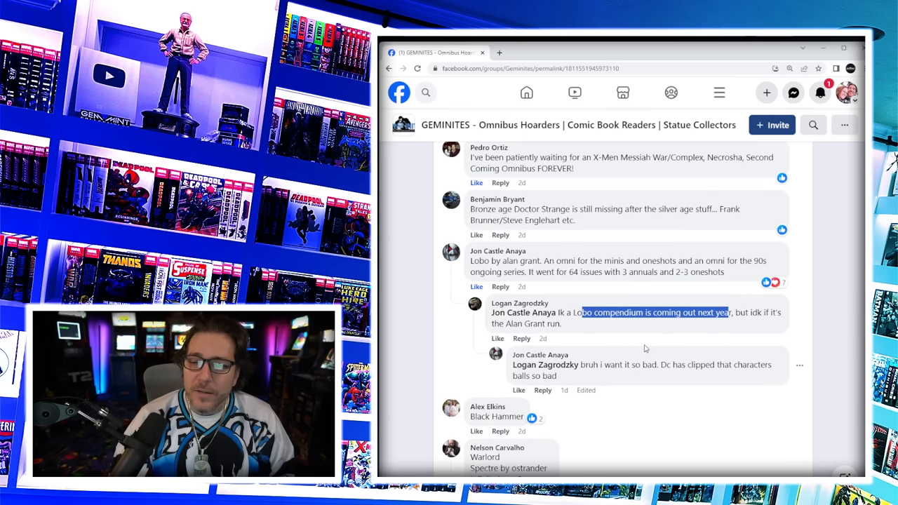
scroll("down", 3)
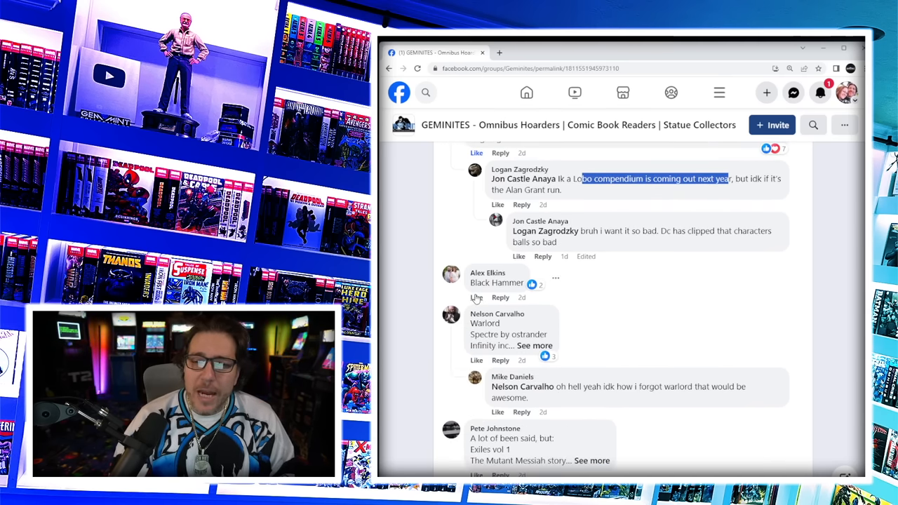
left_click(535, 345)
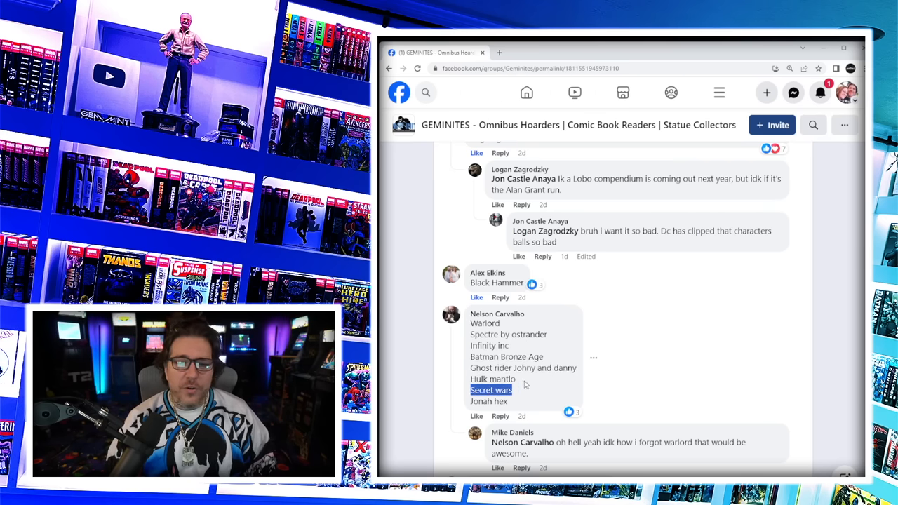
scroll("down", 3)
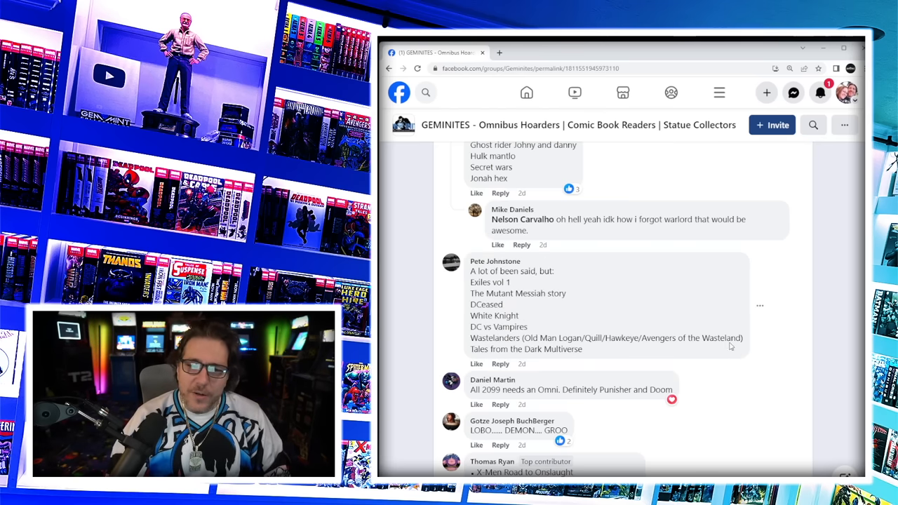
- Scroll to the long bulleted list of runs and highlight 'Miller' in the Daredevil Vol 4 entry
scroll("down", 3)
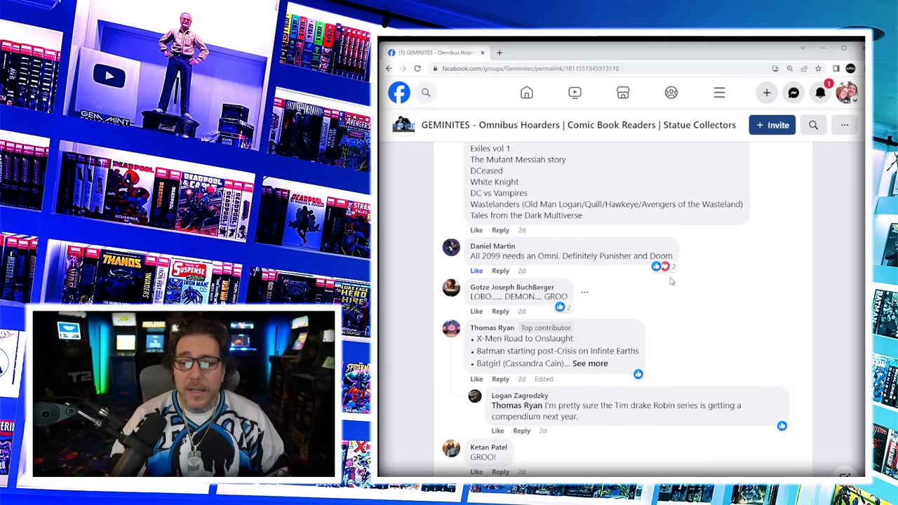
mouse_move(476, 311)
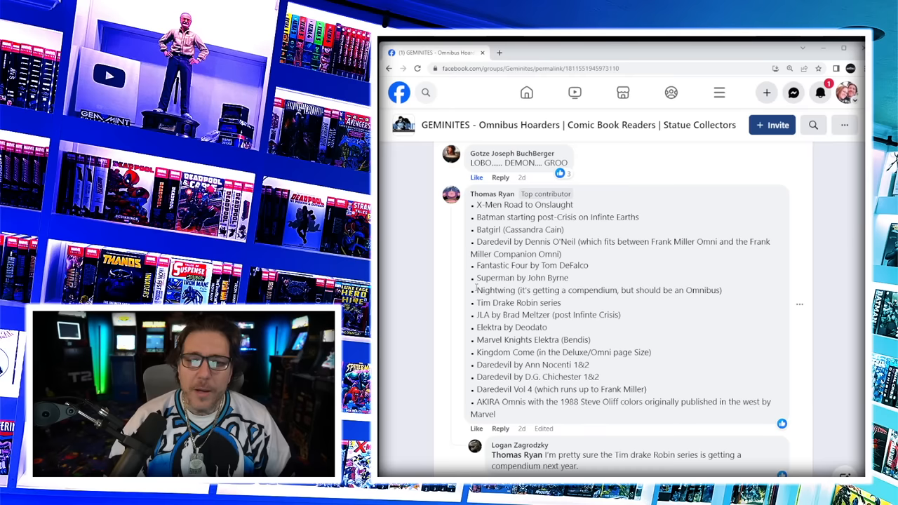
mouse_move(573, 300)
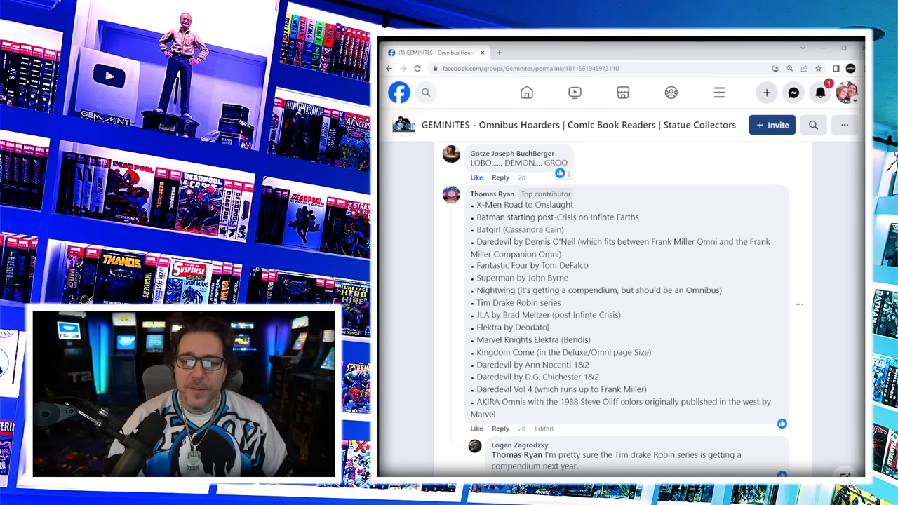
scroll("down", 3)
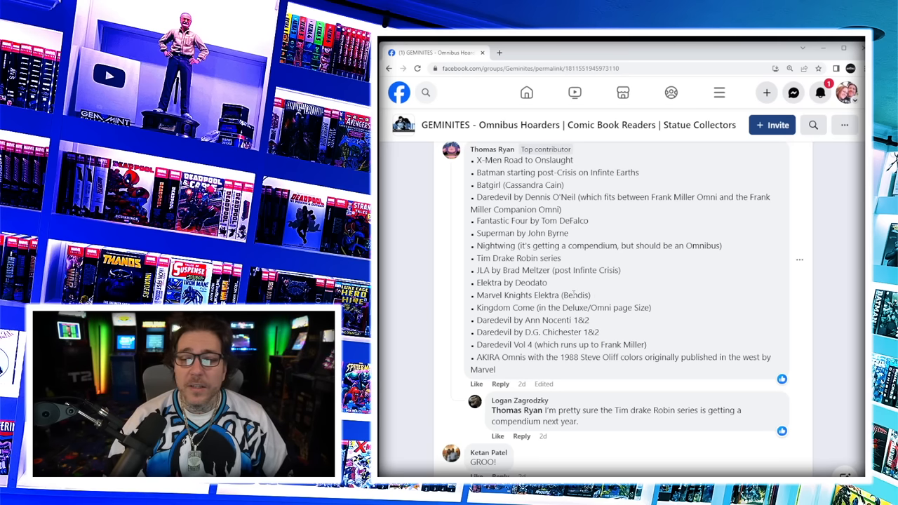
mouse_move(663, 314)
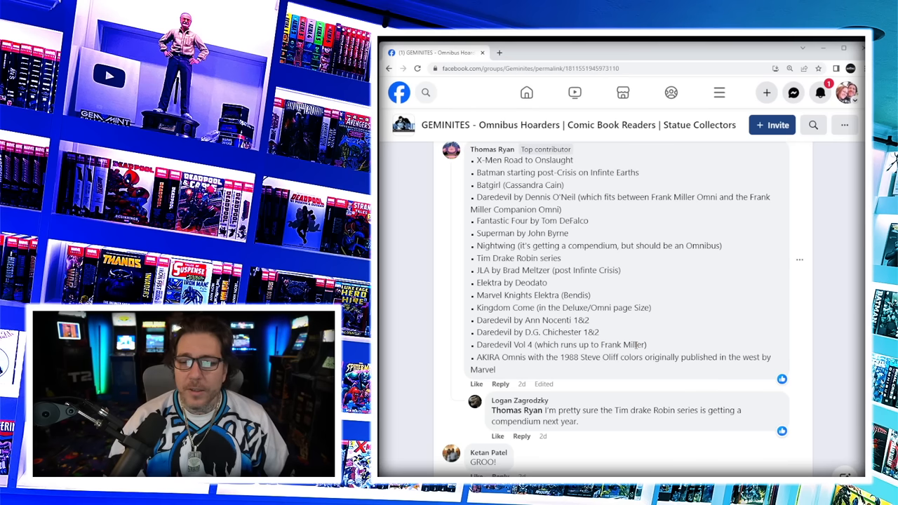
double_click(635, 346)
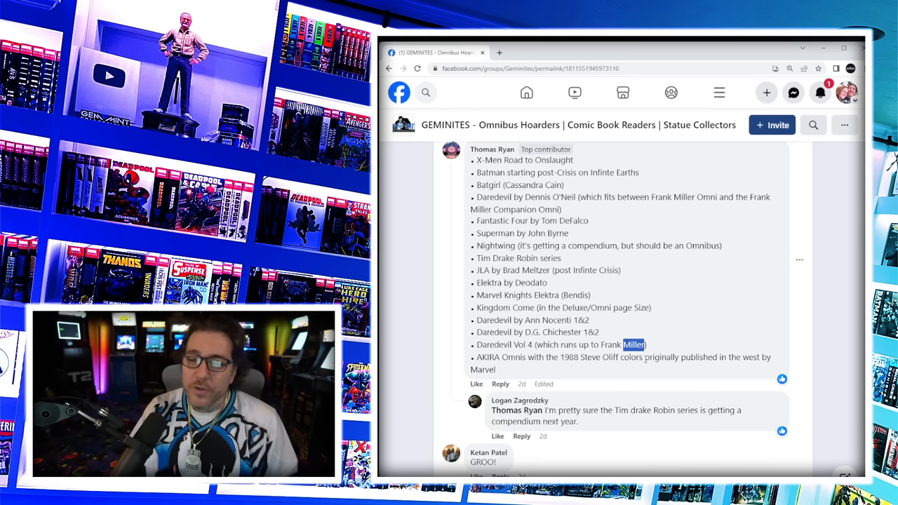
- Scroll on past Ninja Boy, Punk Taco and Saga to the Modern Spectre and Mackie Ghost Rider suggestions
scroll("down", 3)
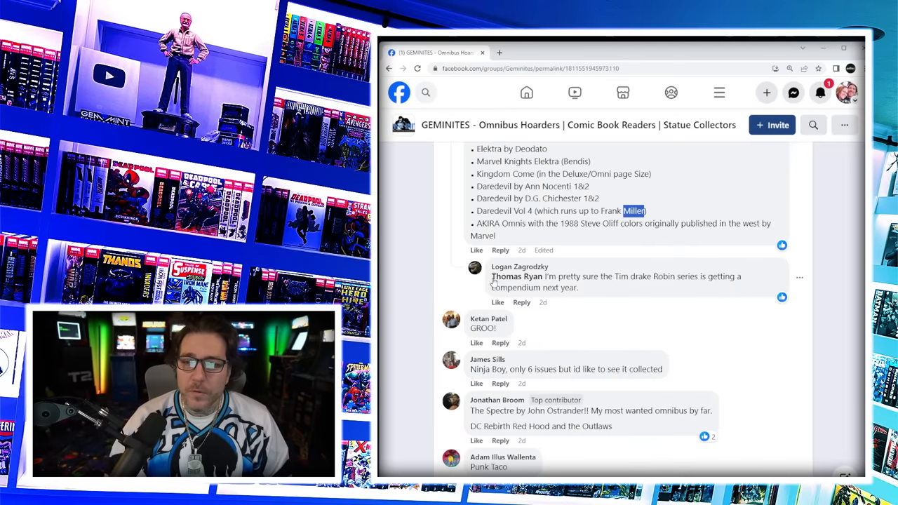
scroll("down", 3)
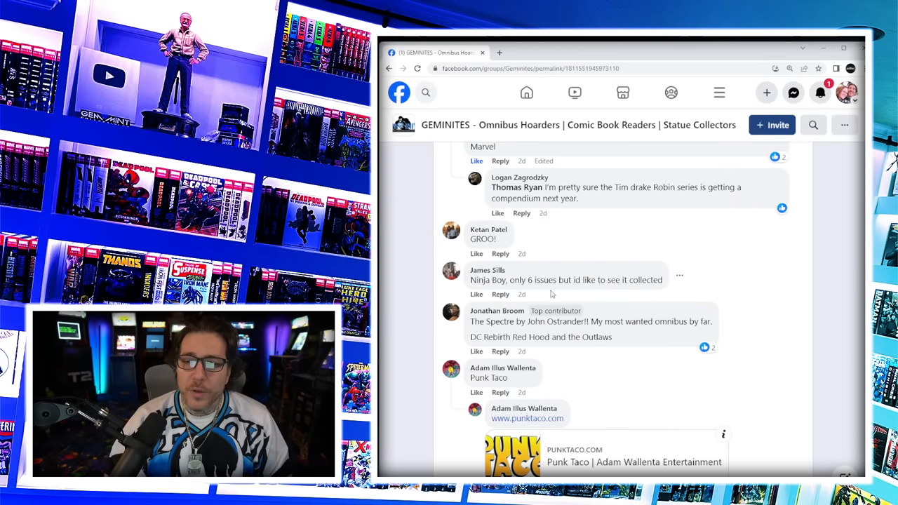
scroll("down", 3)
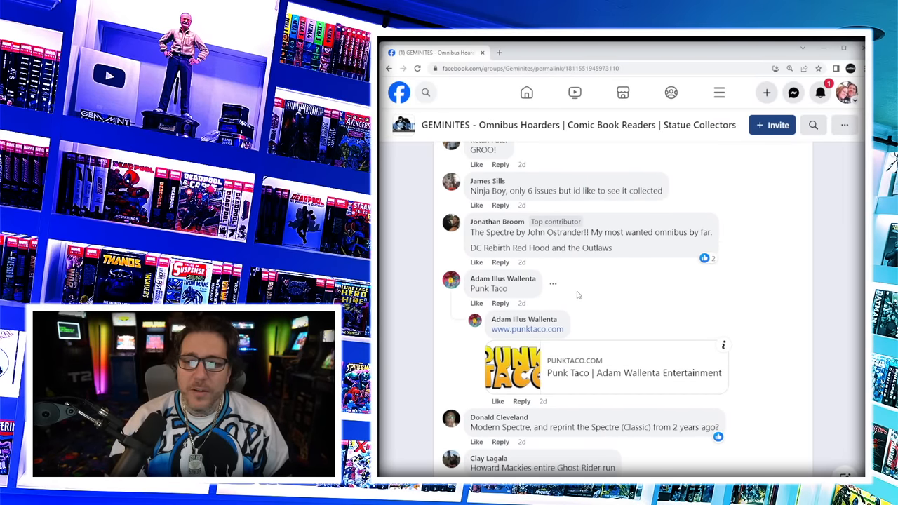
scroll("down", 3)
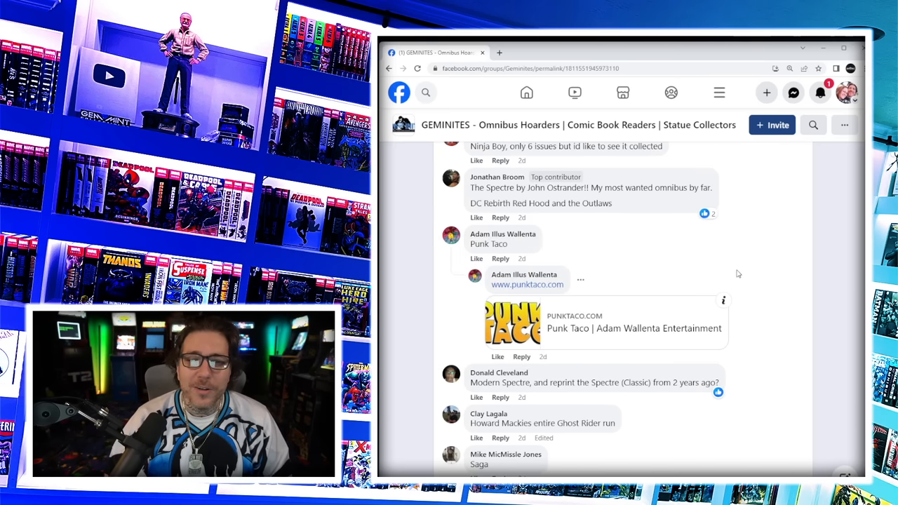
scroll("down", 3)
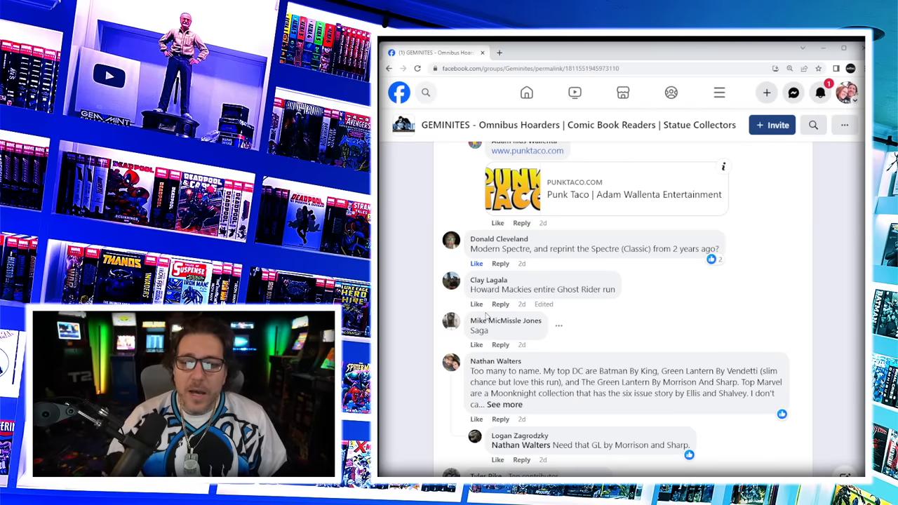
scroll("down", 3)
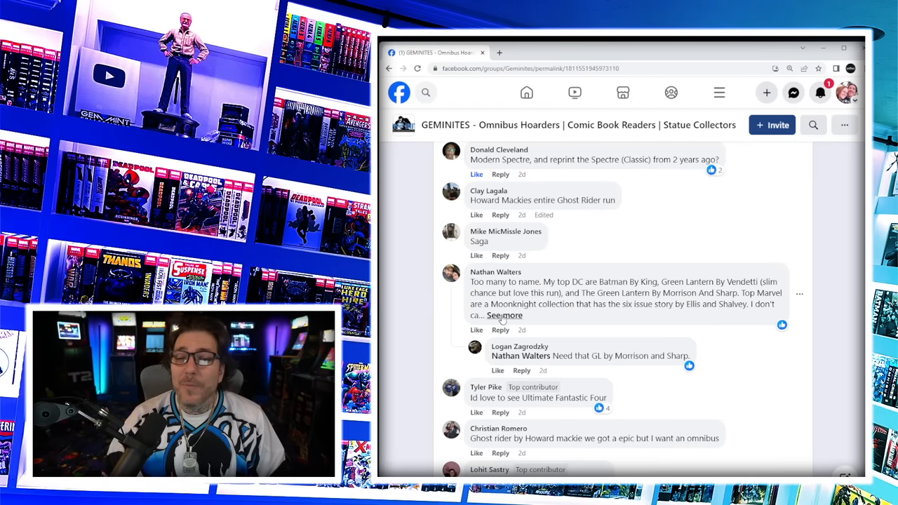
left_click(506, 315)
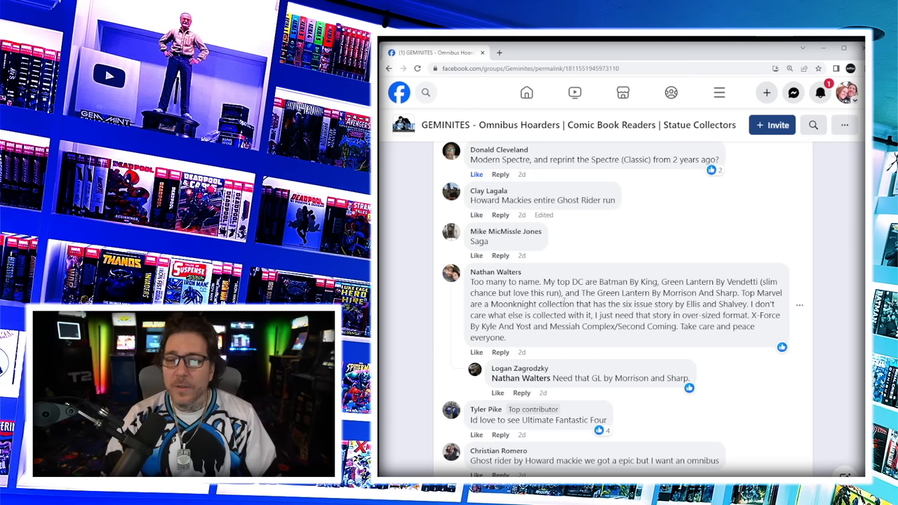
double_click(680, 293)
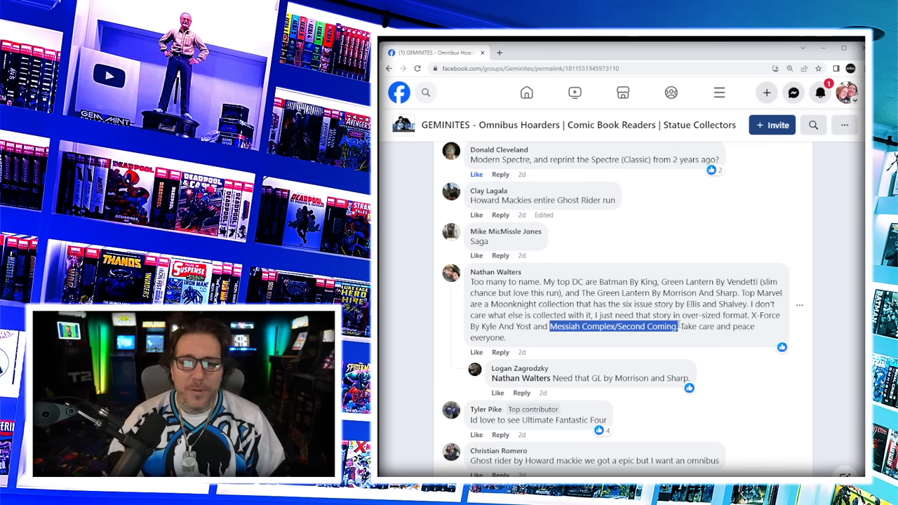
scroll("down", 3)
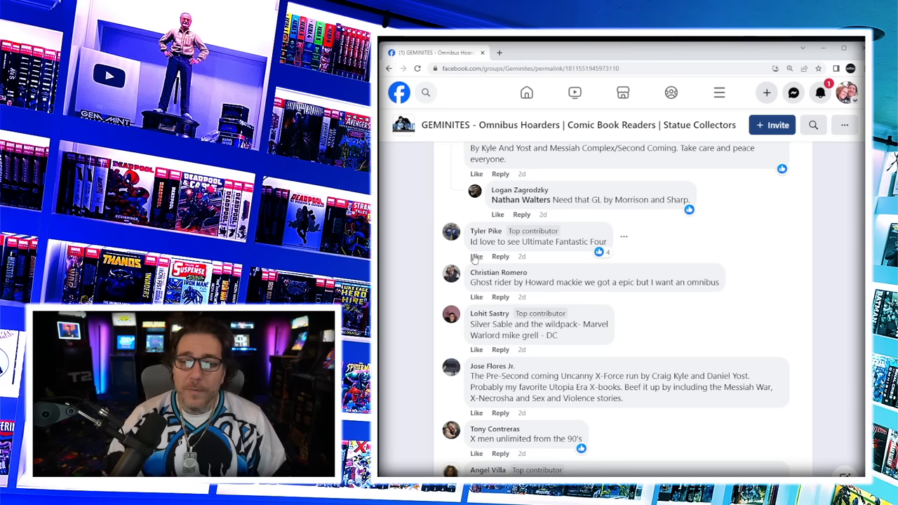
left_click(477, 255)
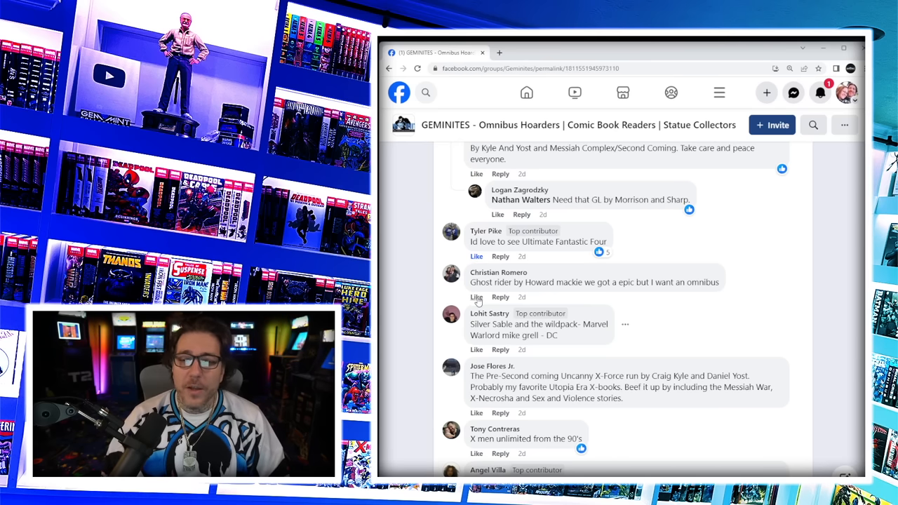
scroll("down", 3)
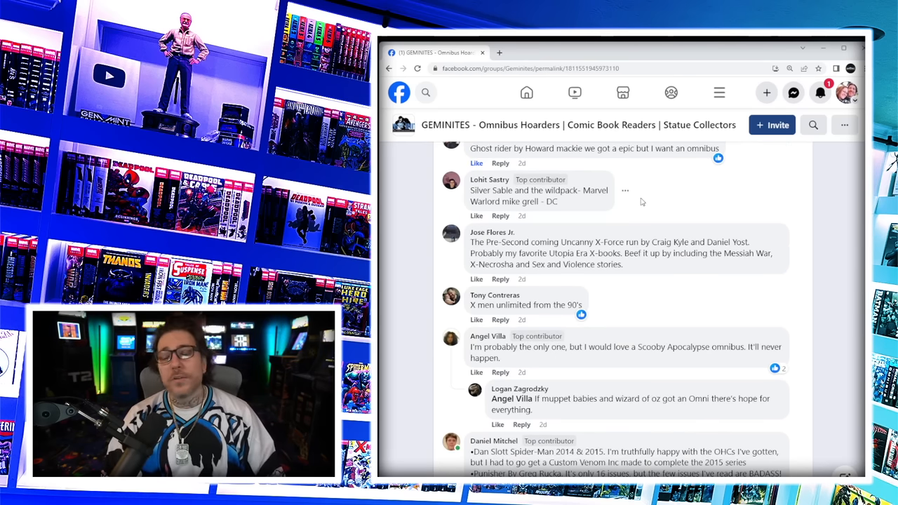
mouse_move(630, 206)
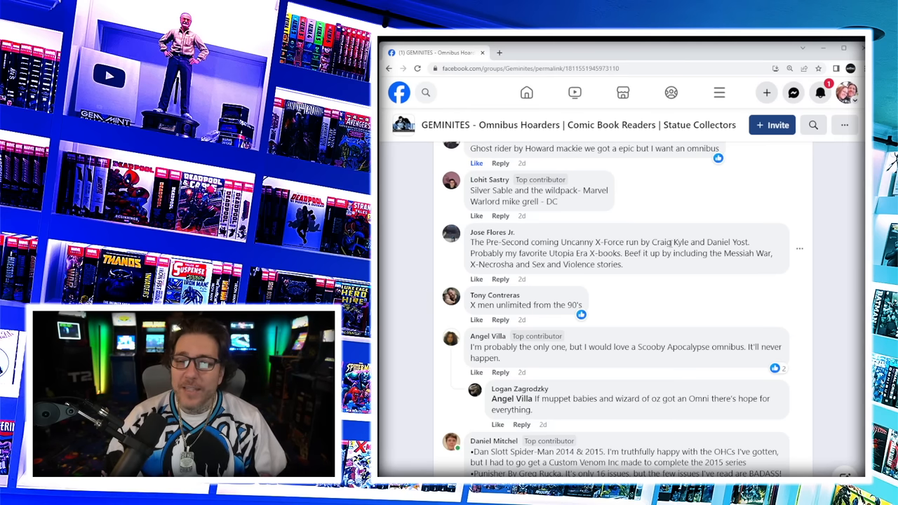
mouse_move(637, 264)
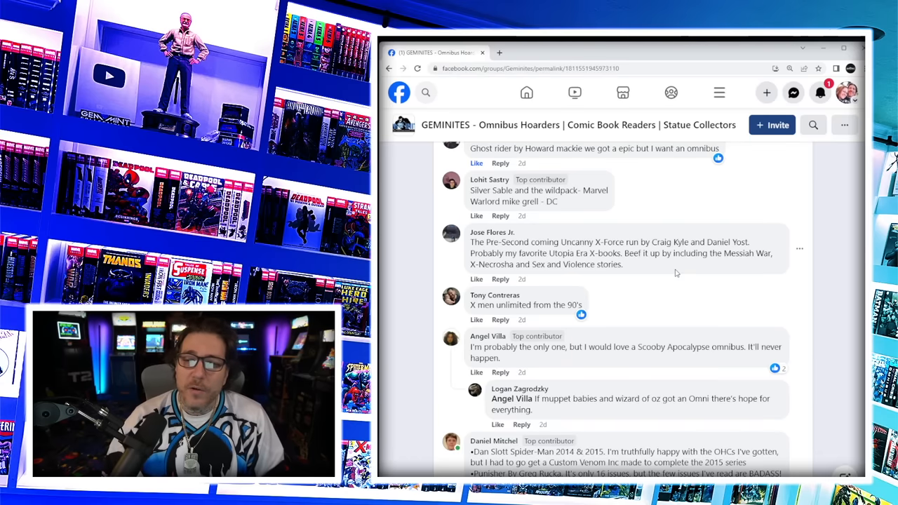
mouse_move(732, 255)
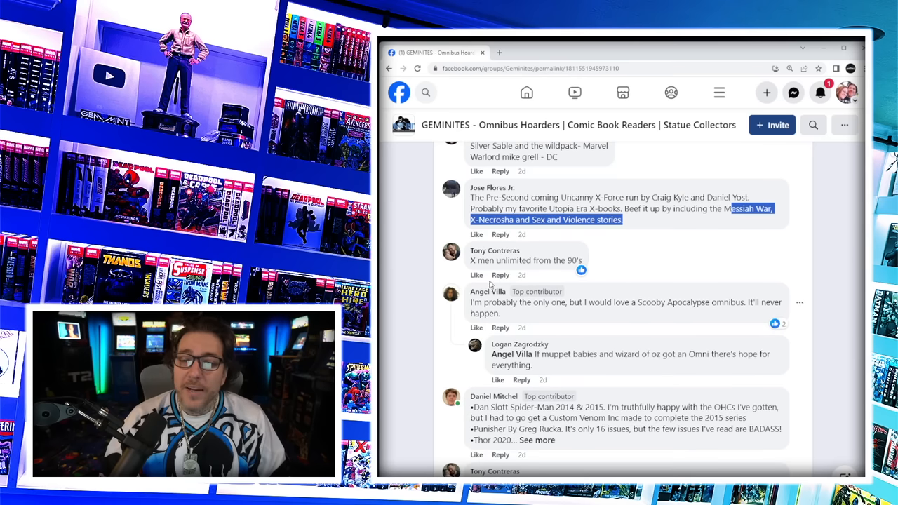
scroll("down", 3)
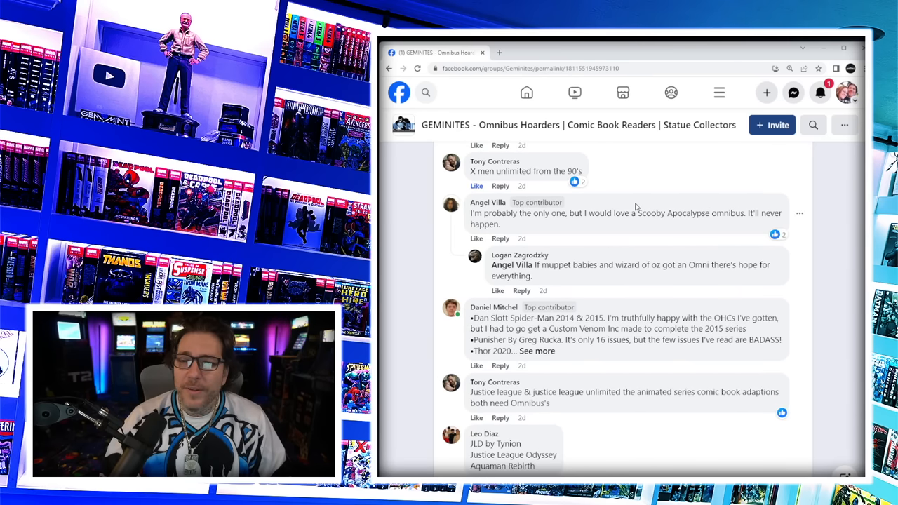
mouse_move(732, 232)
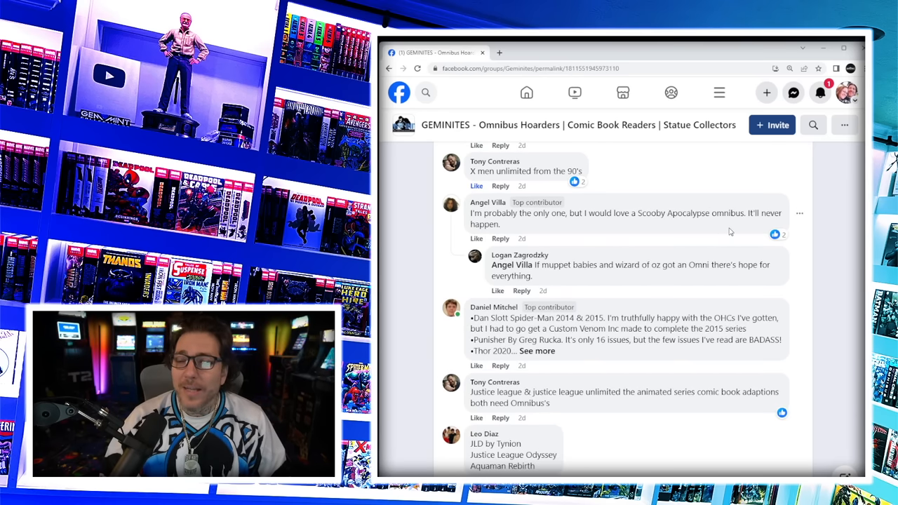
mouse_move(564, 282)
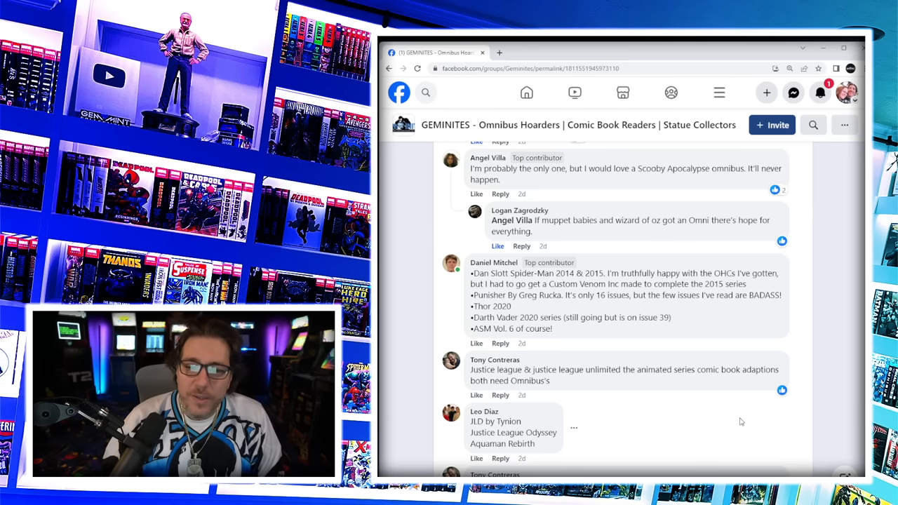
mouse_move(393, 231)
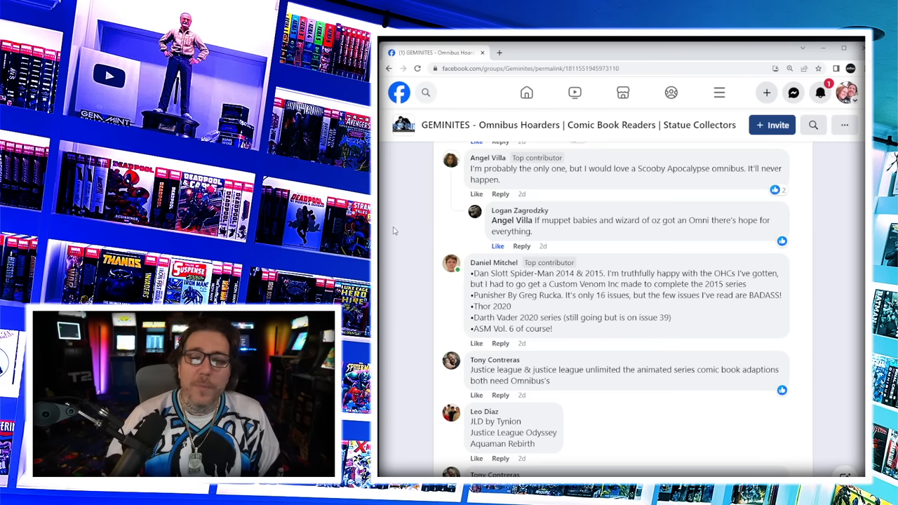
double_click(490, 306)
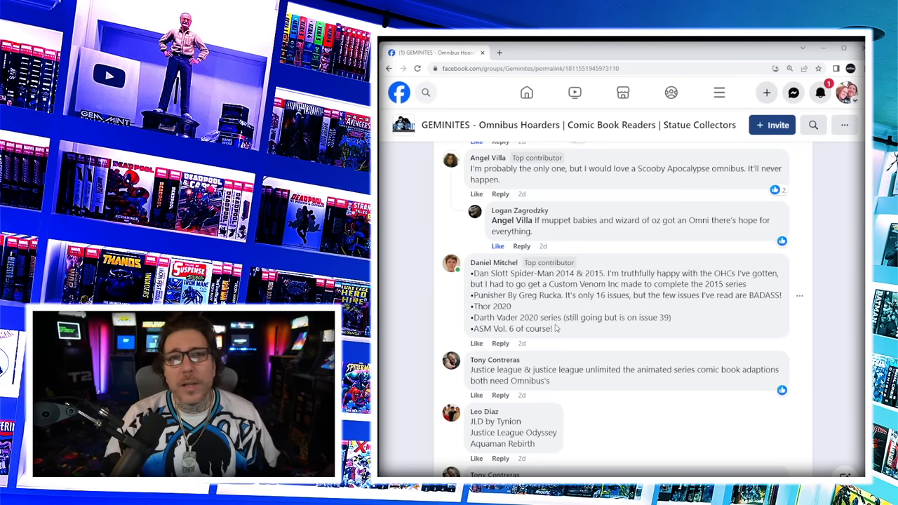
double_click(539, 329)
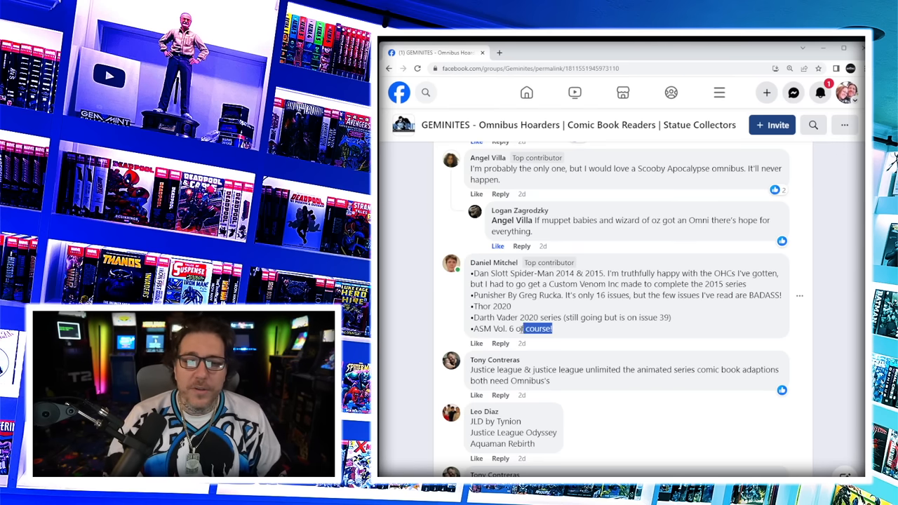
scroll("down", 3)
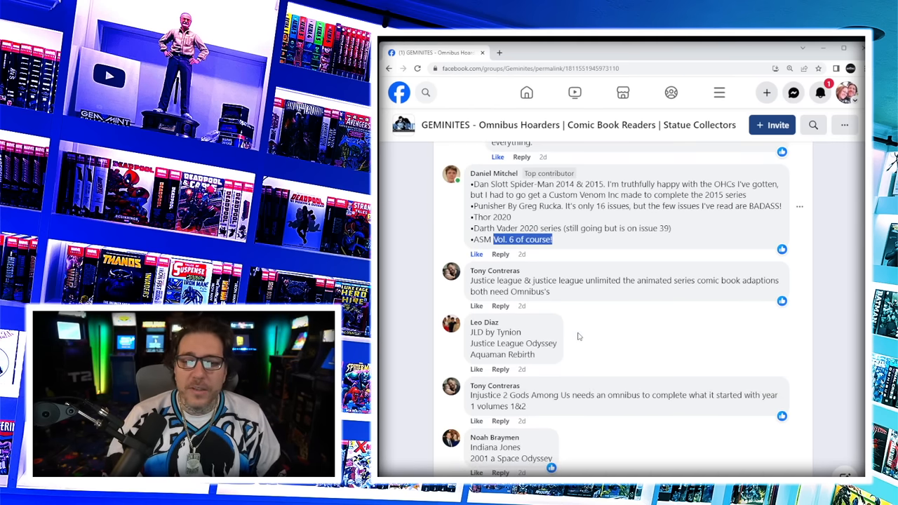
scroll("down", 3)
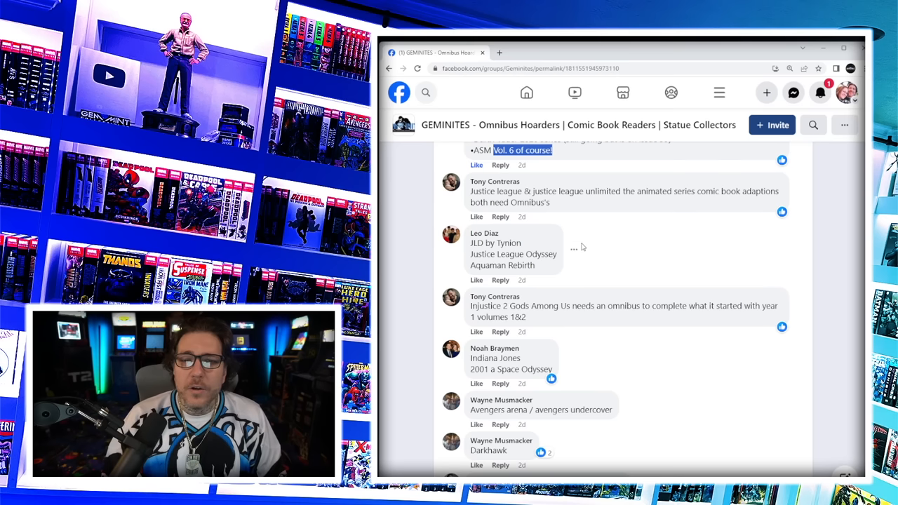
mouse_move(629, 250)
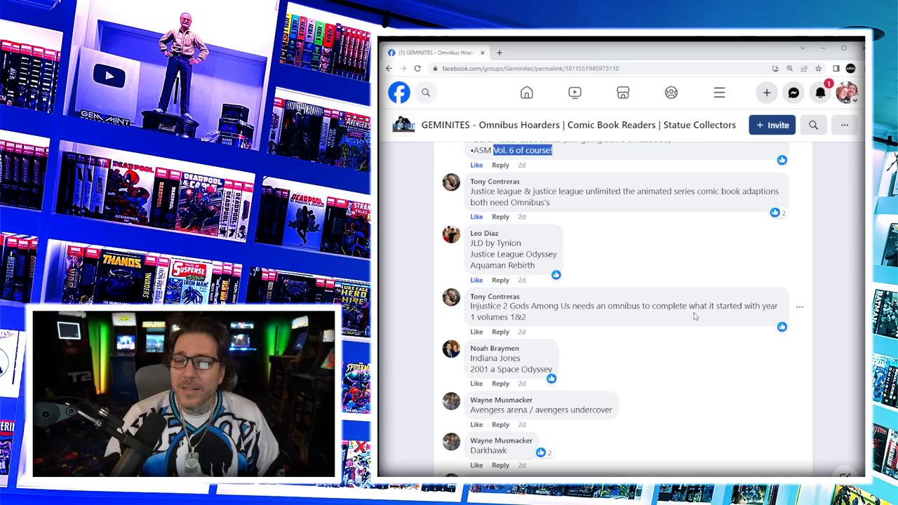
- Scroll past Ultimate Fantastic Four to the Valiant, Savage Dragon, Jason vs Leatherface and Supreme/Wildcats/Youngblood comments
scroll("down", 3)
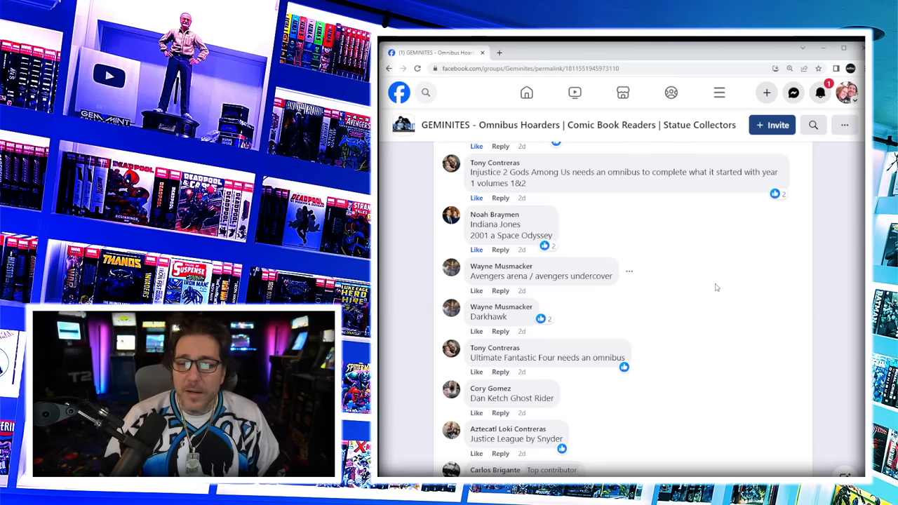
scroll("down", 3)
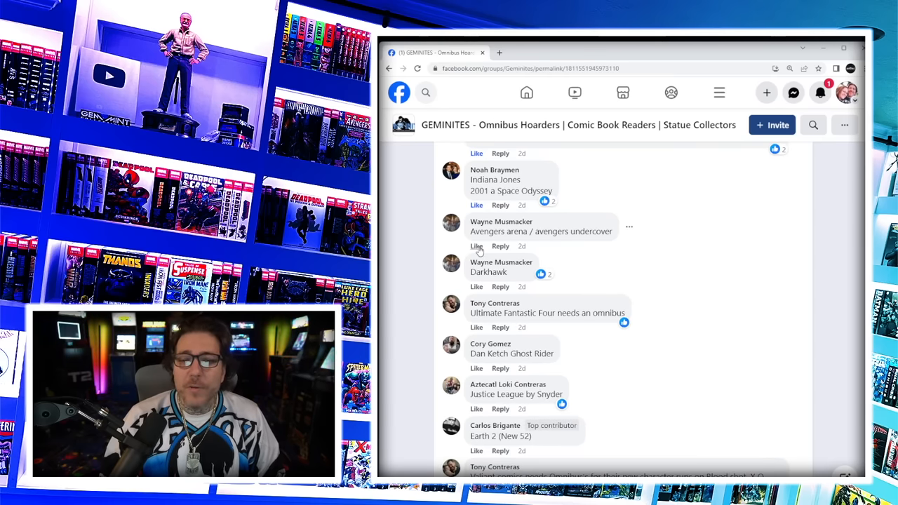
left_click(477, 246)
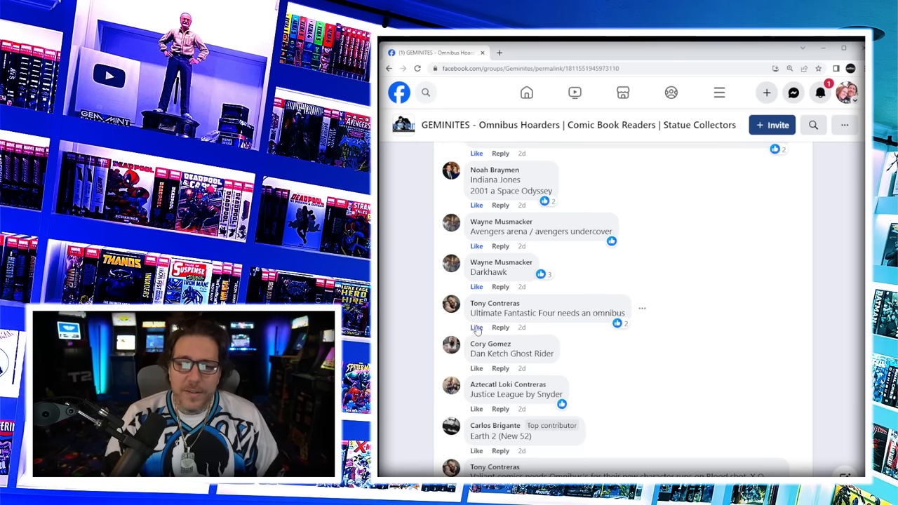
scroll("down", 3)
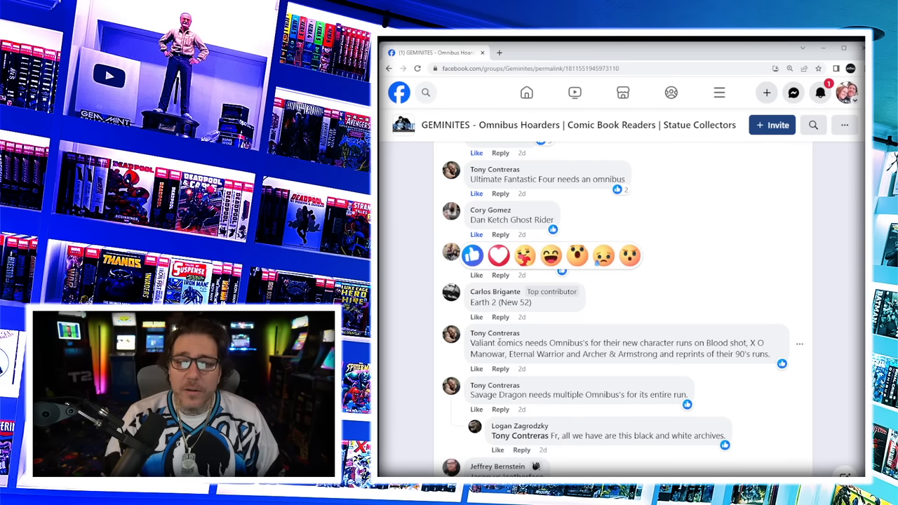
scroll("down", 3)
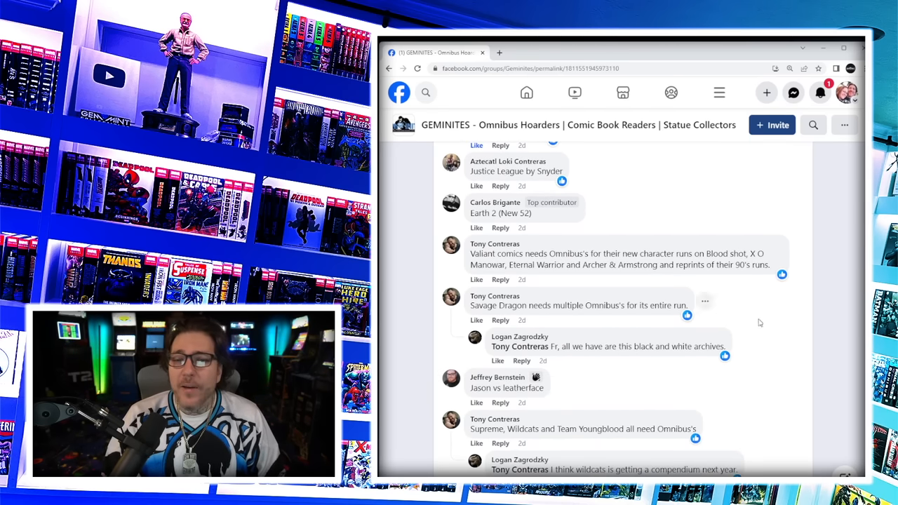
mouse_move(820, 370)
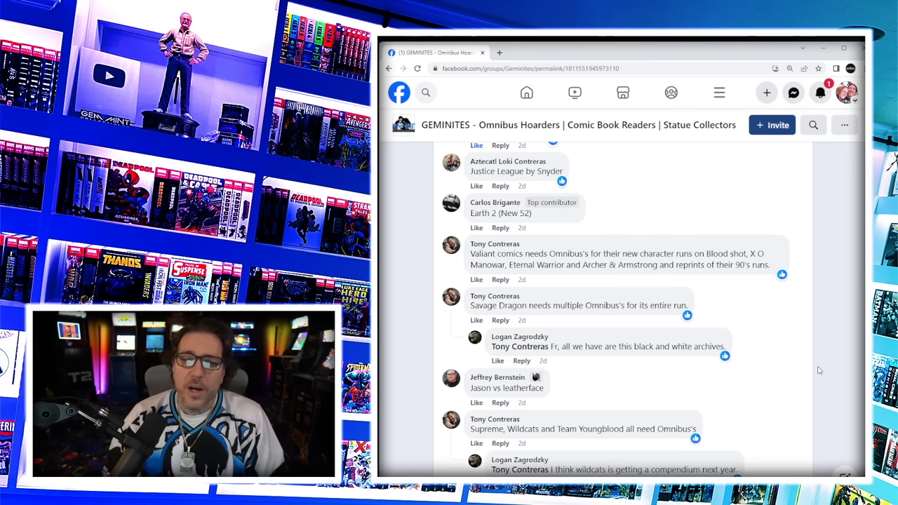
mouse_move(492, 274)
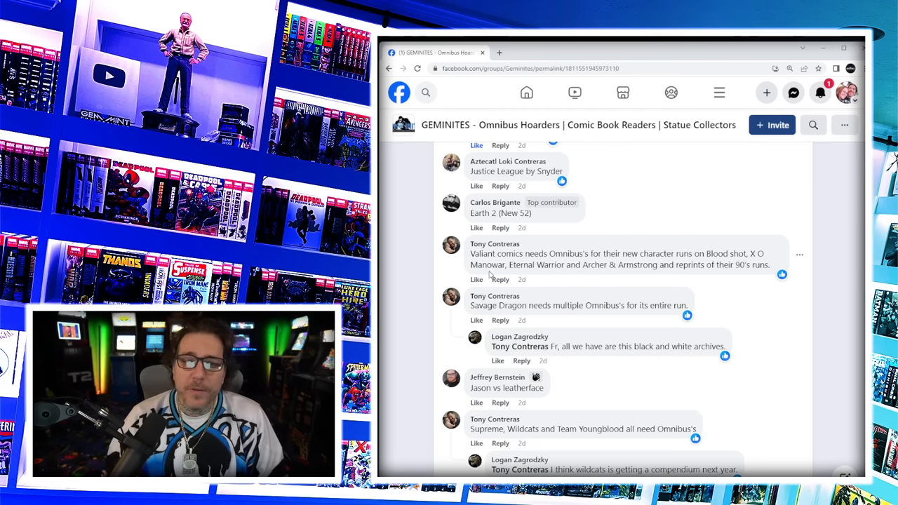
- Scroll down to the Zombie Tramp, Aliens, Firestorm and Howling Commandos suggestions, selecting text in the Archie comment
scroll("down", 3)
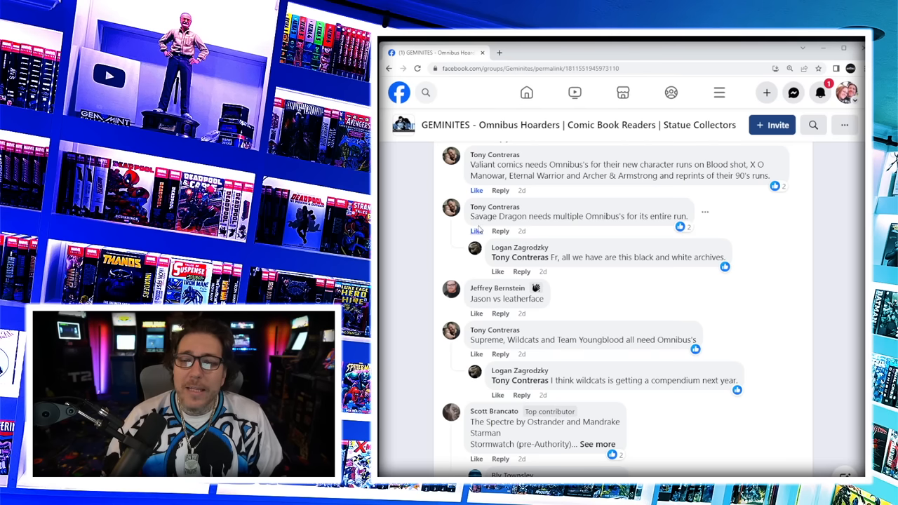
mouse_move(761, 265)
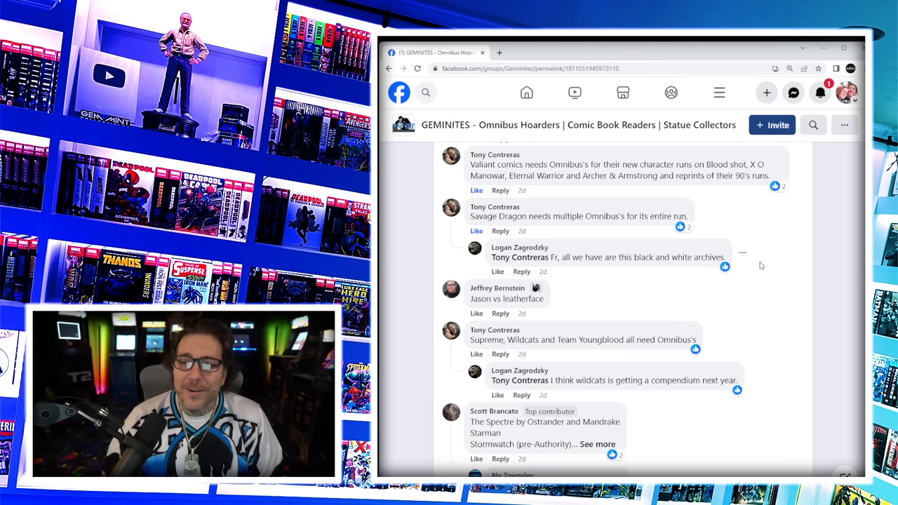
scroll("down", 3)
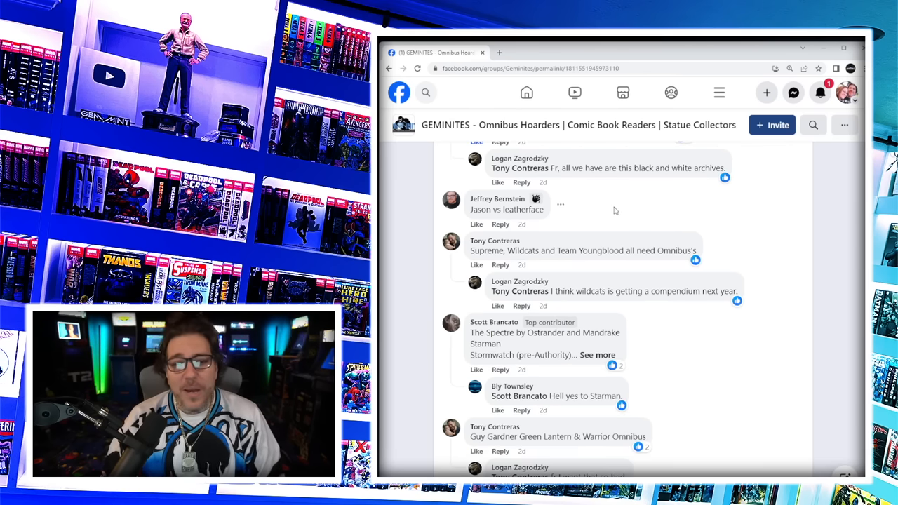
mouse_move(532, 251)
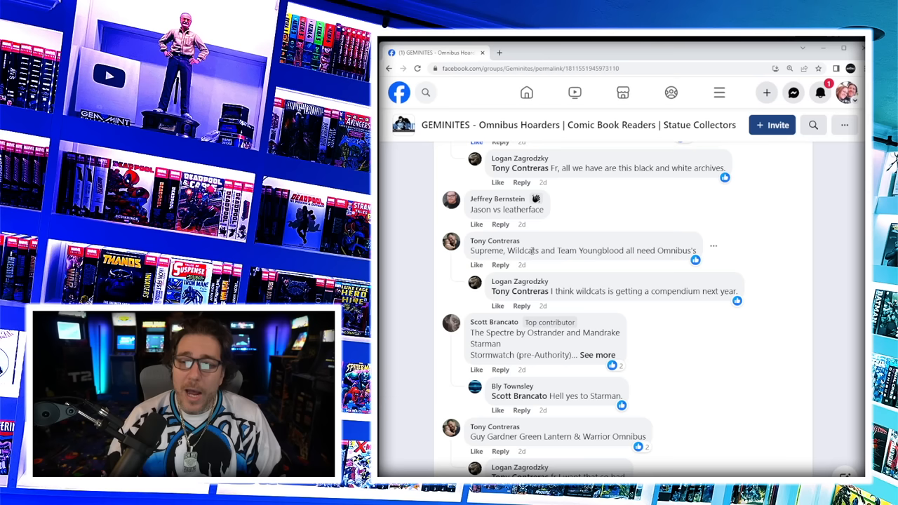
mouse_move(606, 182)
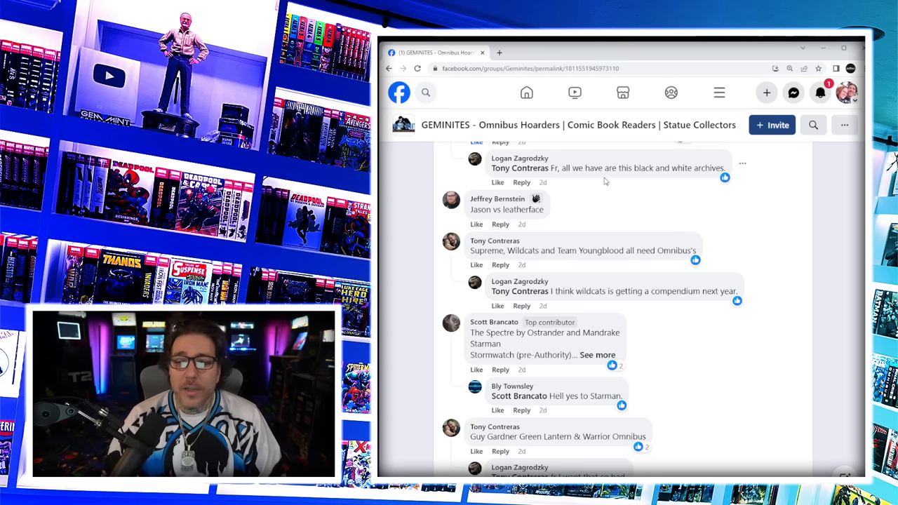
left_click(496, 306)
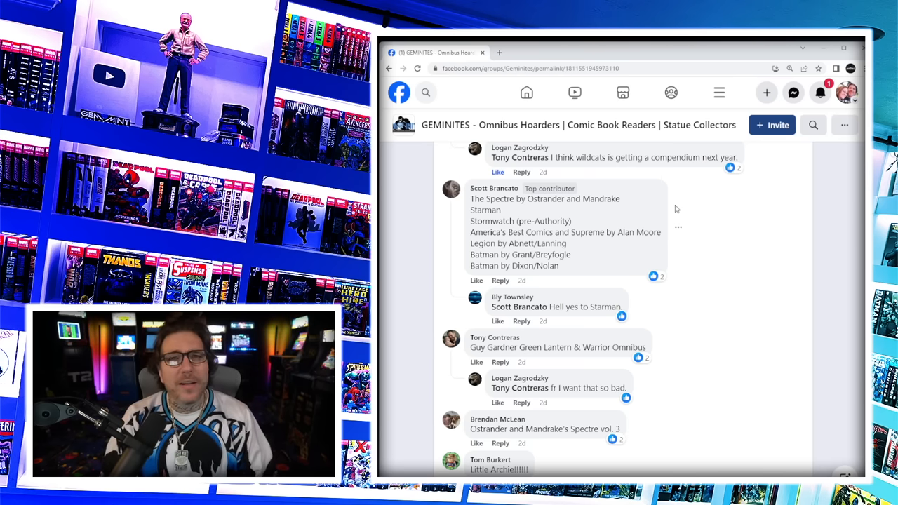
mouse_move(615, 183)
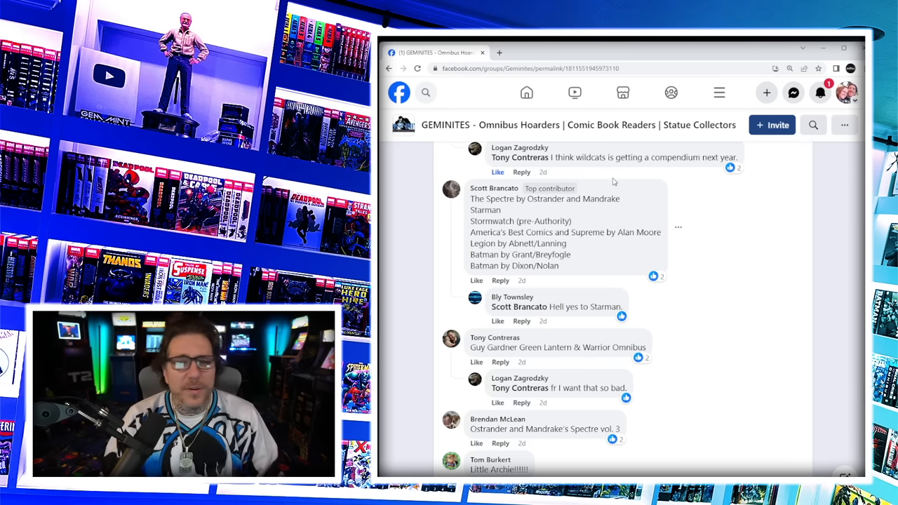
double_click(492, 222)
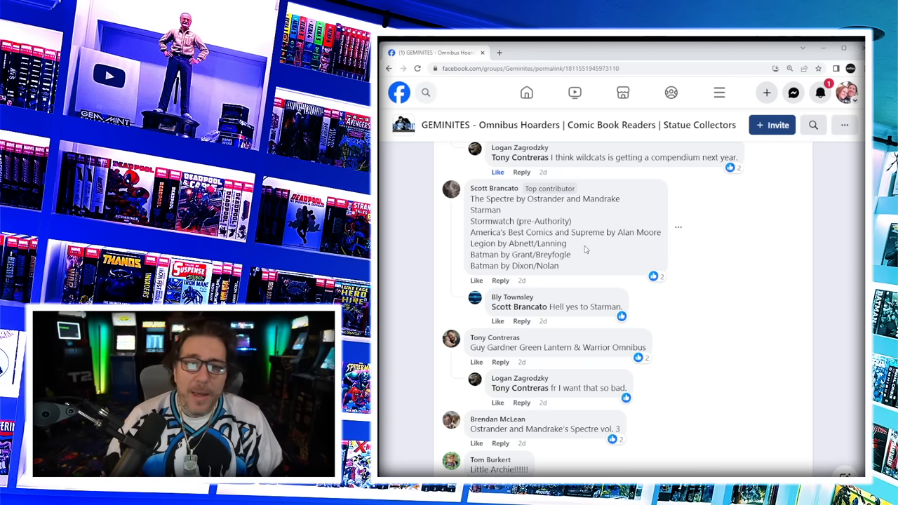
mouse_move(574, 258)
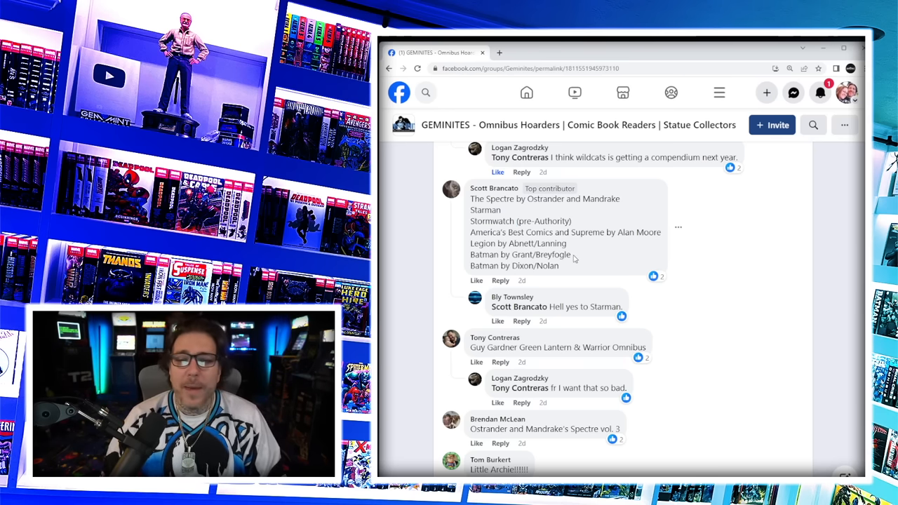
scroll("down", 3)
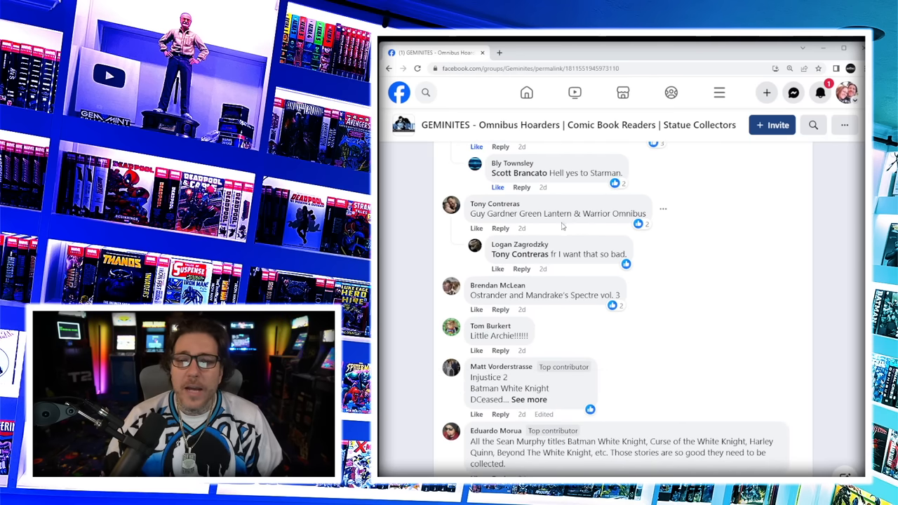
left_click(477, 227)
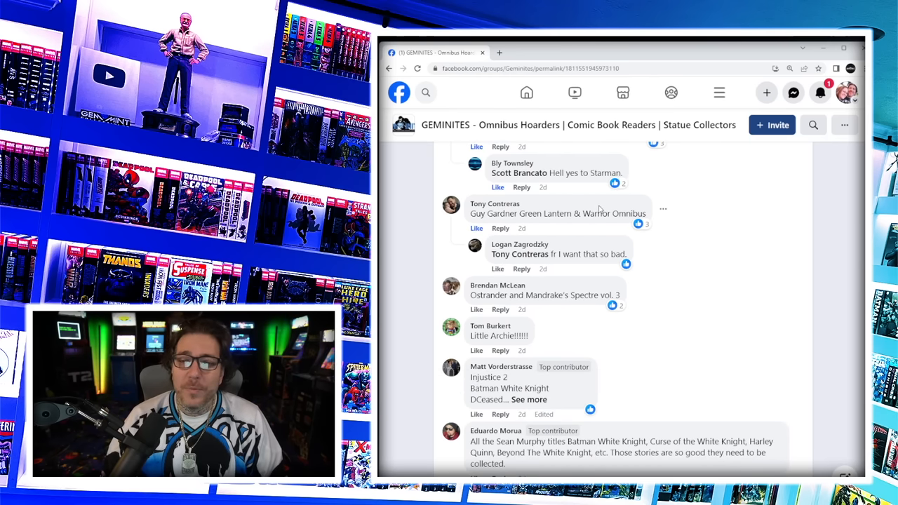
- Continue to the Batman Beyond, Deathstroke and Slott Amazing Spider-Man comments, highlighting the words about the run being canceled
scroll("down", 3)
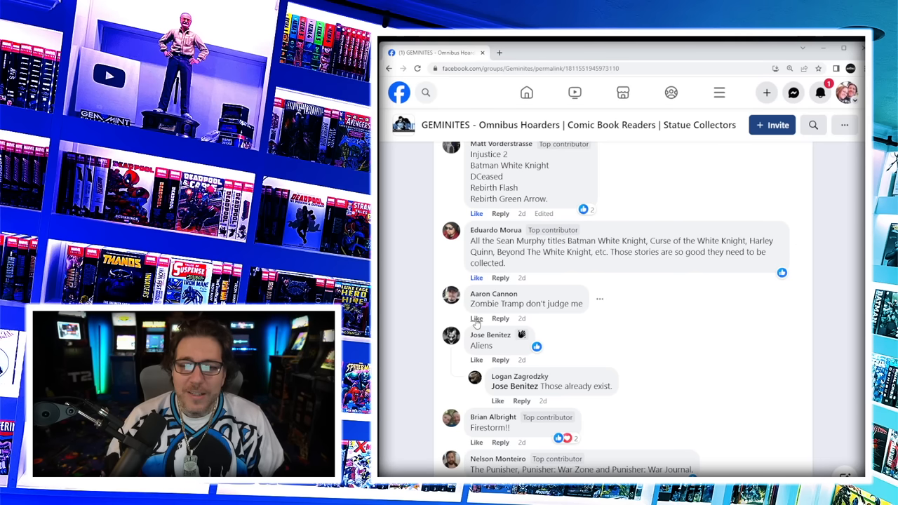
scroll("down", 3)
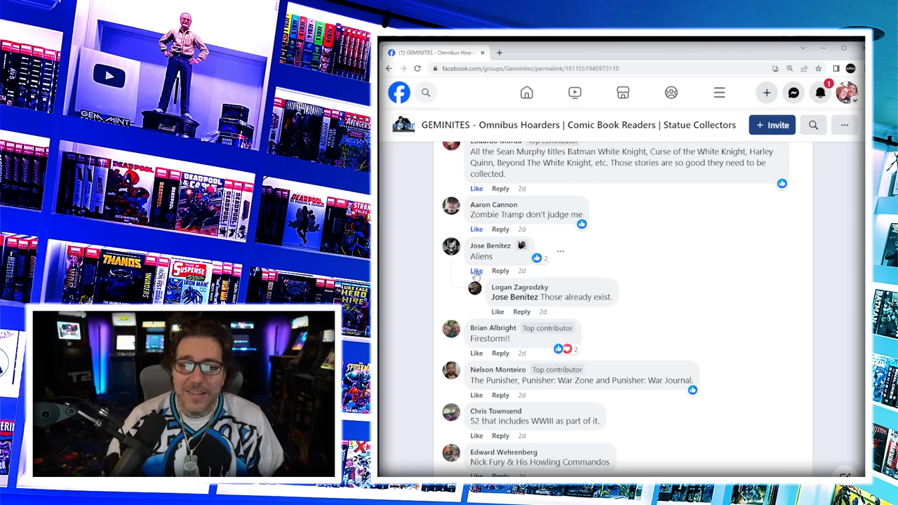
mouse_move(631, 304)
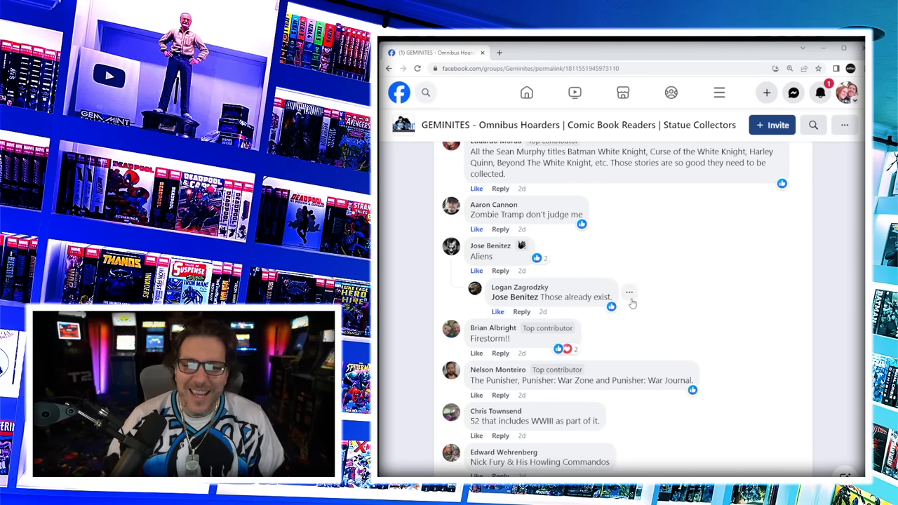
scroll("down", 3)
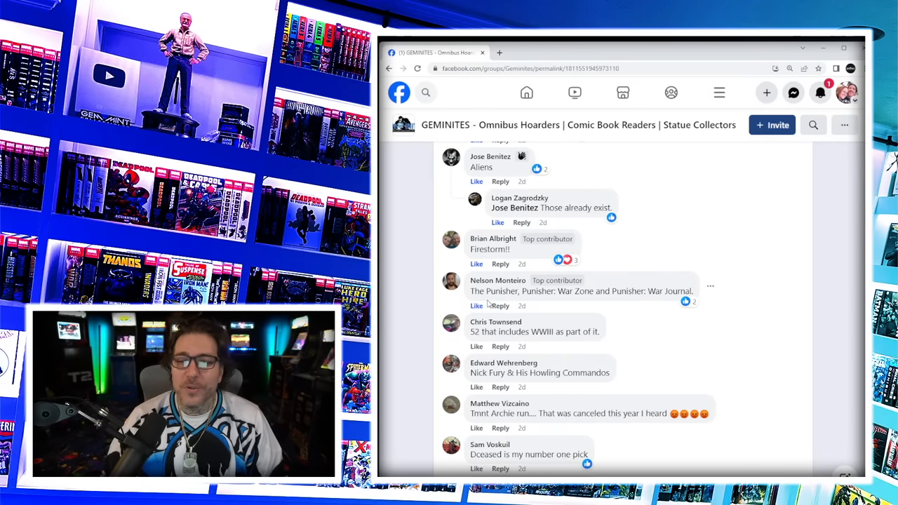
scroll("down", 3)
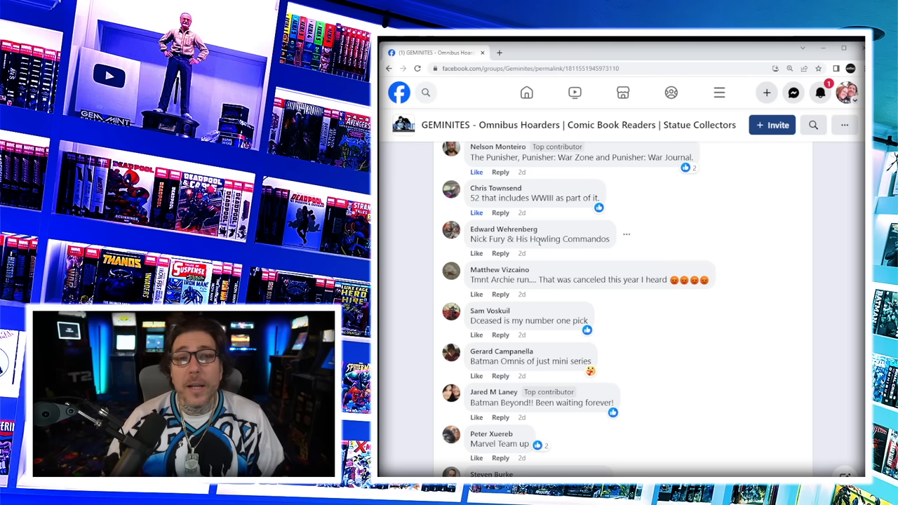
scroll("down", 3)
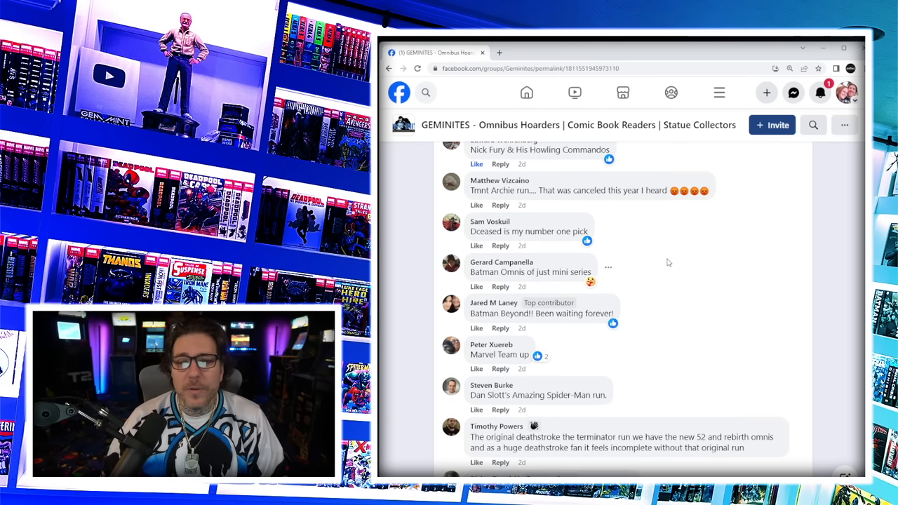
mouse_move(668, 257)
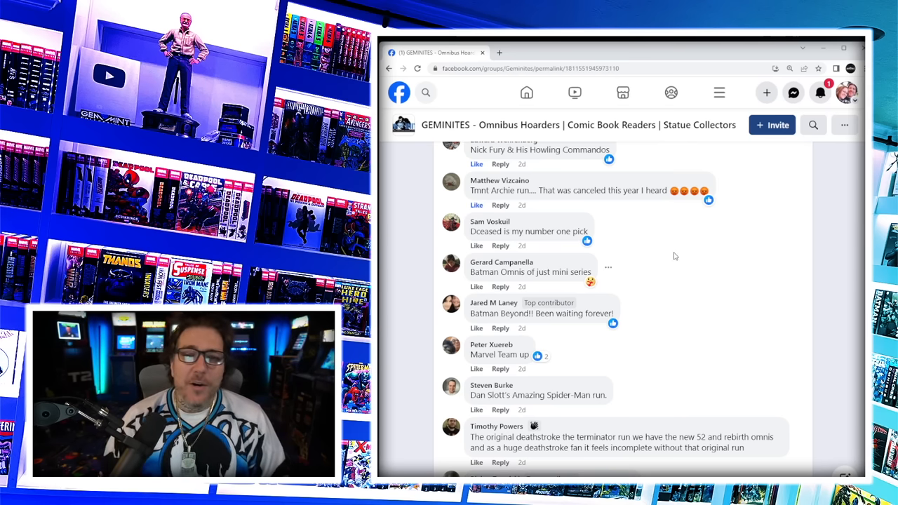
mouse_move(702, 202)
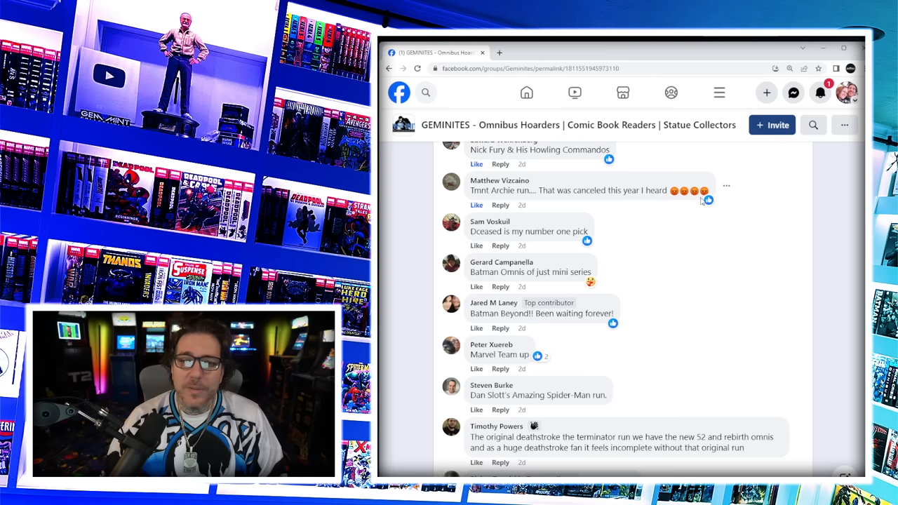
double_click(615, 191)
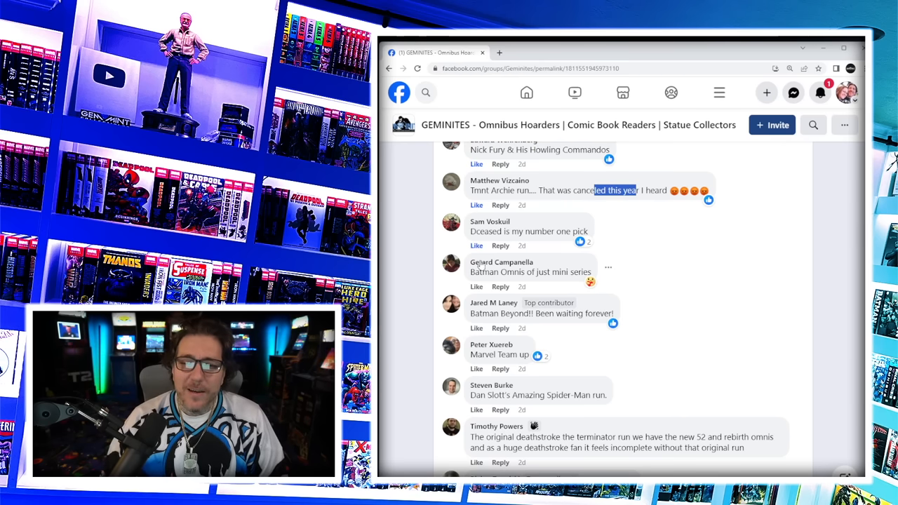
- Expand the DCeased omnibus list comment, highlight Steel and Nightwing in it, then select the X-Men: Messiah Complex comment
scroll("down", 3)
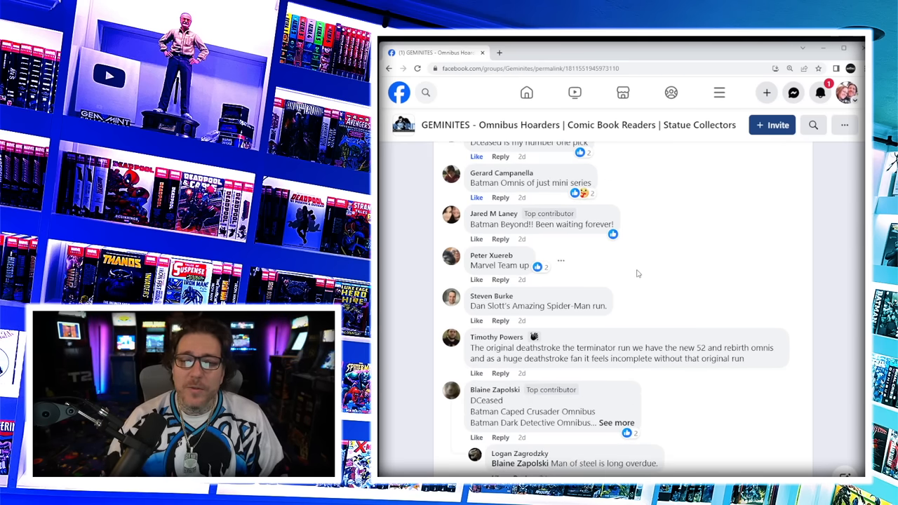
mouse_move(710, 247)
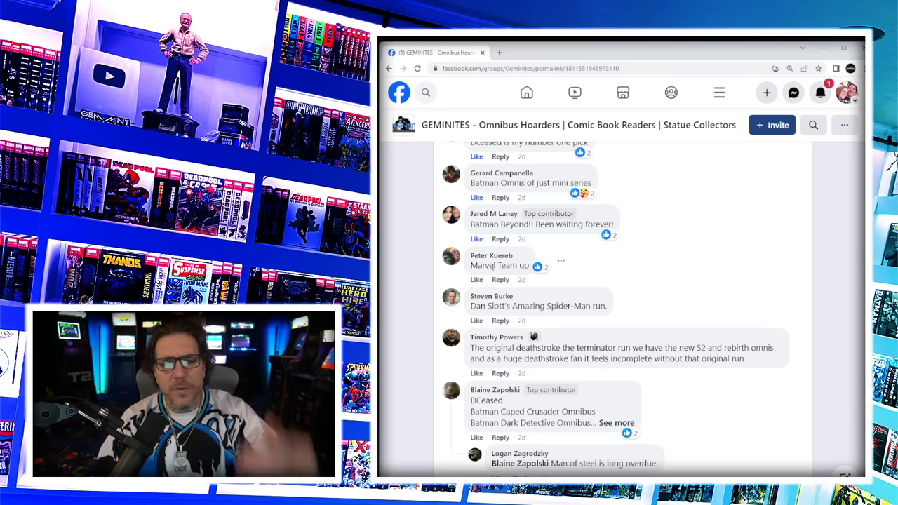
scroll("down", 3)
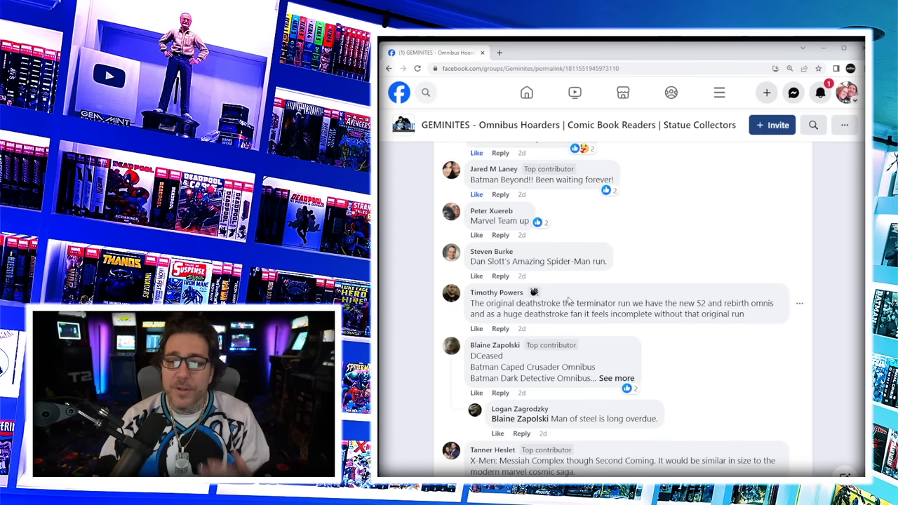
scroll("down", 3)
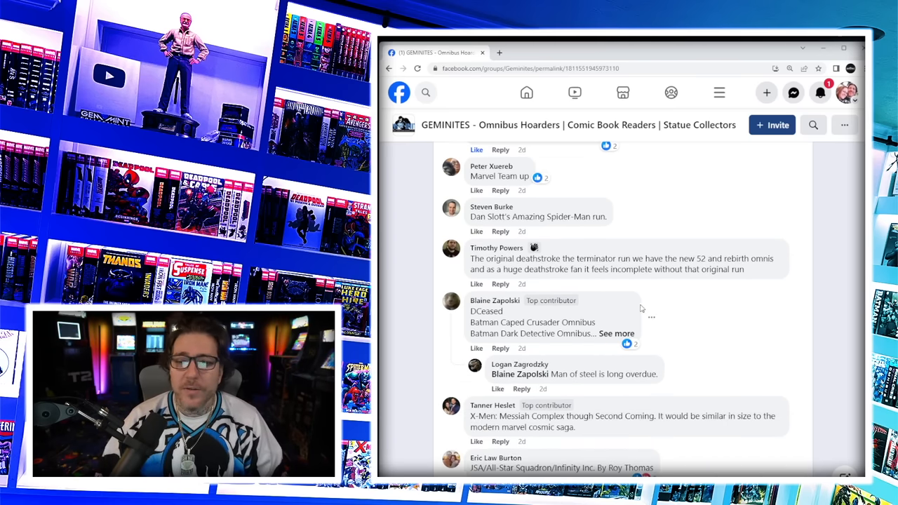
left_click(617, 334)
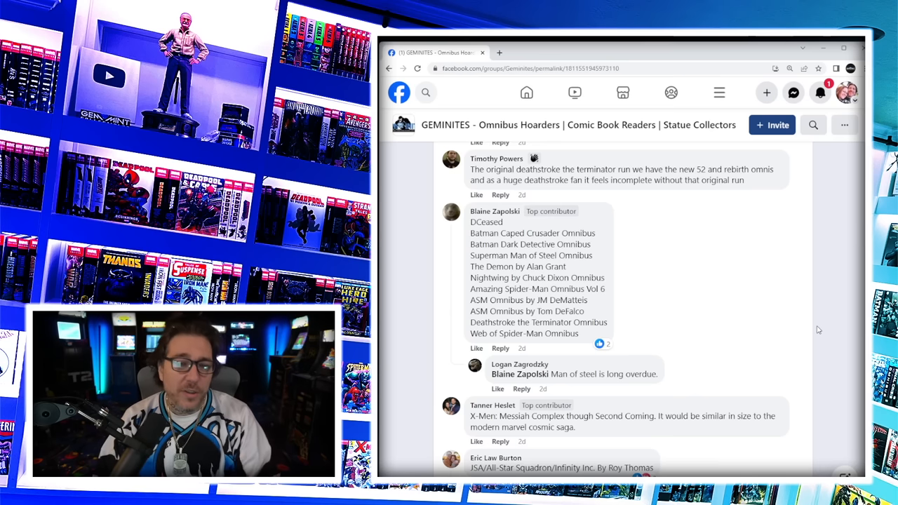
double_click(548, 255)
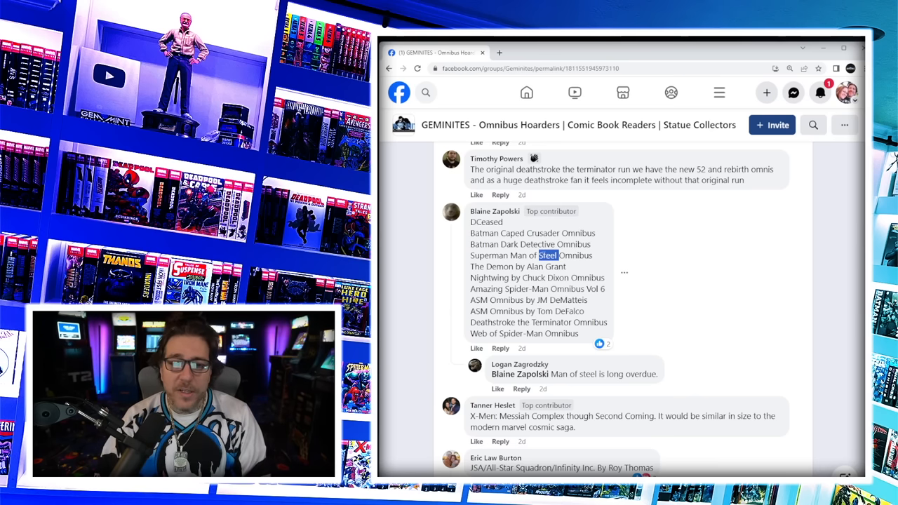
double_click(489, 278)
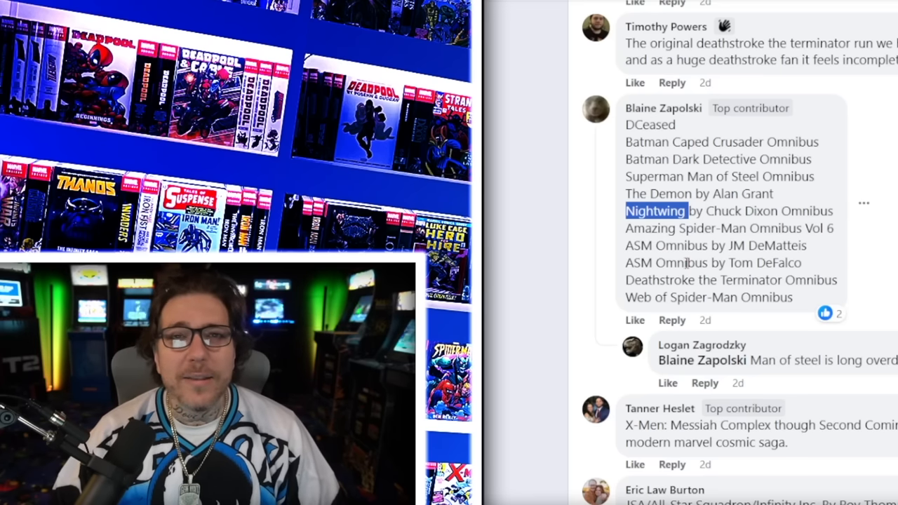
left_click_drag(626, 141, 793, 297)
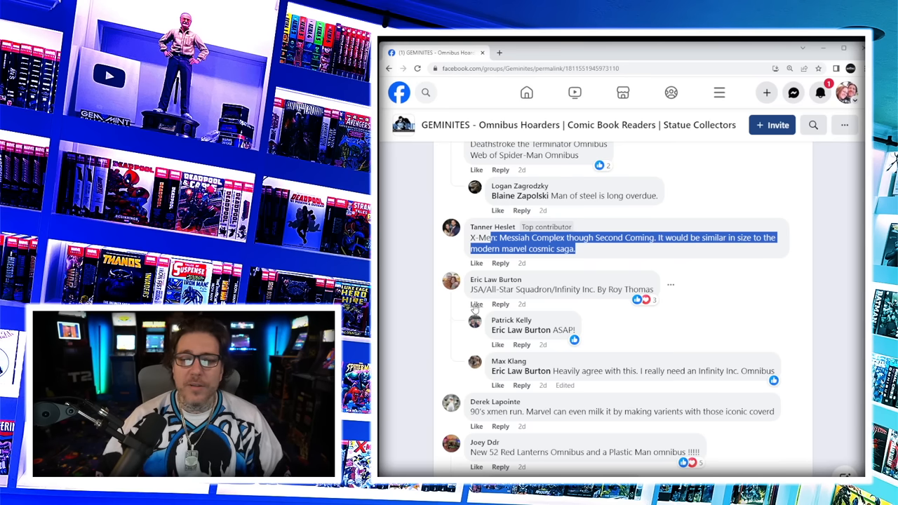
- Highlight Plastic Man in the Red Lanterns comment and scroll on to The Maxx, X-Factor, Marvel Godzilla, The Crow and Astro City suggestions
scroll("down", 3)
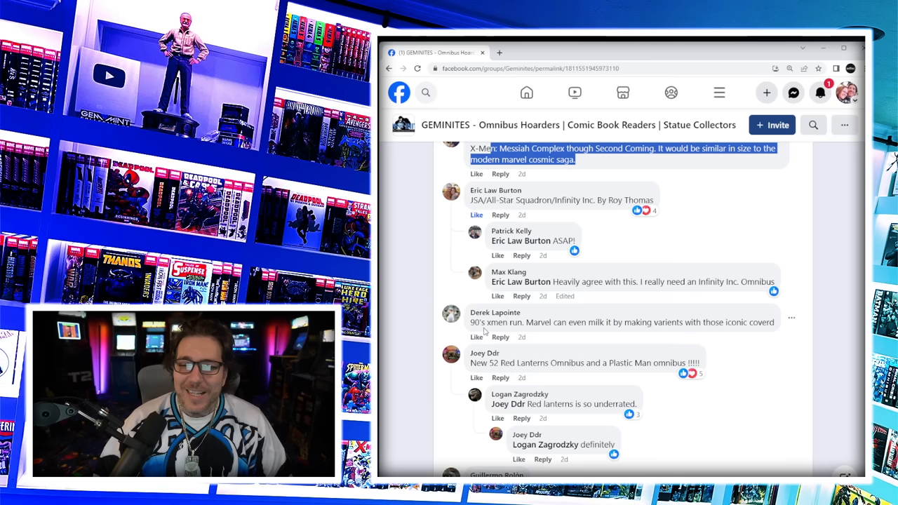
mouse_move(586, 337)
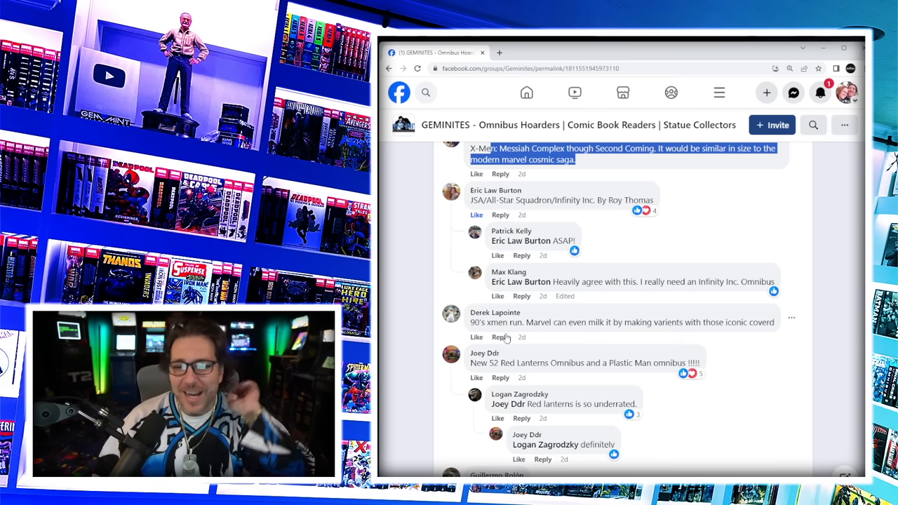
scroll("down", 3)
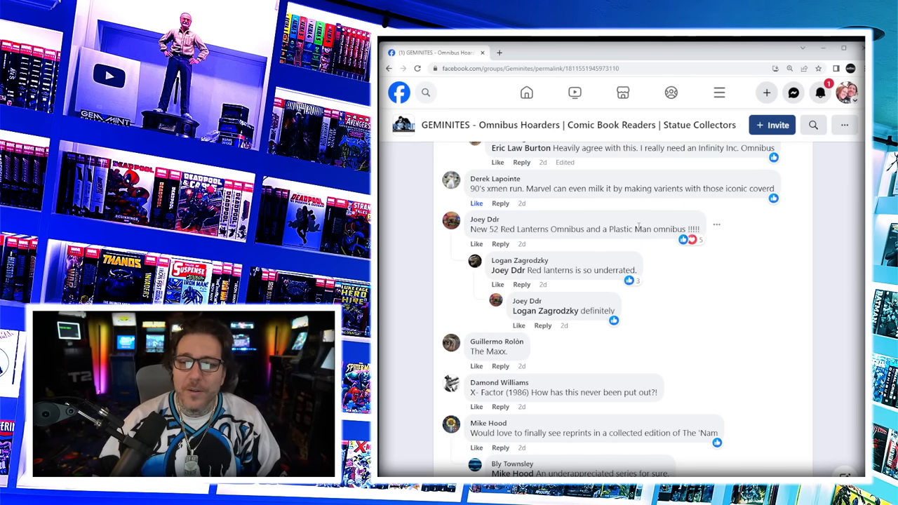
double_click(632, 229)
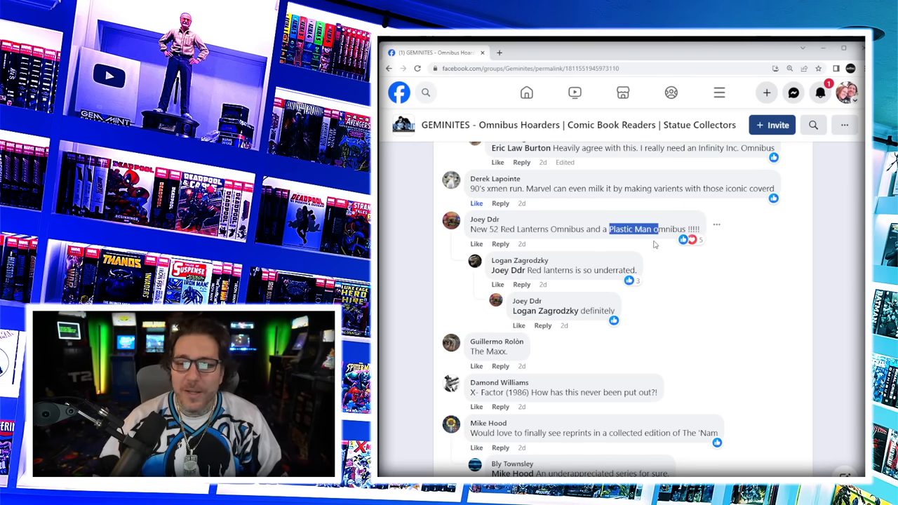
scroll("down", 3)
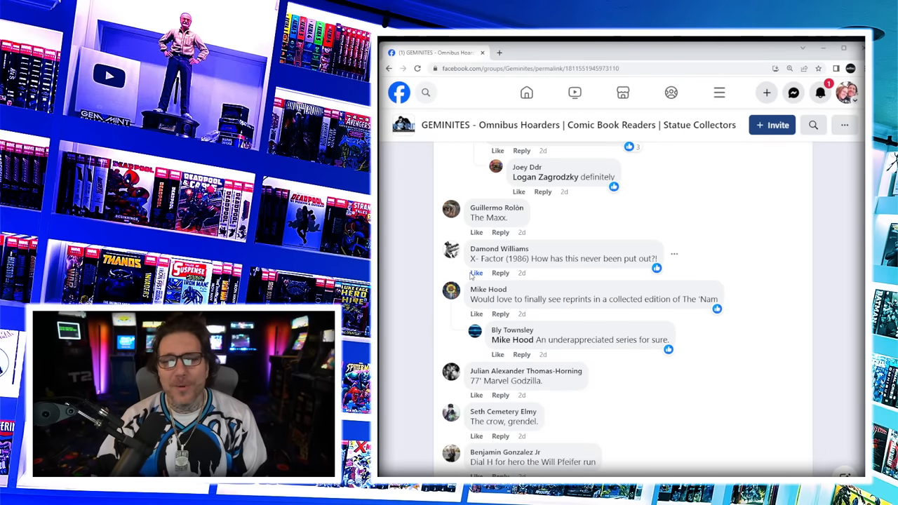
scroll("down", 3)
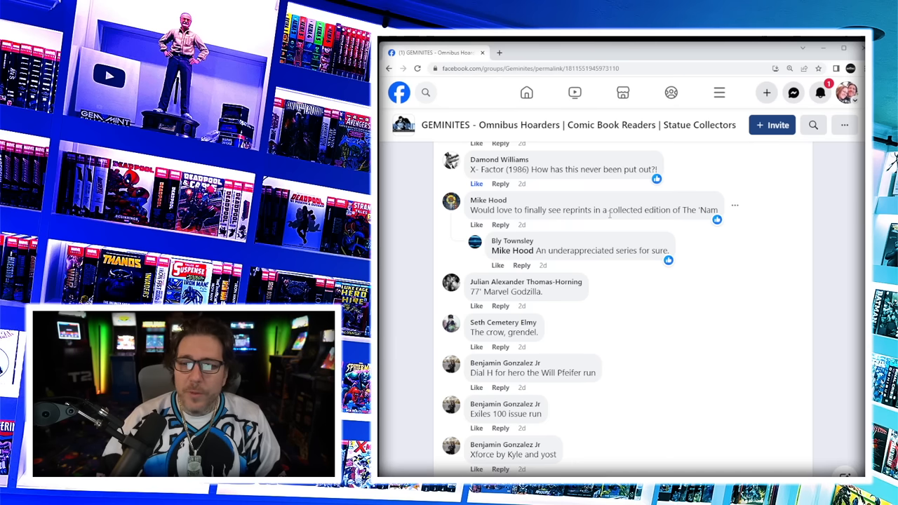
scroll("down", 3)
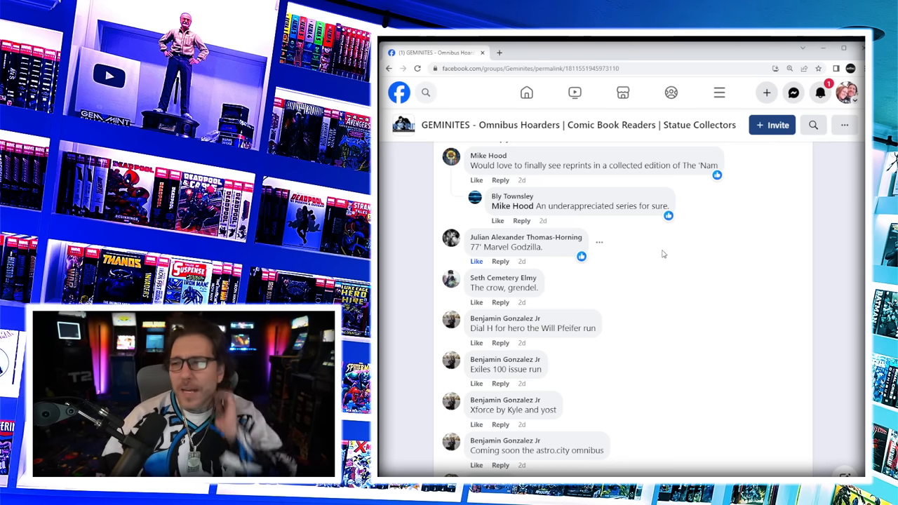
mouse_move(550, 260)
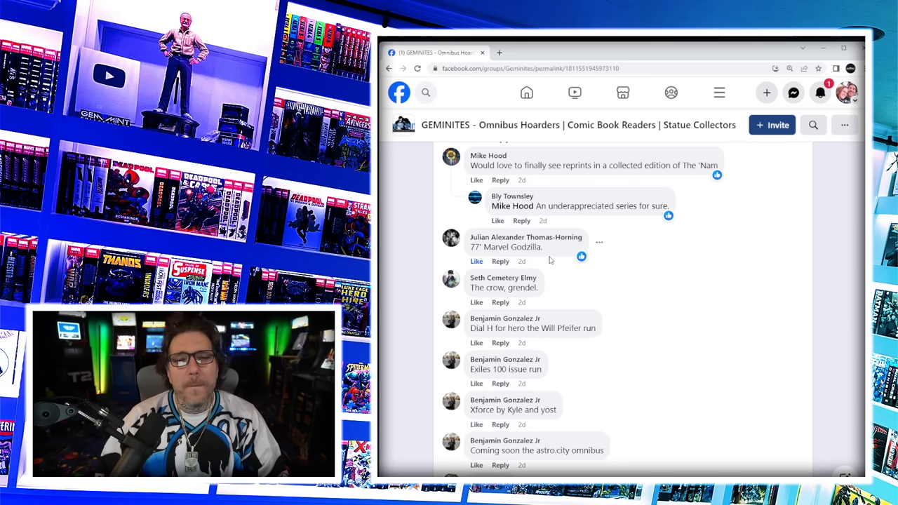
- Scroll down to the Sentry, Simpsons Bongo, Futures End, Spawn, Pitt, Darkhawk and Martian Manhunter suggestions
scroll("down", 3)
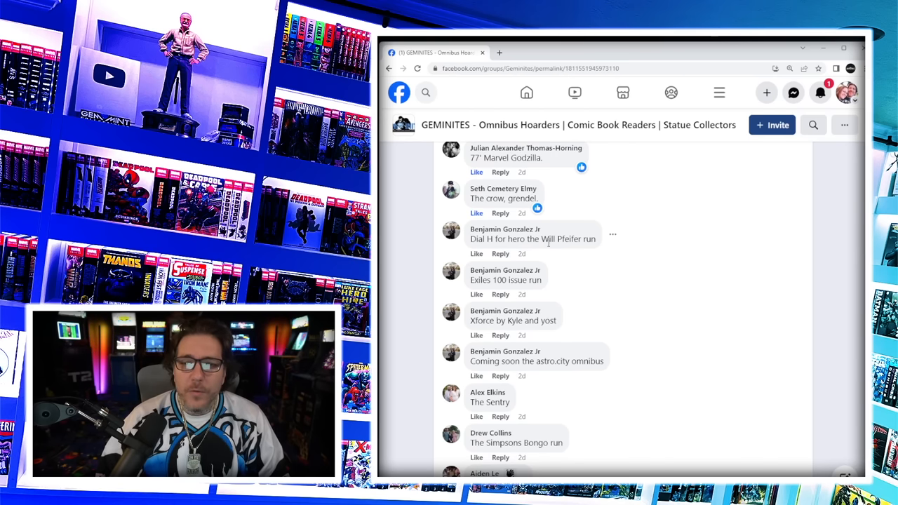
scroll("down", 3)
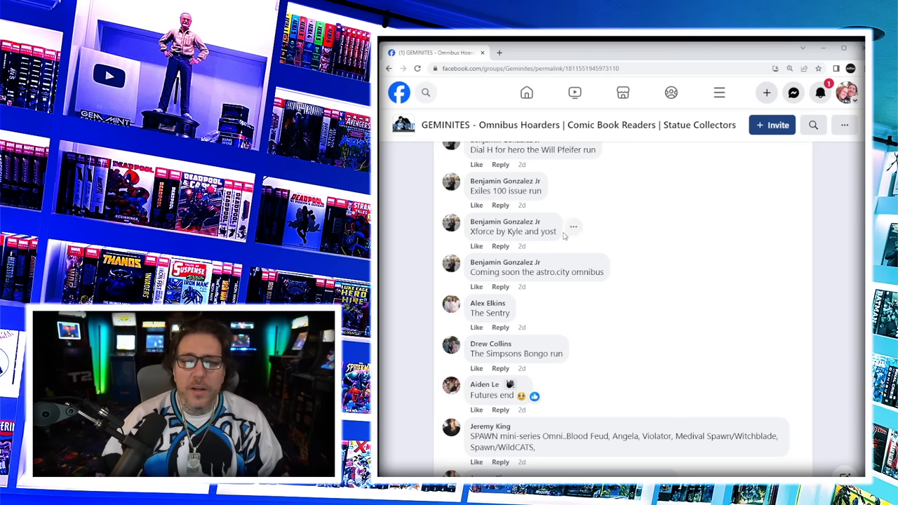
mouse_move(531, 251)
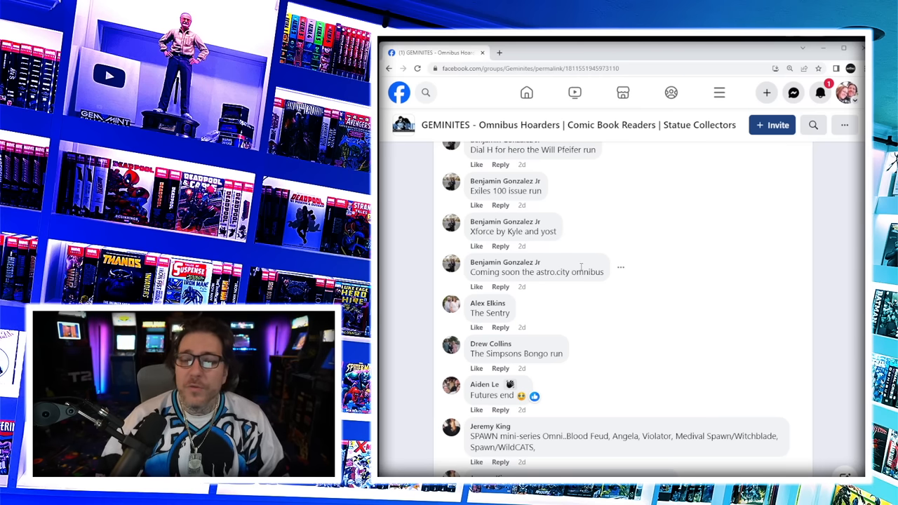
scroll("down", 3)
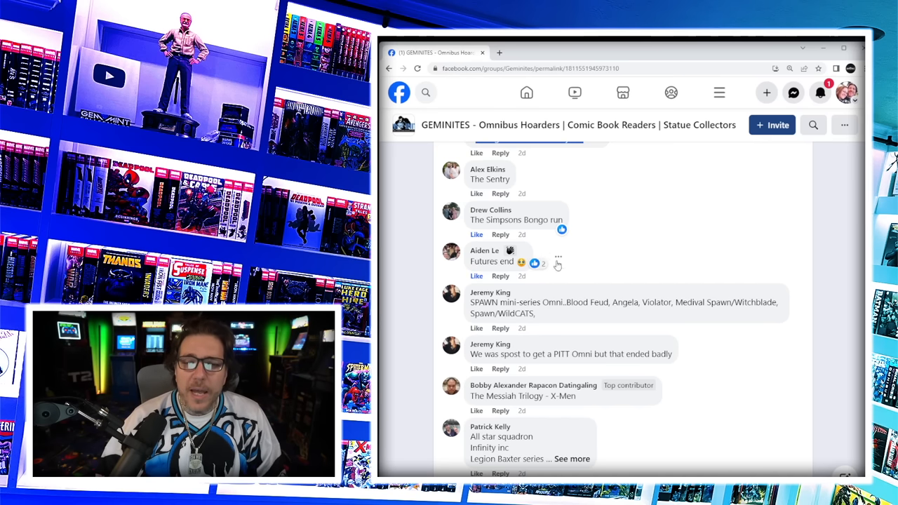
scroll("down", 3)
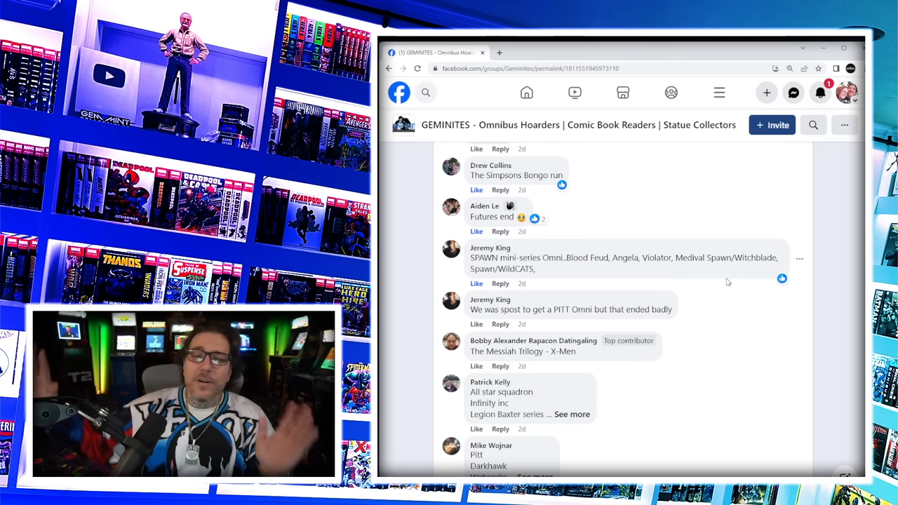
scroll("down", 3)
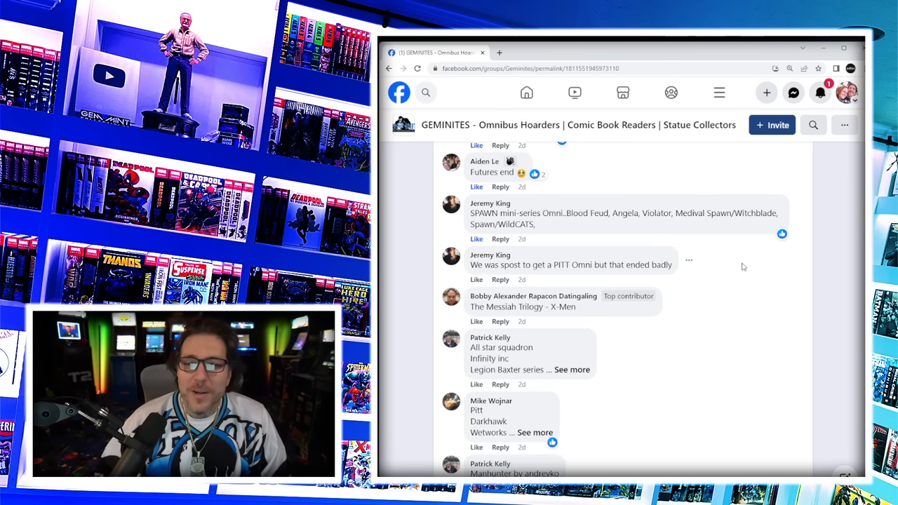
mouse_move(477, 289)
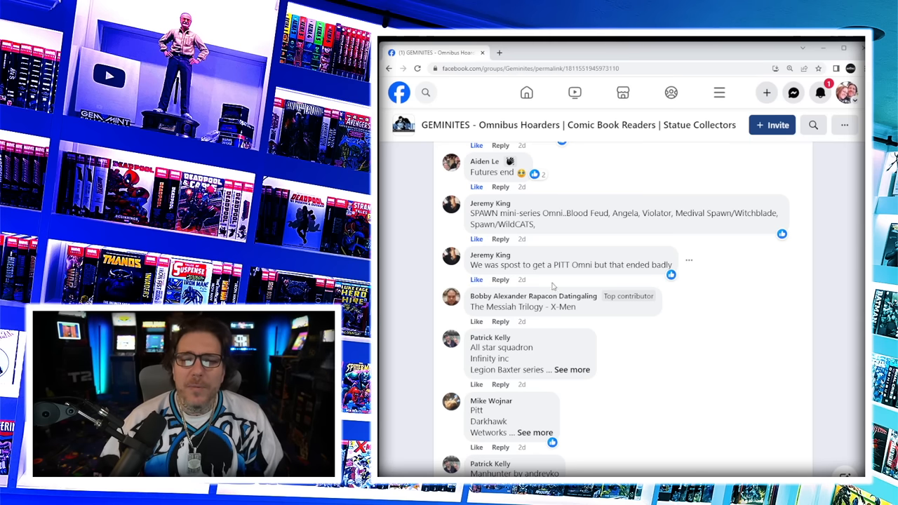
scroll("down", 3)
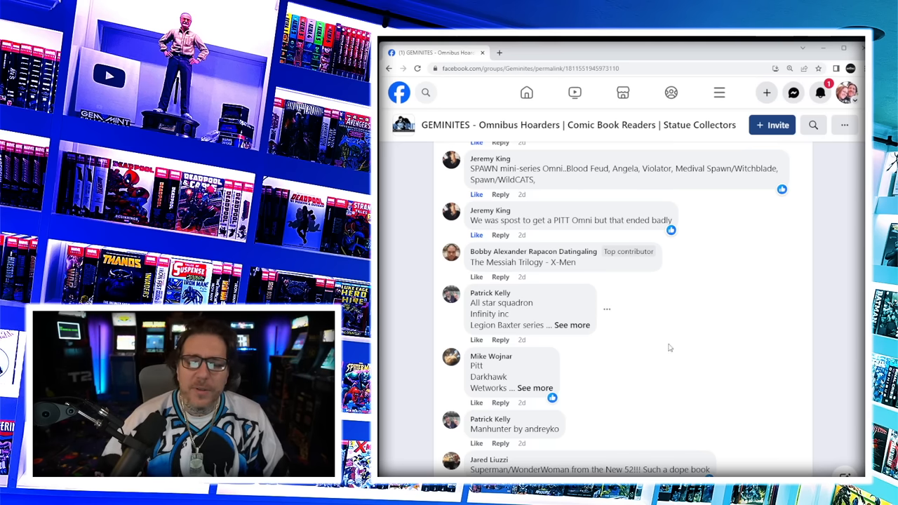
scroll("down", 3)
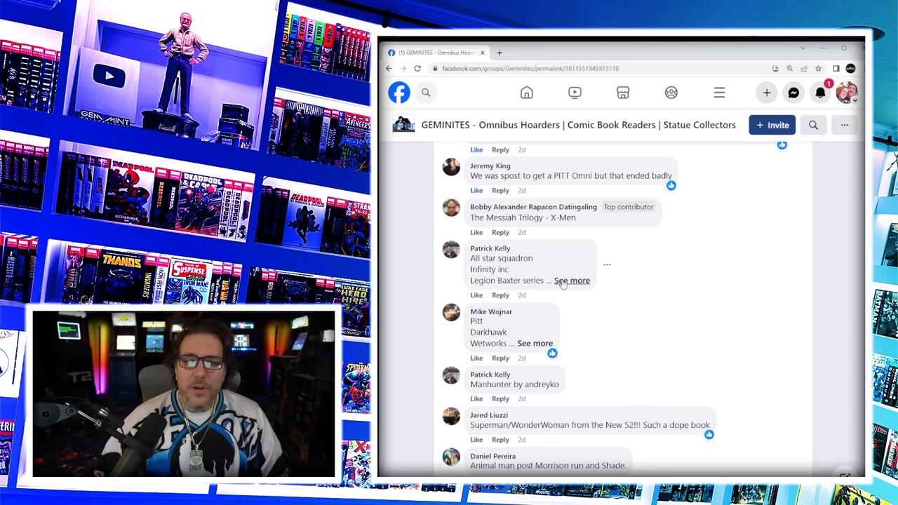
left_click(573, 280)
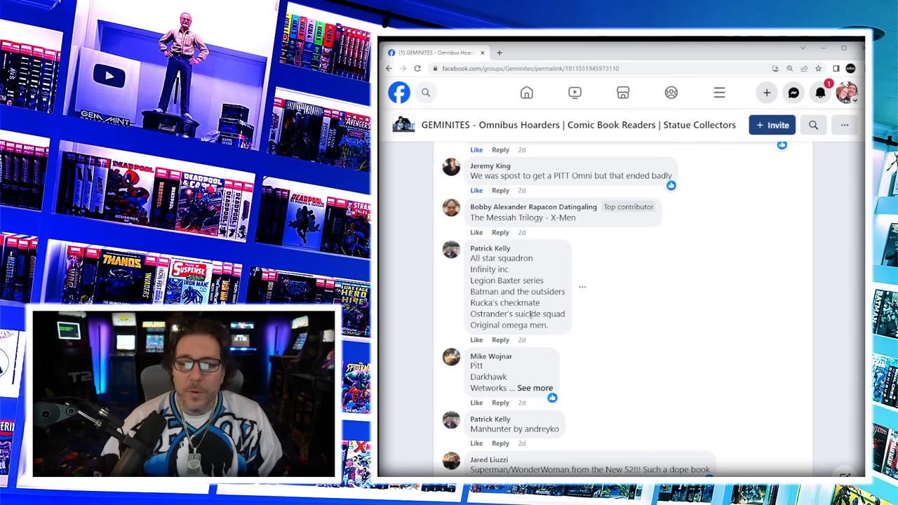
double_click(546, 314)
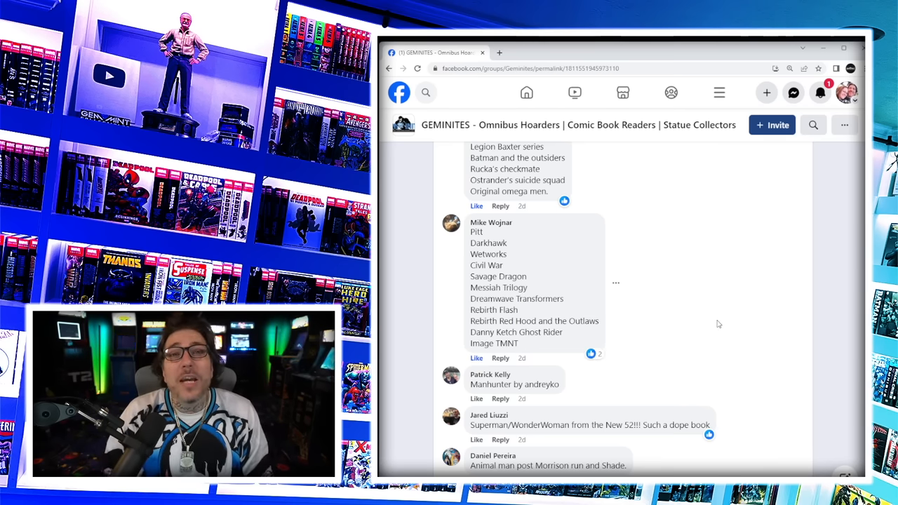
- Like the Animal Man post-Morrison run comment and expand the truncated comment about Rebirth series
scroll("down", 3)
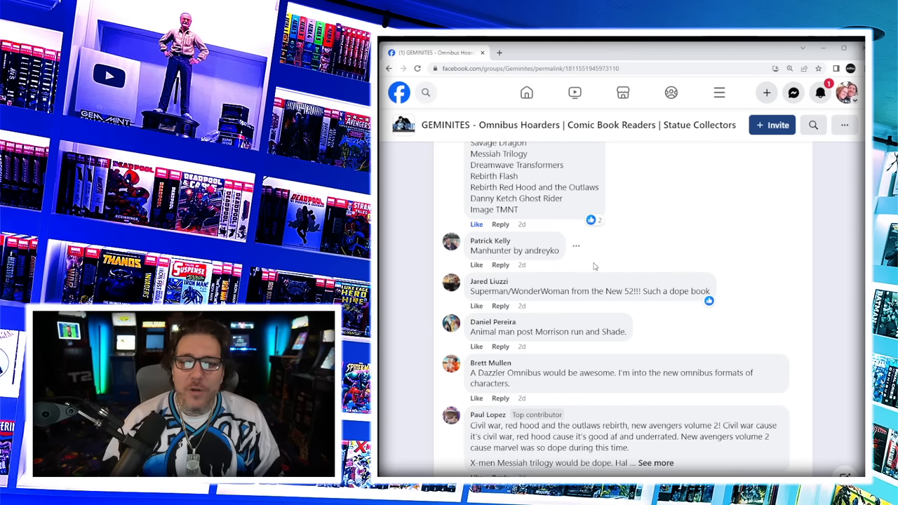
mouse_move(559, 311)
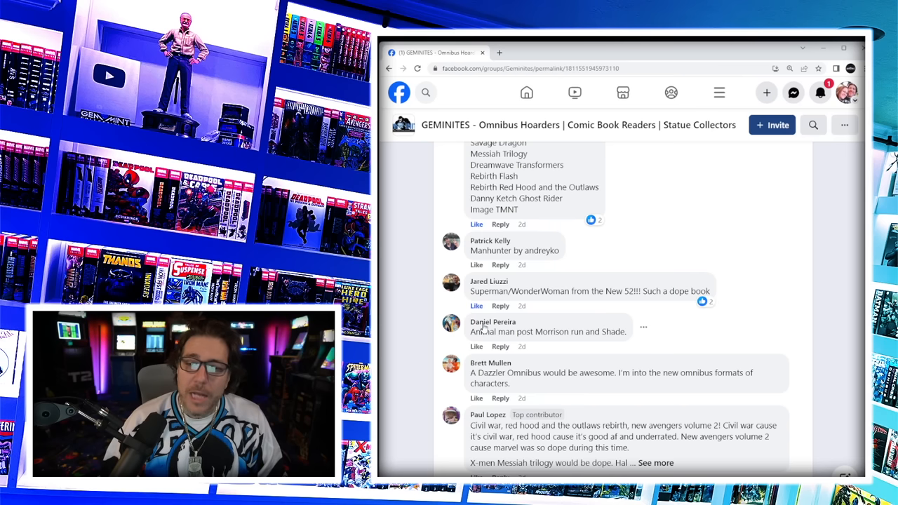
left_click(478, 345)
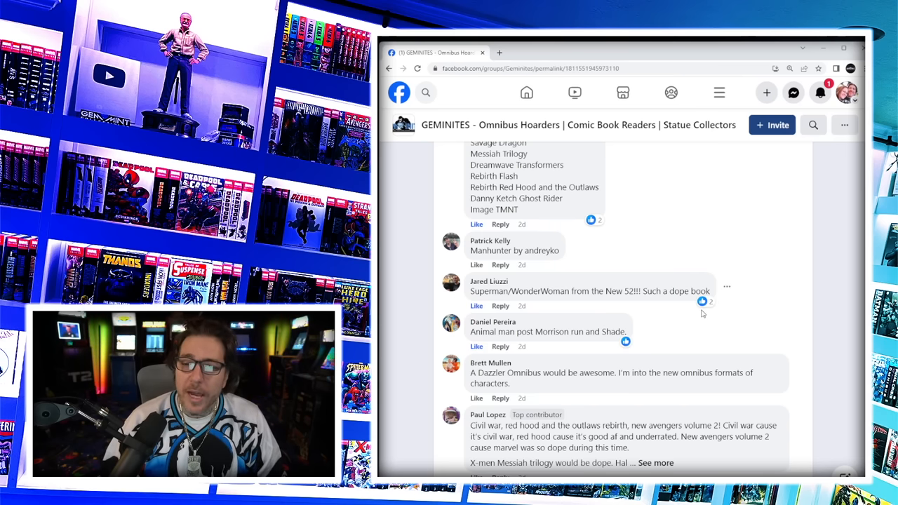
scroll("down", 3)
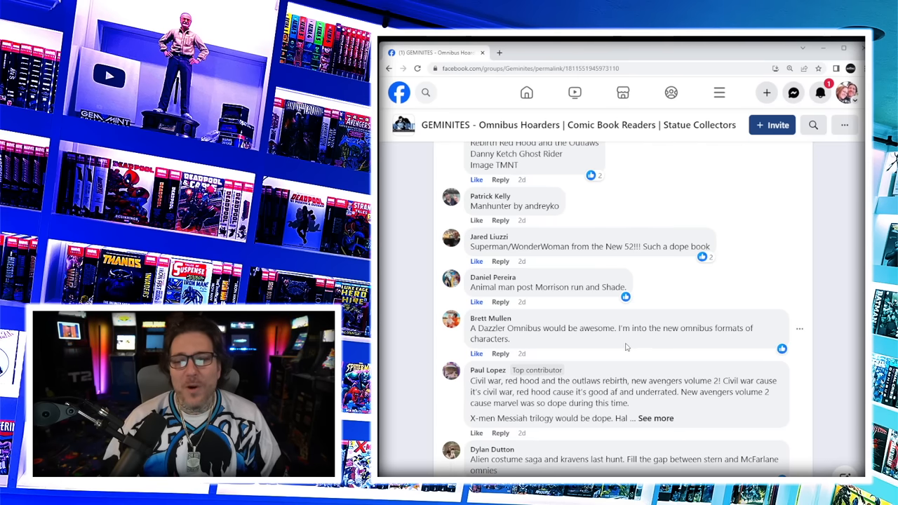
scroll("down", 3)
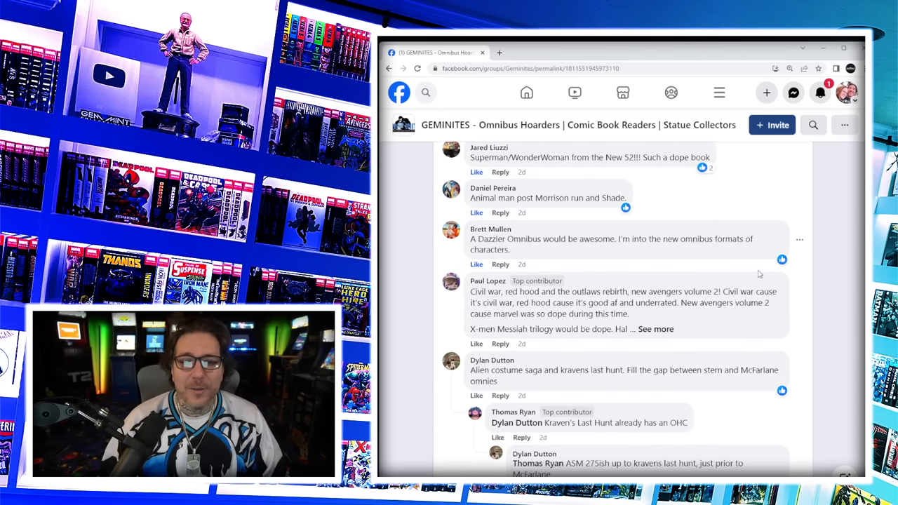
scroll("down", 3)
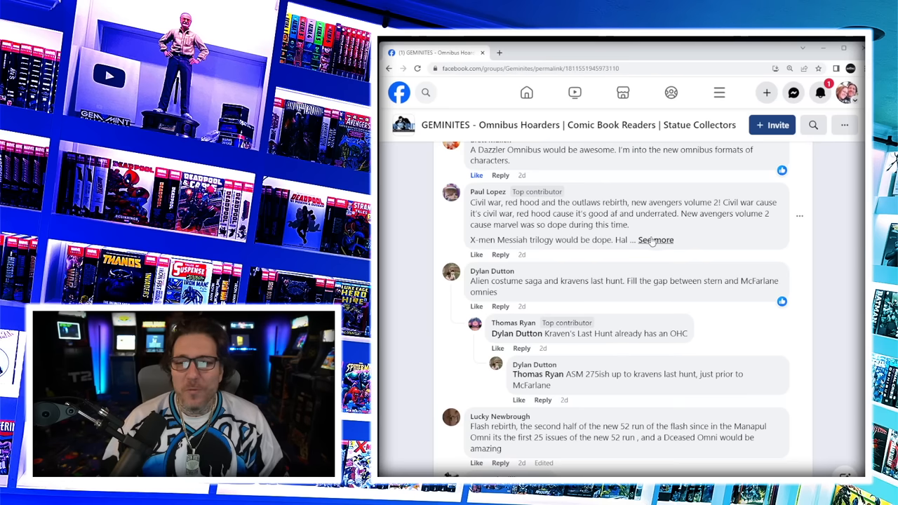
left_click(655, 239)
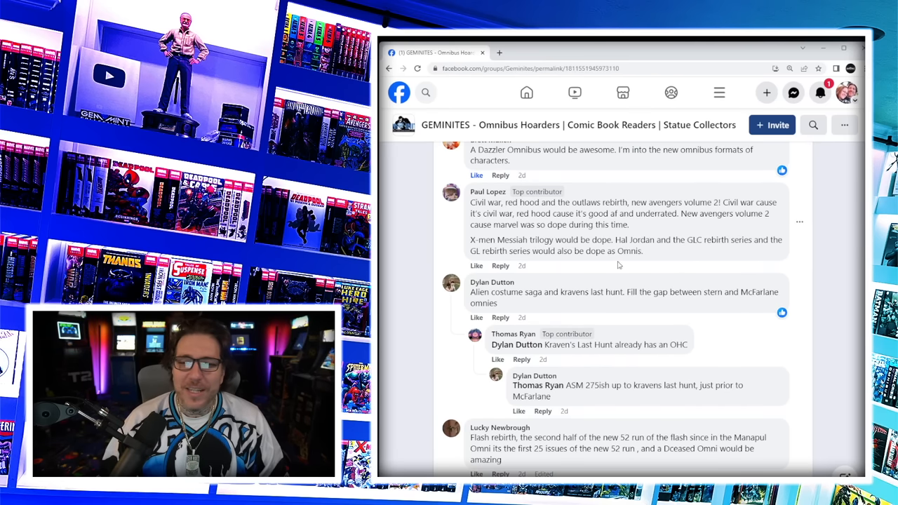
scroll("down", 3)
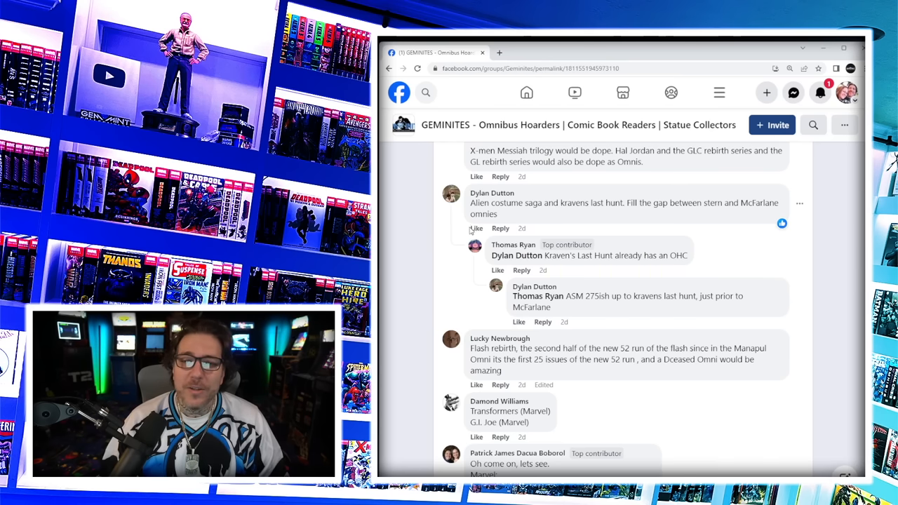
left_click(476, 227)
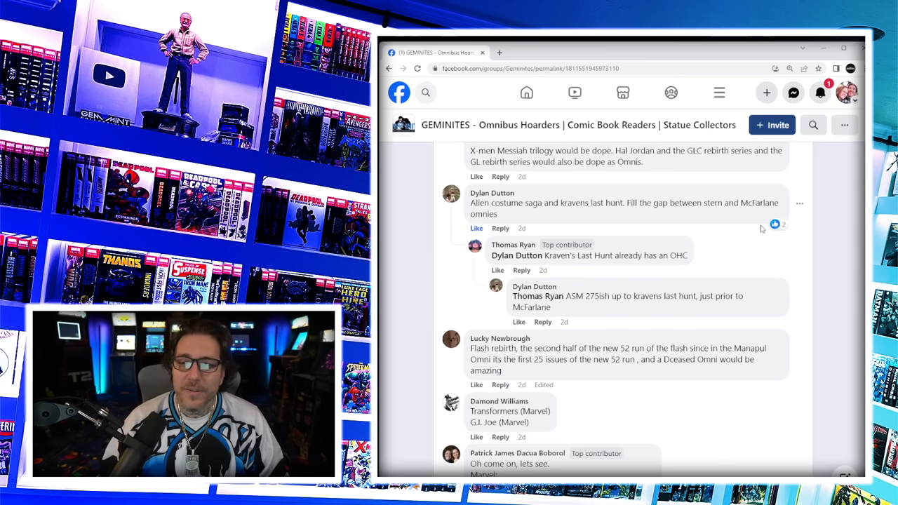
scroll("down", 3)
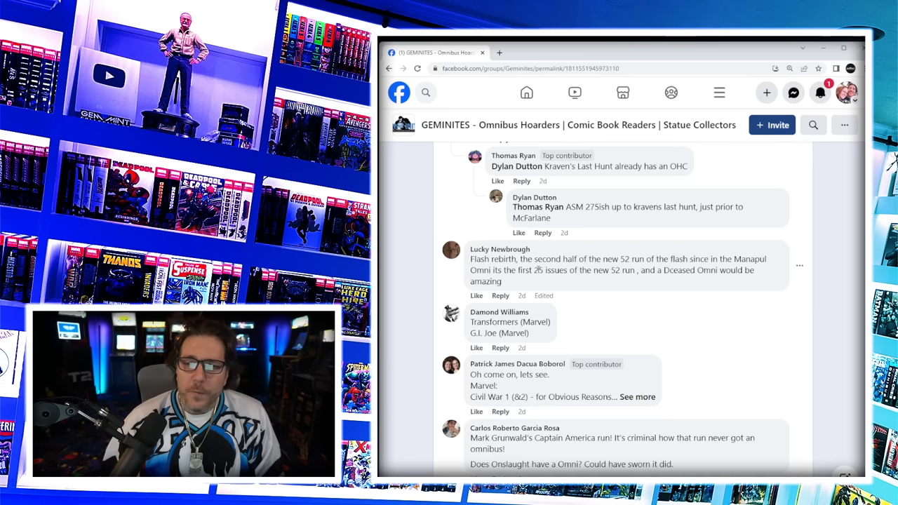
scroll("down", 3)
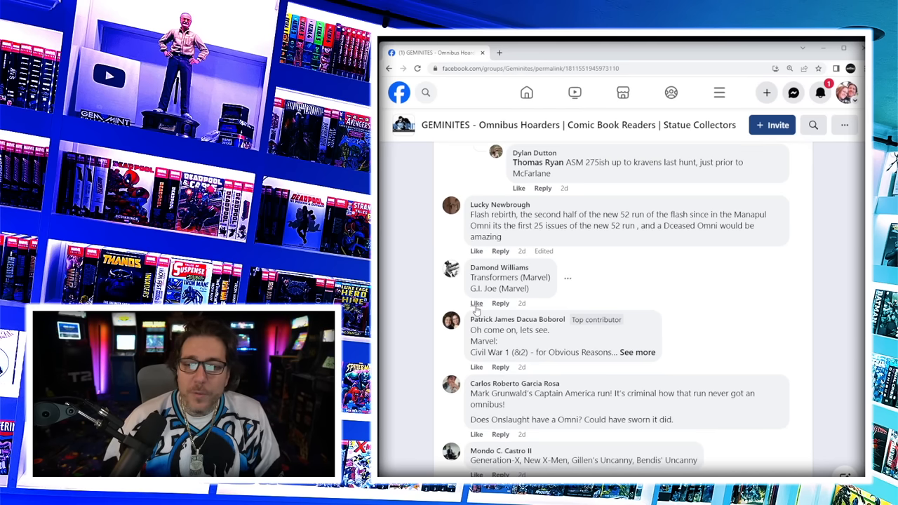
left_click(477, 303)
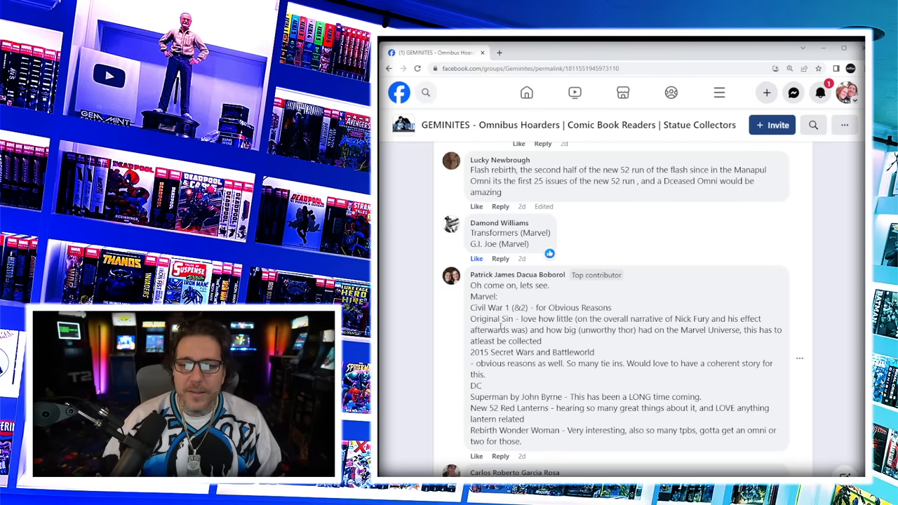
- Highlight the Secret Wars/Battleworld entry, then scroll to Grunwald's Captain America and Gillen's Uncanny, highlighting the latter
double_click(541, 351)
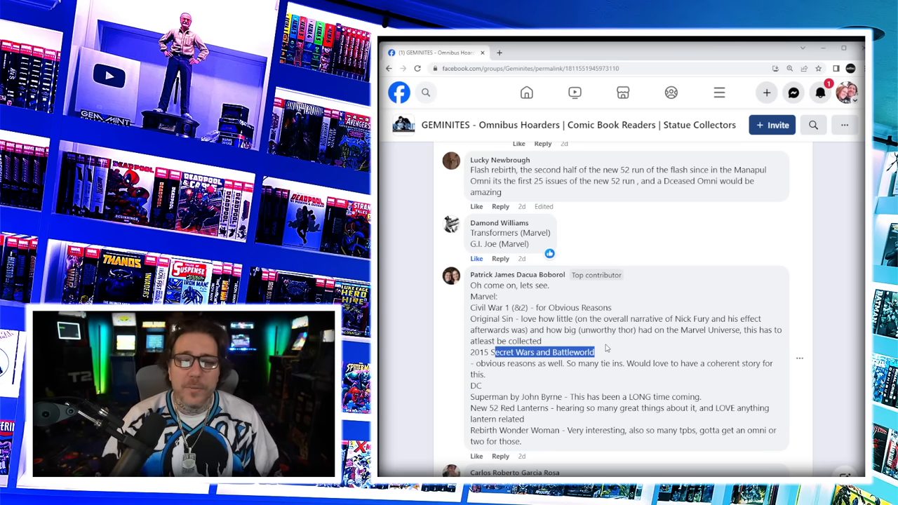
scroll("down", 3)
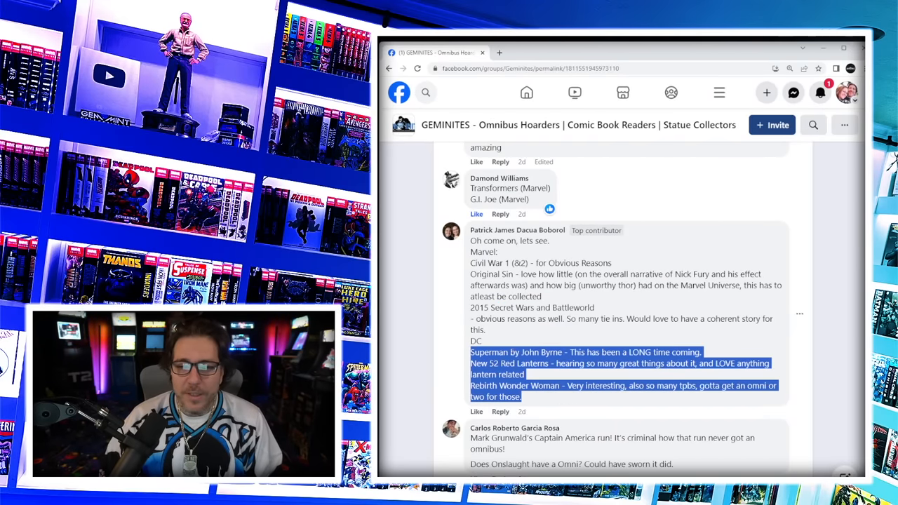
scroll("down", 3)
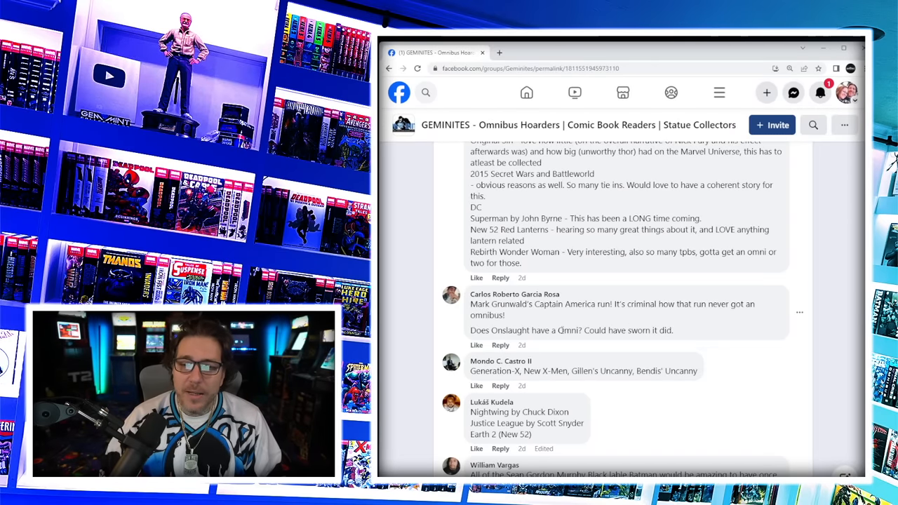
scroll("down", 3)
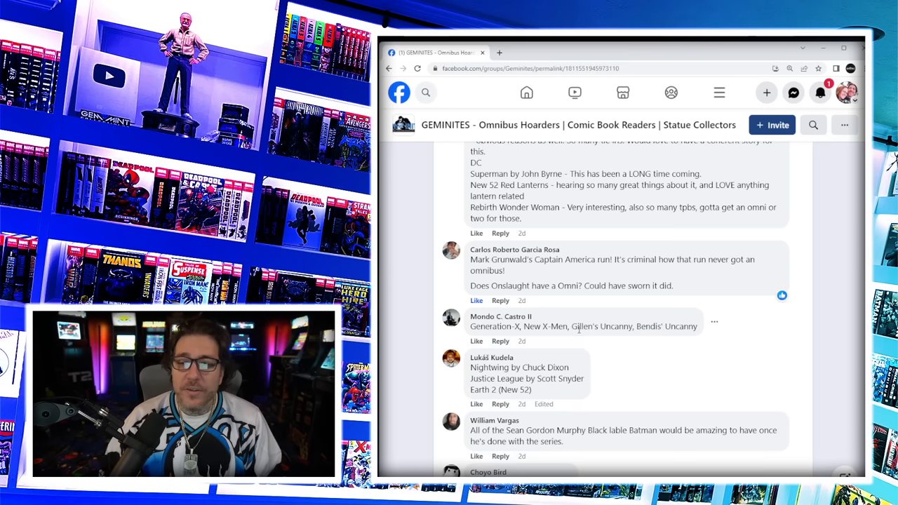
double_click(542, 326)
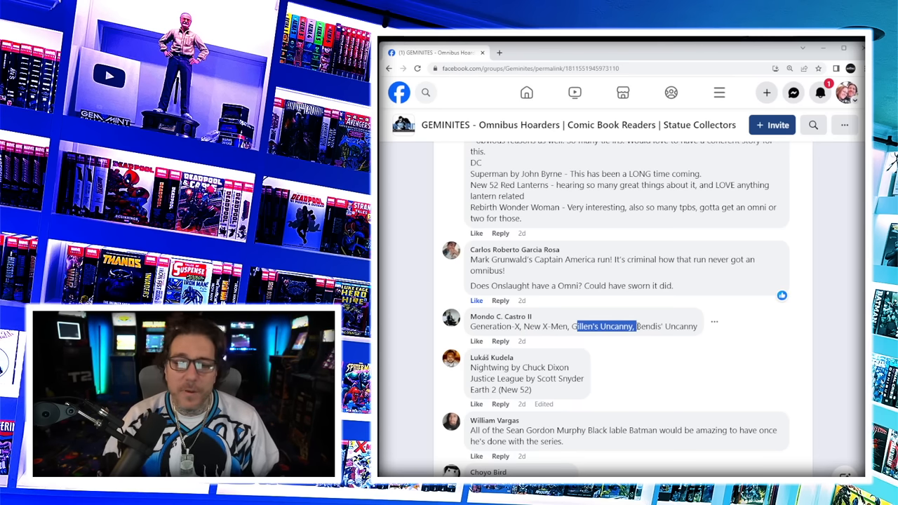
- Highlight the Nightwing by Dixon entry and expand the Spider-Woman and Tomb Raider comment in full
scroll("down", 3)
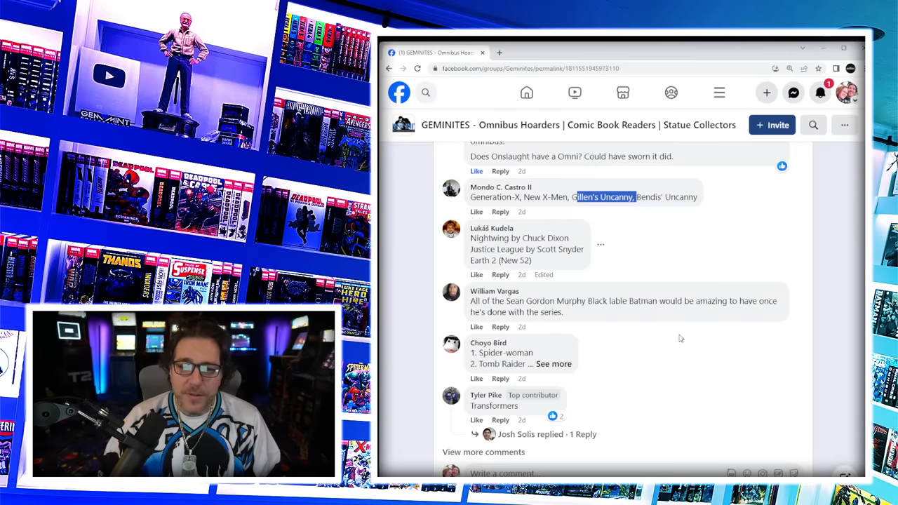
double_click(488, 239)
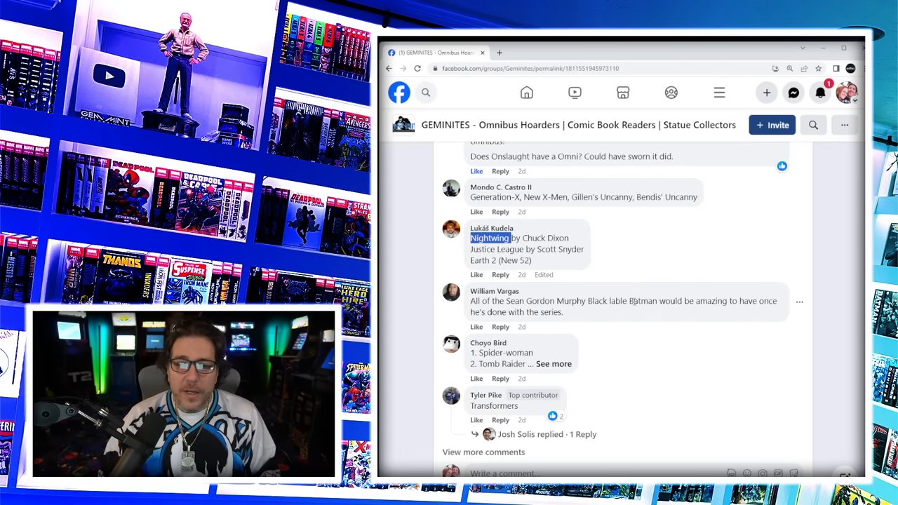
left_click(553, 363)
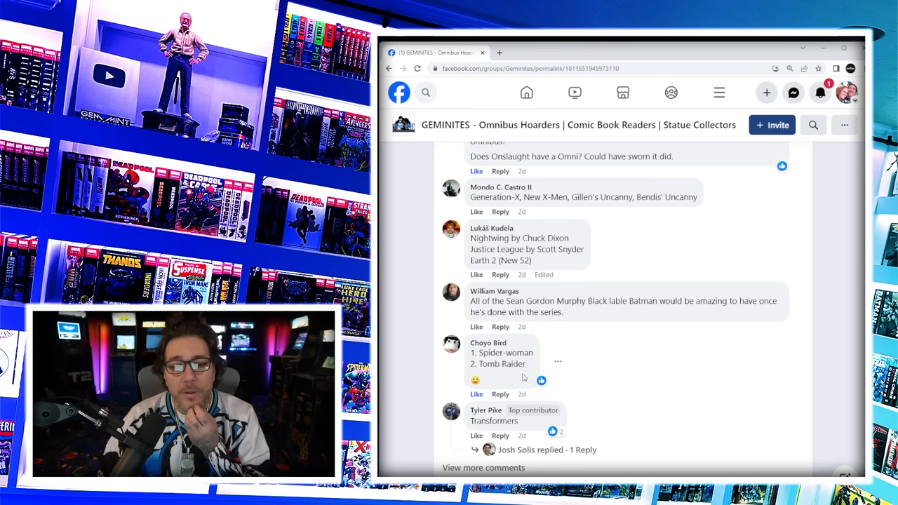
scroll("down", 3)
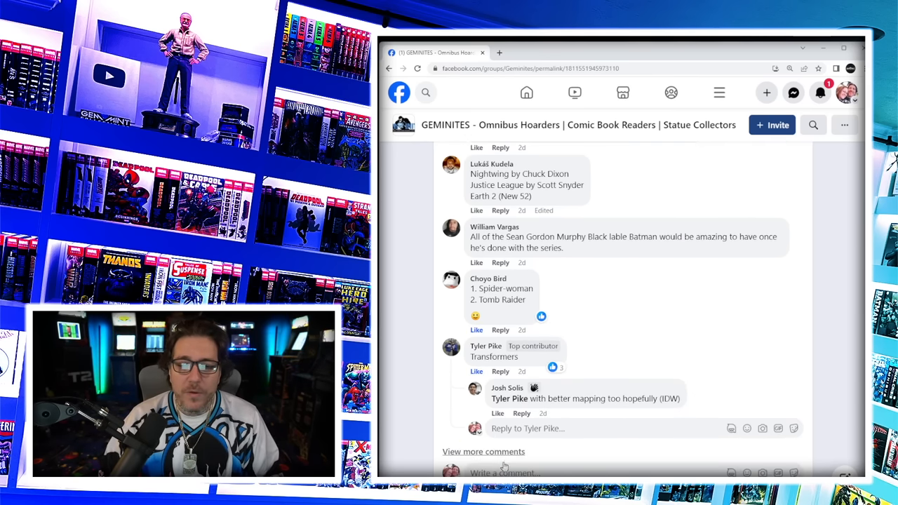
mouse_move(671, 363)
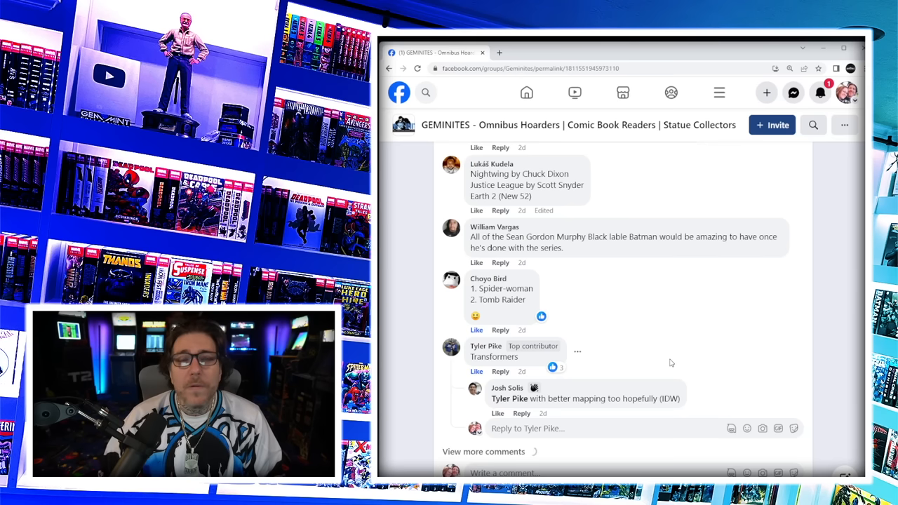
left_click(483, 452)
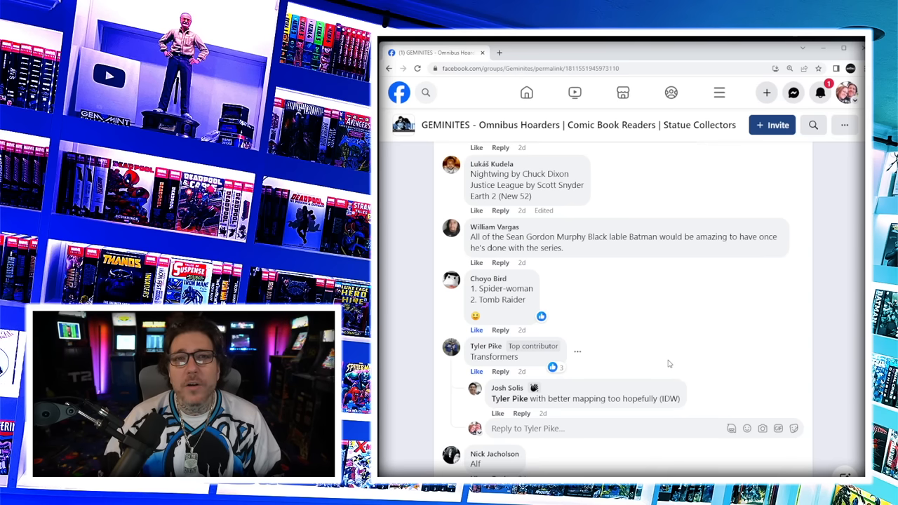
scroll("down", 3)
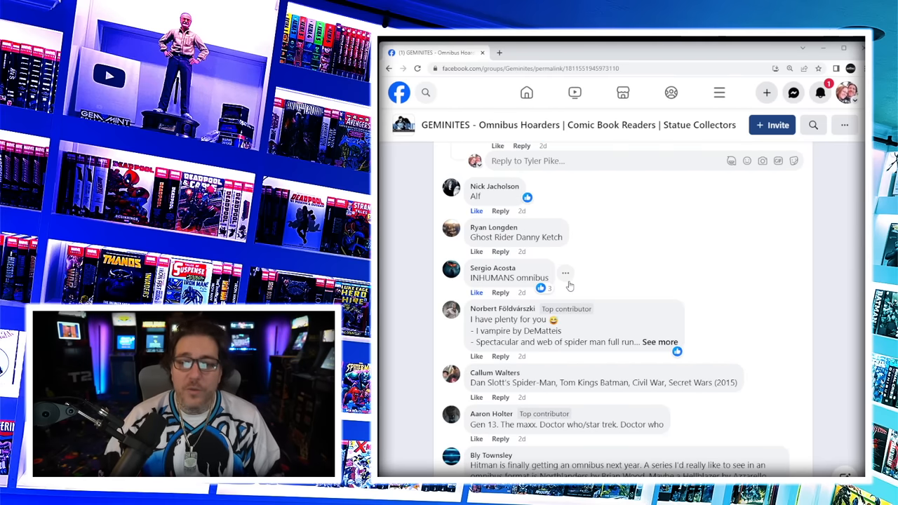
left_click(659, 342)
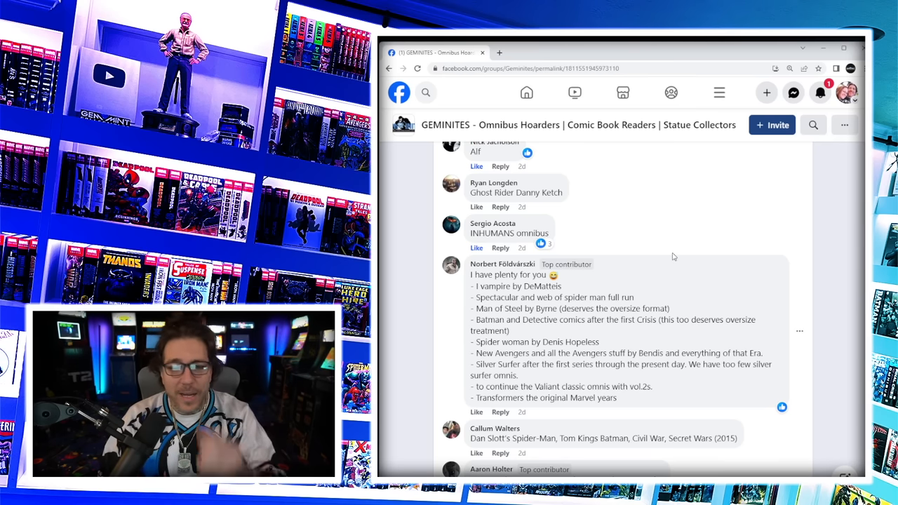
mouse_move(671, 348)
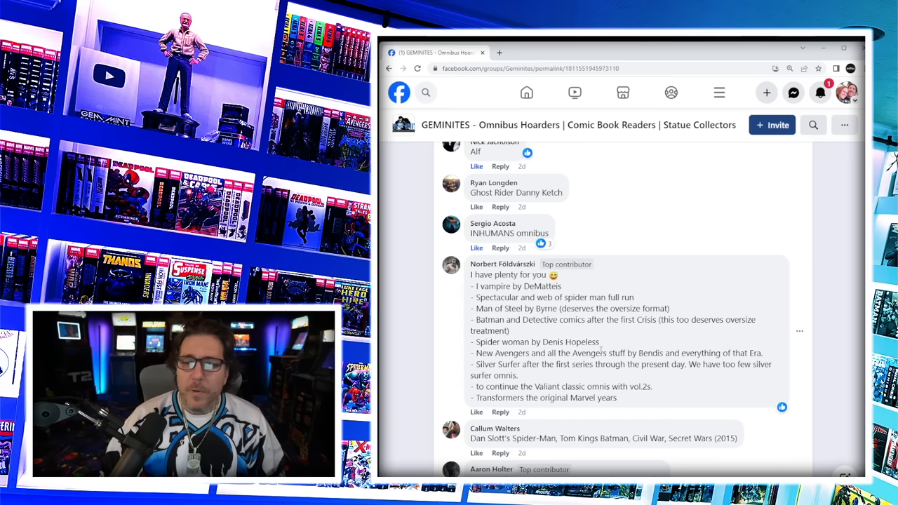
- Highlight the name Hopeless and the phrase about omnis with vol. 2s while reading the list
double_click(582, 343)
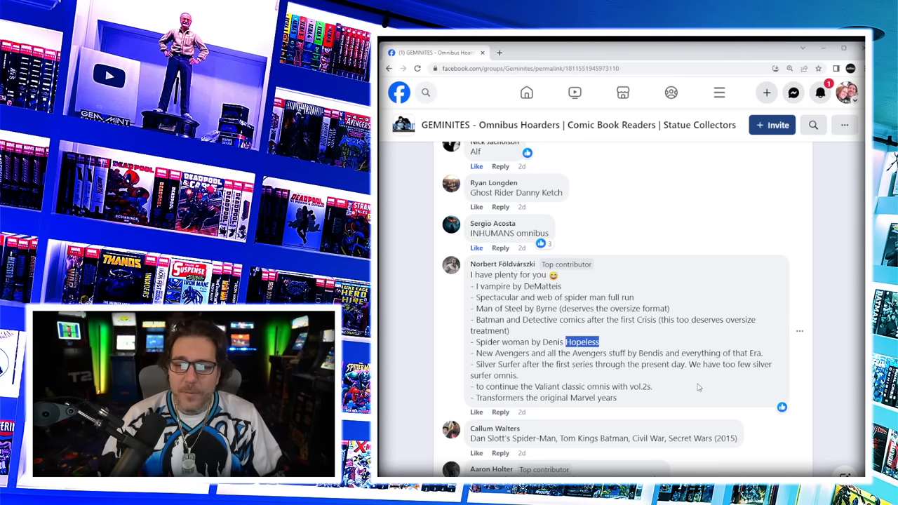
scroll("down", 3)
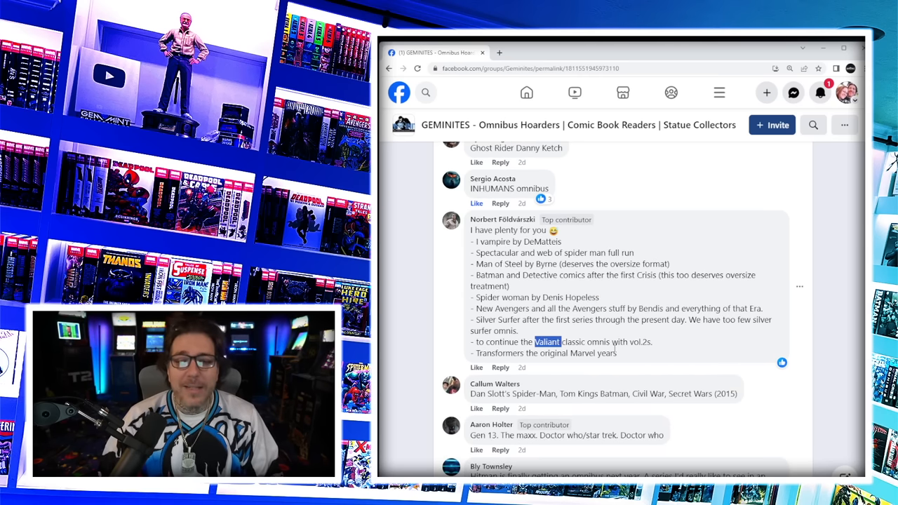
left_click_drag(560, 342, 652, 342)
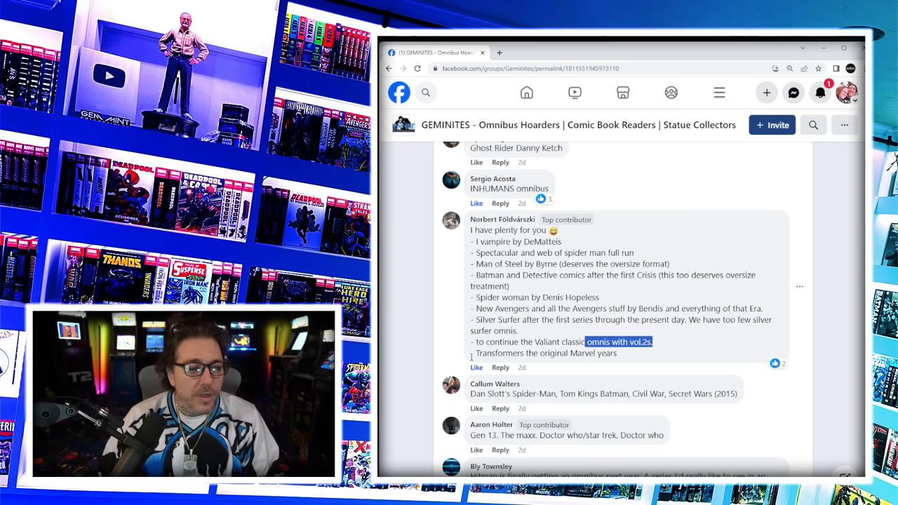
mouse_move(623, 354)
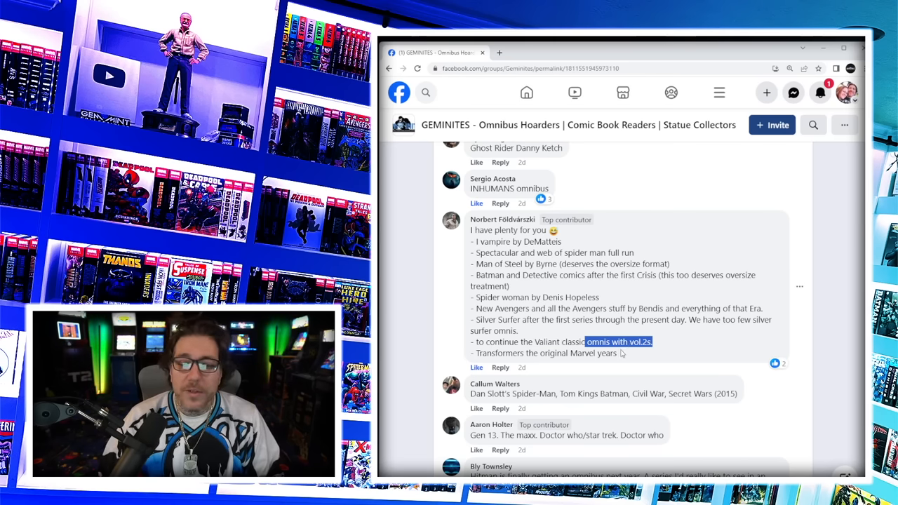
scroll("down", 3)
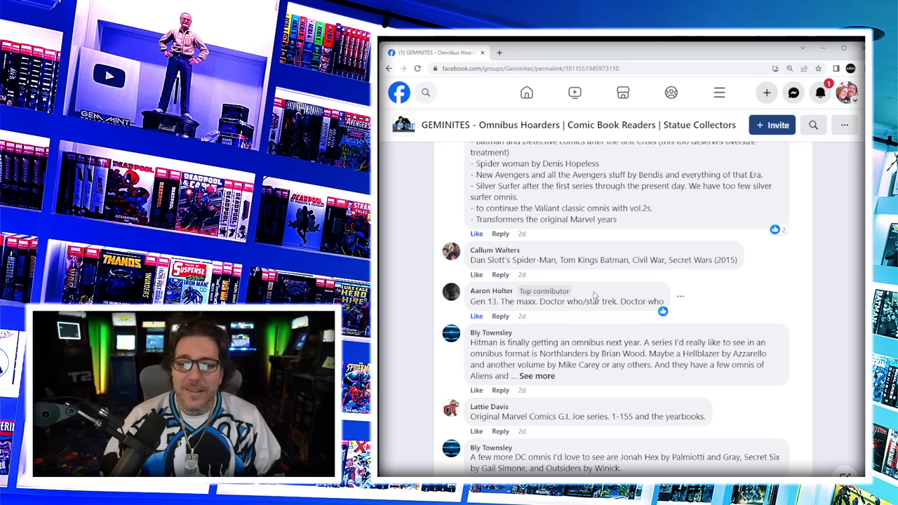
- Scroll down past the Dan Slott Spider-Man, The Maxx, Hitman and Pak's Incredible Hercules suggestions
scroll("down", 3)
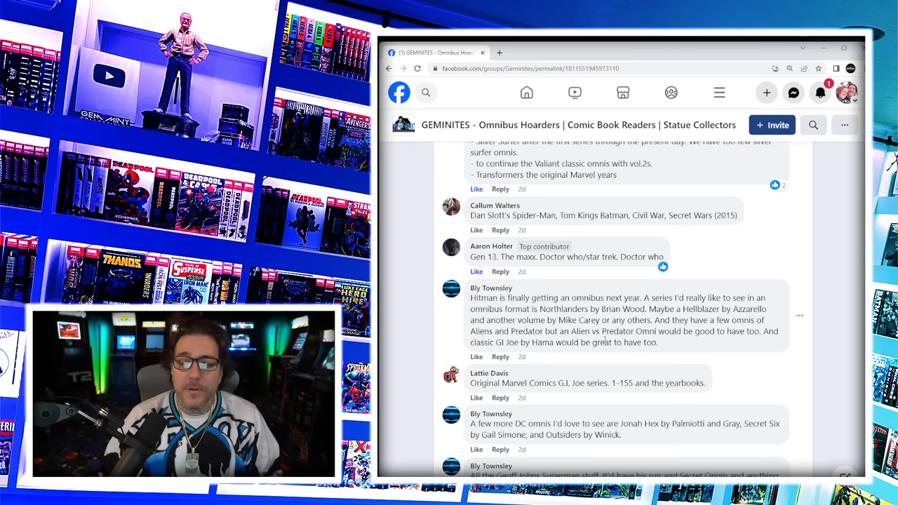
scroll("down", 3)
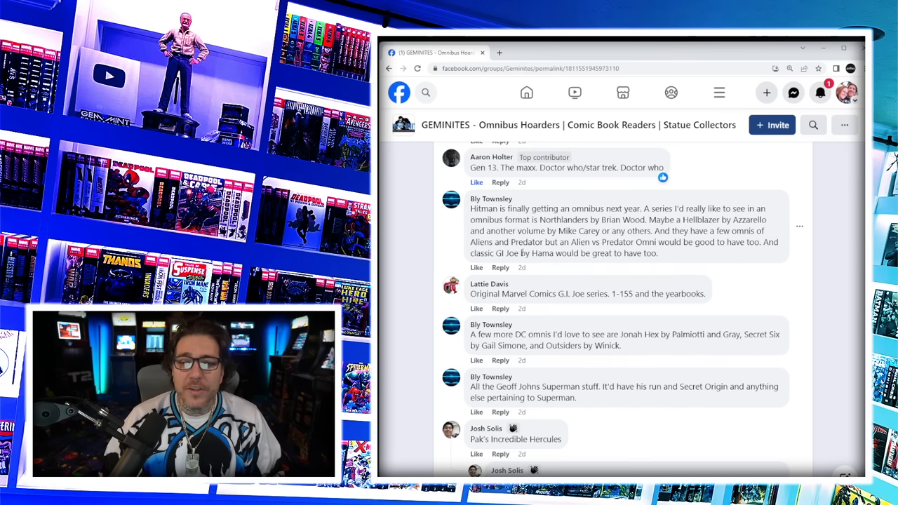
mouse_move(550, 289)
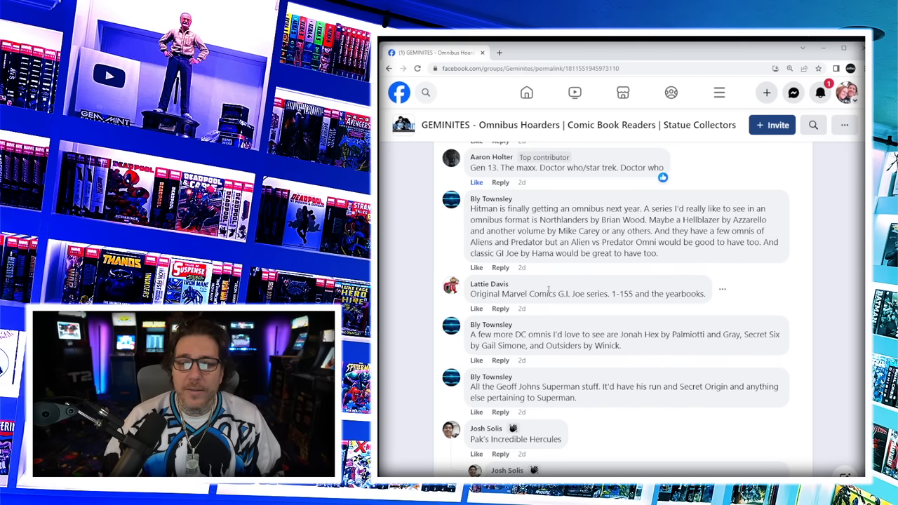
scroll("down", 3)
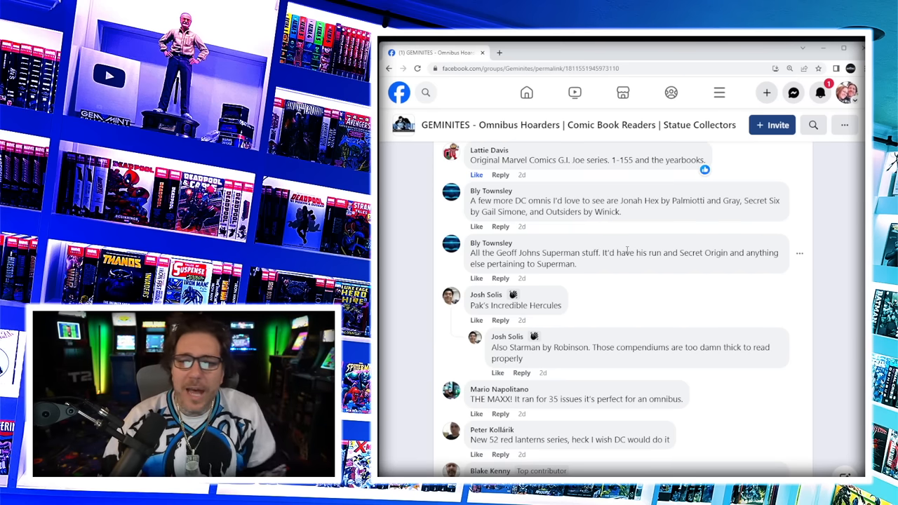
mouse_move(578, 264)
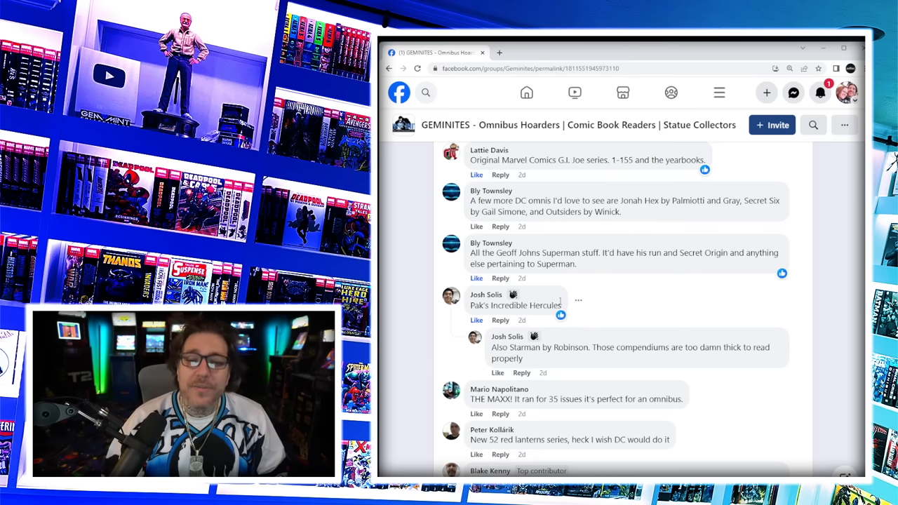
- Scroll on, highlighting the word Starman, and expand the truncated Spidey runs comment in full
scroll("down", 3)
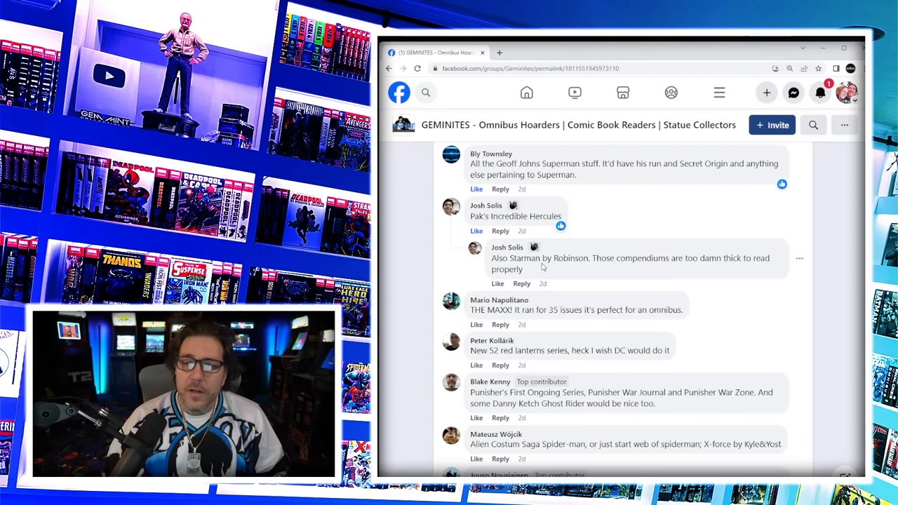
double_click(525, 258)
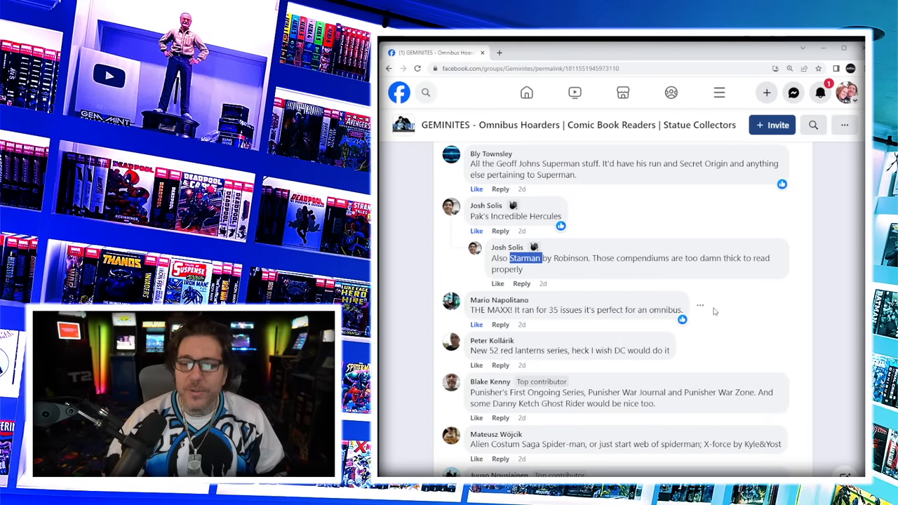
scroll("down", 3)
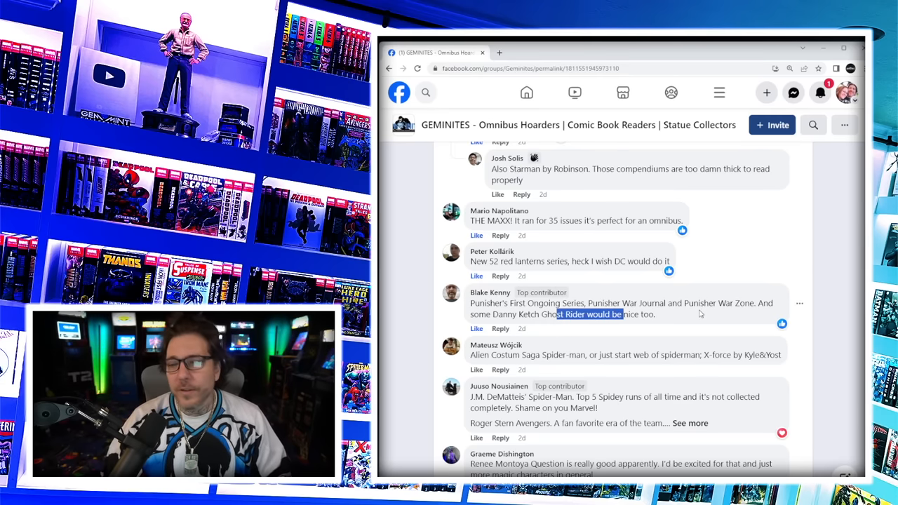
scroll("down", 3)
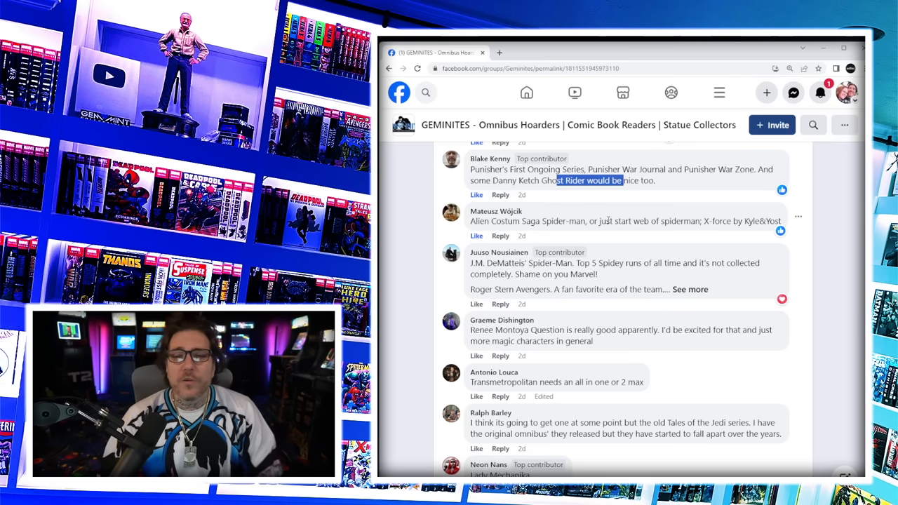
mouse_move(682, 252)
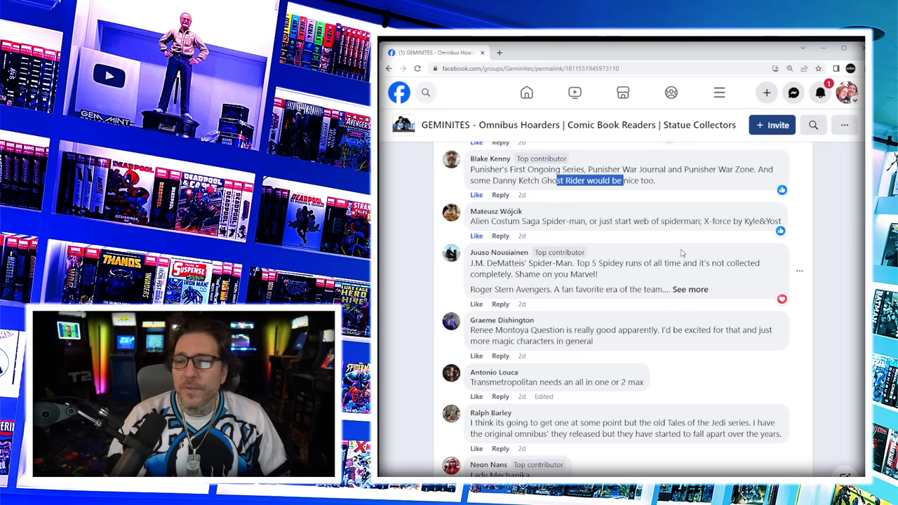
scroll("down", 3)
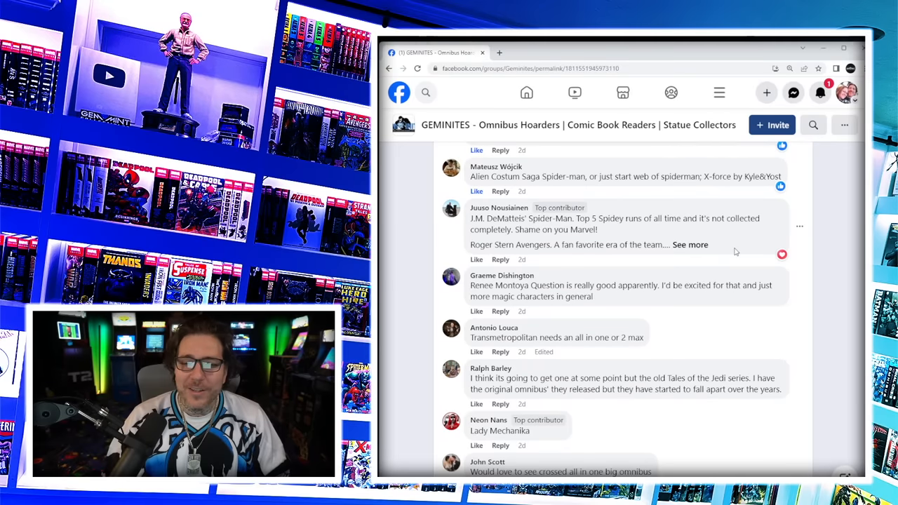
left_click(691, 244)
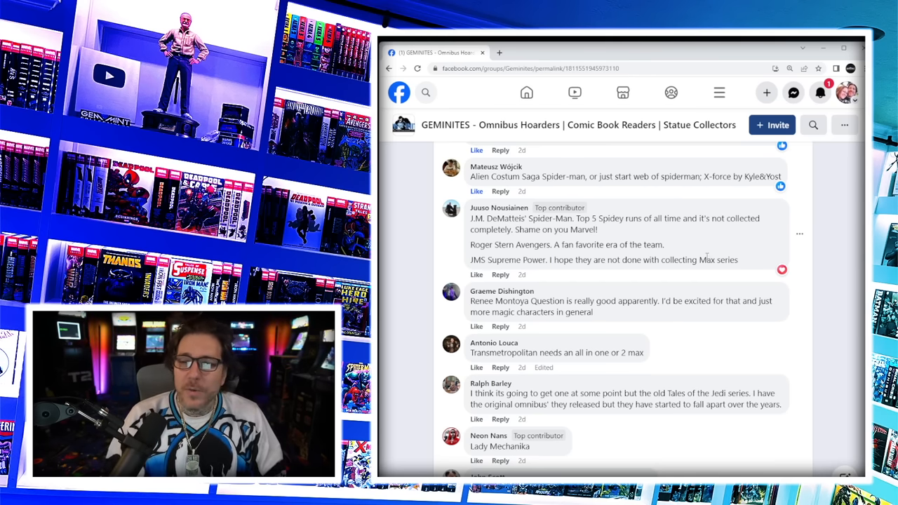
- Continue down, highlight Batman Beyond, and expand the full Northlanders comment list
scroll("down", 3)
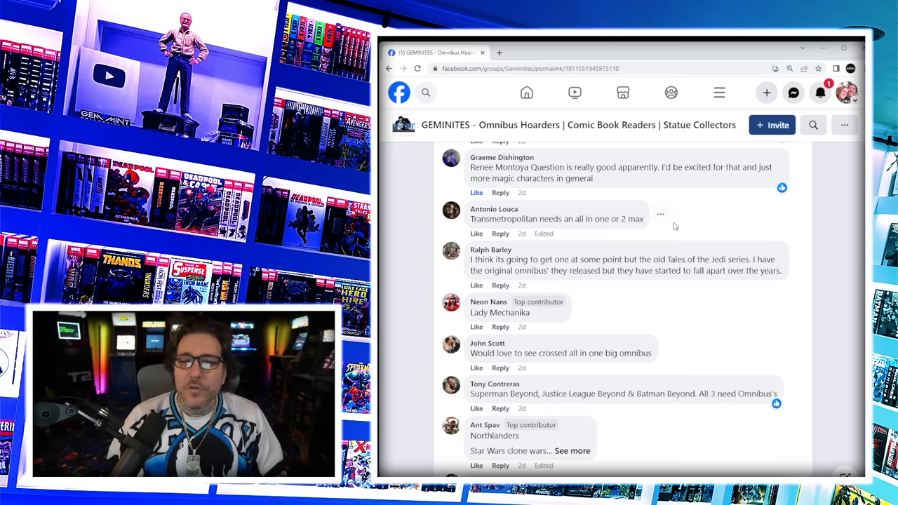
mouse_move(477, 233)
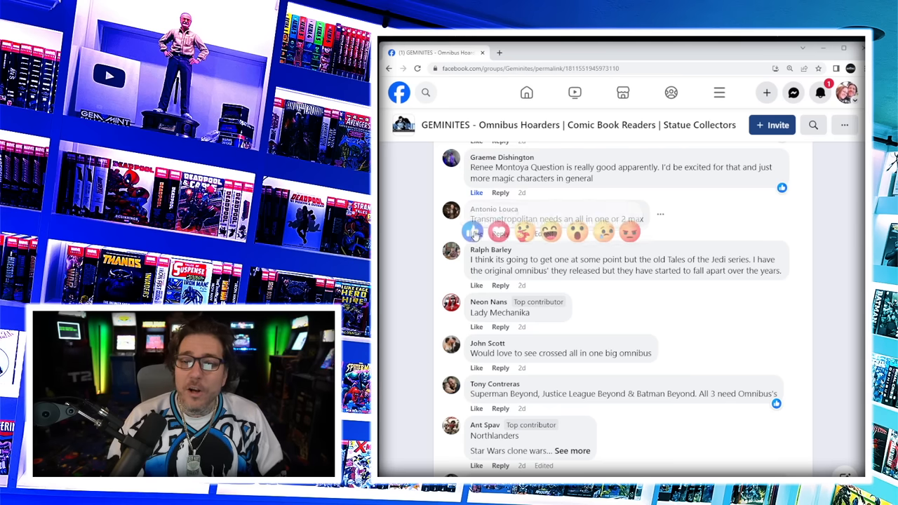
mouse_move(734, 216)
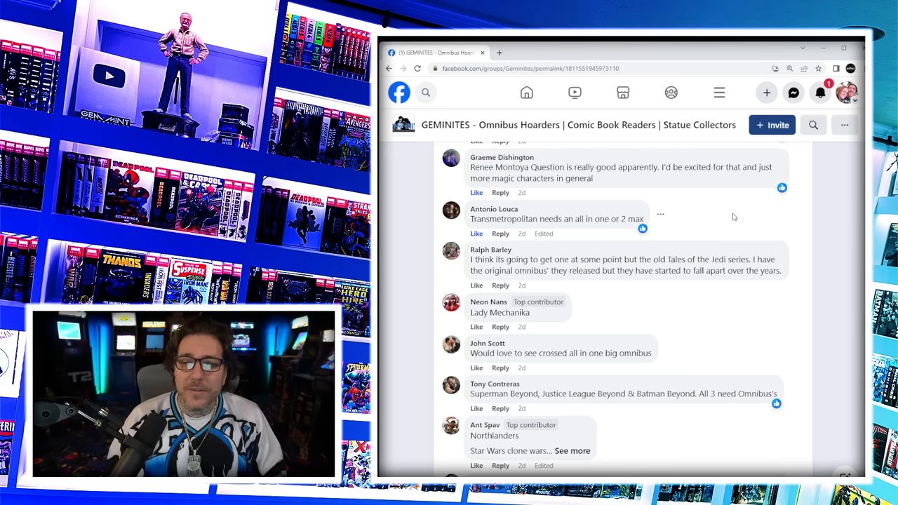
scroll("down", 3)
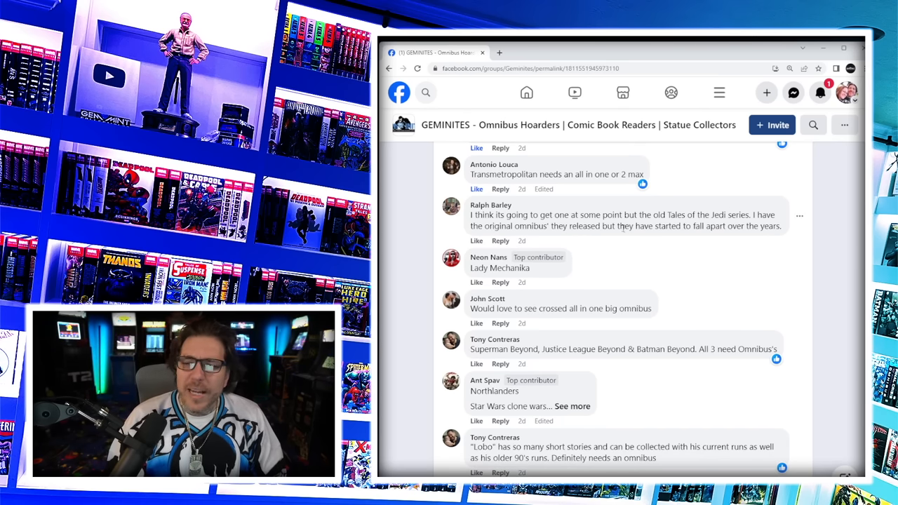
scroll("down", 3)
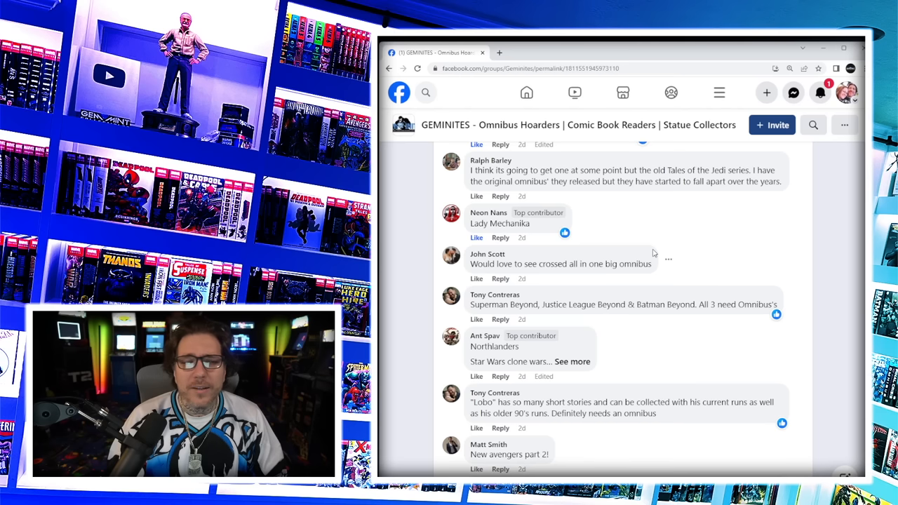
mouse_move(521, 273)
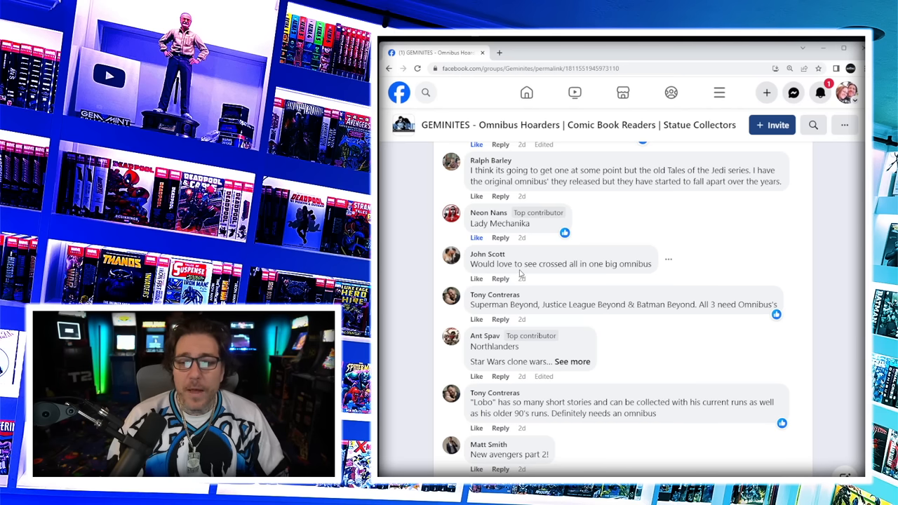
mouse_move(567, 274)
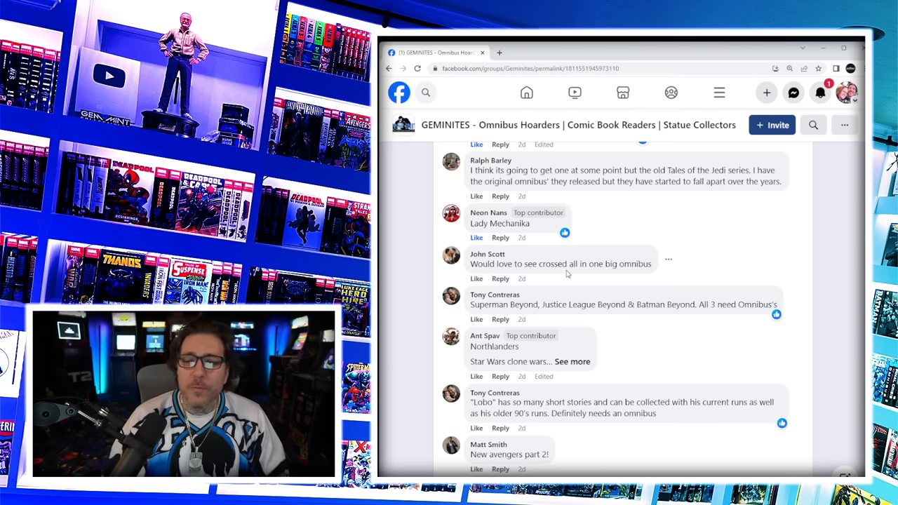
scroll("down", 3)
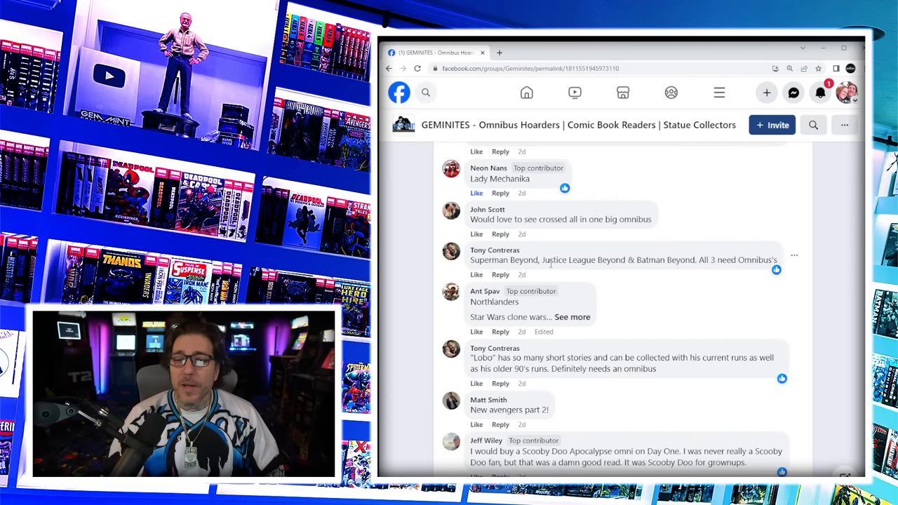
double_click(662, 260)
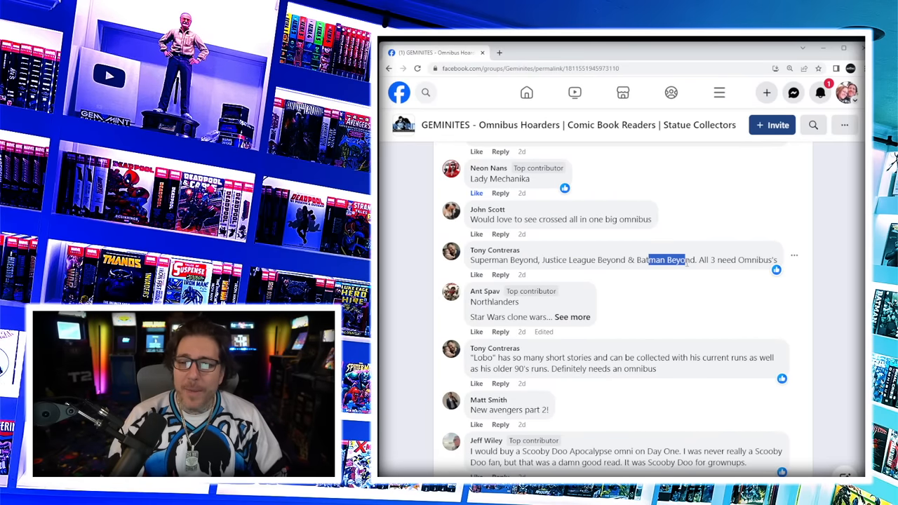
left_click(573, 317)
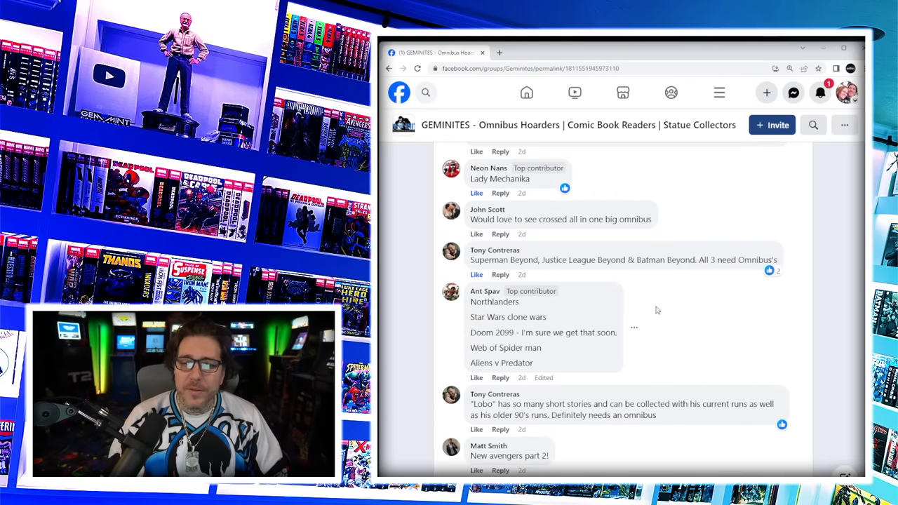
- Scroll further past the Transmetropolitan, X-Force, Venom, Stormwatch and DeFalco Thor suggestions
scroll("down", 3)
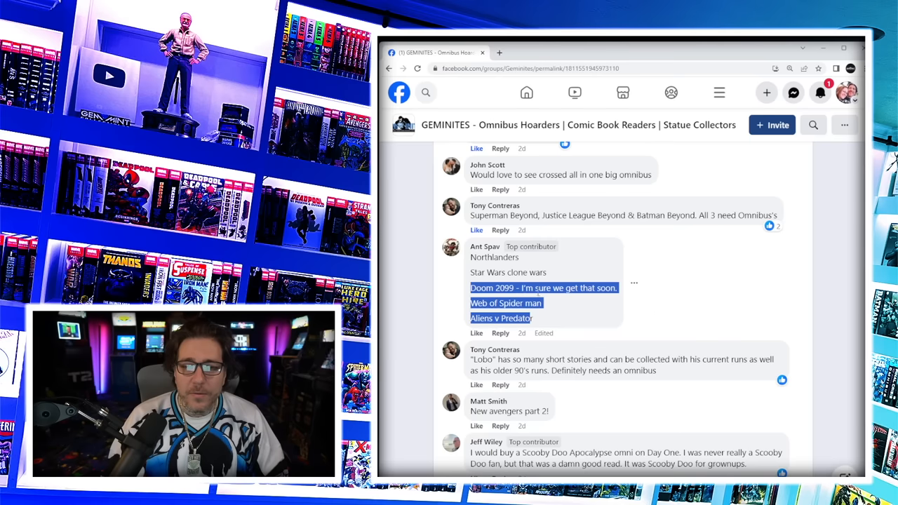
scroll("down", 3)
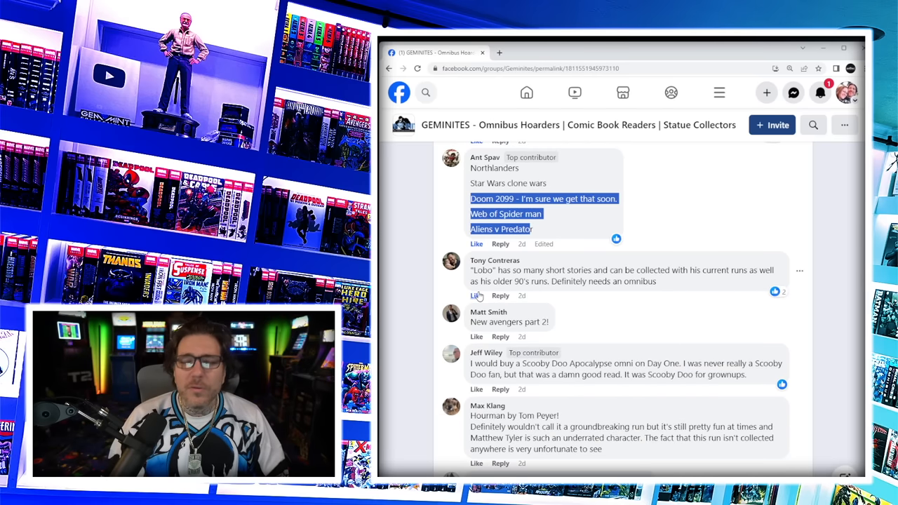
scroll("down", 3)
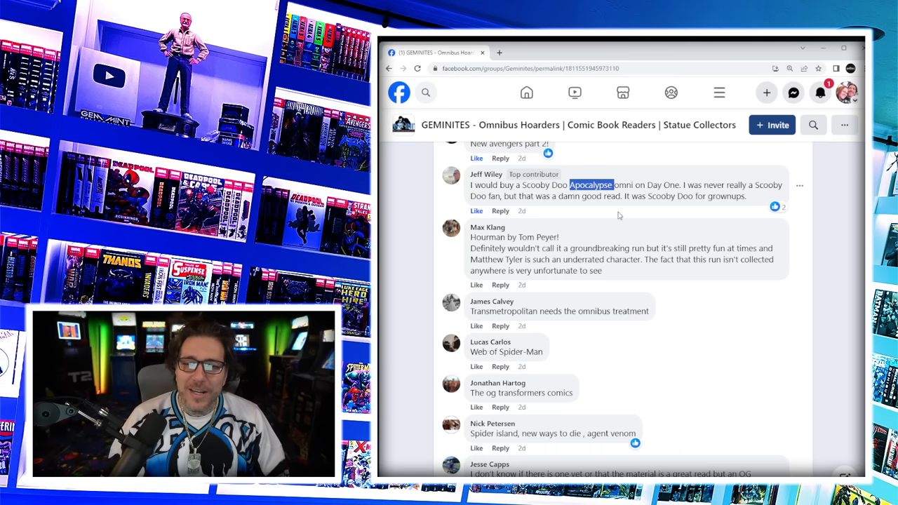
mouse_move(557, 314)
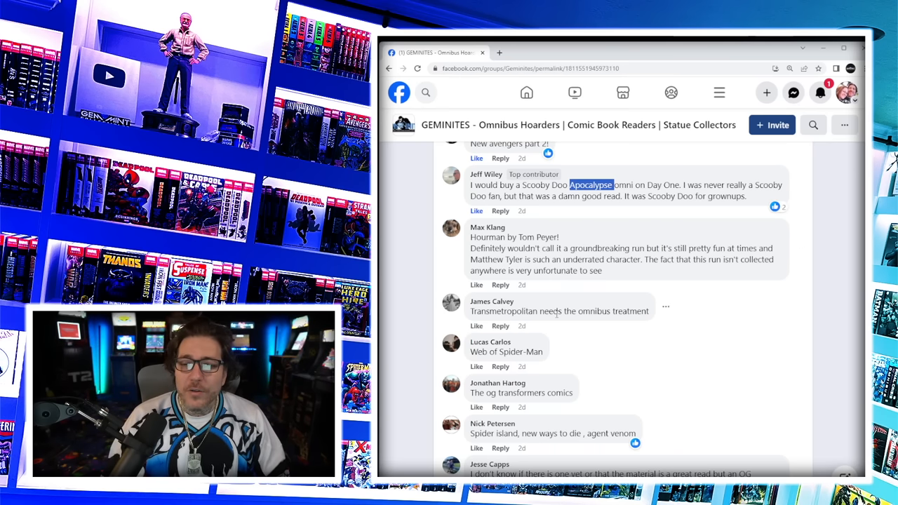
scroll("down", 3)
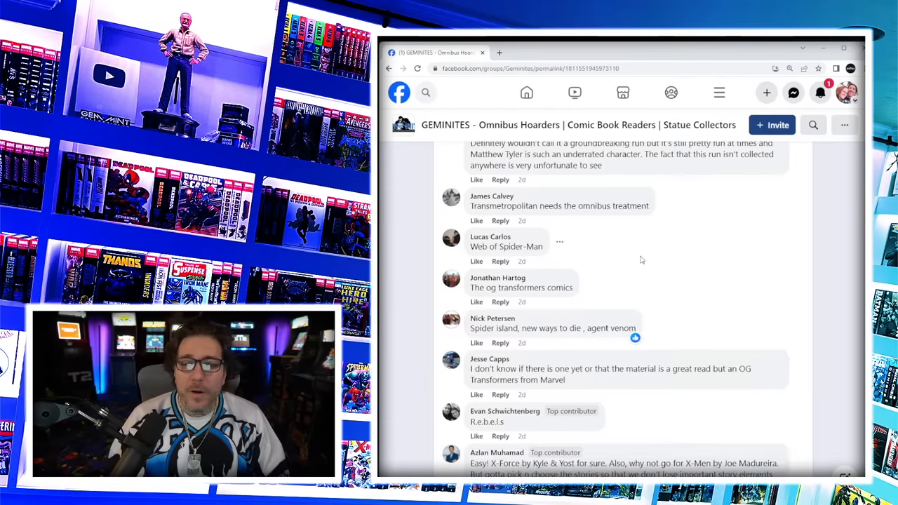
scroll("down", 3)
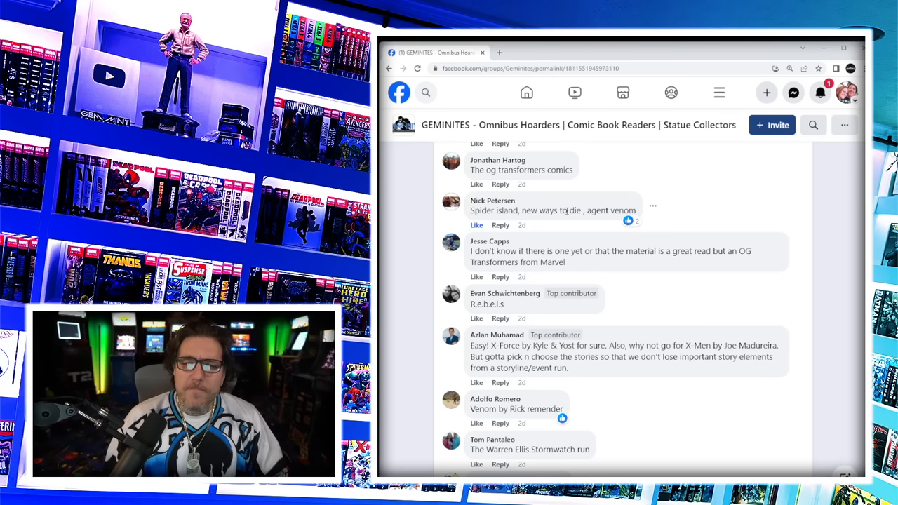
mouse_move(581, 260)
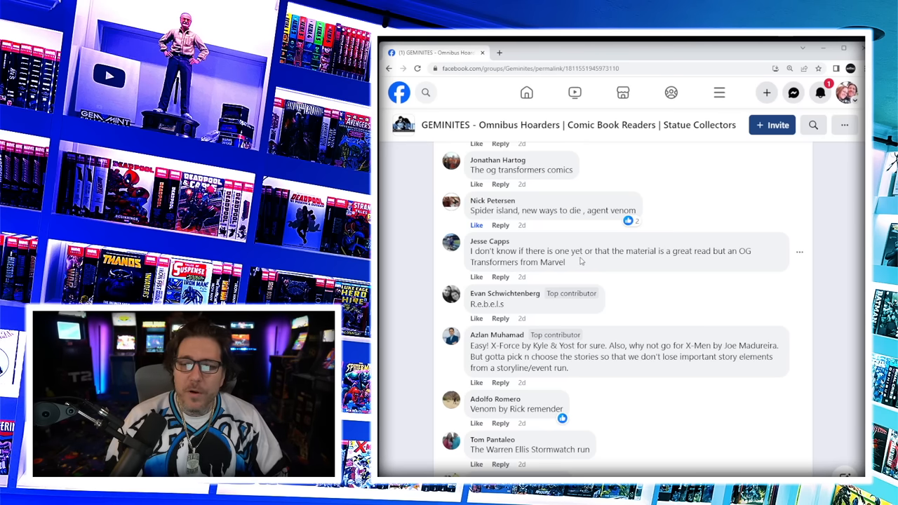
scroll("down", 3)
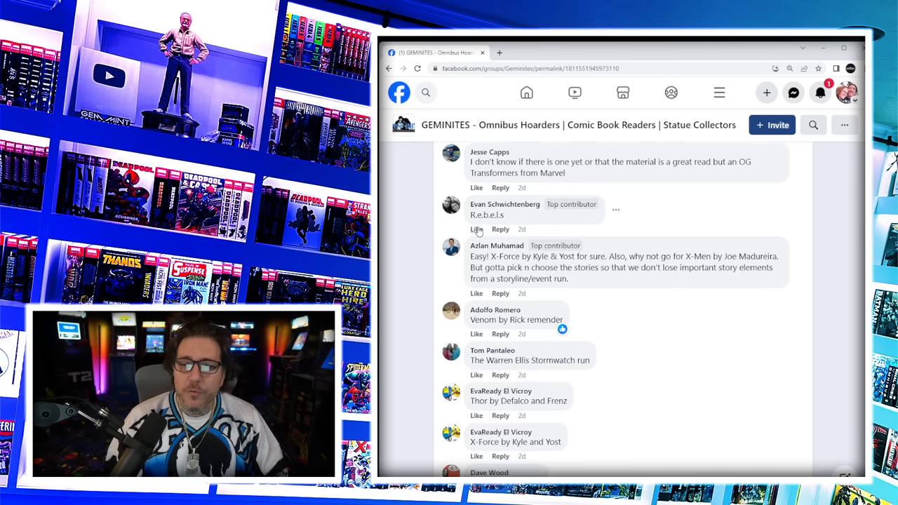
mouse_move(625, 300)
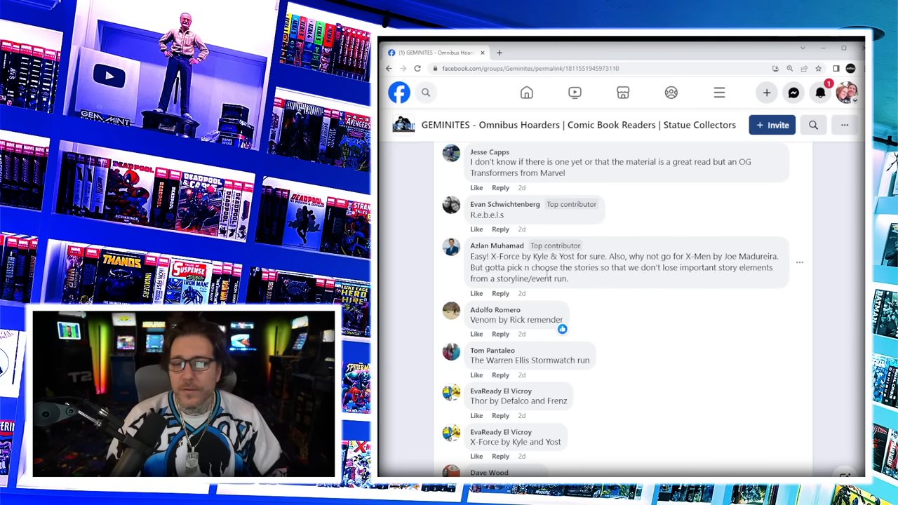
scroll("down", 3)
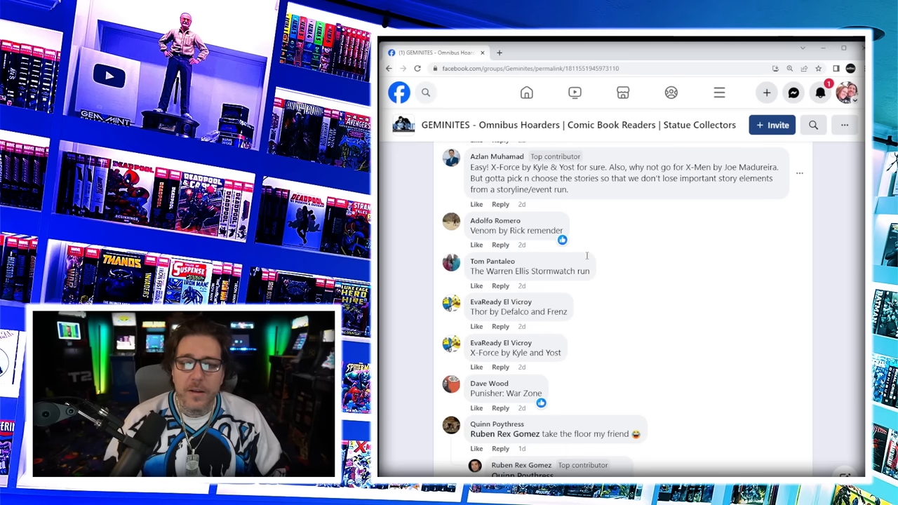
mouse_move(485, 288)
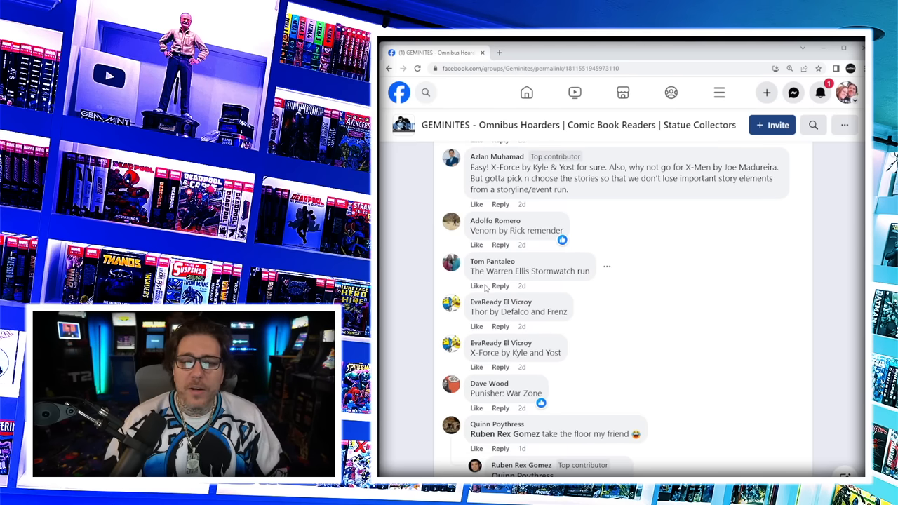
mouse_move(679, 310)
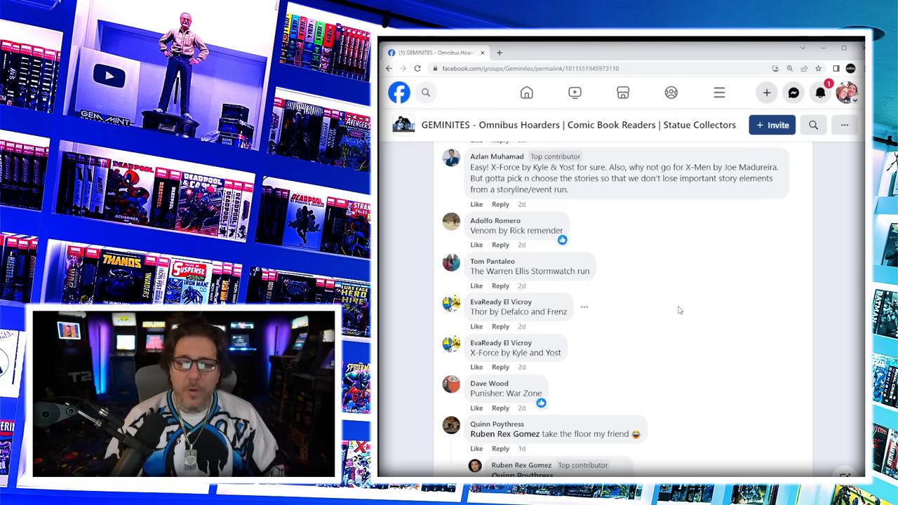
scroll("down", 3)
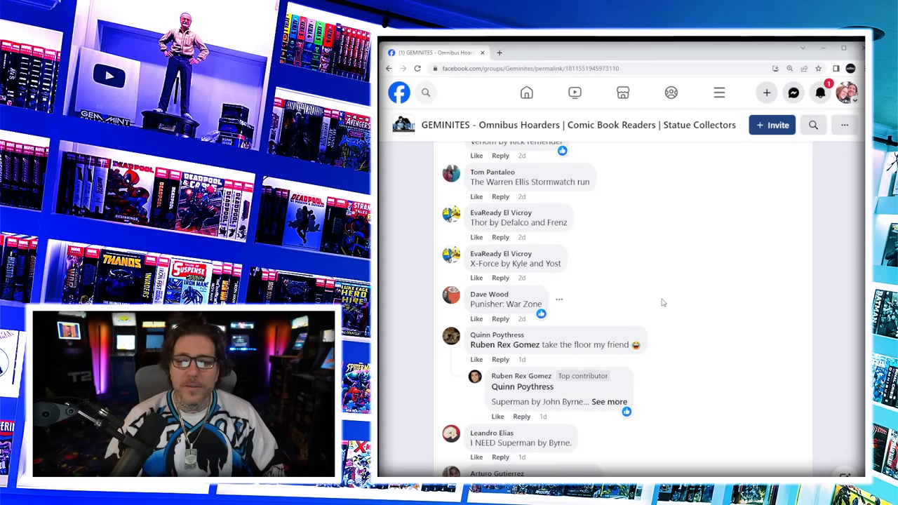
scroll("down", 3)
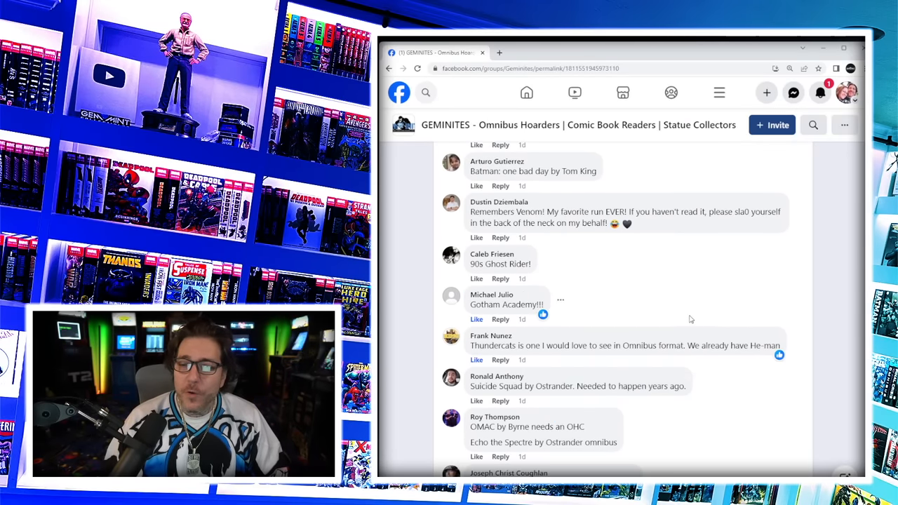
mouse_move(680, 279)
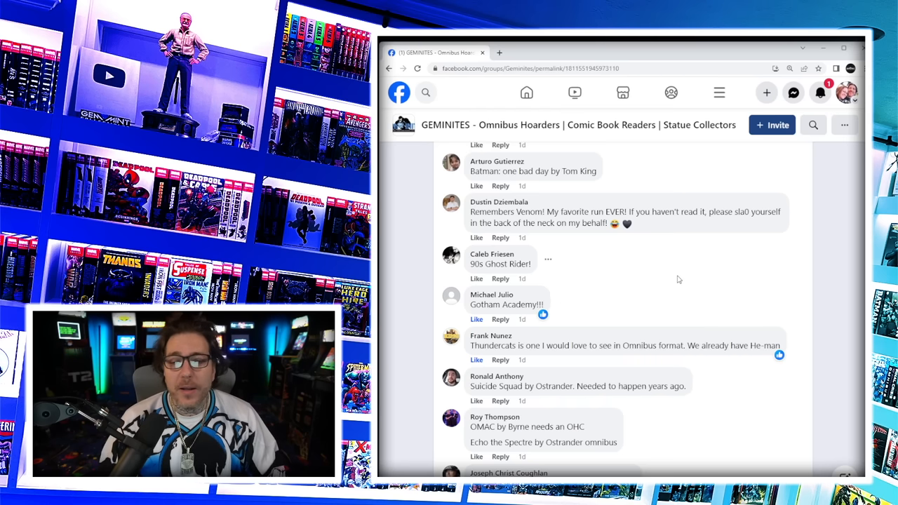
scroll("down", 3)
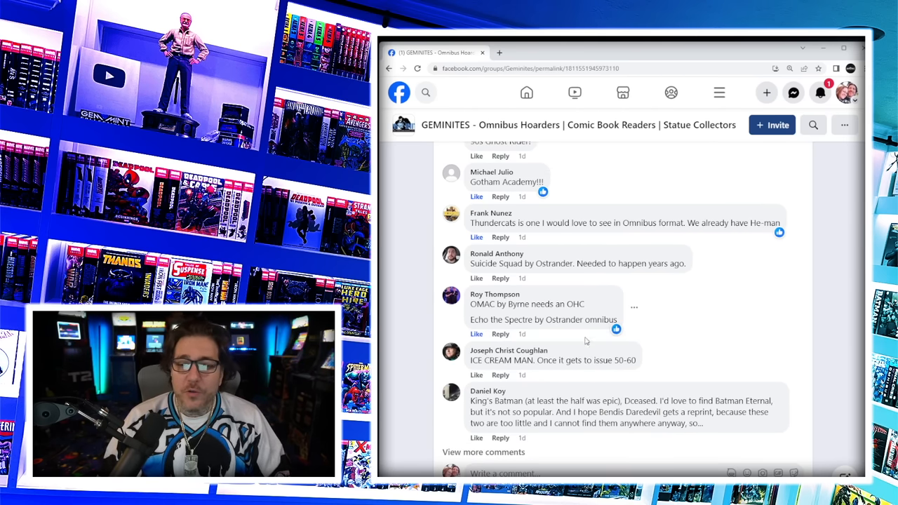
mouse_move(476, 378)
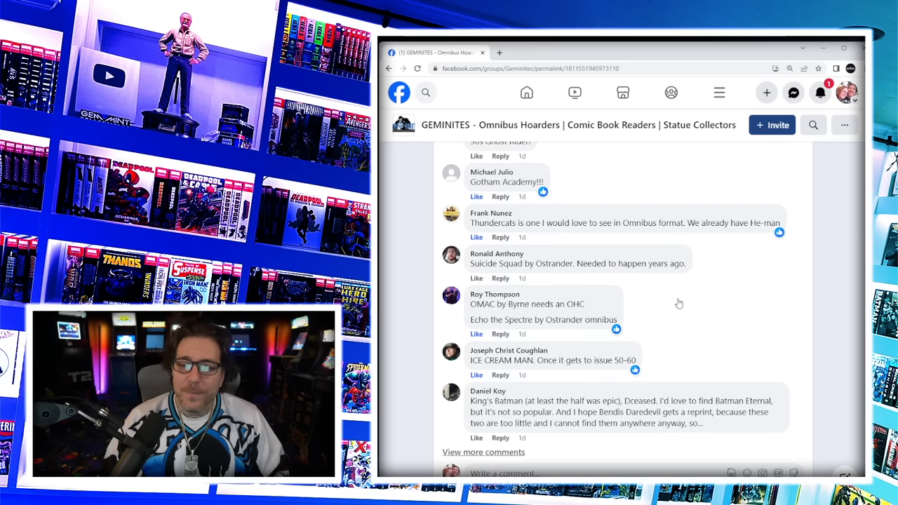
scroll("down", 3)
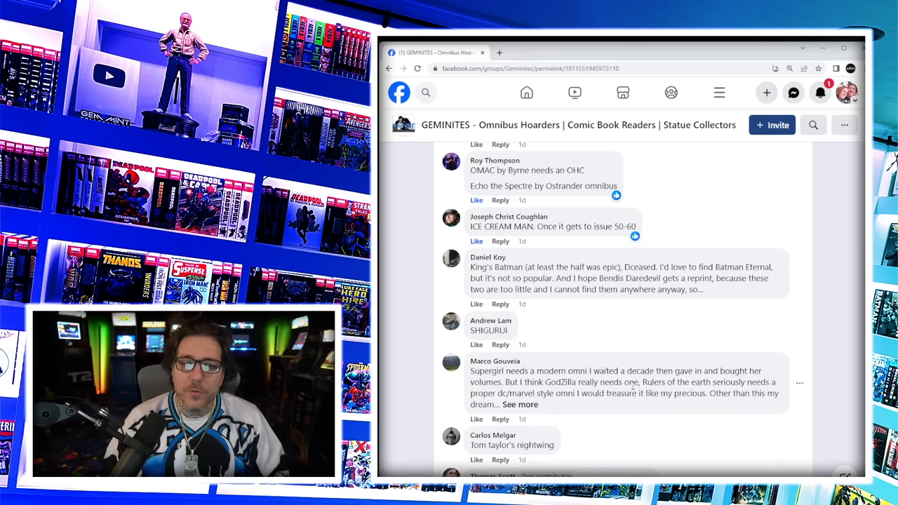
scroll("down", 3)
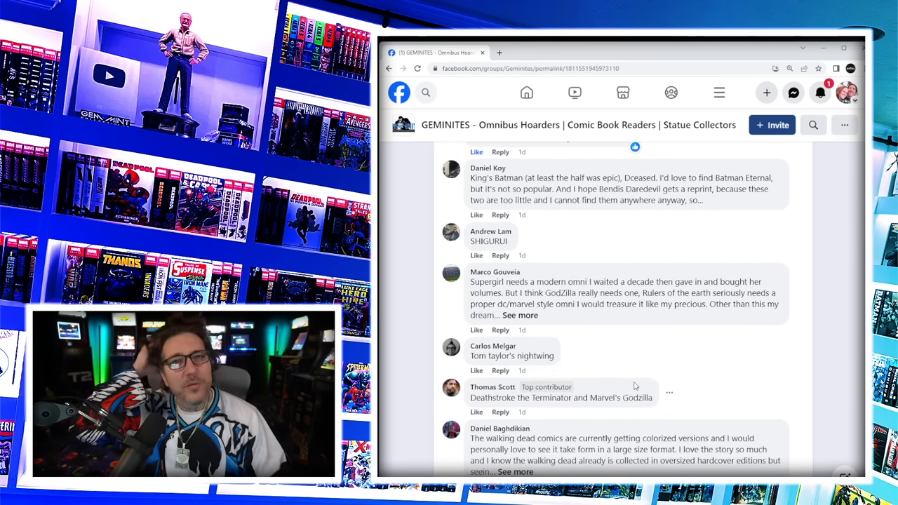
- Expand the full Supergirl/Godzilla comment and scroll to the Nightwing, Walking Dead and Black Panther replies
left_click(477, 255)
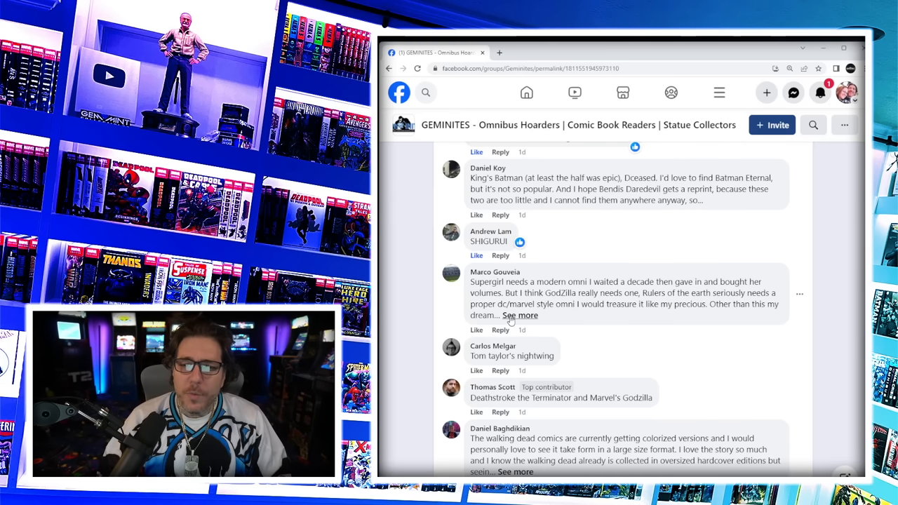
left_click(520, 314)
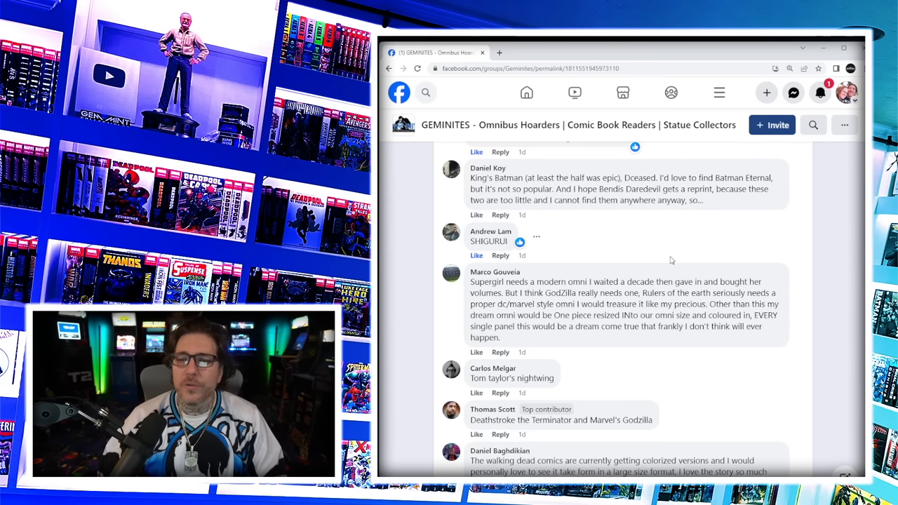
scroll("down", 3)
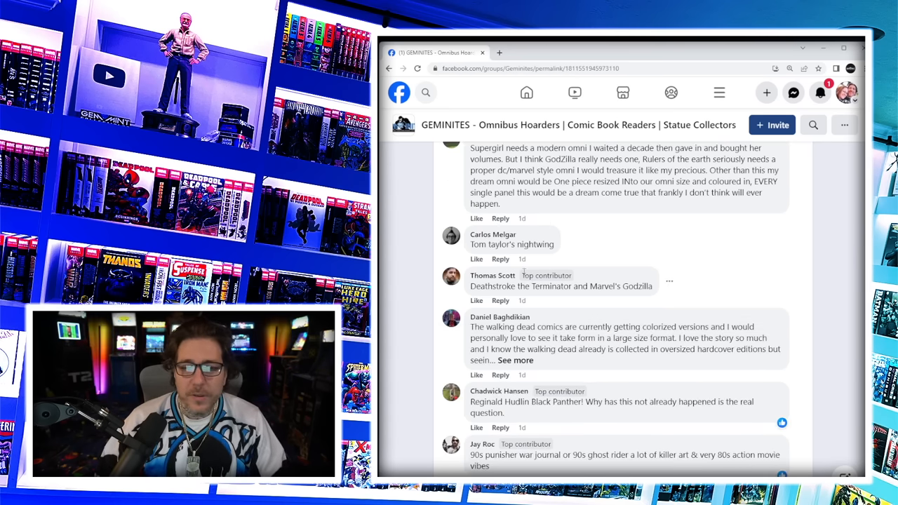
scroll("down", 3)
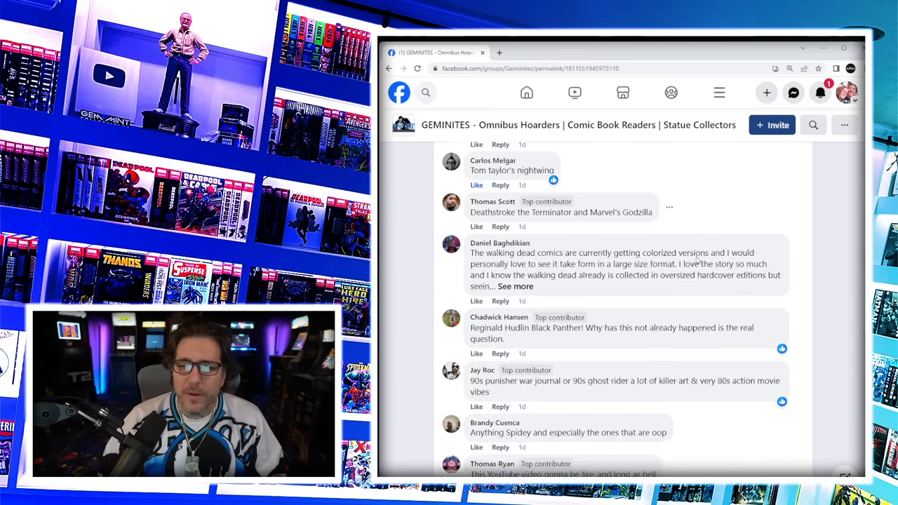
scroll("down", 3)
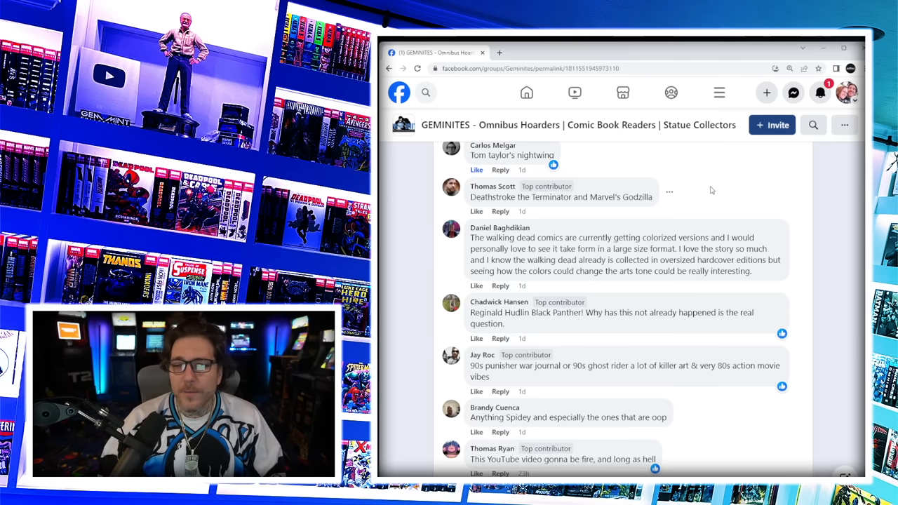
scroll("down", 3)
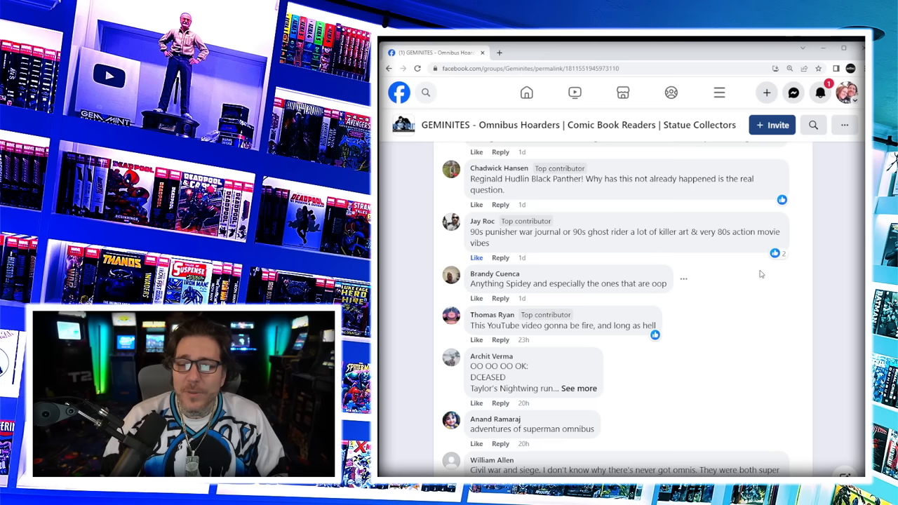
scroll("down", 3)
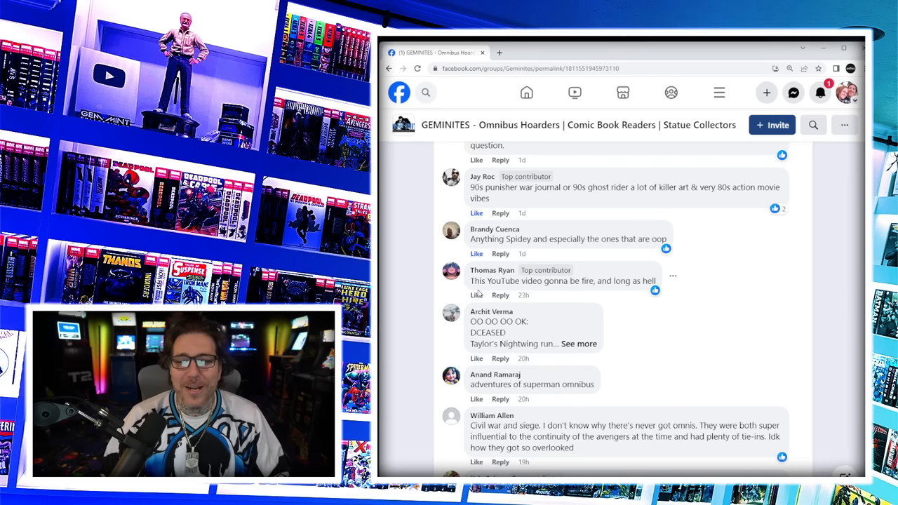
mouse_move(746, 310)
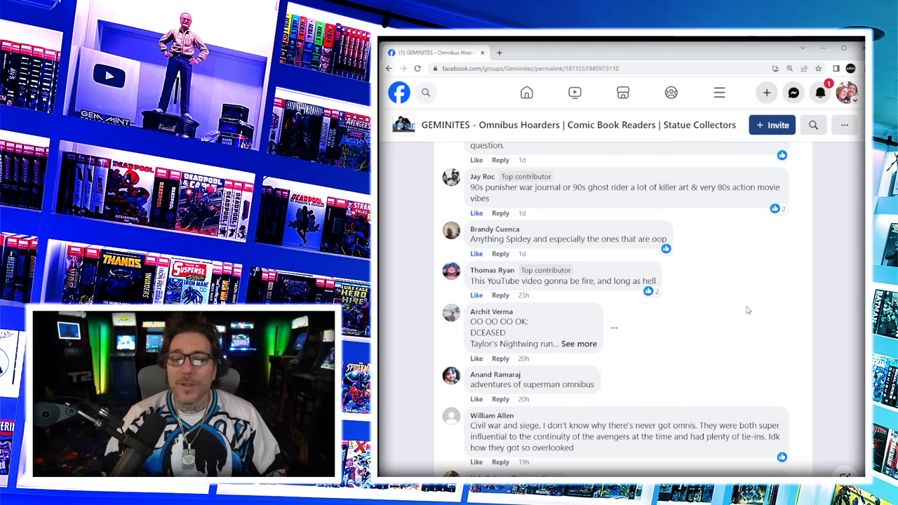
- Expand the full DCEASED runs list and highlight the words DCEASED and Nightwing
left_click(578, 342)
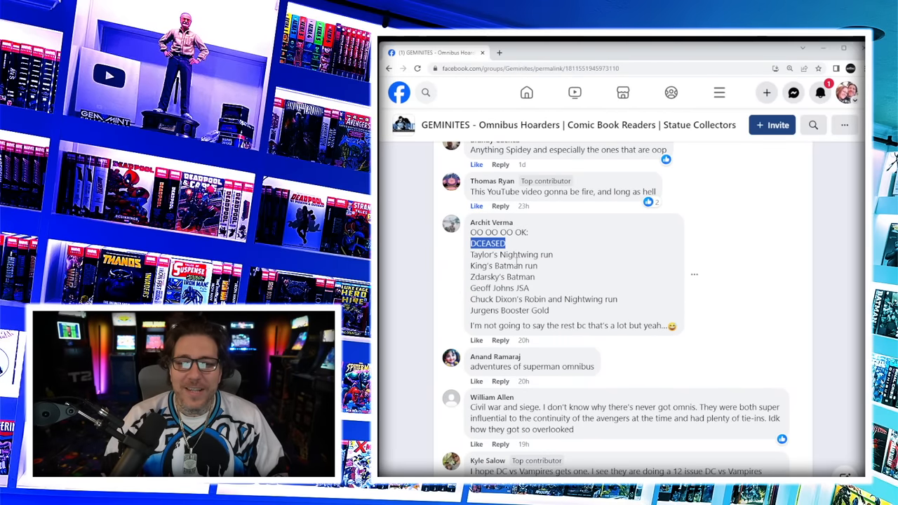
double_click(508, 265)
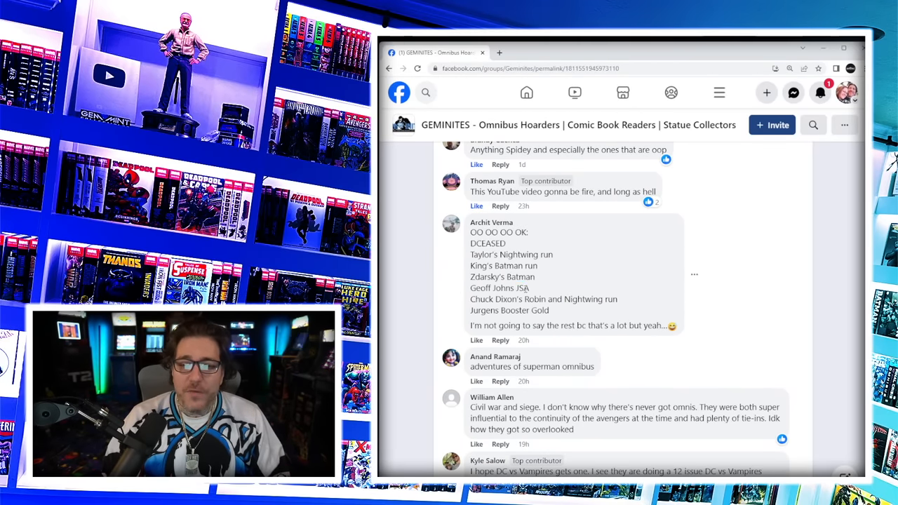
double_click(584, 299)
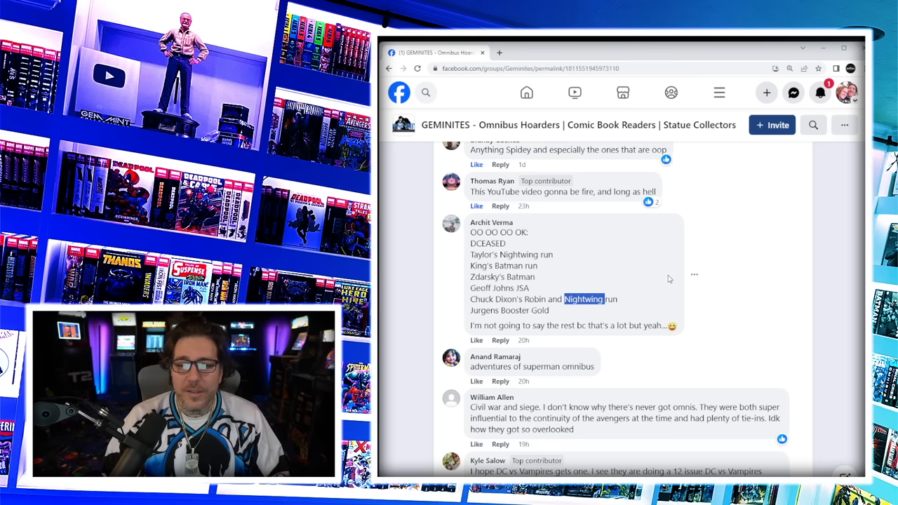
mouse_move(649, 264)
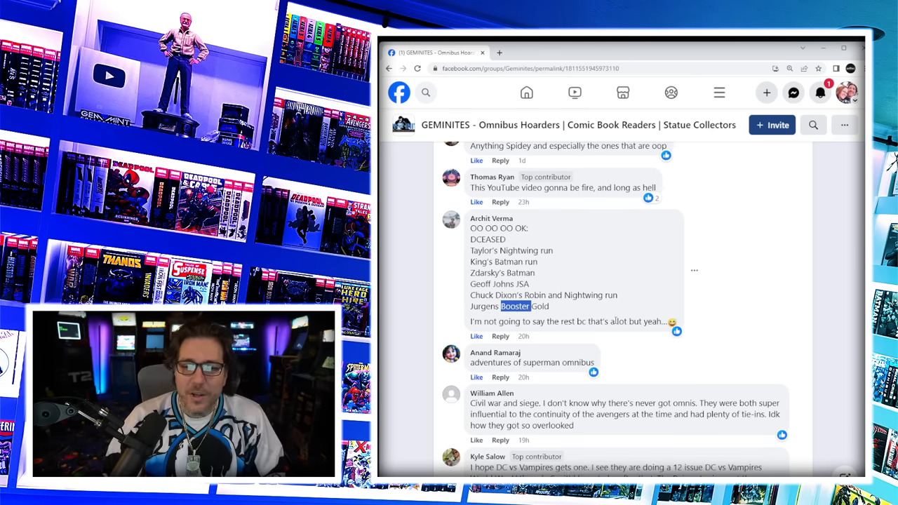
- Scroll to the bottom of the loaded thread, reaching the Chew and Stanley and His Monster suggestions
scroll("down", 3)
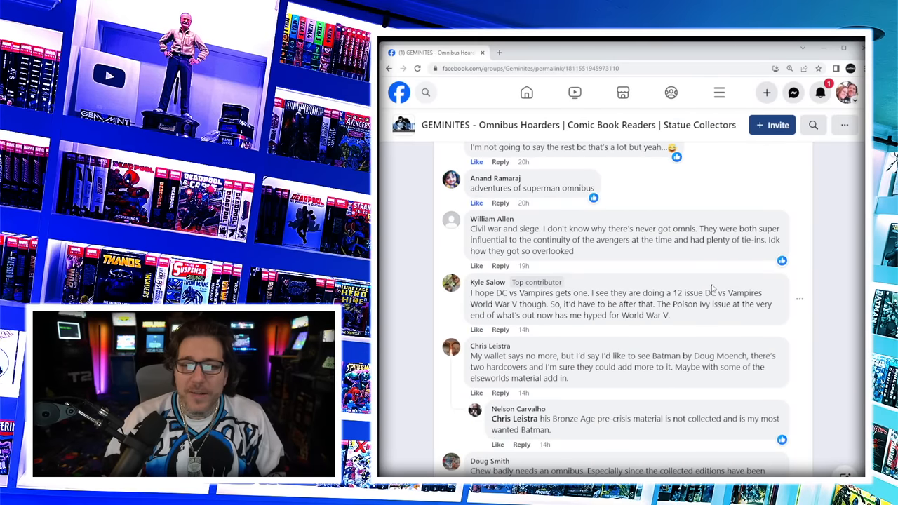
double_click(505, 227)
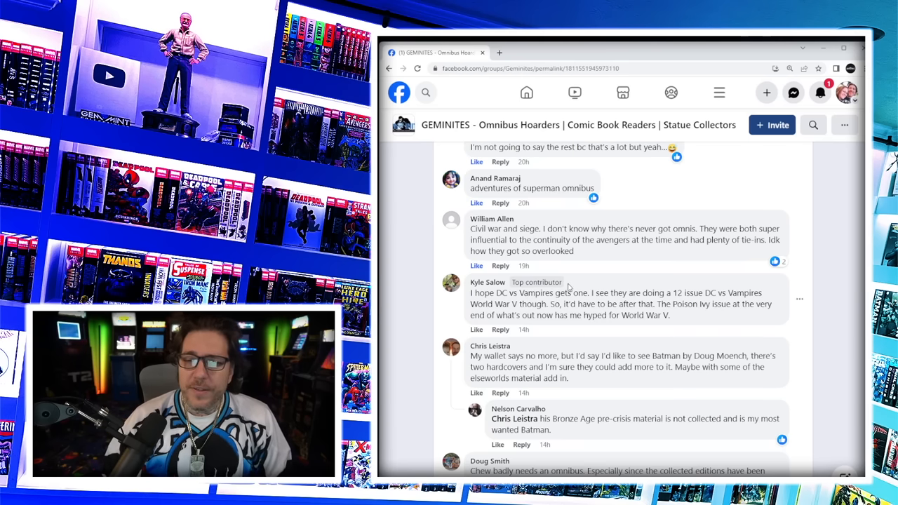
scroll("down", 3)
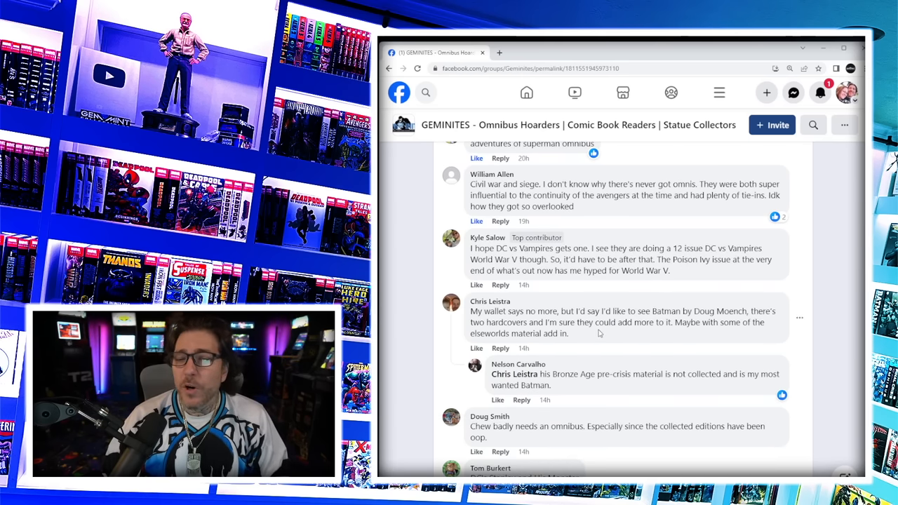
mouse_move(681, 336)
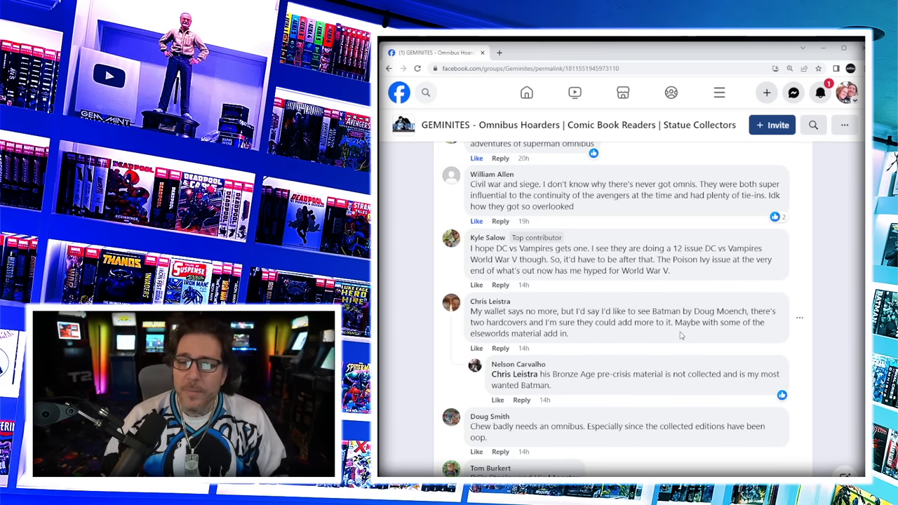
scroll("down", 3)
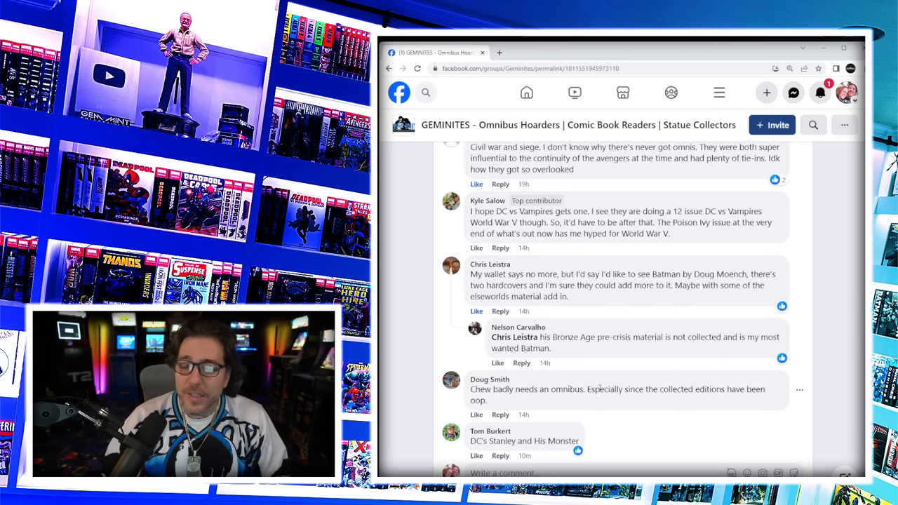
mouse_move(532, 433)
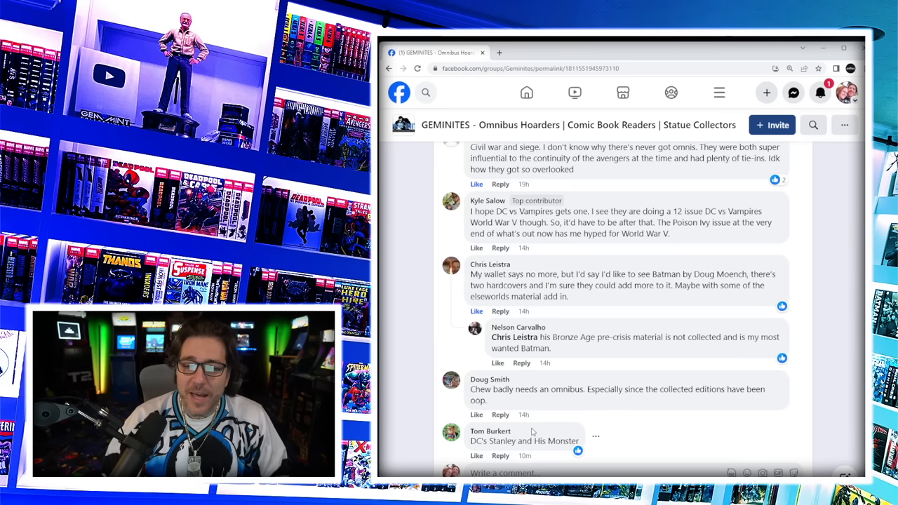